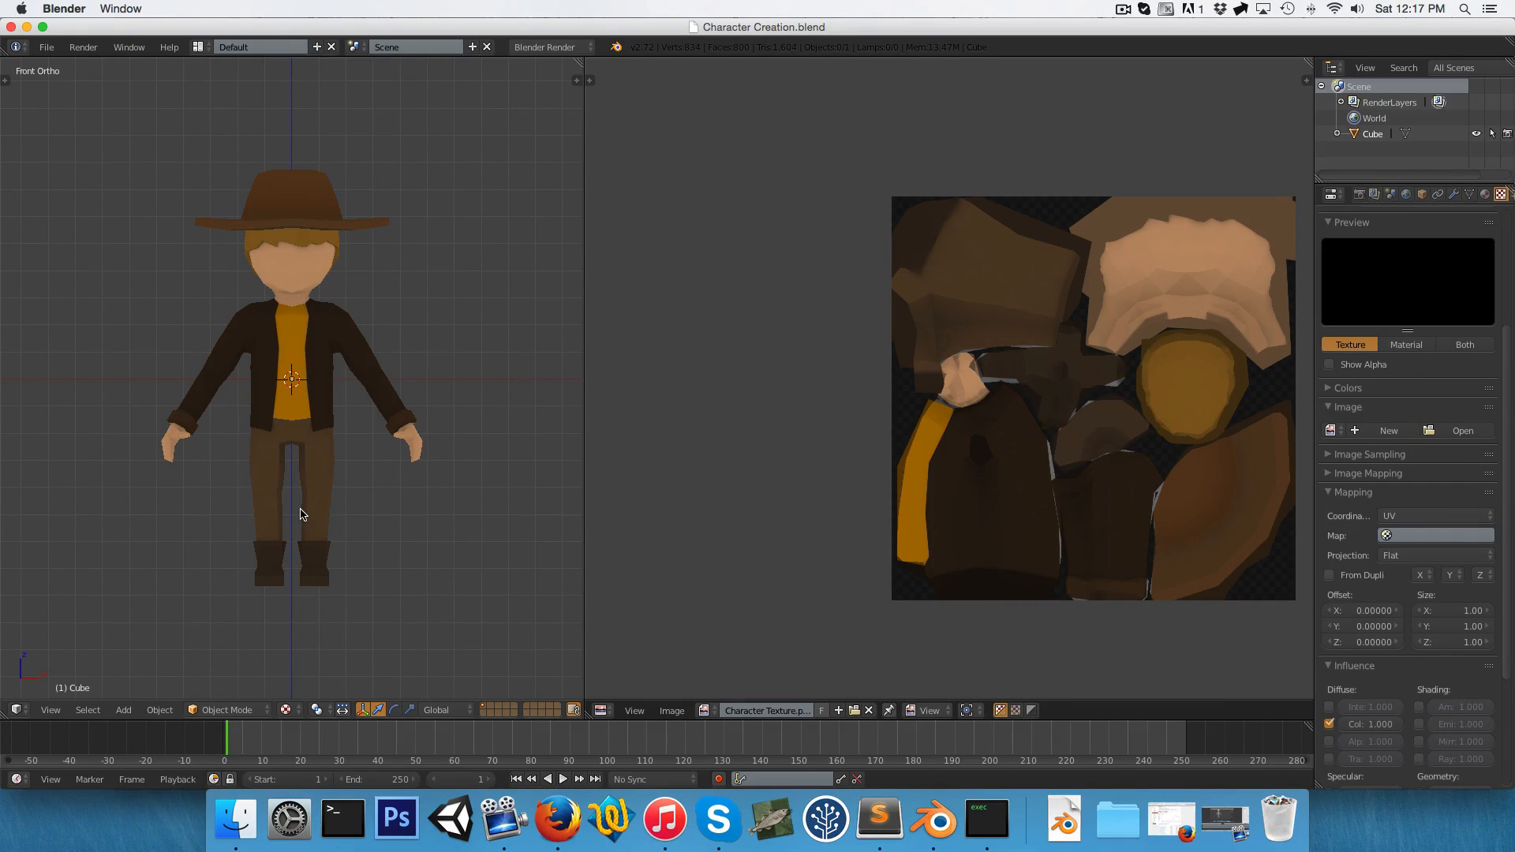
{"action": "mouse_move", "coordinate": [624, 616]}
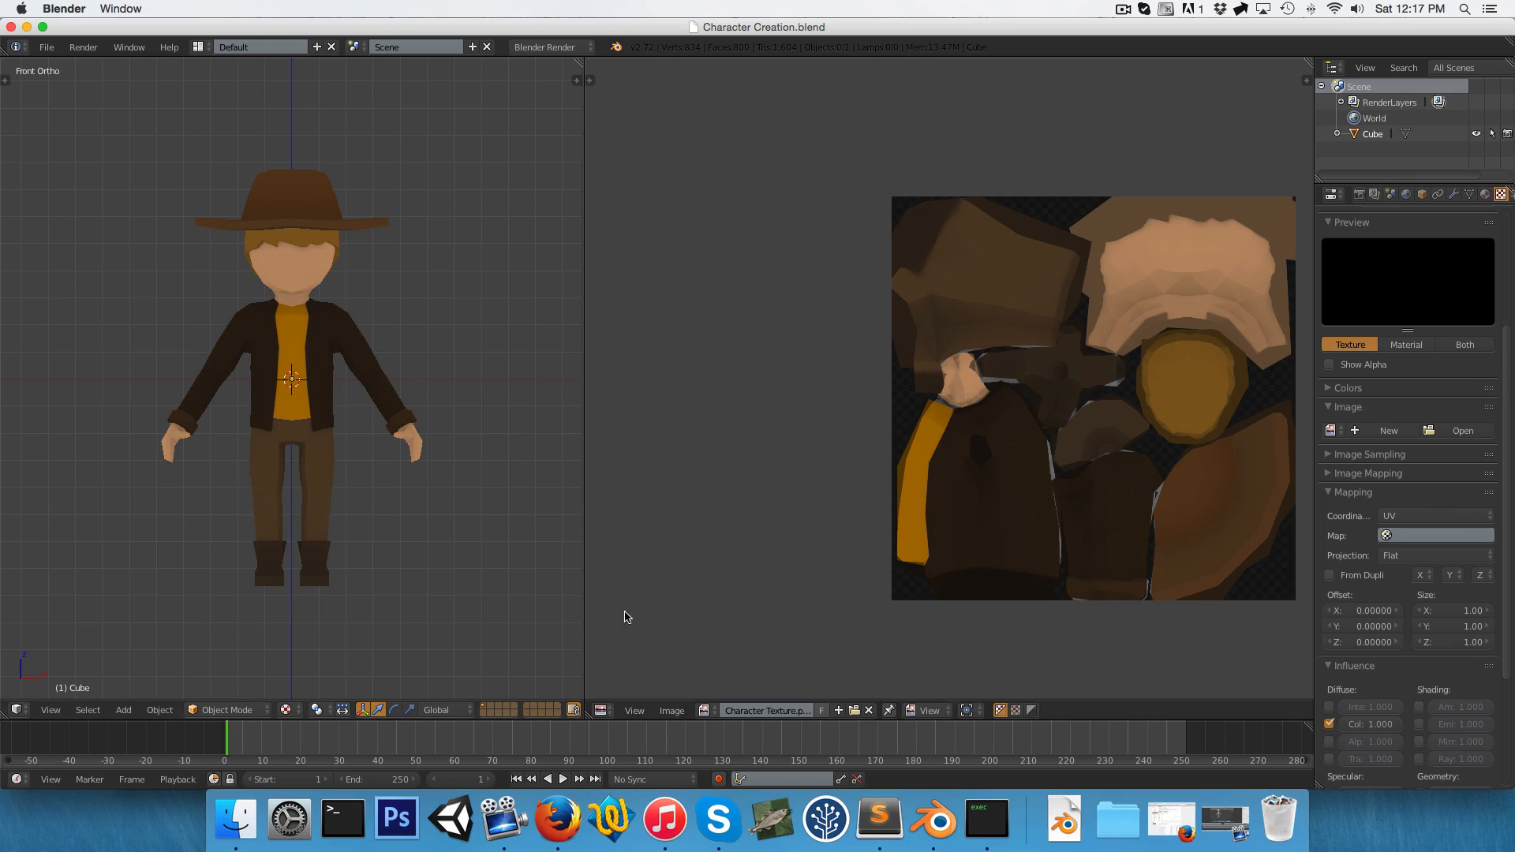
{"action": "mouse_move", "coordinate": [598, 416]}
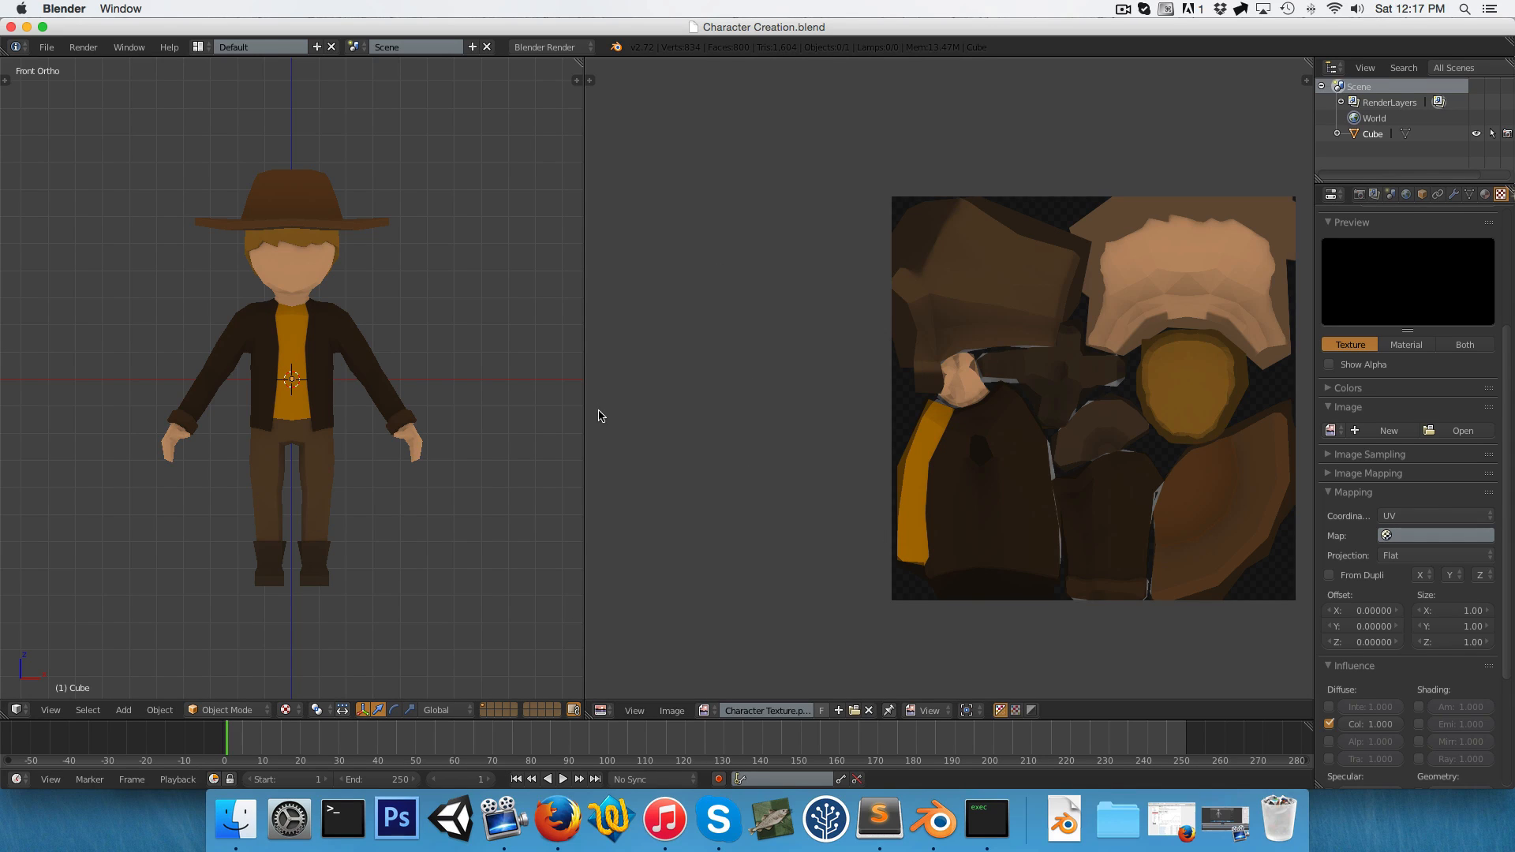
Merge the texture view into the 3D viewport and set the cowboy's origin to the 3D cursor.
{"action": "right_click", "coordinate": [580, 396]}
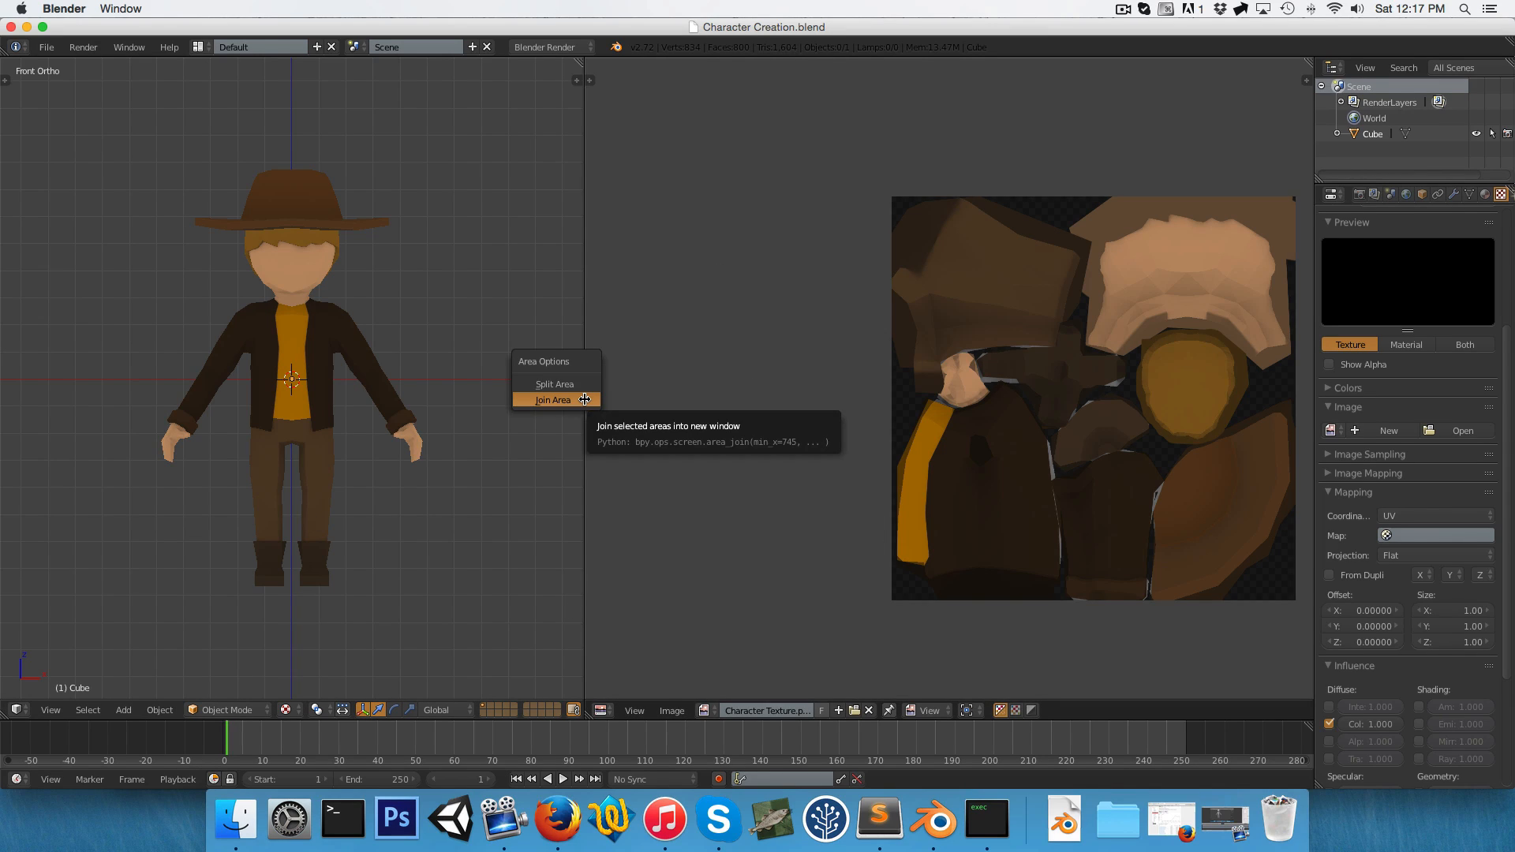
{"action": "left_click", "coordinate": [553, 400]}
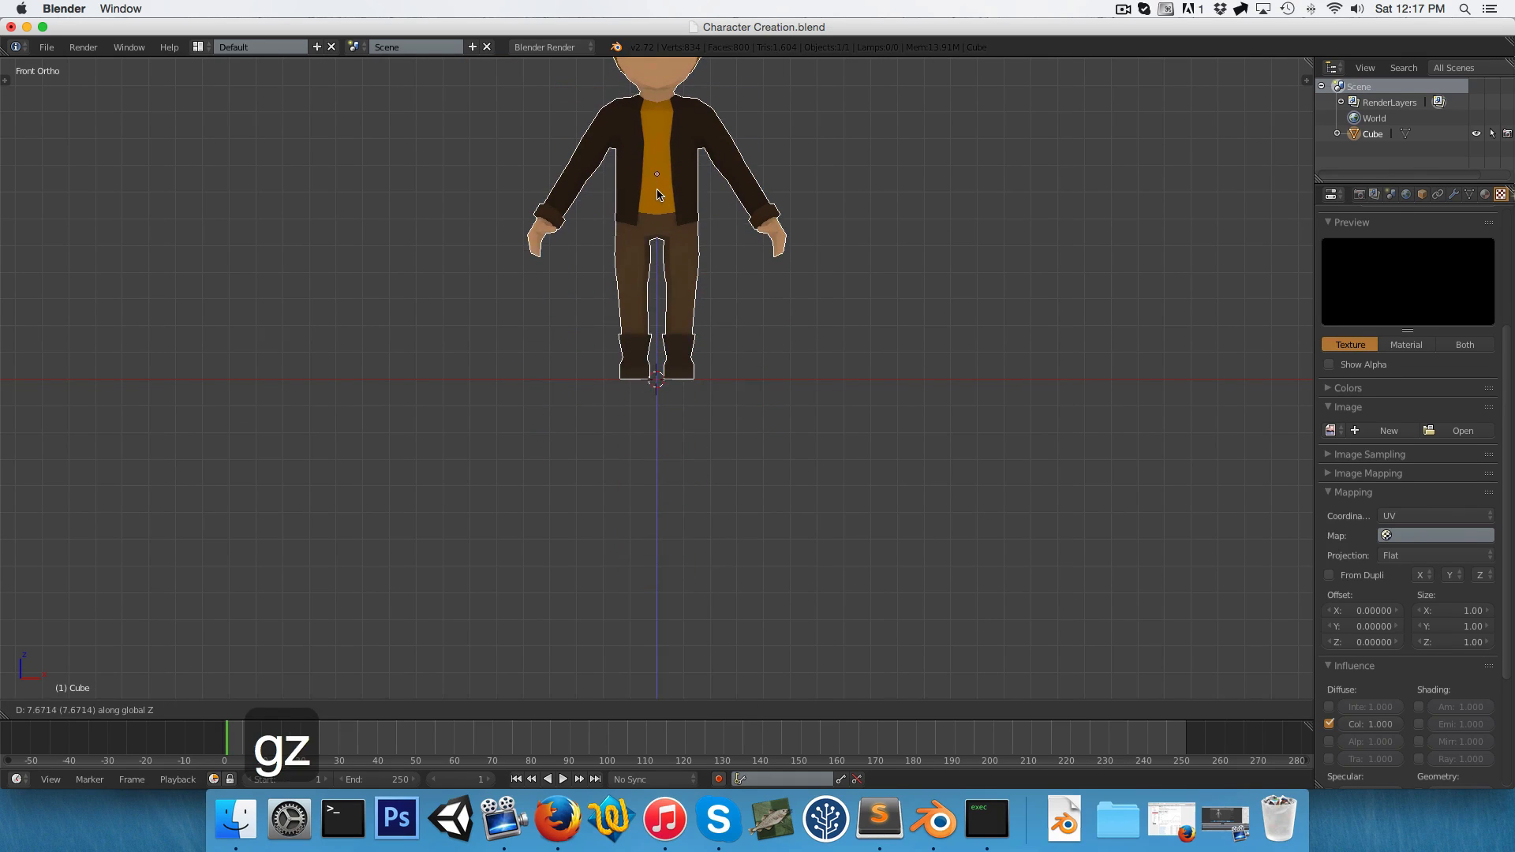
{"action": "scroll", "scroll_direction": "up", "scroll_amount": 3}
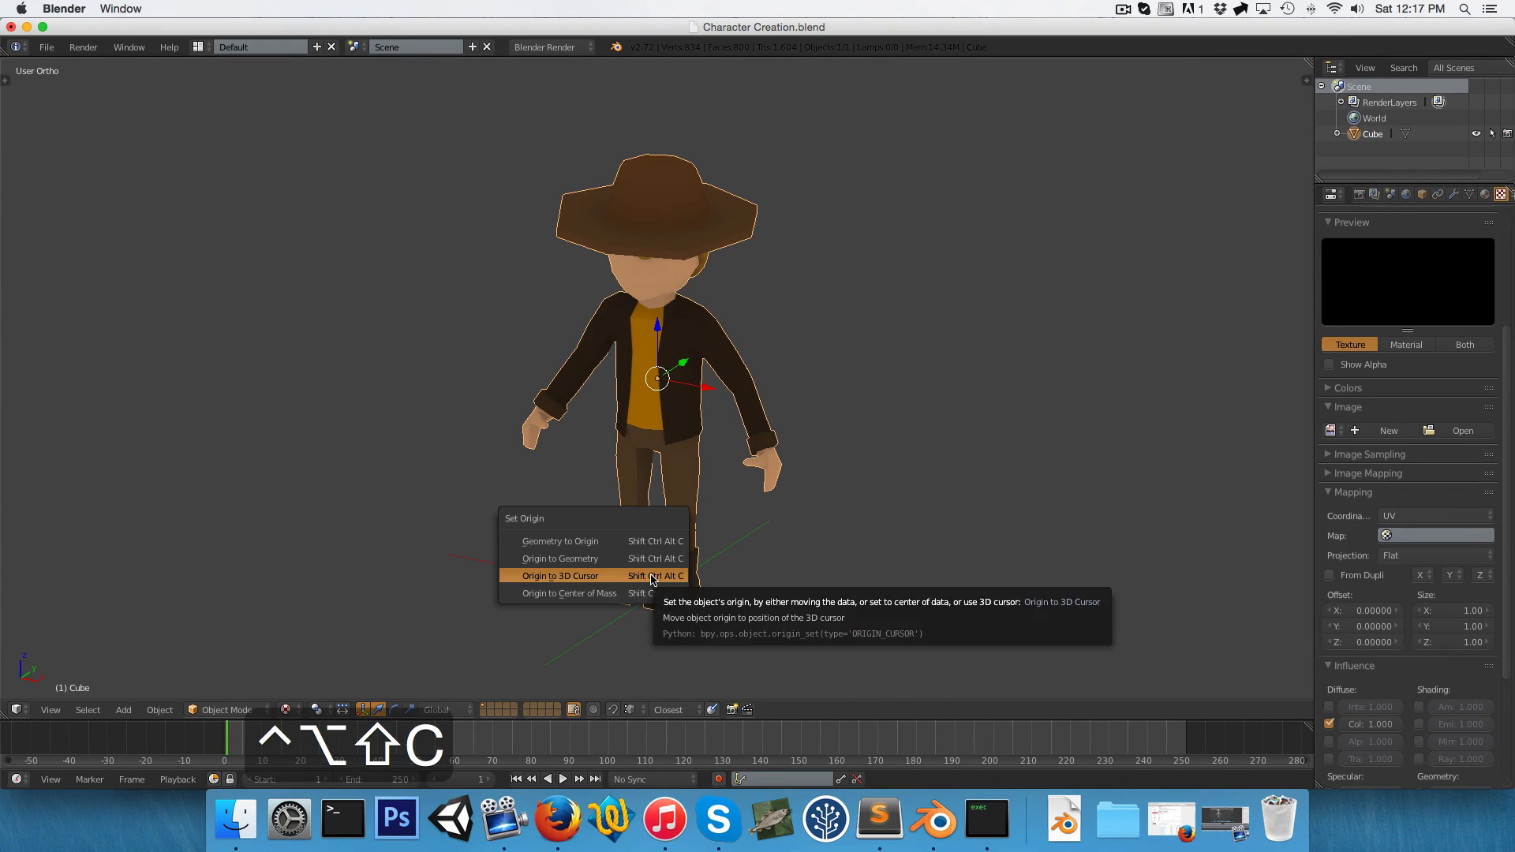
{"action": "left_click", "coordinate": [560, 575]}
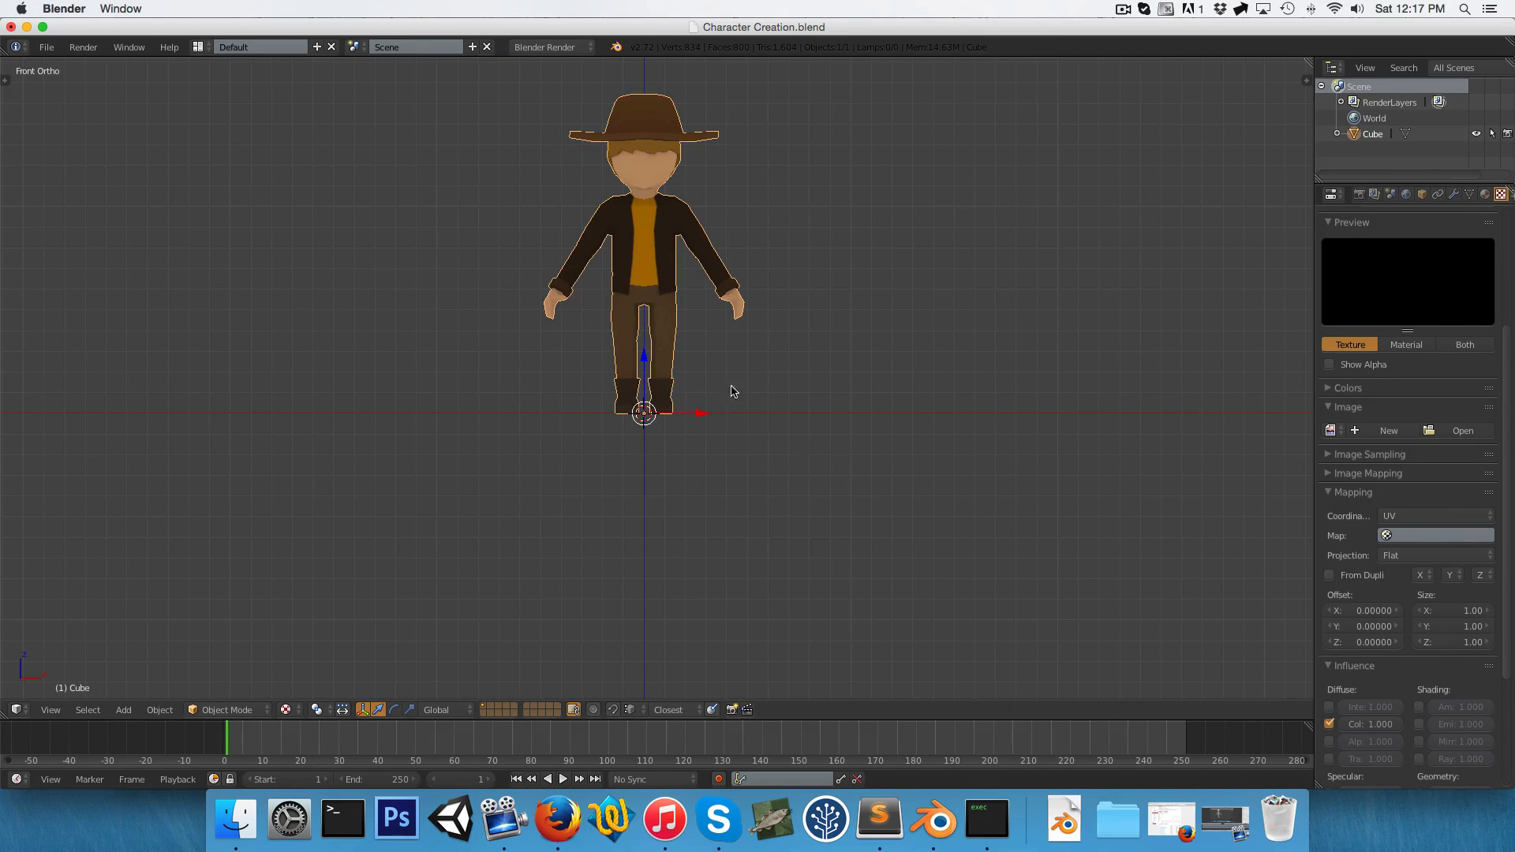
{"action": "mouse_move", "coordinate": [715, 361]}
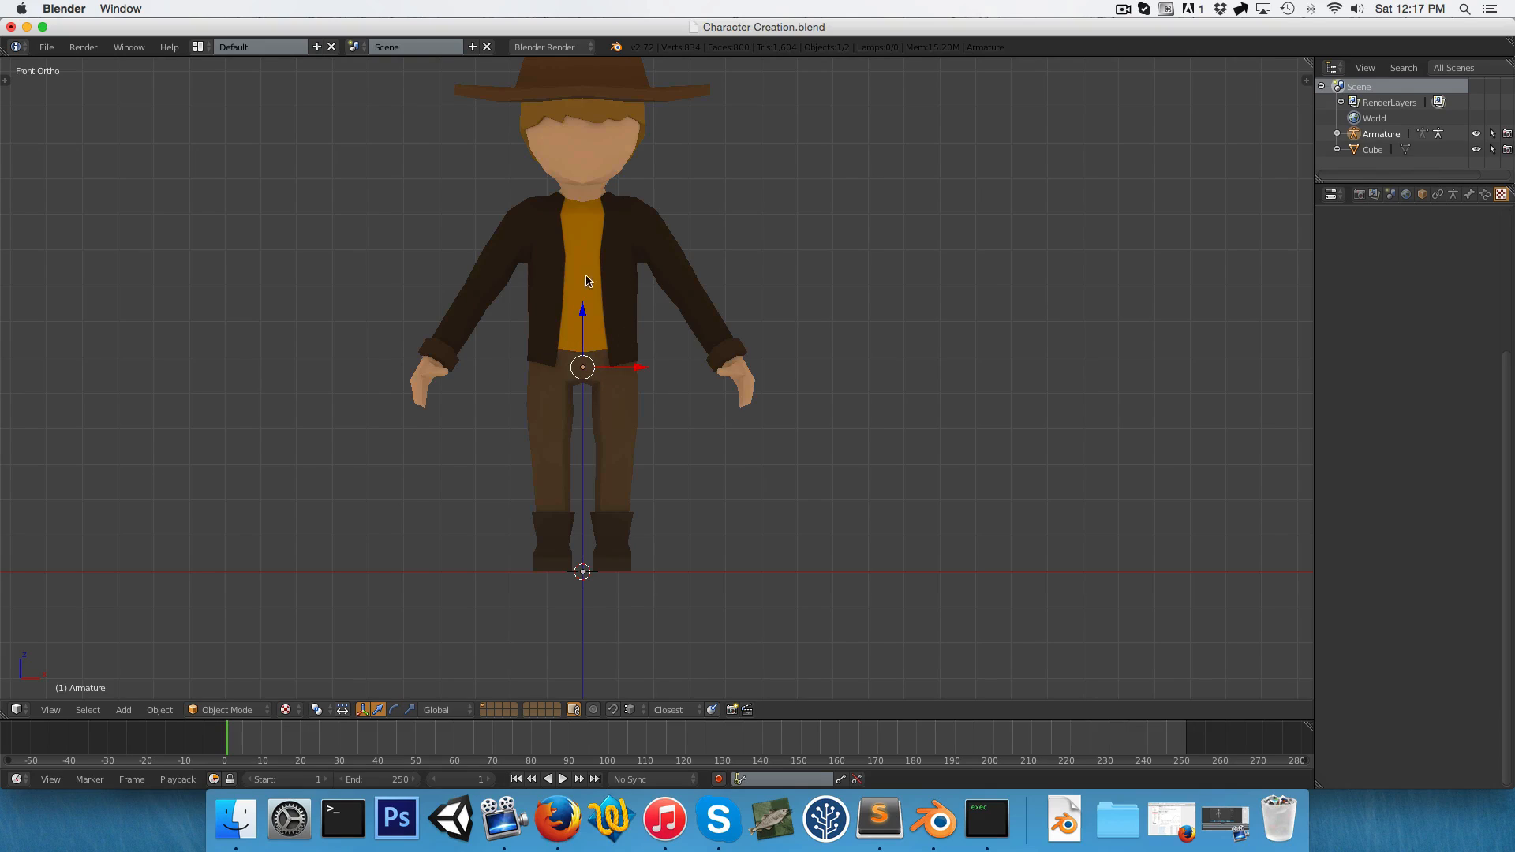
Turn on armature X-Ray and extrude spine bones from the hips up through the neck into the head.
{"action": "left_click", "coordinate": [1454, 194]}
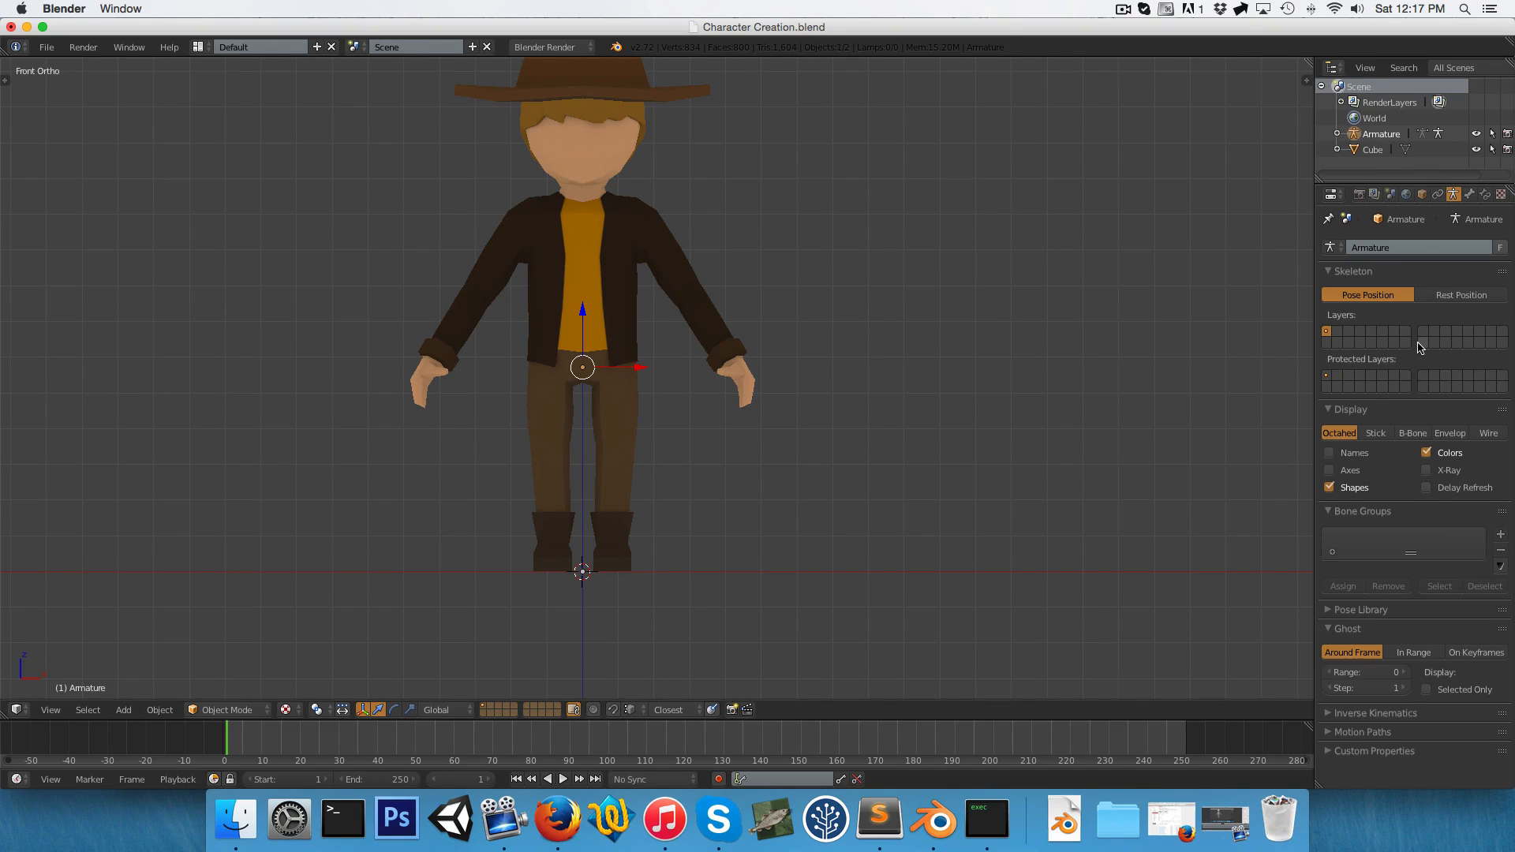
{"action": "left_click", "coordinate": [1426, 471]}
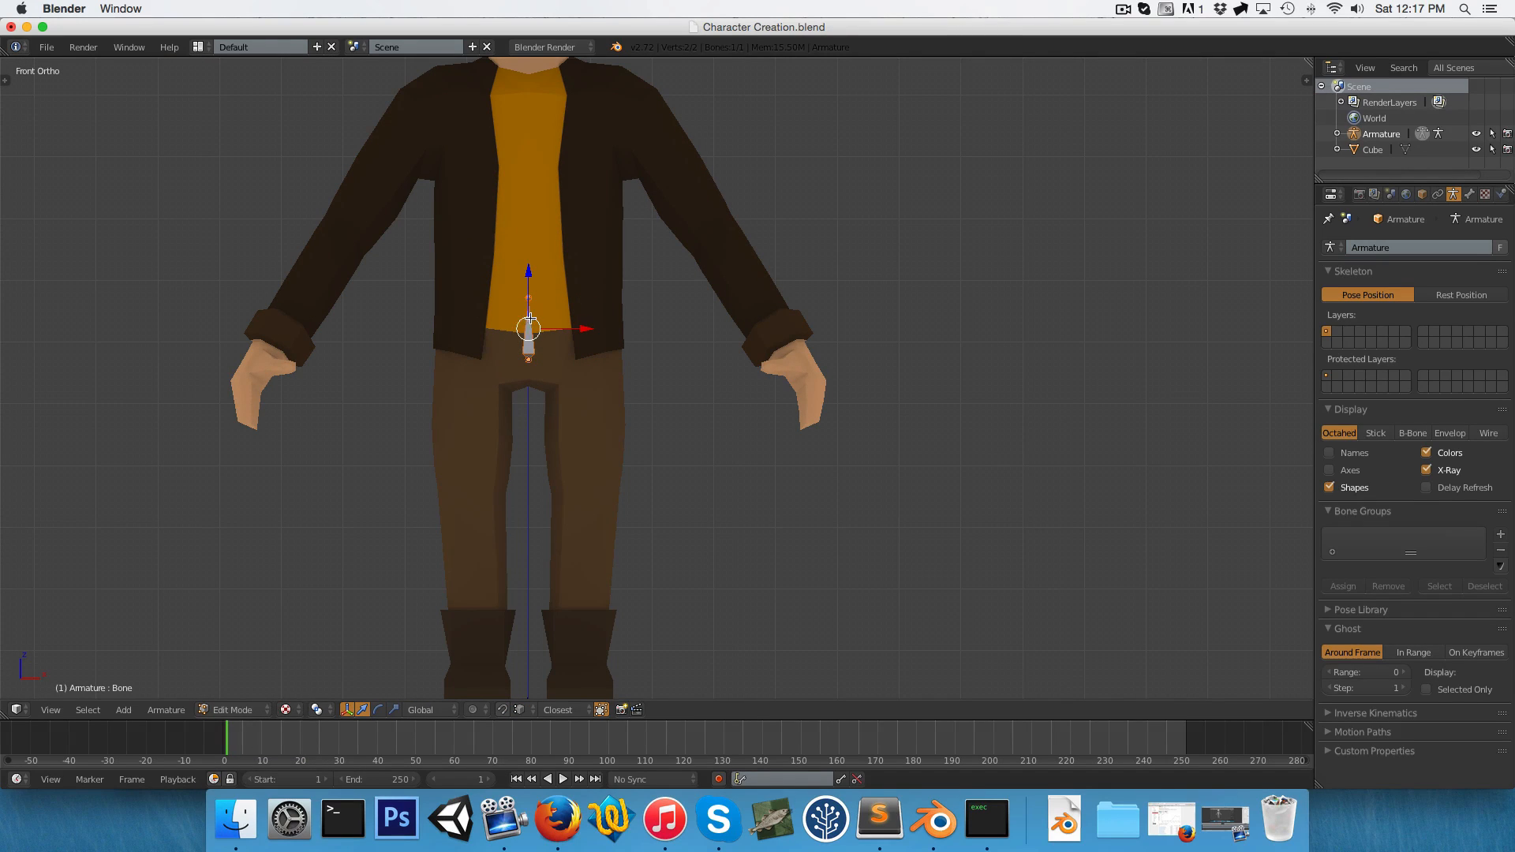
{"action": "key", "text": "3"}
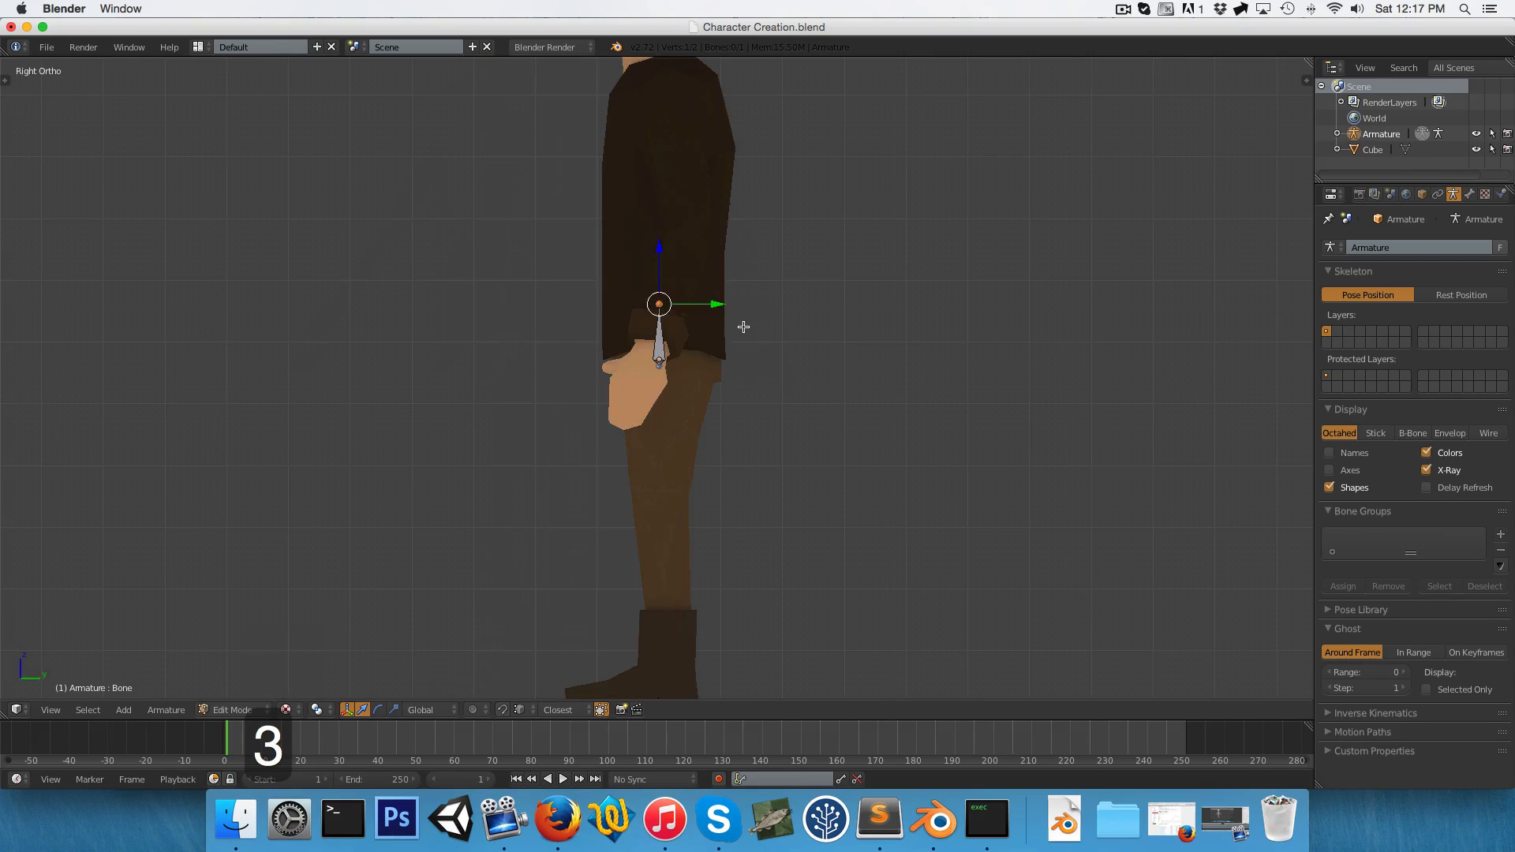
{"action": "key", "text": "g"}
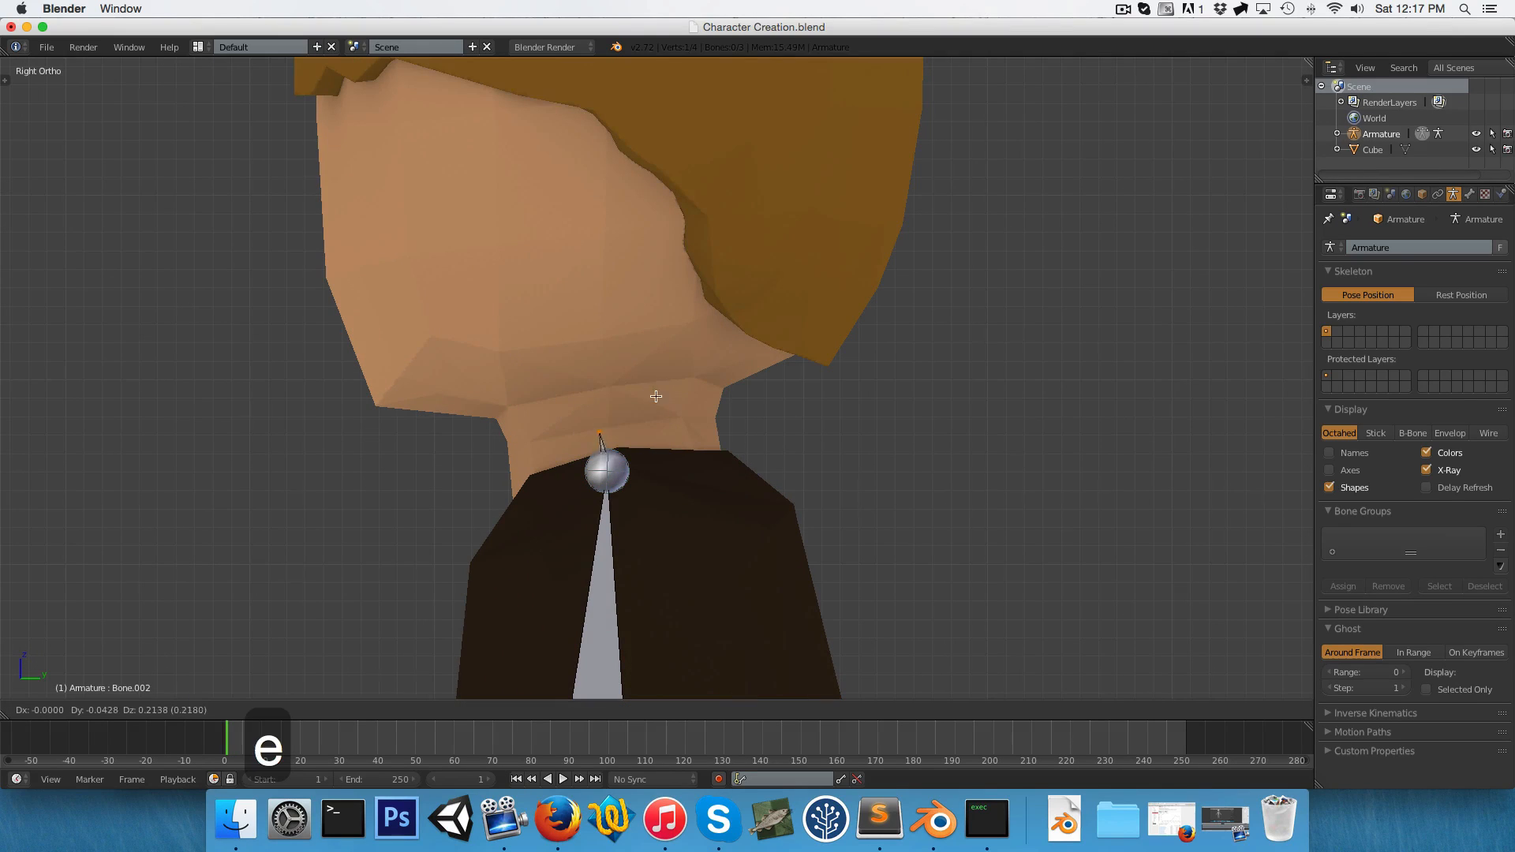
{"action": "key", "text": "g"}
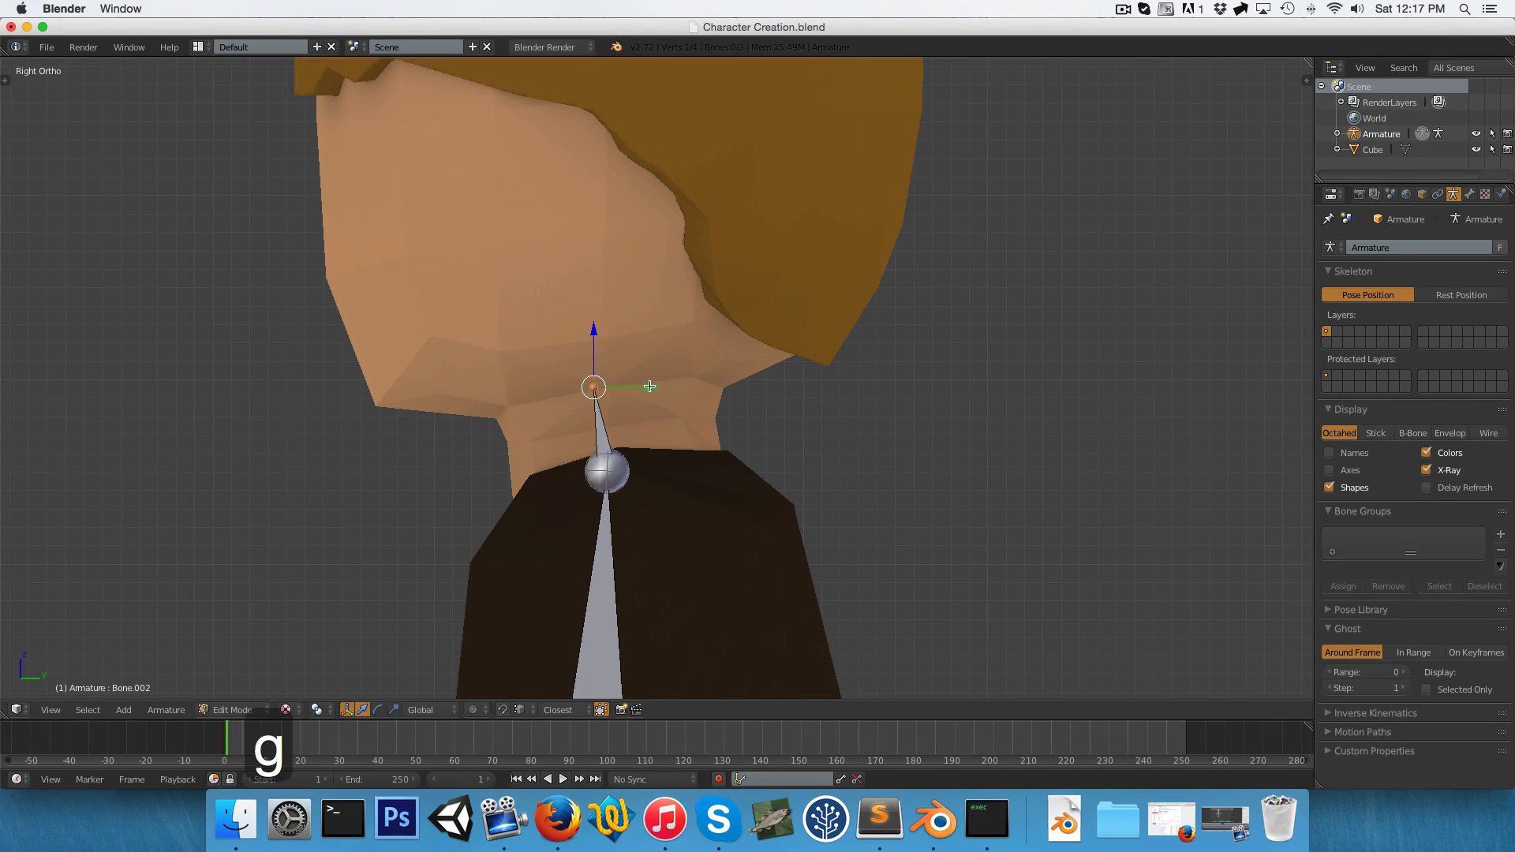
{"action": "key", "text": "z"}
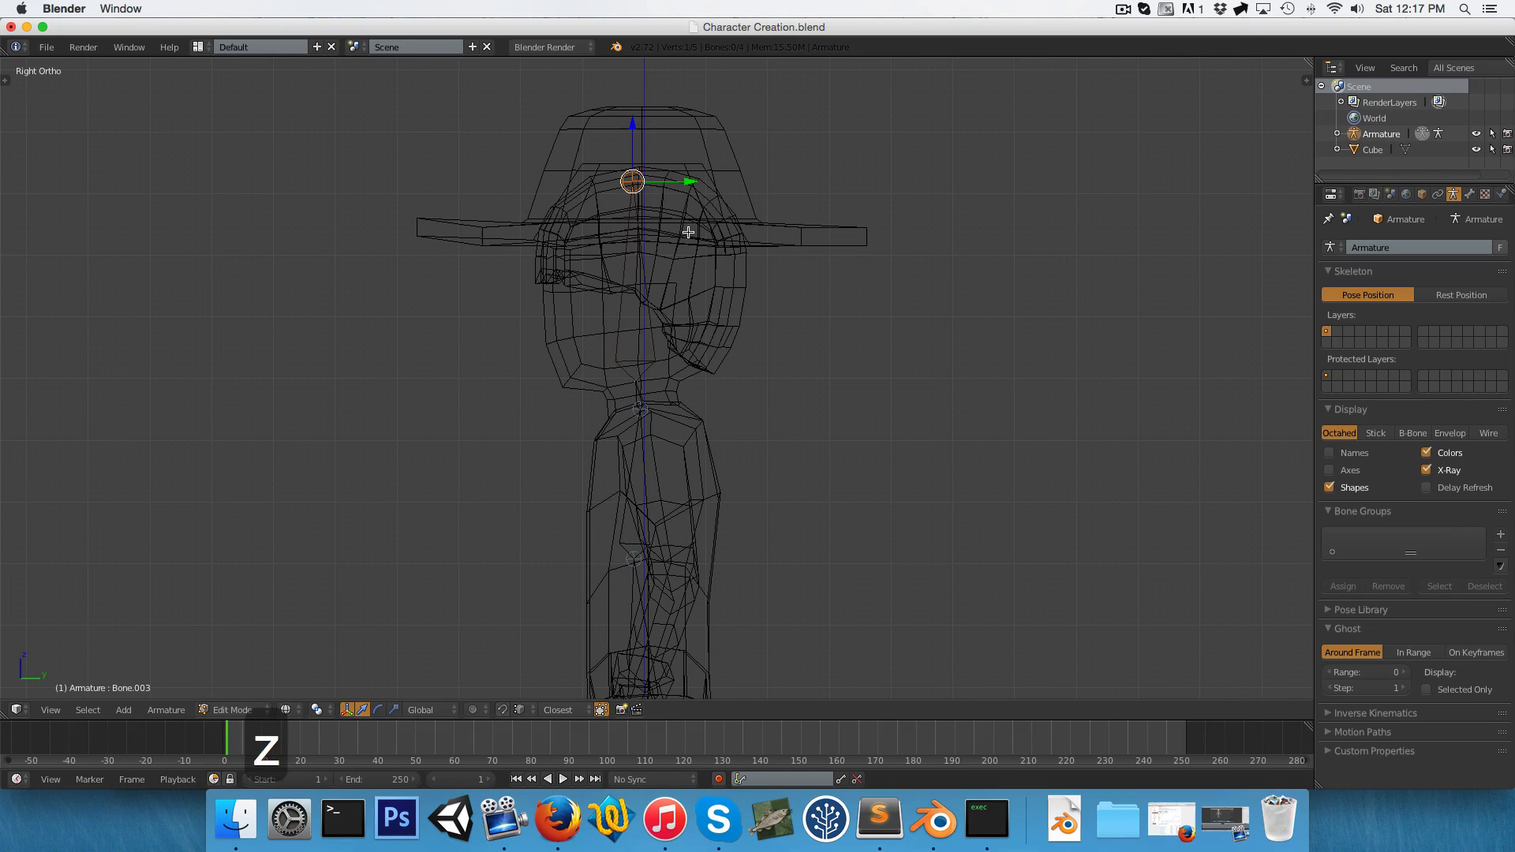
{"action": "key", "text": "1"}
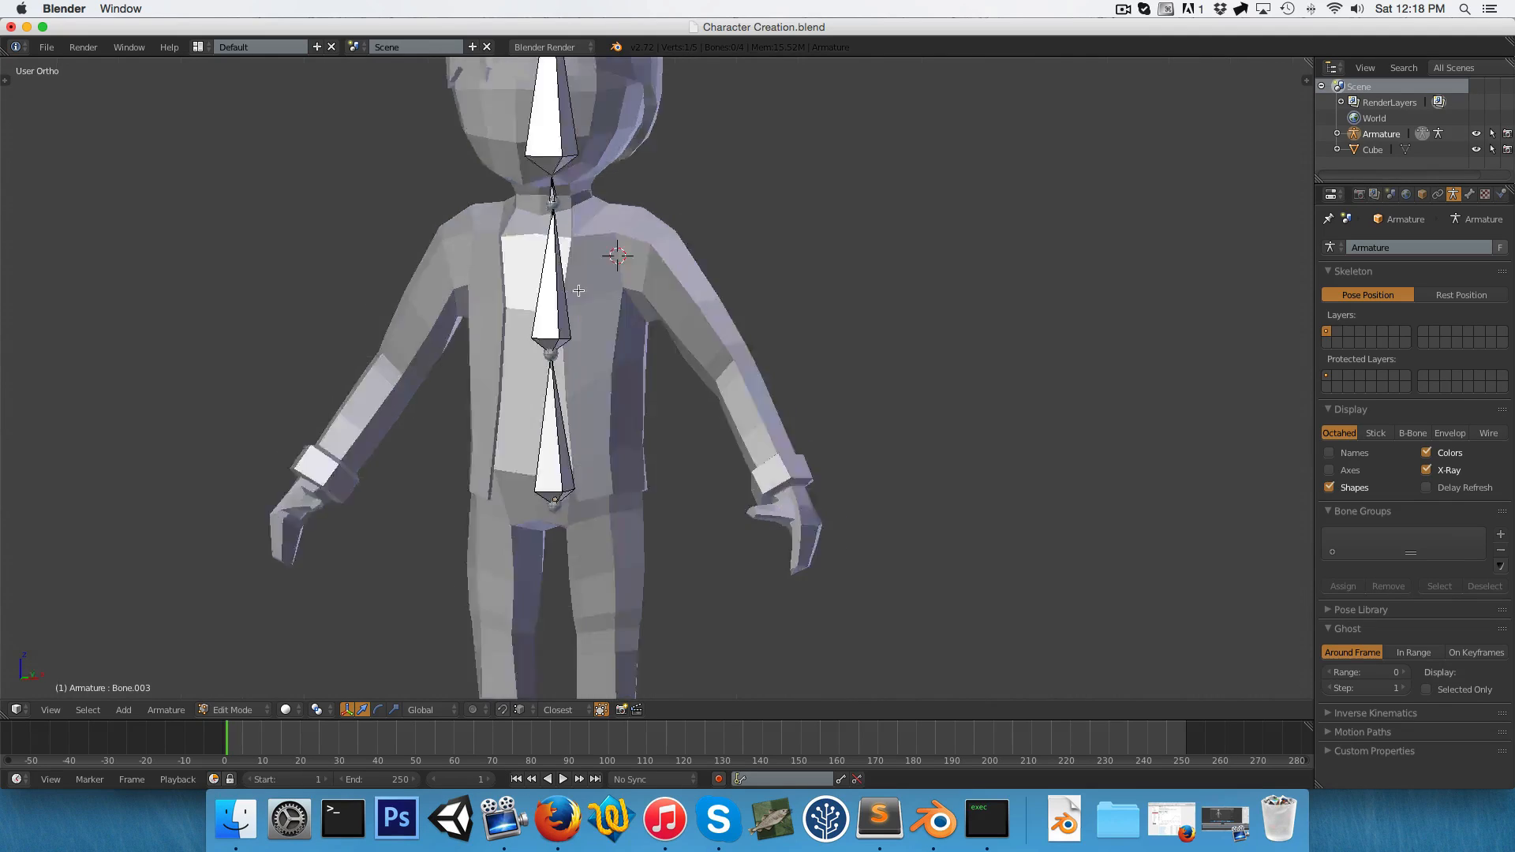
Using front and side views, place an upper-arm bone at the shoulder and extend the chain into the hand.
{"action": "key", "text": "1"}
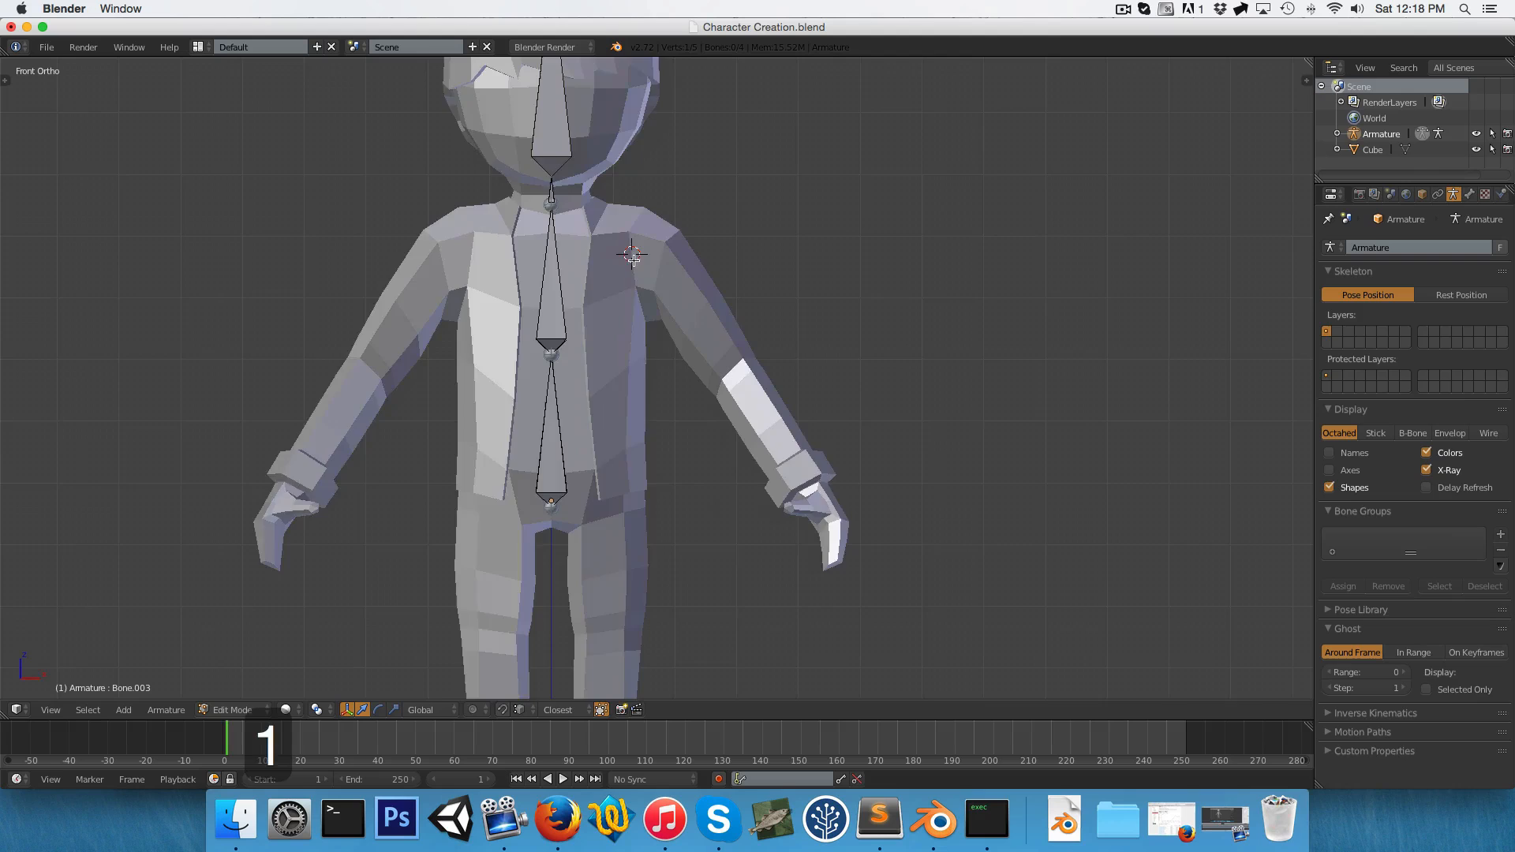
{"action": "key", "text": "g"}
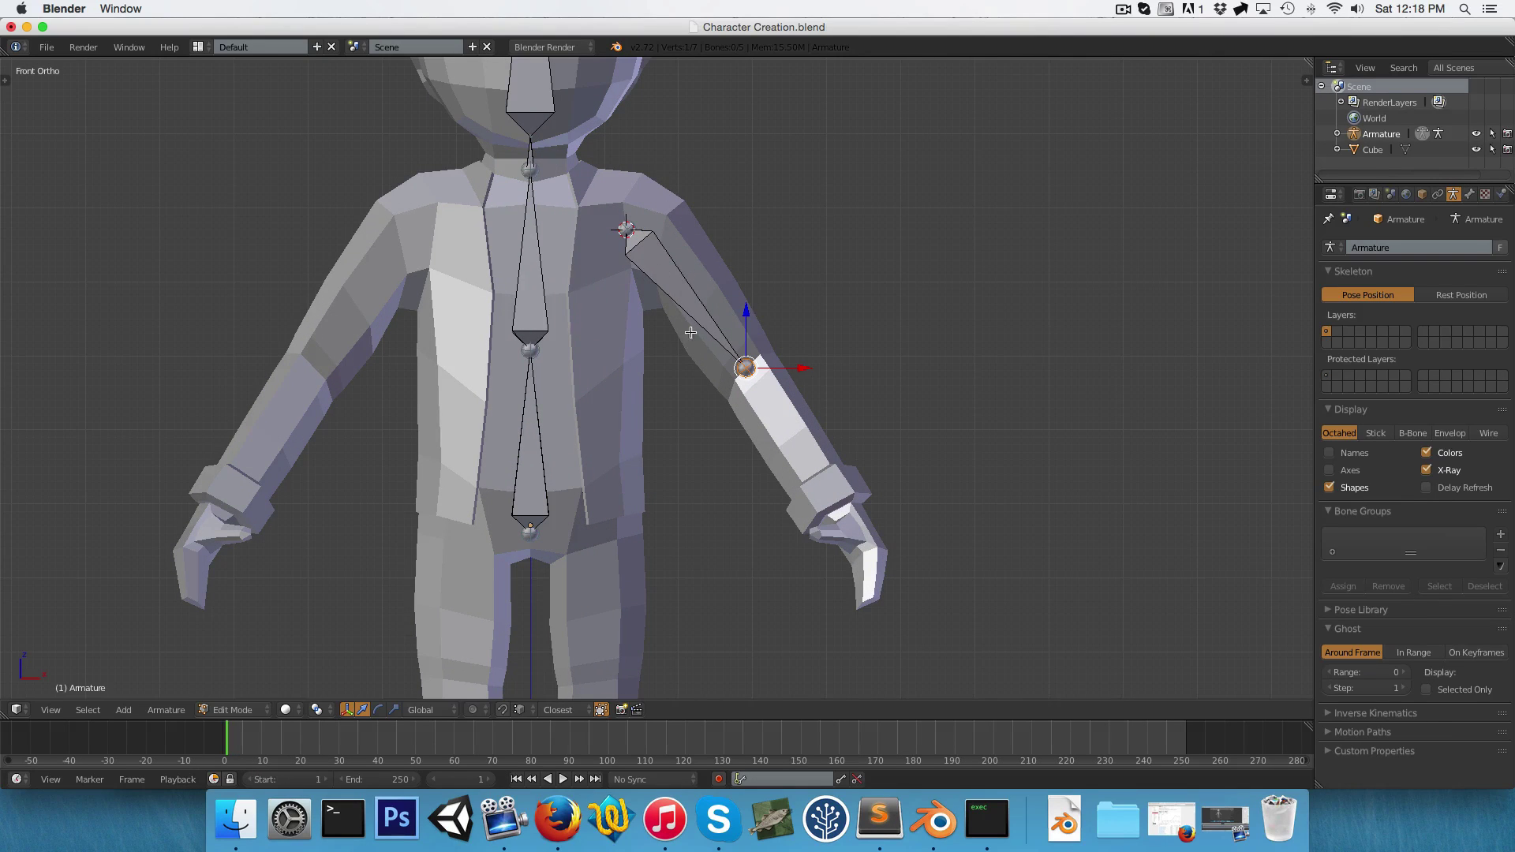
{"action": "key", "text": "3"}
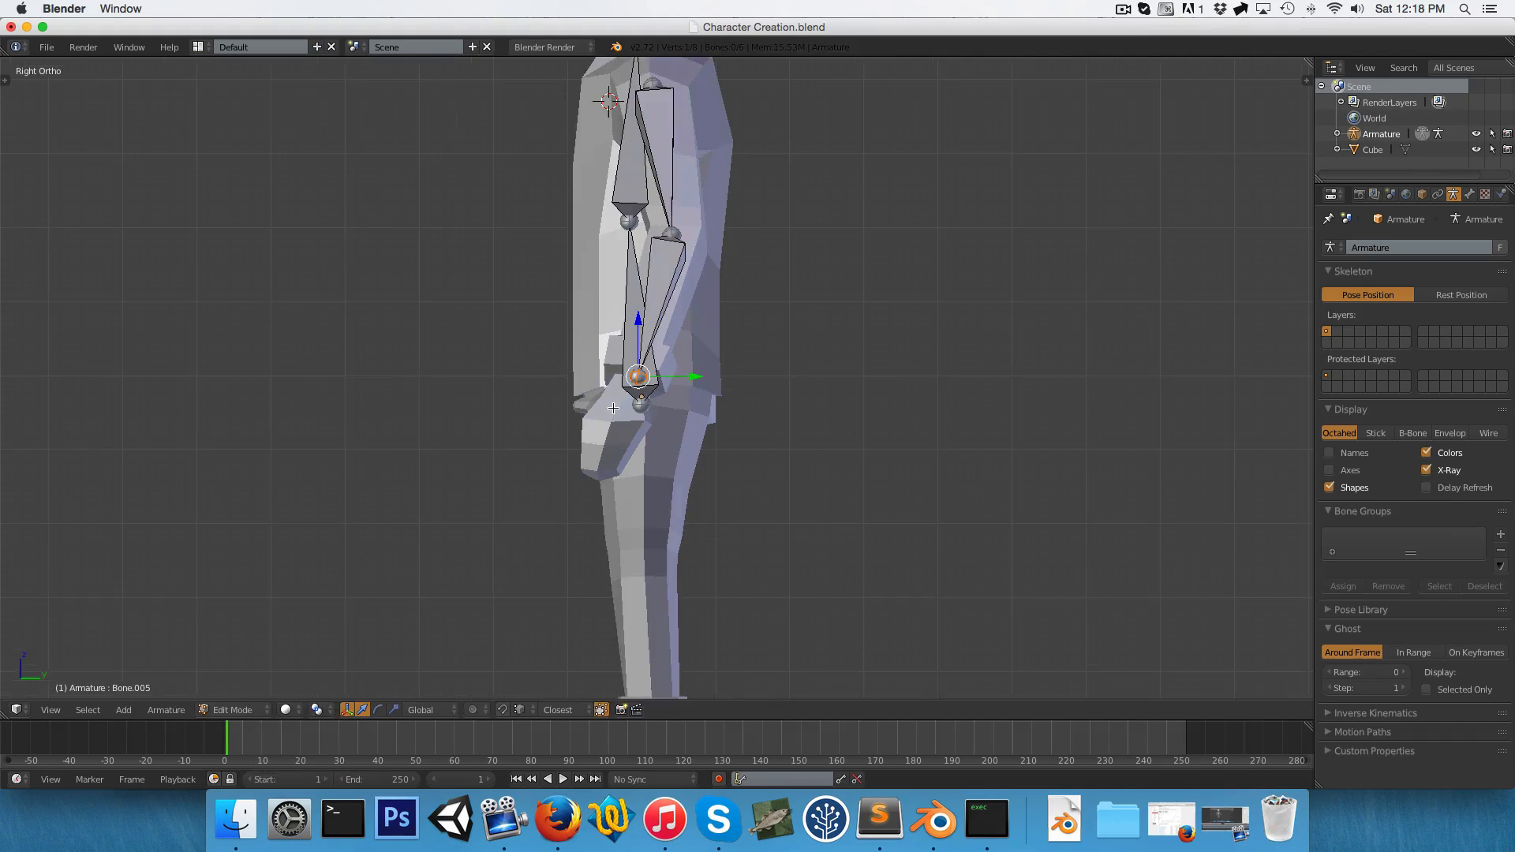
{"action": "scroll", "scroll_direction": "up", "scroll_amount": 3}
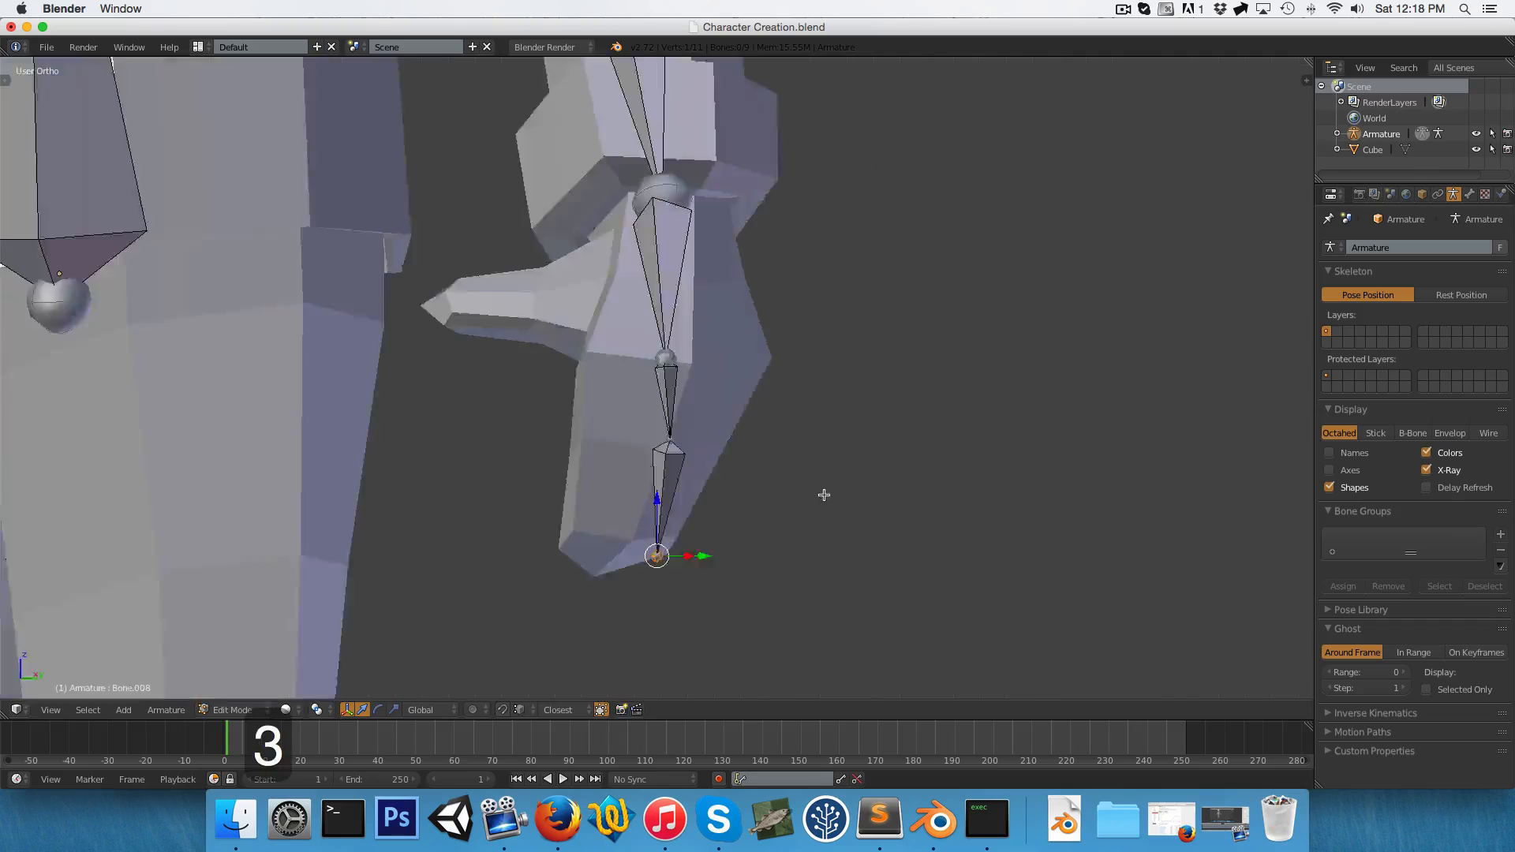
{"action": "key", "text": "3"}
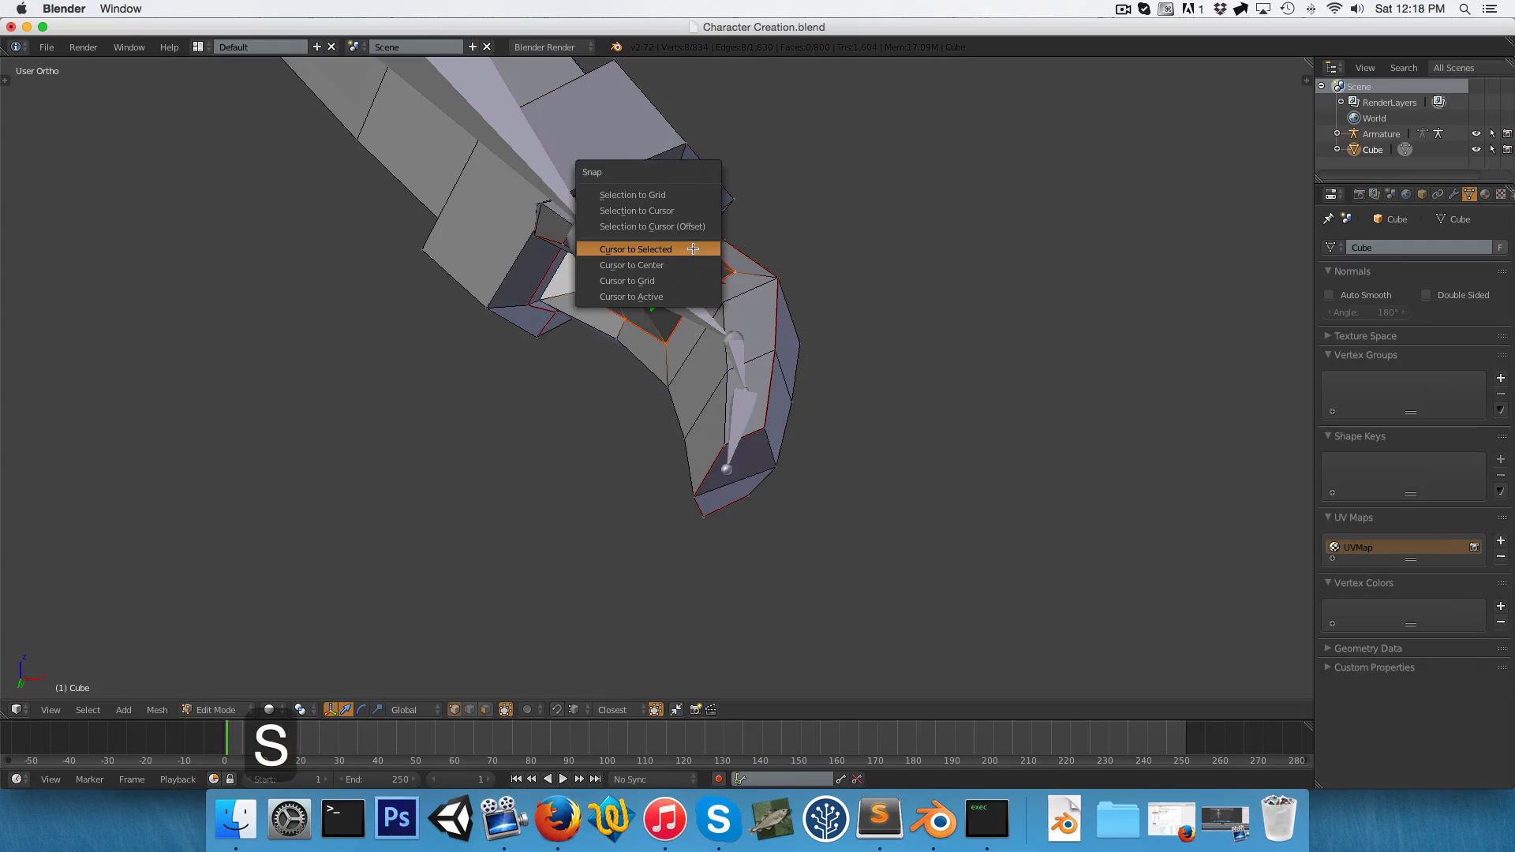
Snap the 3D cursor to the thumb vertices and add two thumb bones from the wrist.
{"action": "left_click", "coordinate": [634, 248]}
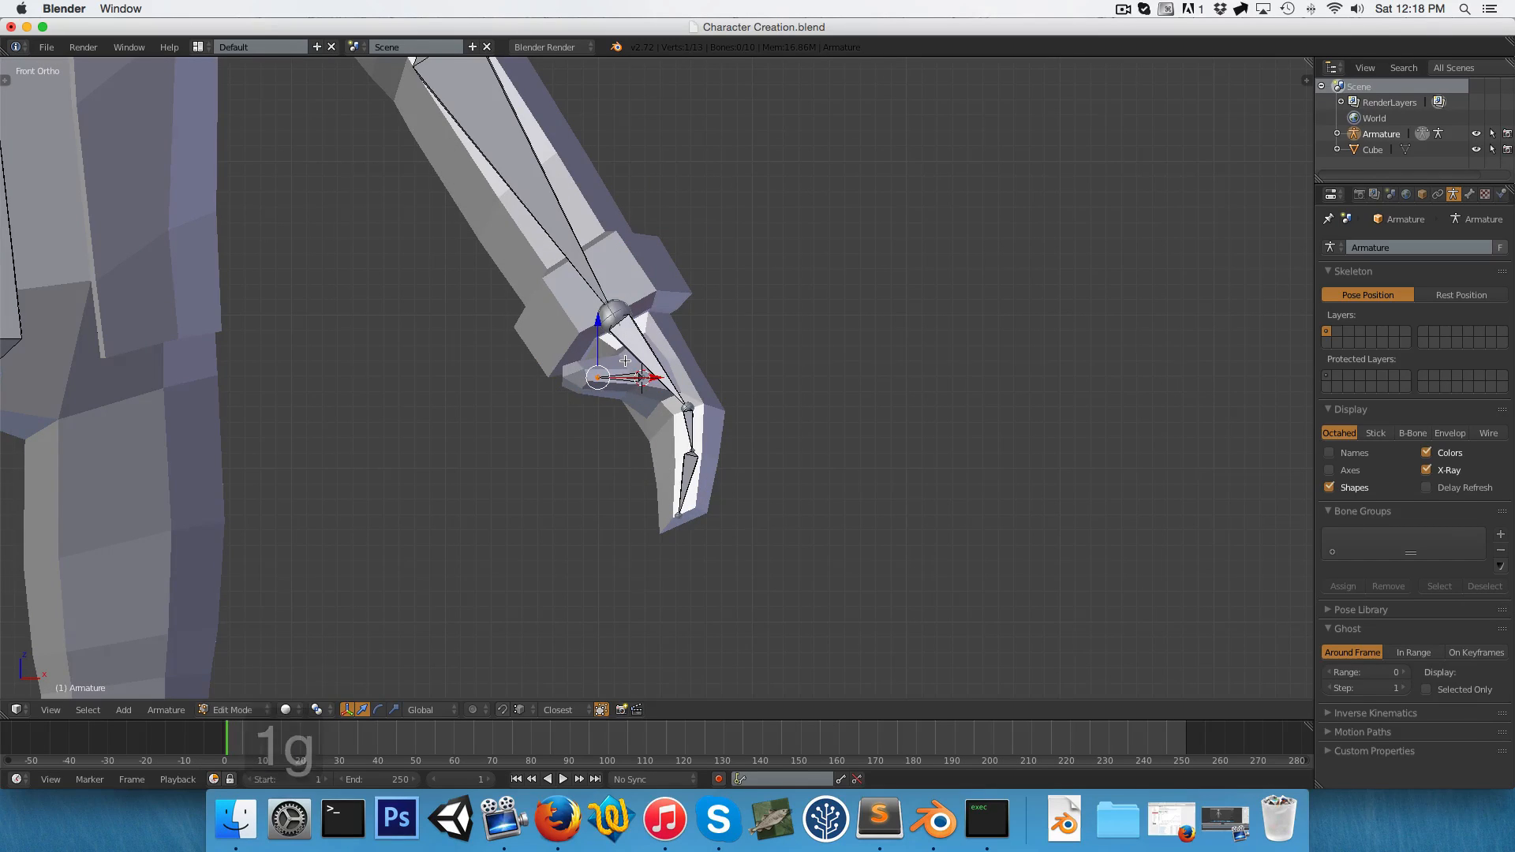
{"action": "key", "text": "g"}
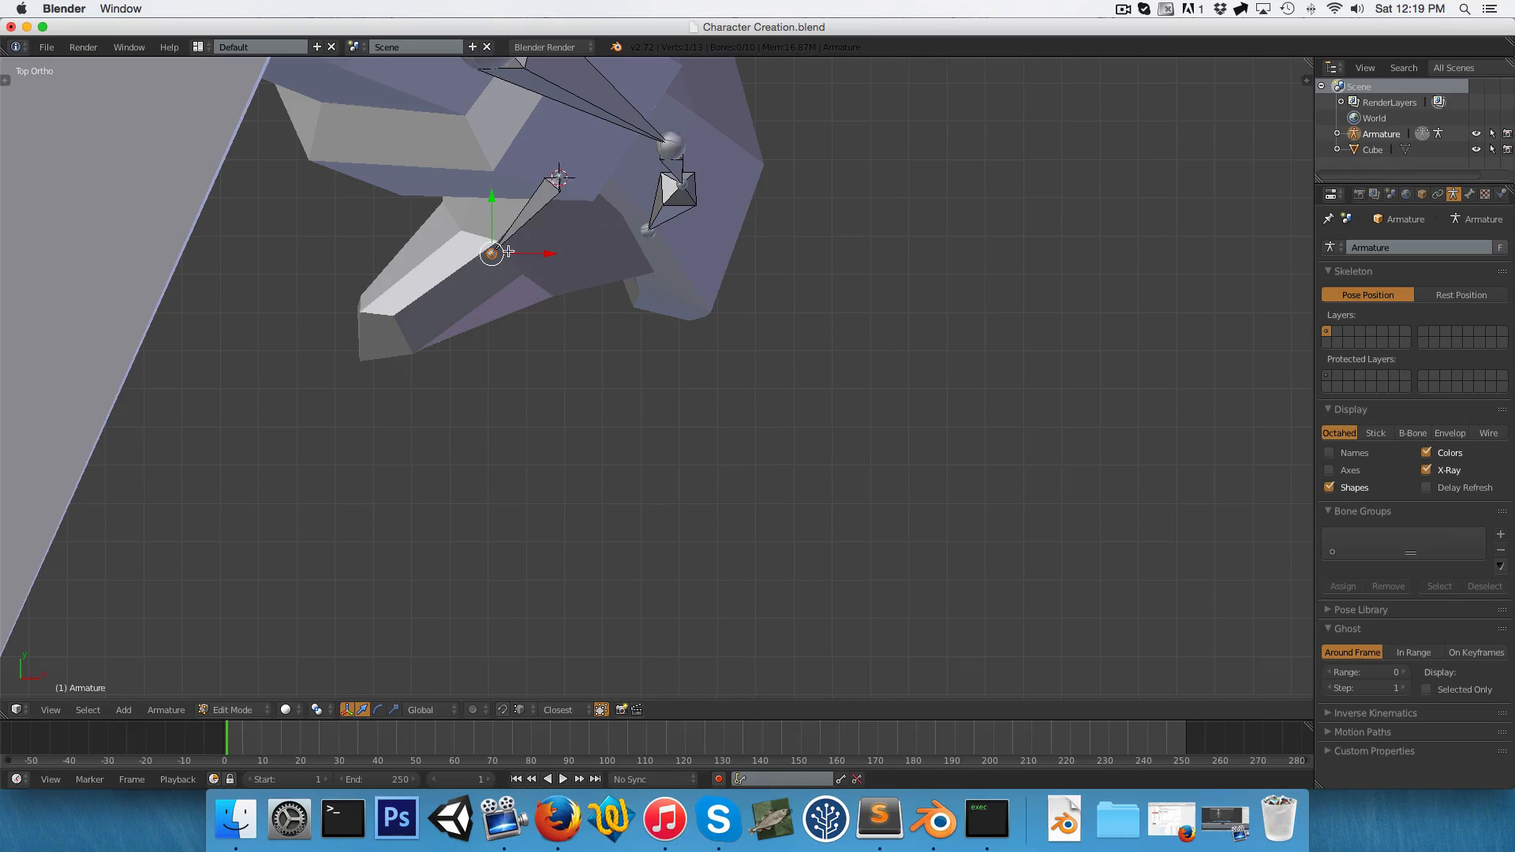
{"action": "key", "text": "1"}
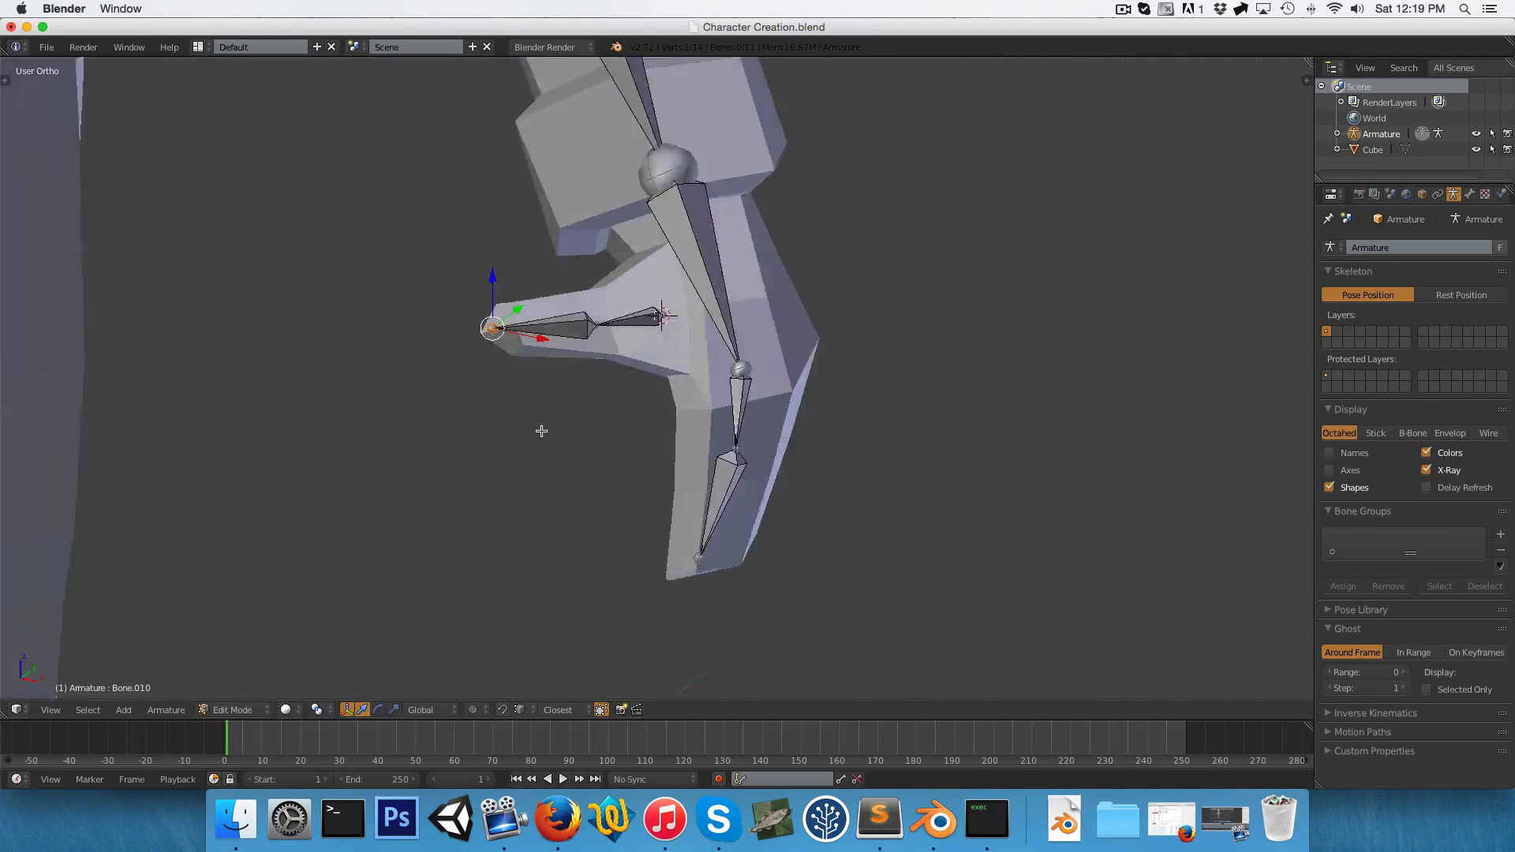
{"action": "key", "text": "1"}
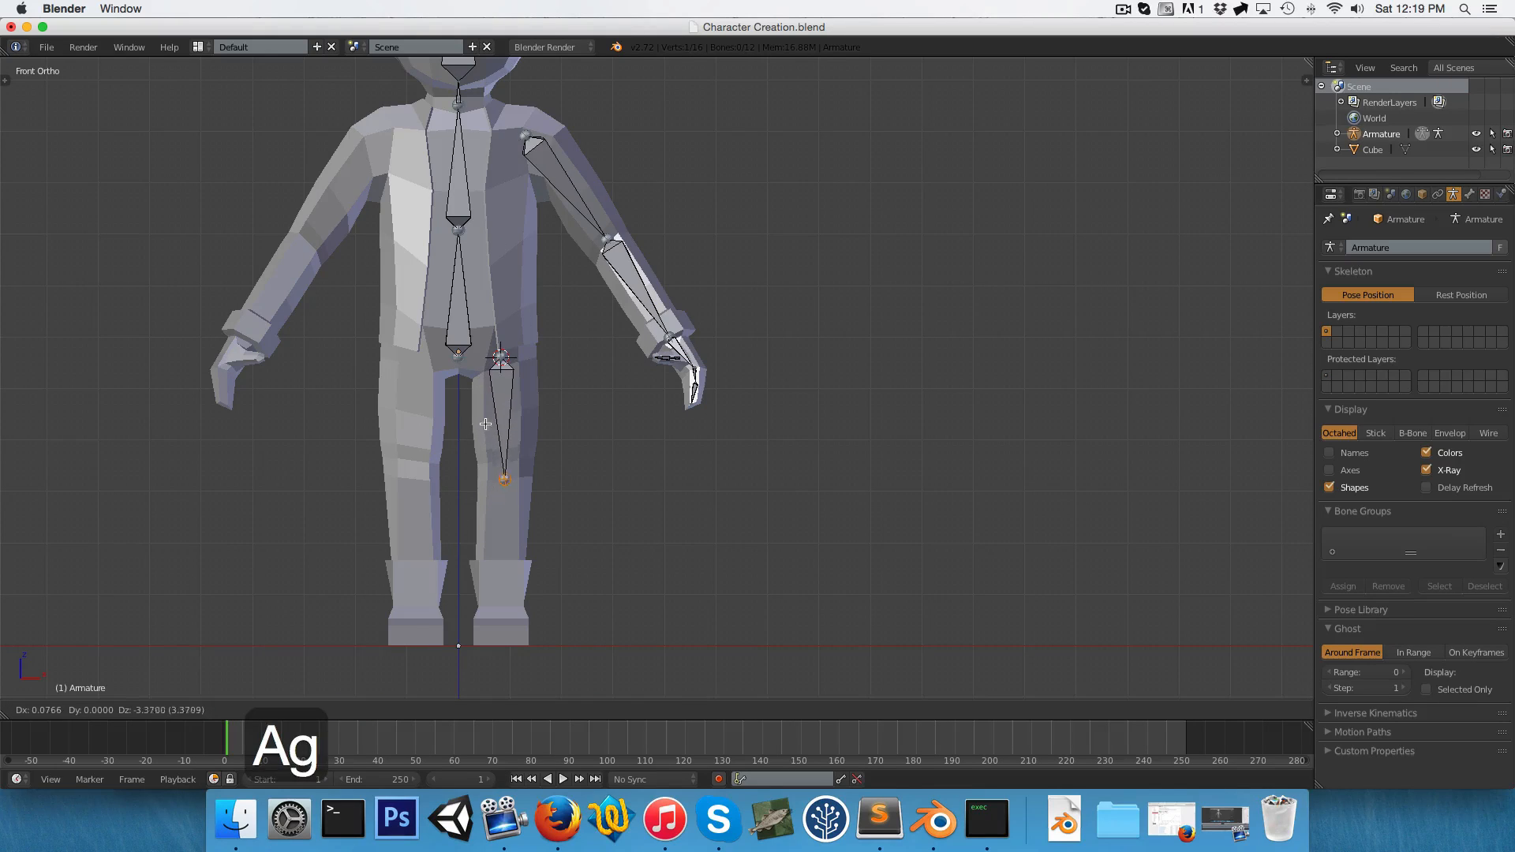
Extrude a shin bone to the ankle, then scale the leg joints to 0 on X.
{"action": "key", "text": "3"}
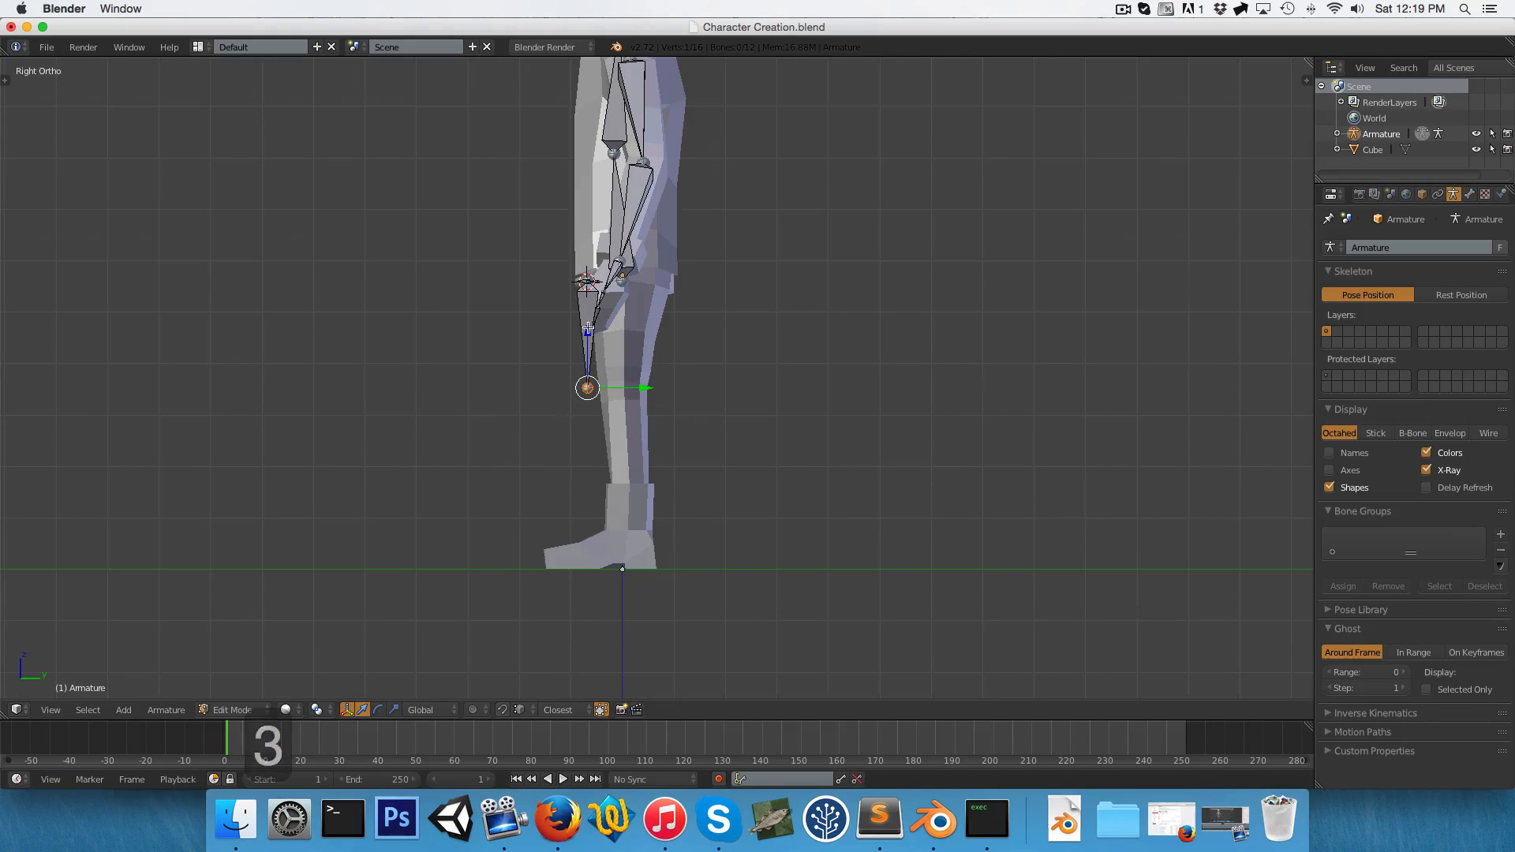
{"action": "key", "text": "g"}
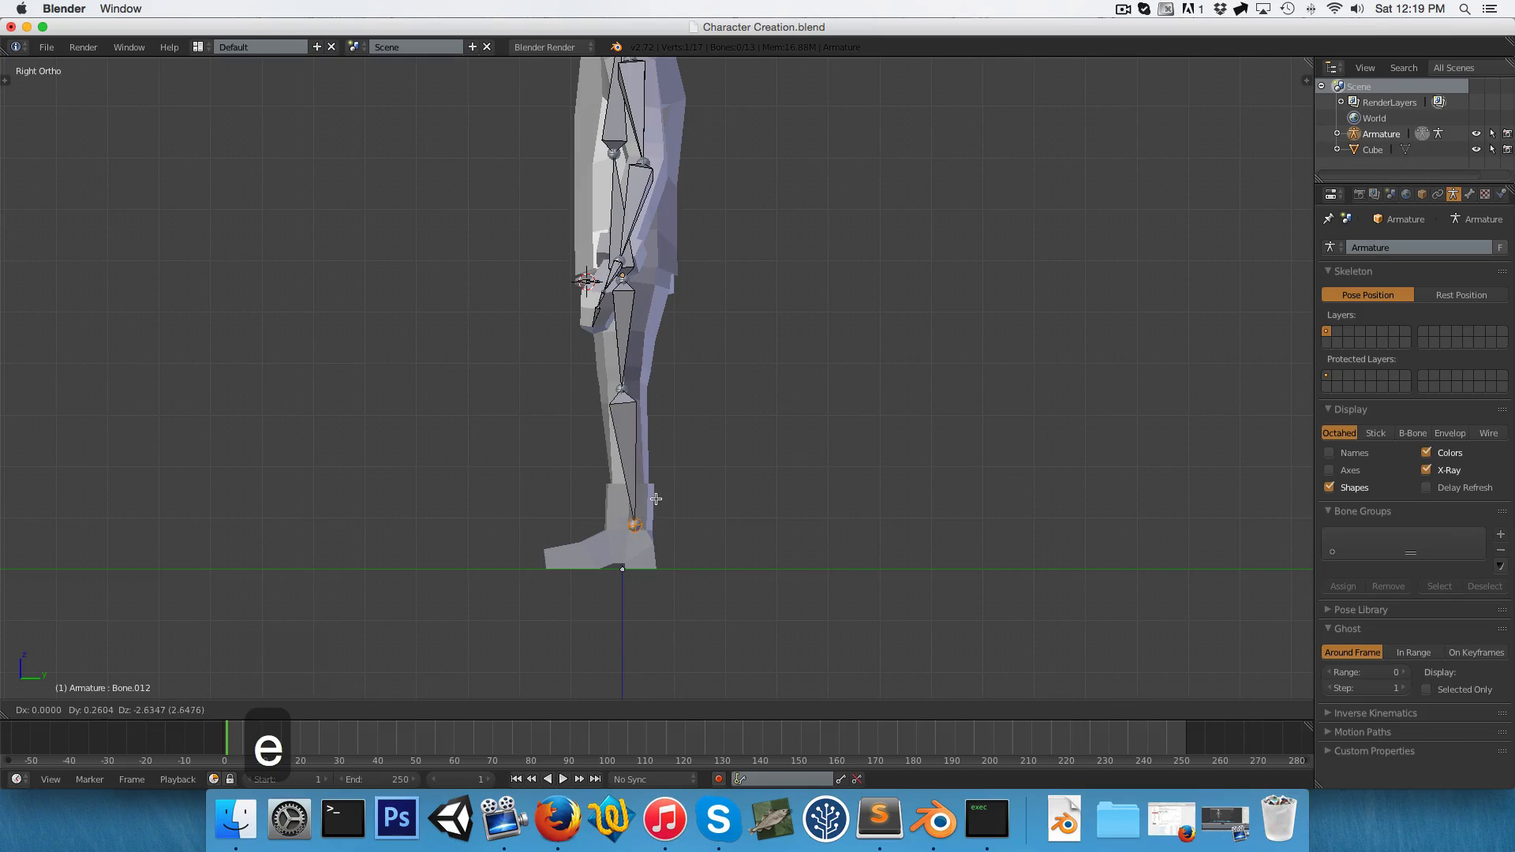
{"action": "key", "text": "g"}
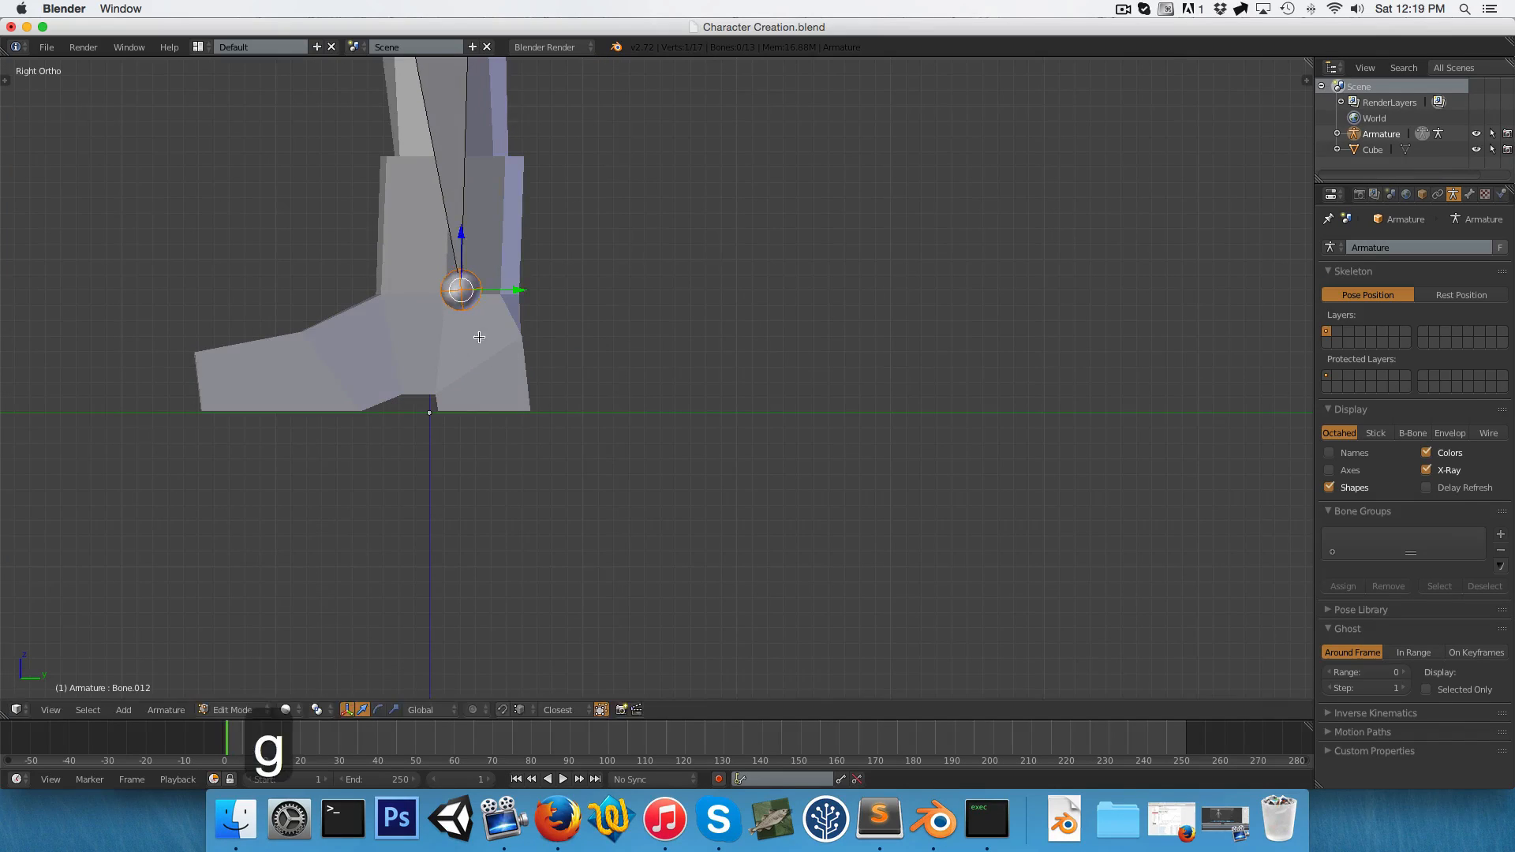
{"action": "mouse_move", "coordinate": [220, 449]}
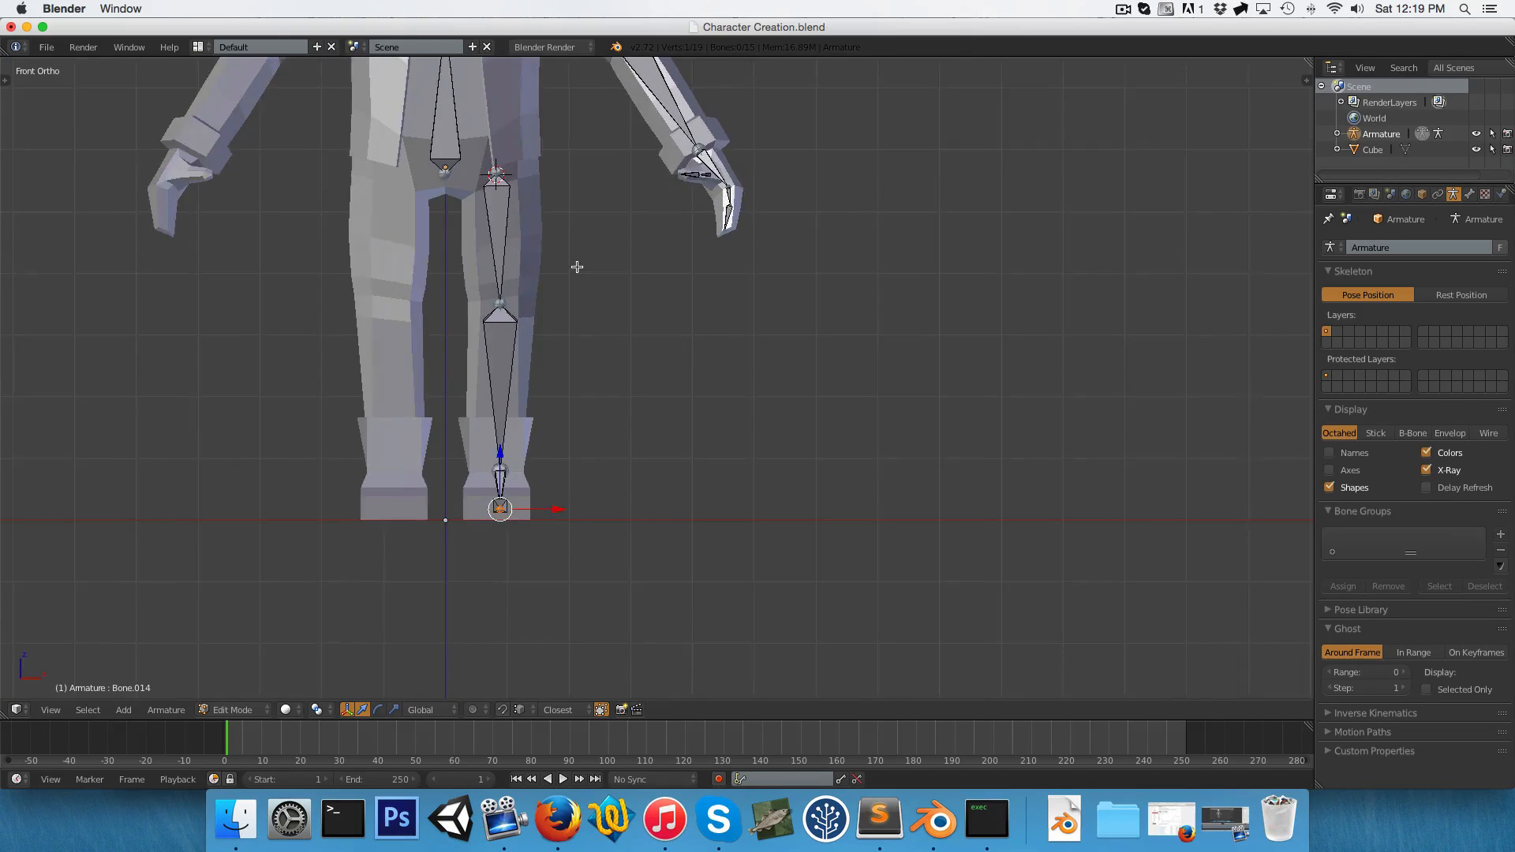
{"action": "scroll", "scroll_direction": "down", "scroll_amount": 3}
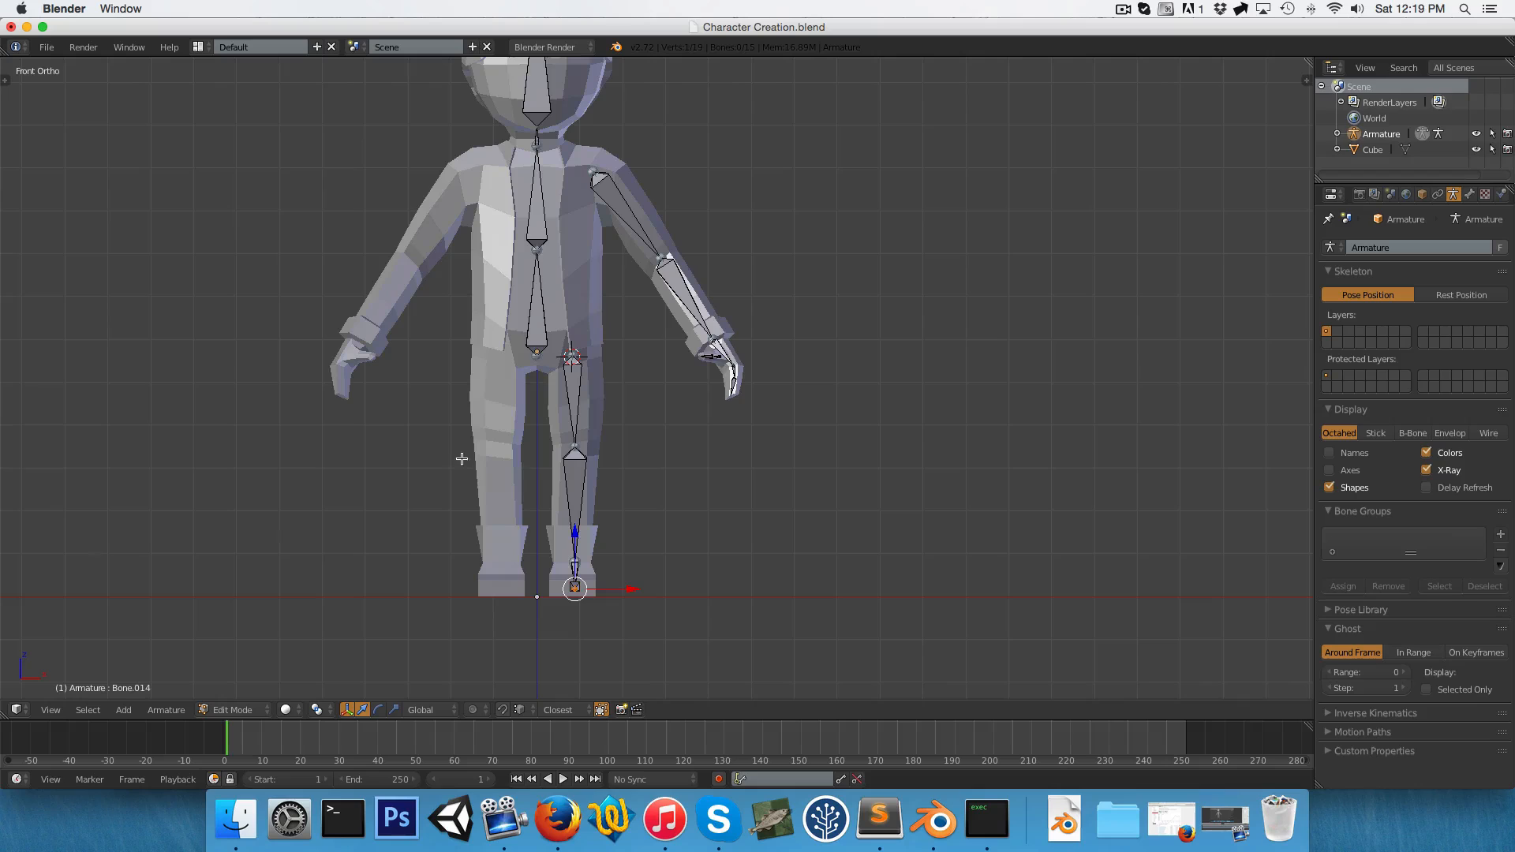
{"action": "left_click", "coordinate": [574, 359]}
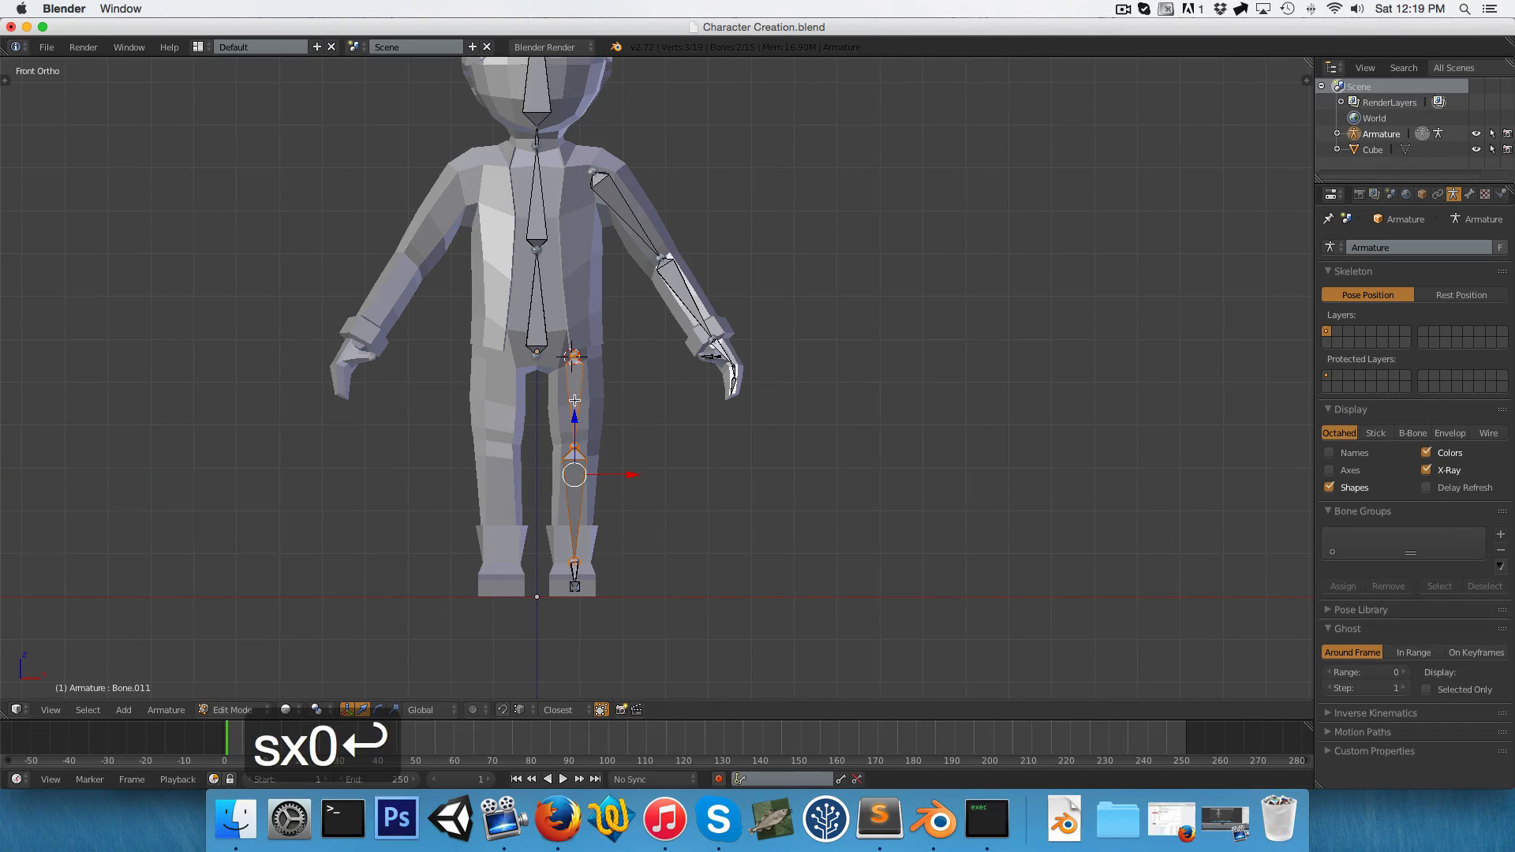
{"action": "key", "text": "Return"}
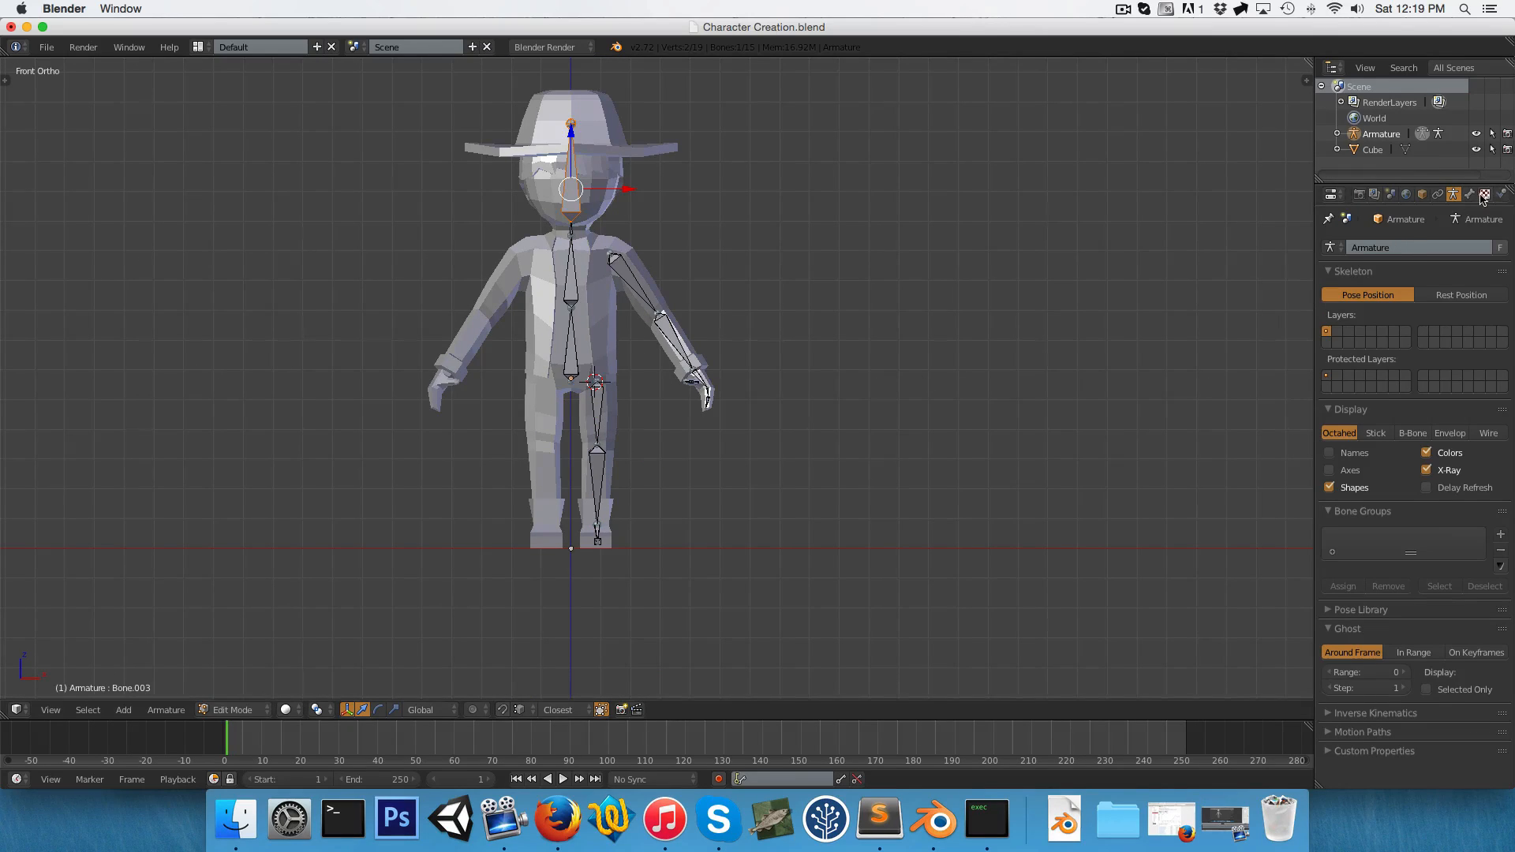
In Bone properties, name the middle spine bone Chest and the lowest one Torso.
{"action": "left_click", "coordinate": [1469, 194]}
{"action": "type", "text": "N"}
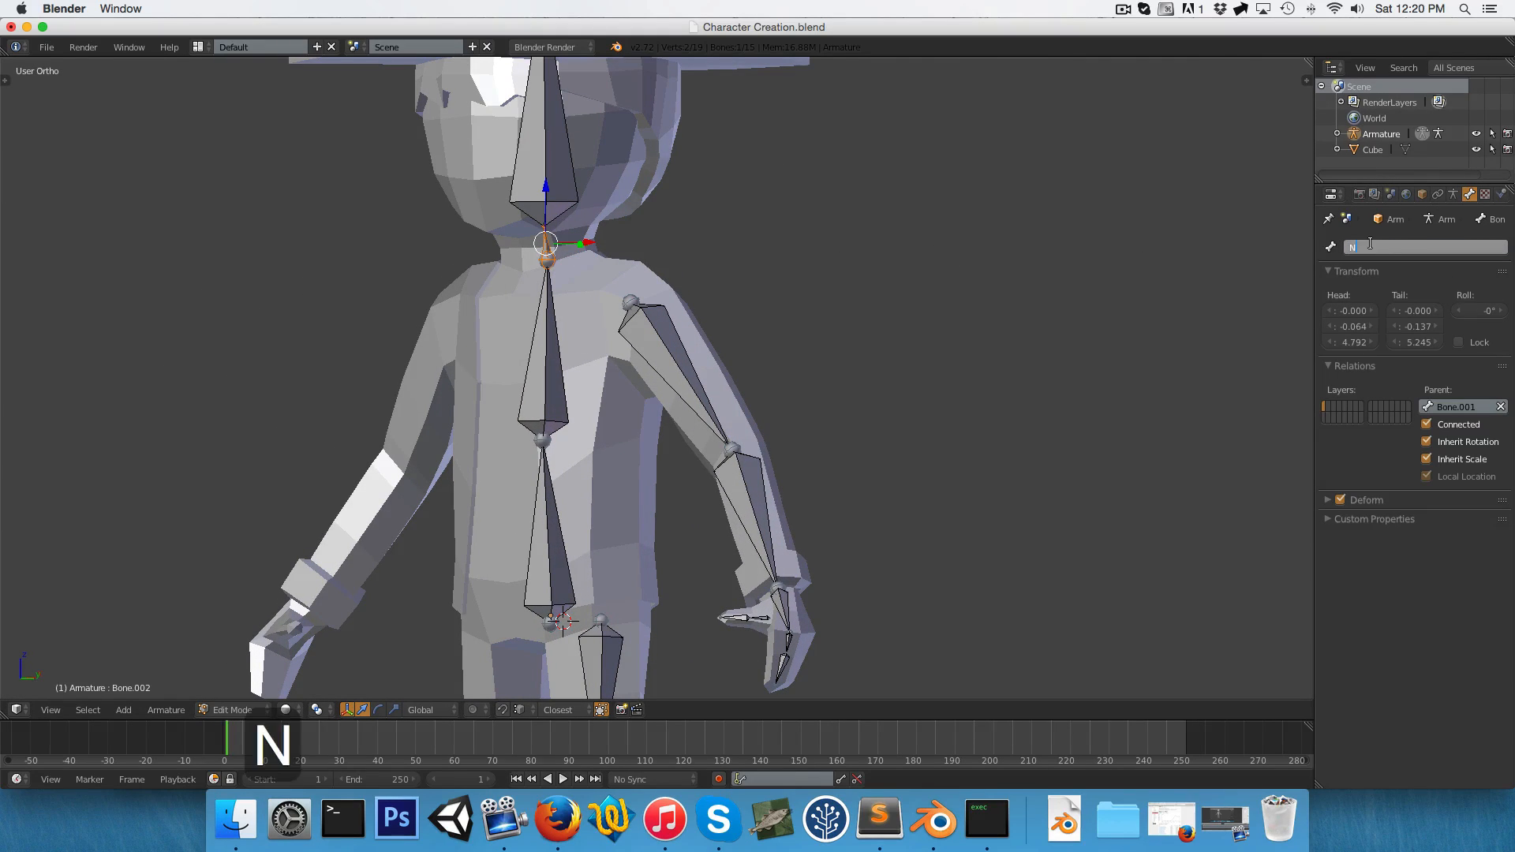
{"action": "left_click", "coordinate": [546, 348]}
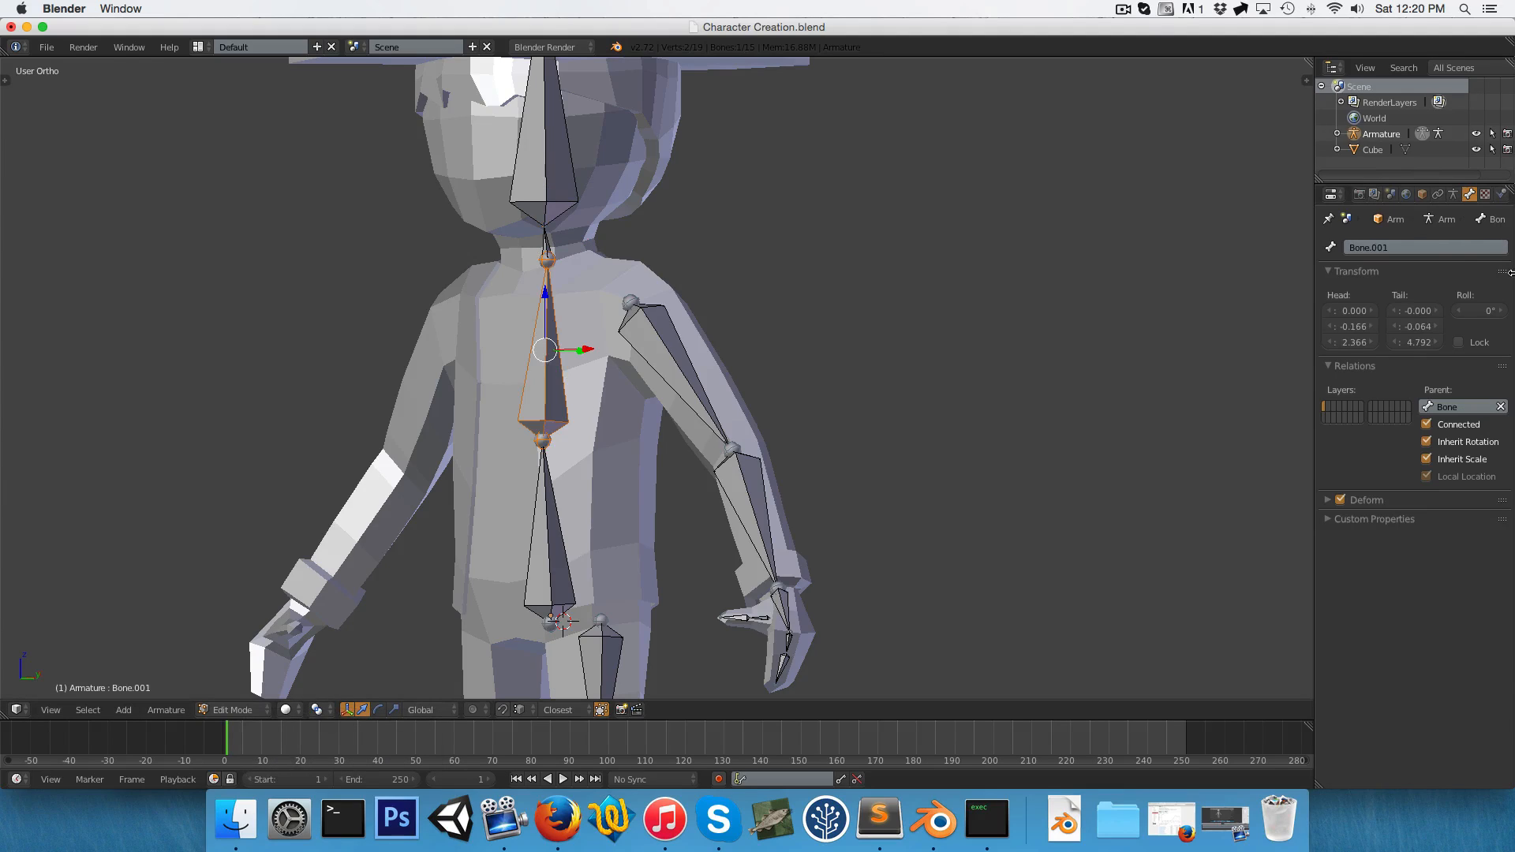
{"action": "type", "text": "Chest"}
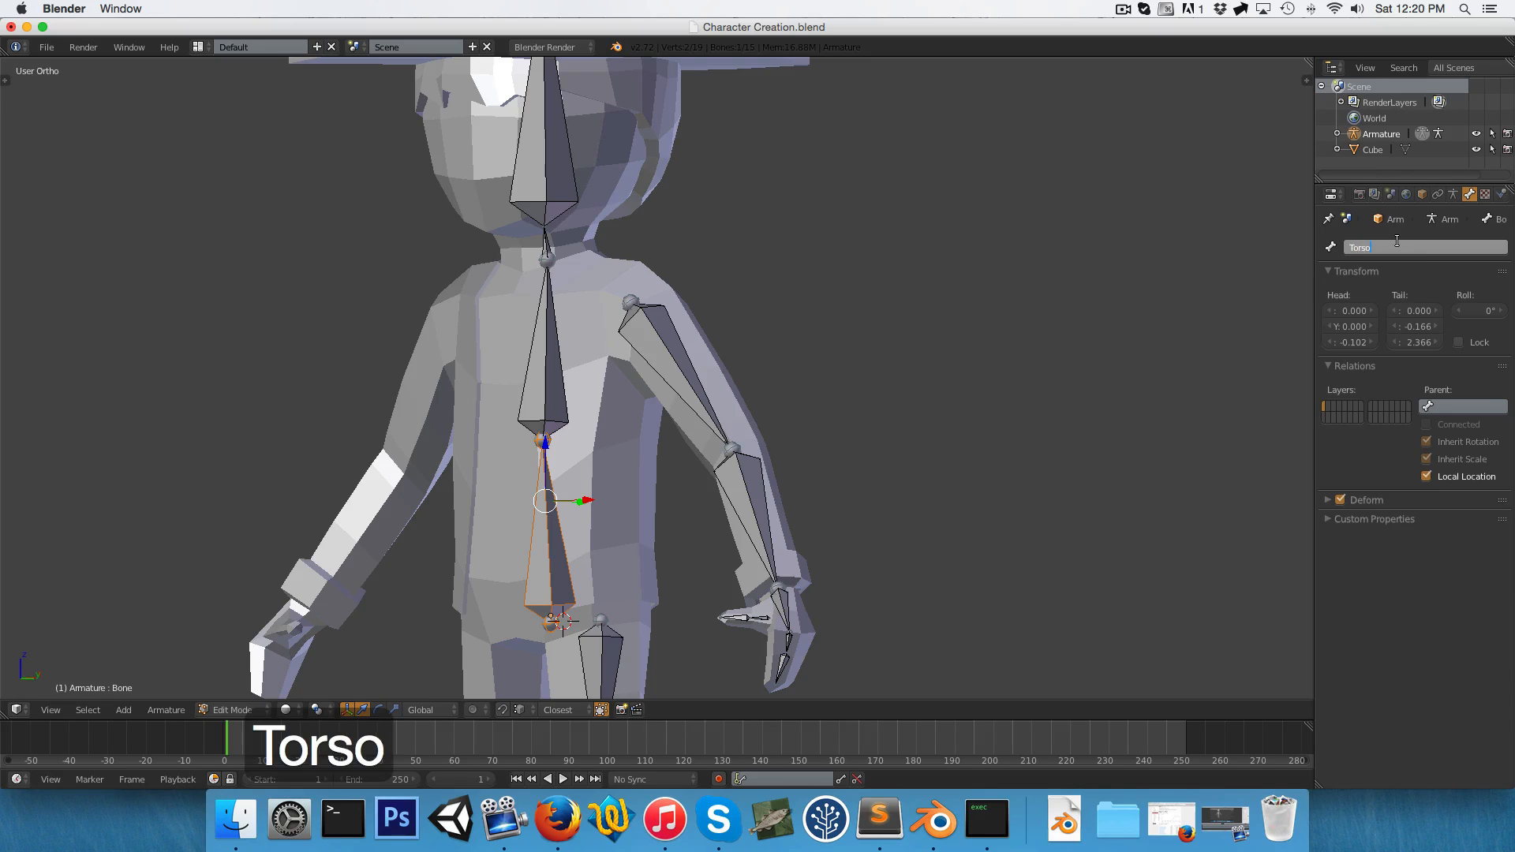
{"action": "key", "text": "1"}
{"action": "type", "text": "U"}
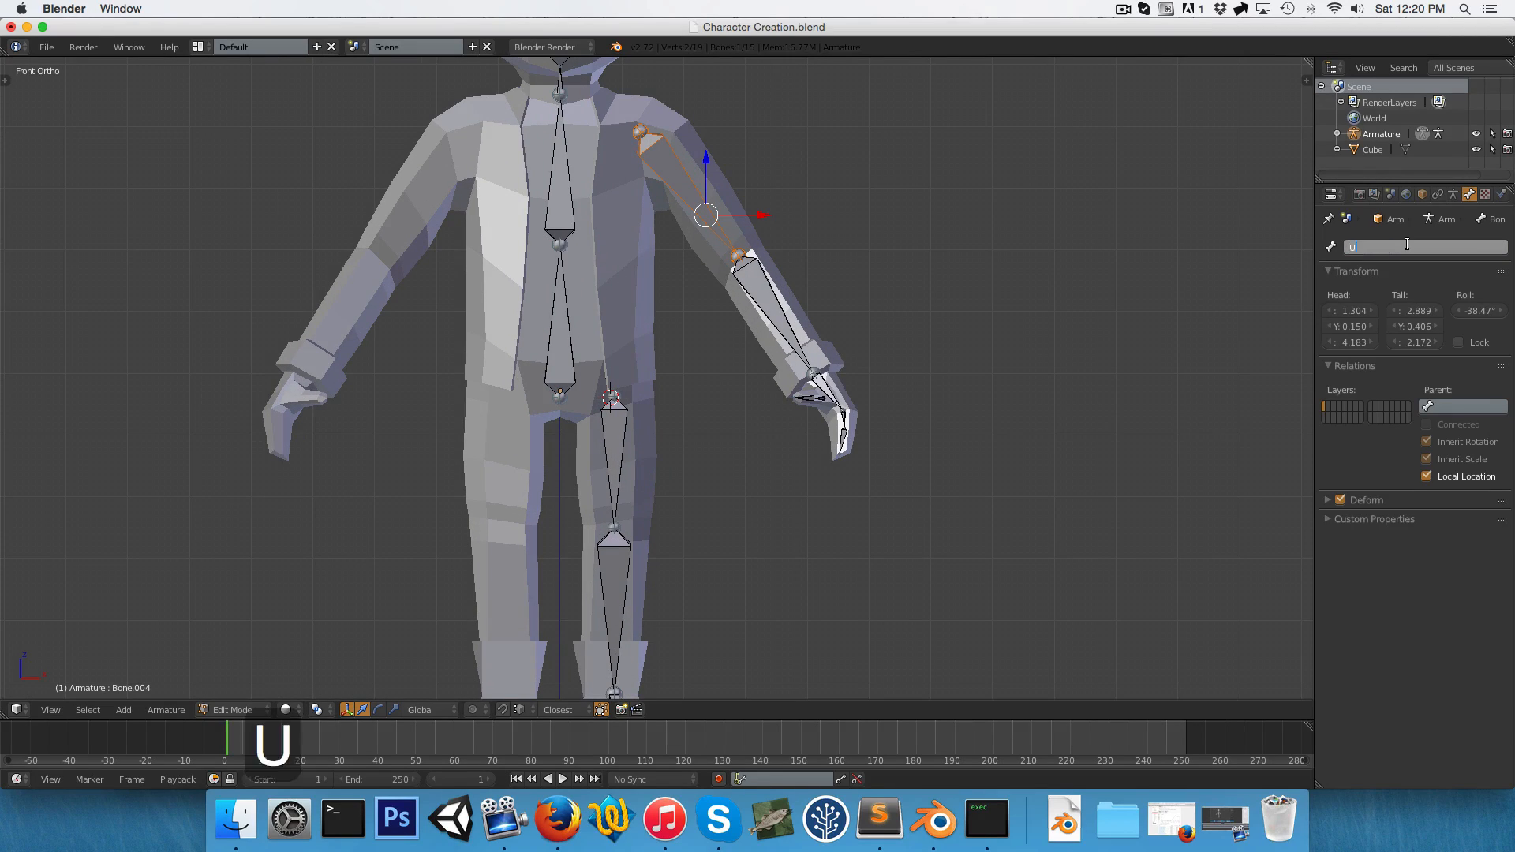
Rename the left upper arm to Upper Arm.L, then name the hand and Thumb01.L bones.
{"action": "type", "text": "pper A"}
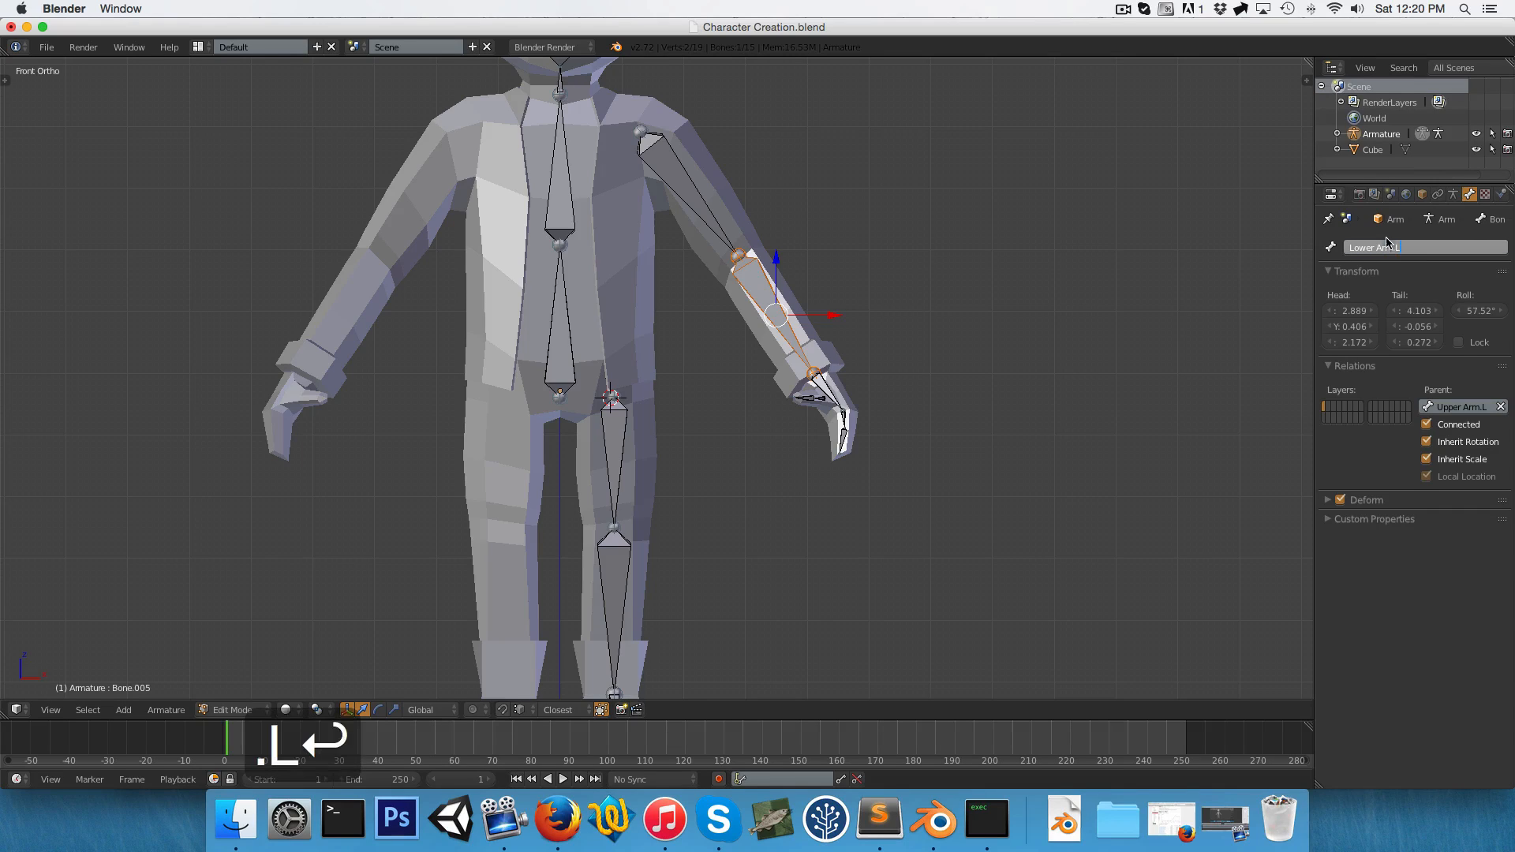
{"action": "left_click", "coordinate": [828, 391]}
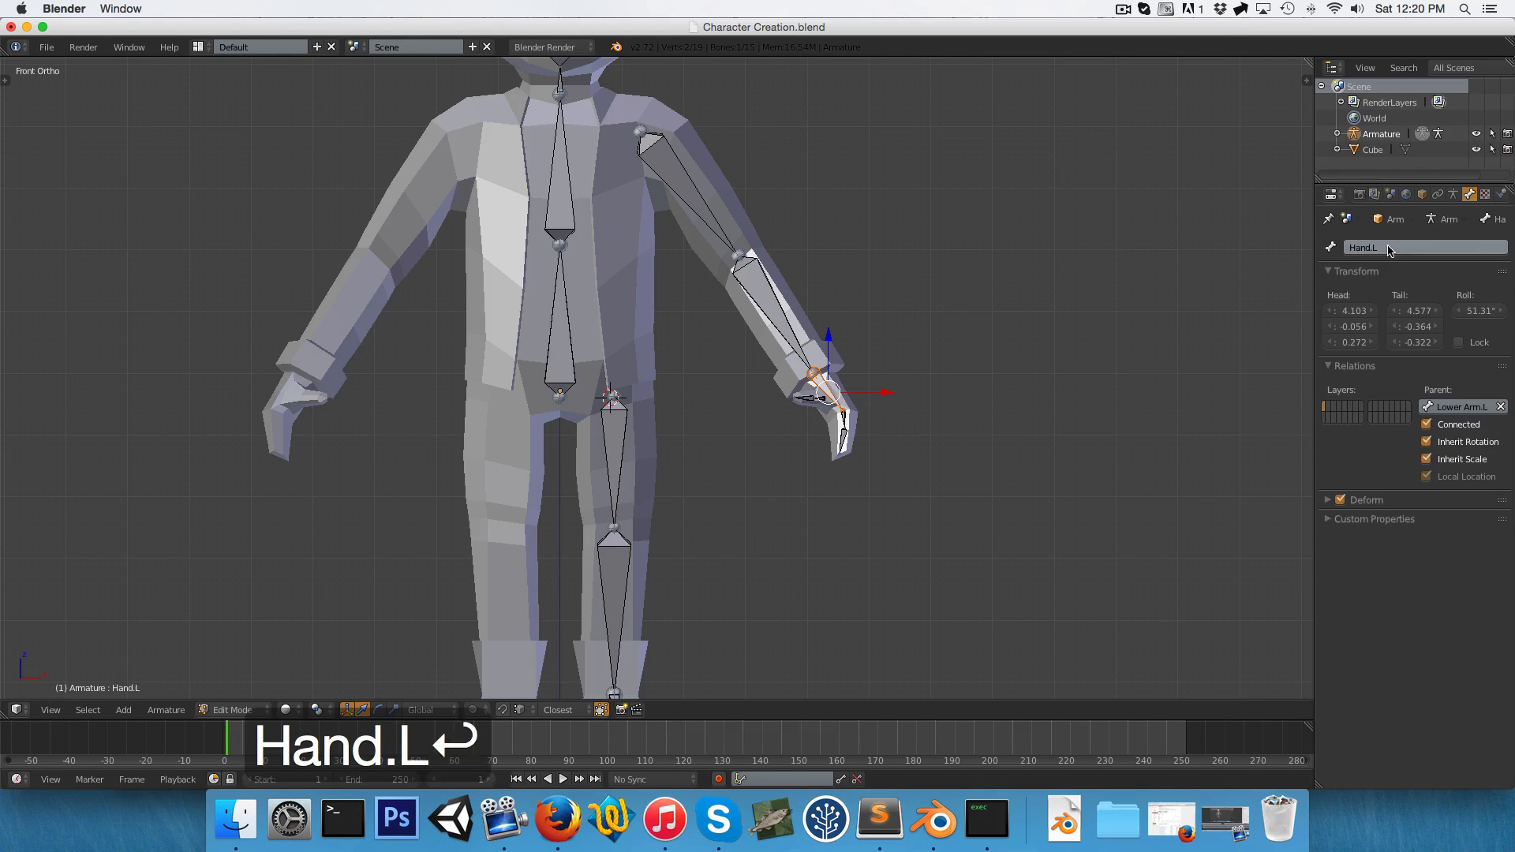
{"action": "left_click", "coordinate": [840, 417]}
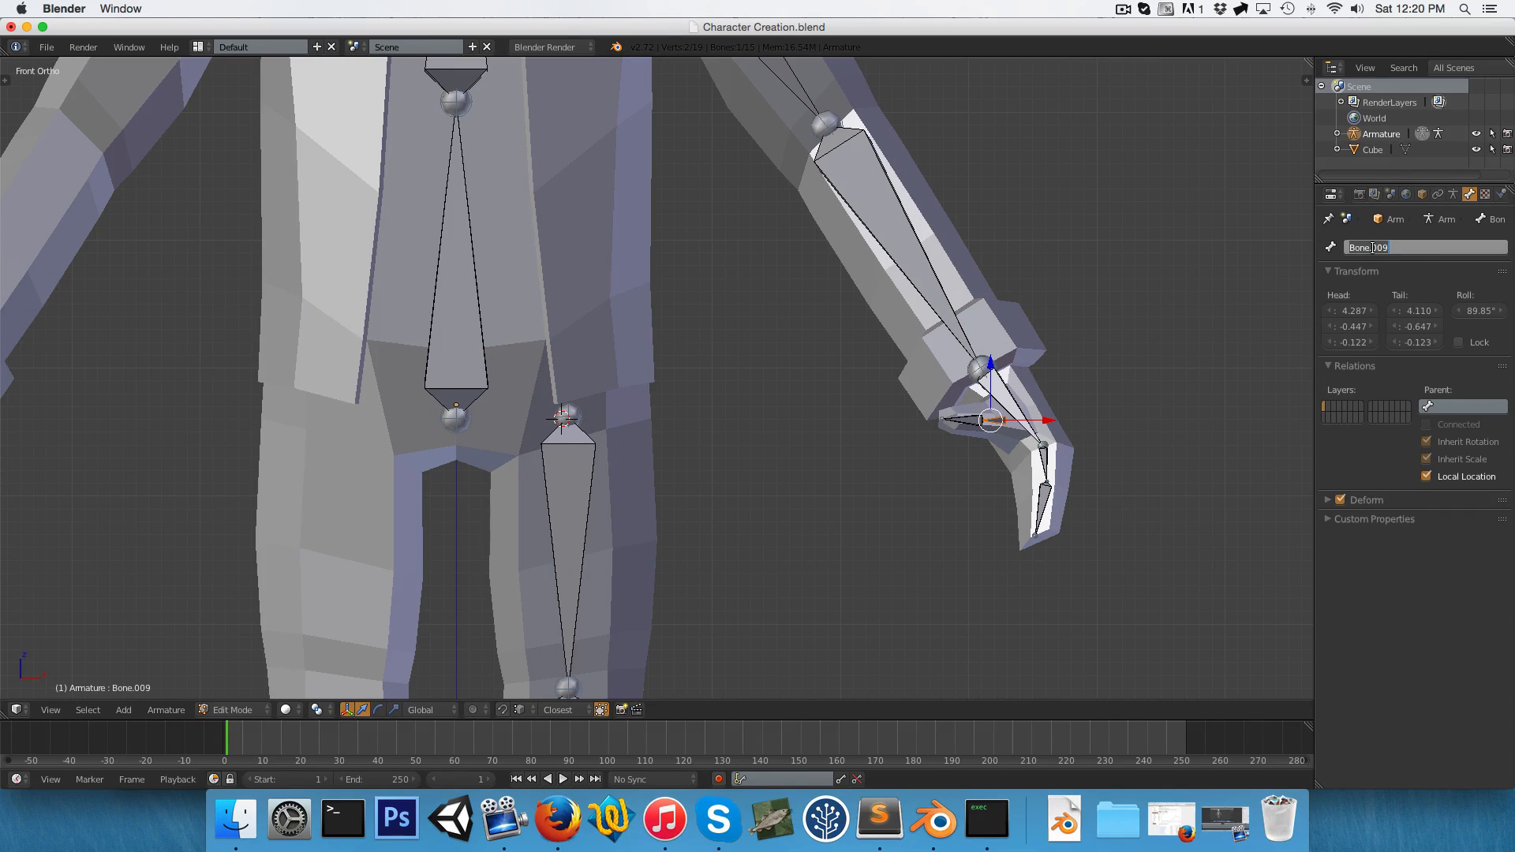
{"action": "type", "text": "Thumb01.L"}
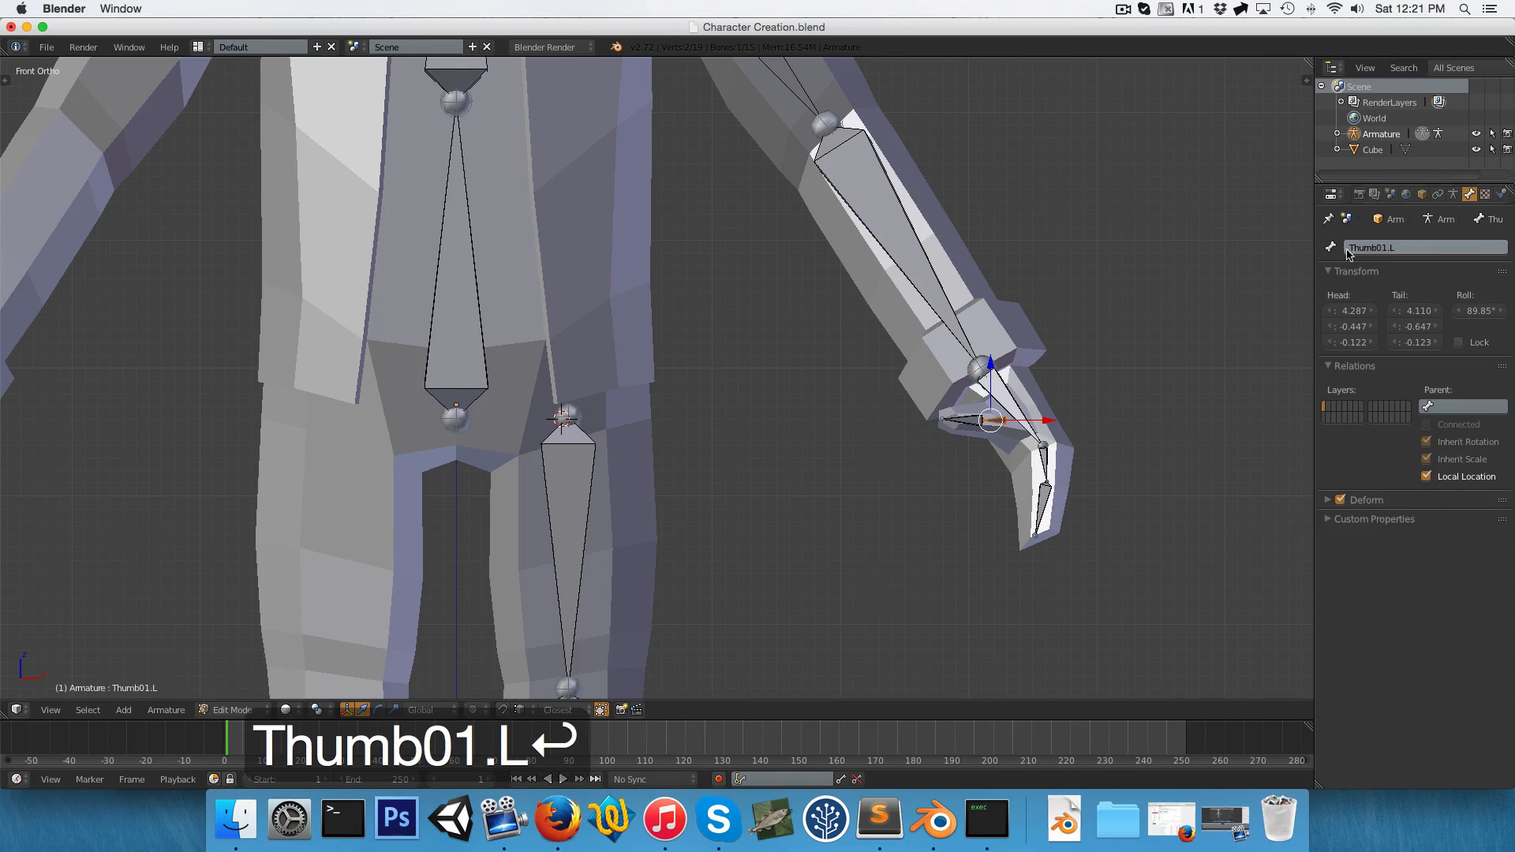
Name the second thumb bone Thumb02.L and the toe bone Toes.L.
{"action": "left_click", "coordinate": [986, 419]}
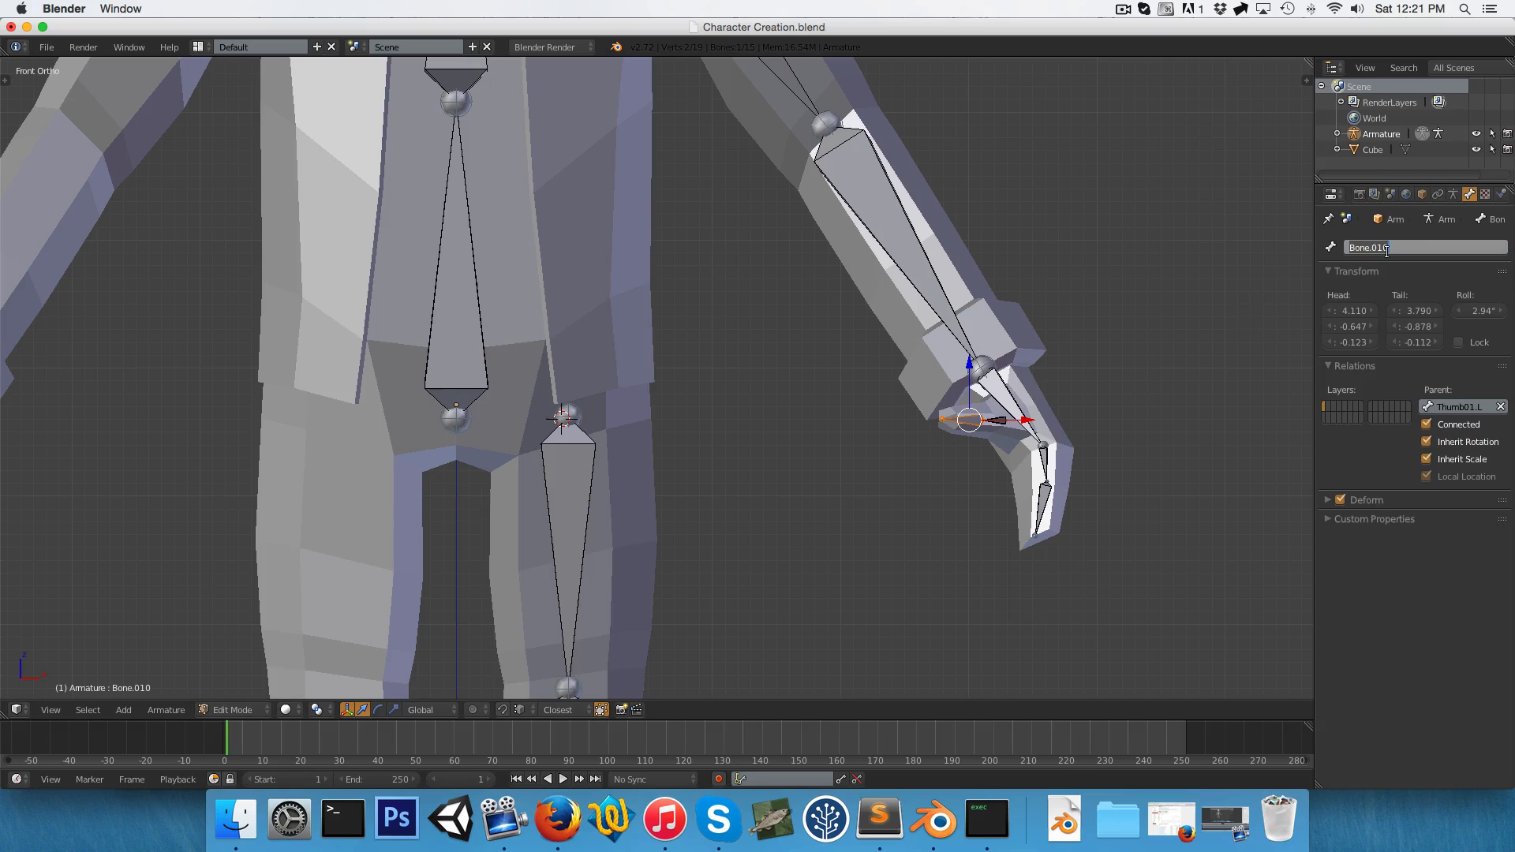
{"action": "type", "text": "Thumb02.L"}
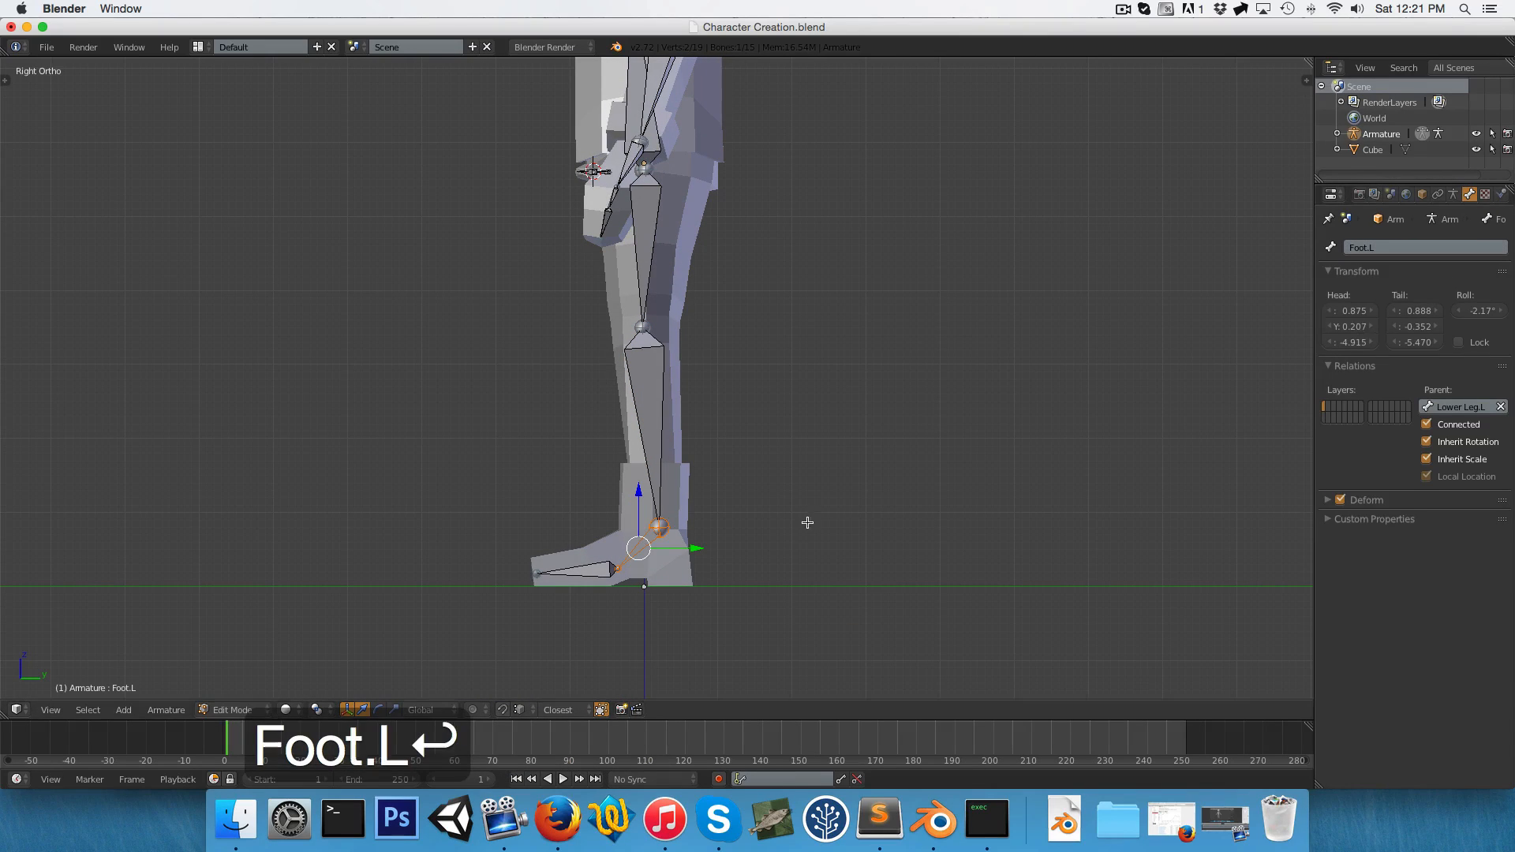
{"action": "left_click", "coordinate": [593, 570]}
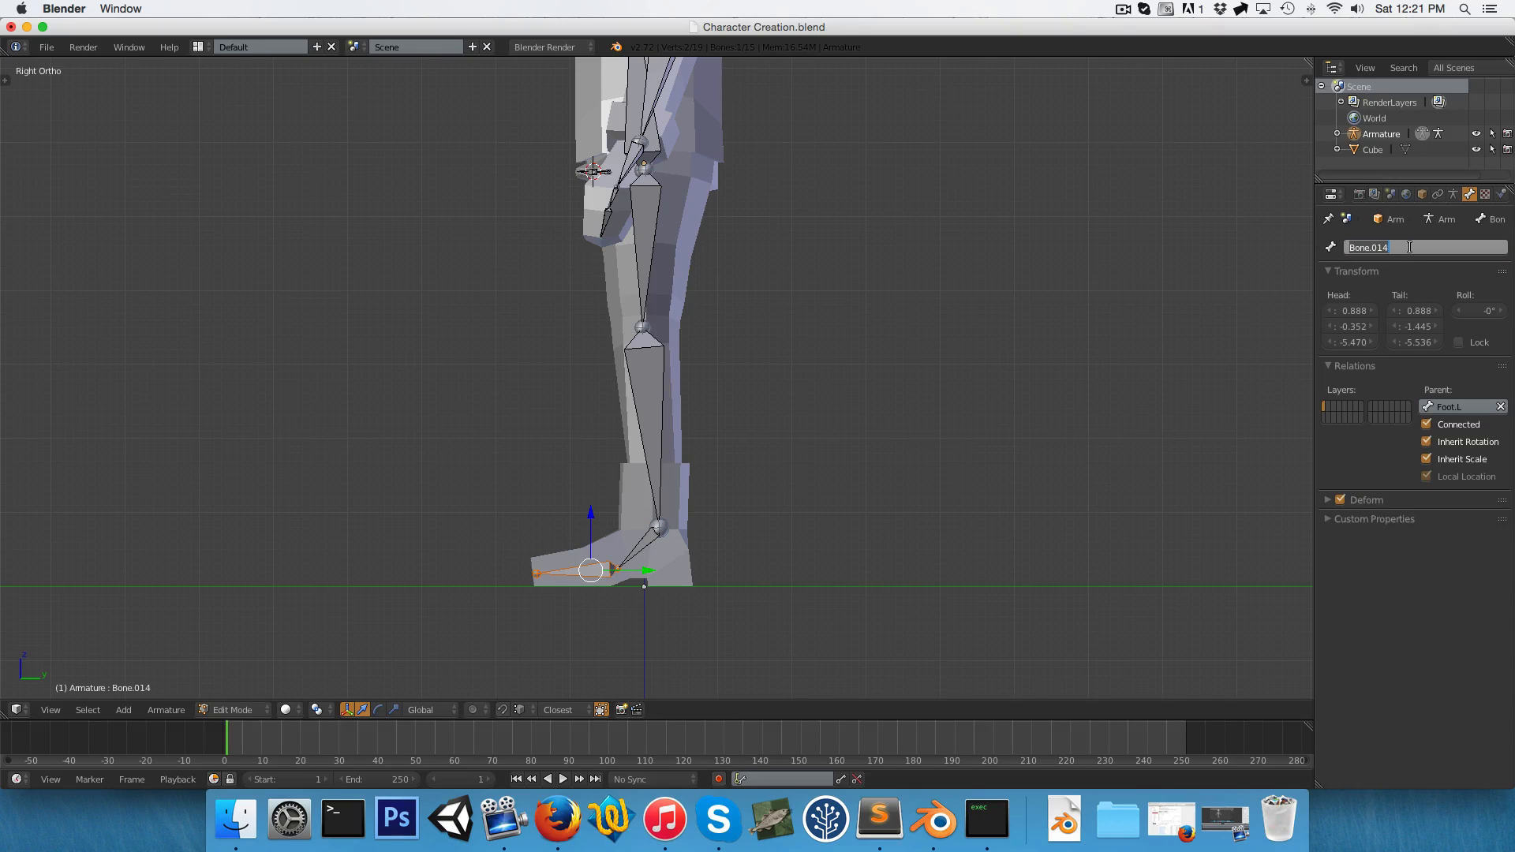
{"action": "type", "text": "Toes."}
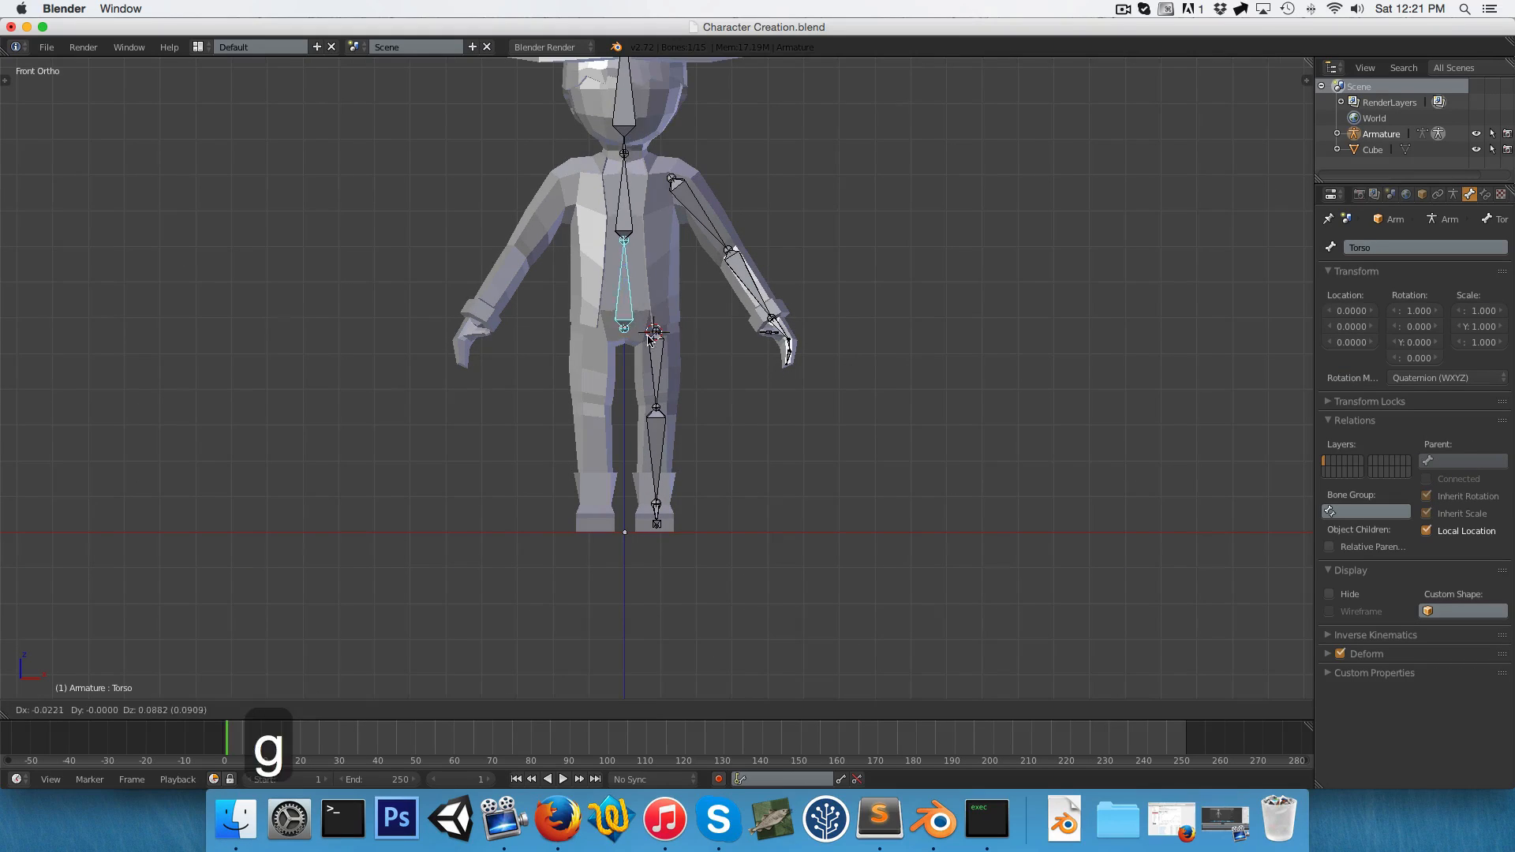
{"action": "mouse_move", "coordinate": [652, 343]}
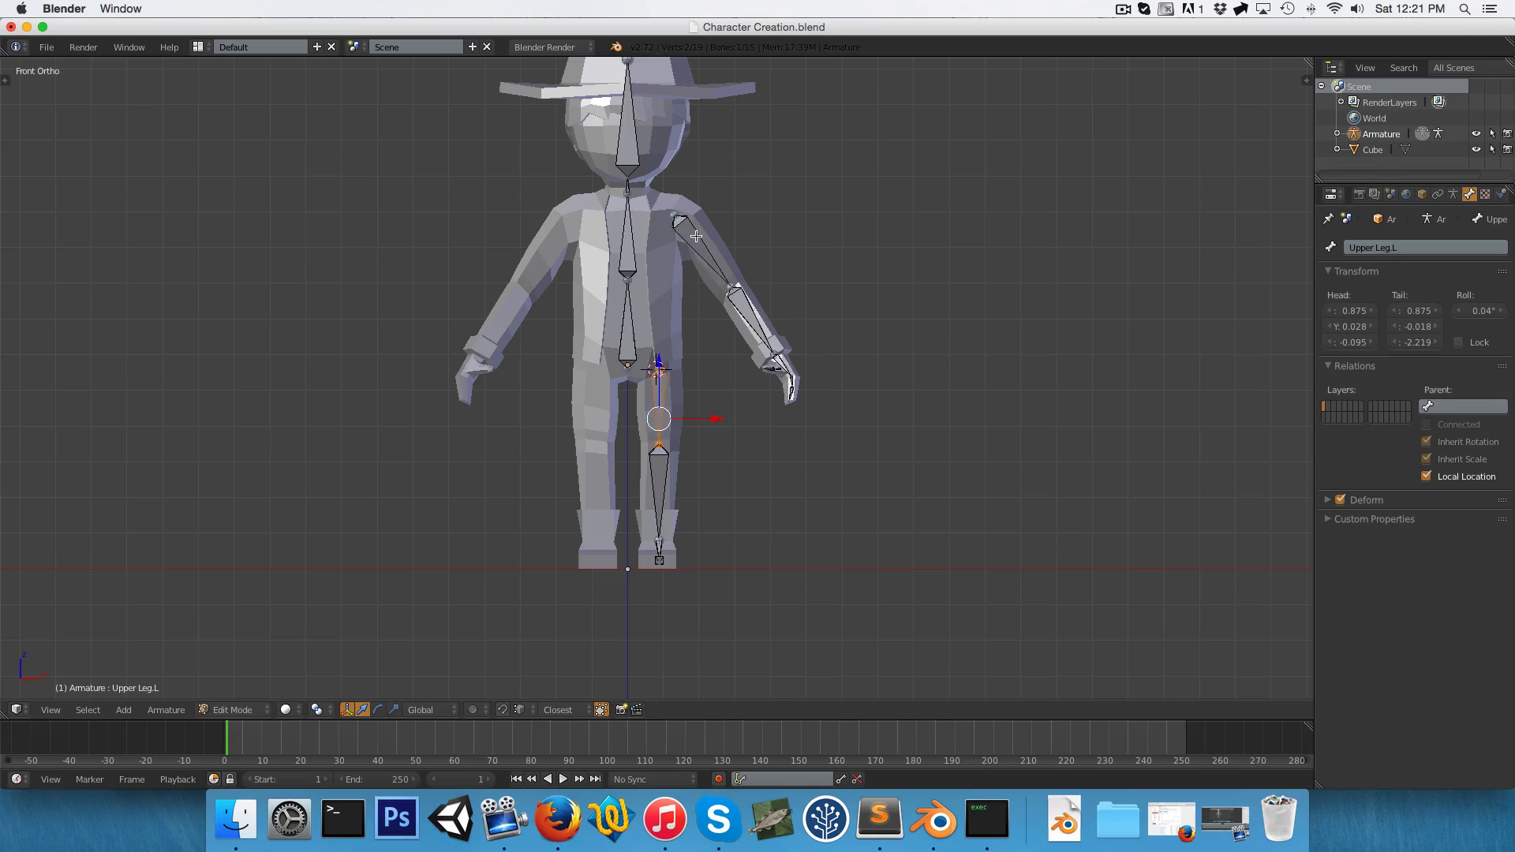
Parent Upper Leg.L to Torso (connected) and Upper Arm.L to Chest (keep offset), then test the pose.
{"action": "left_click", "coordinate": [701, 237]}
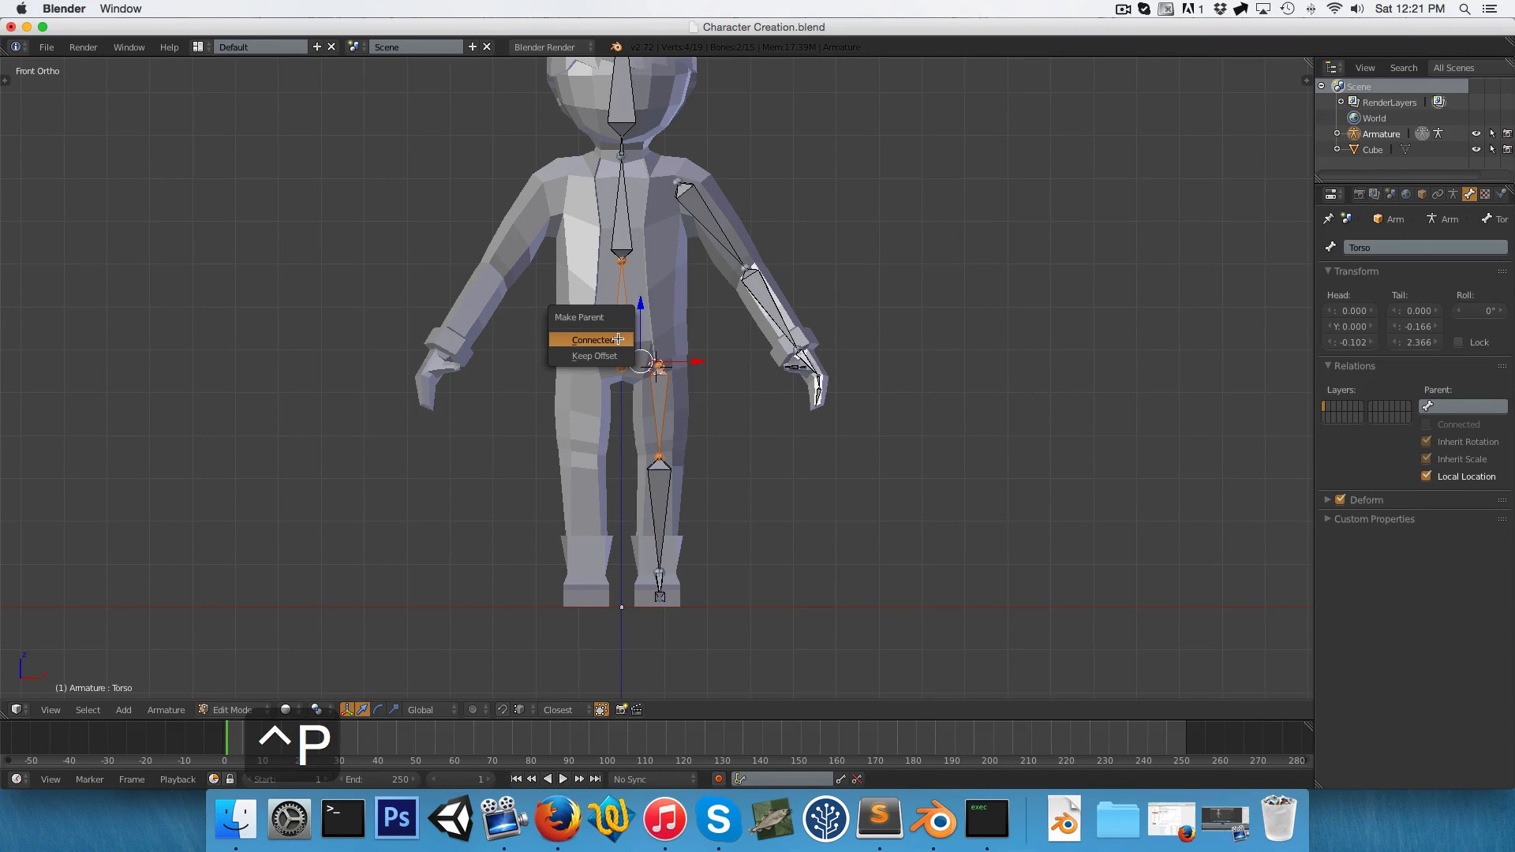
{"action": "left_click", "coordinate": [594, 339]}
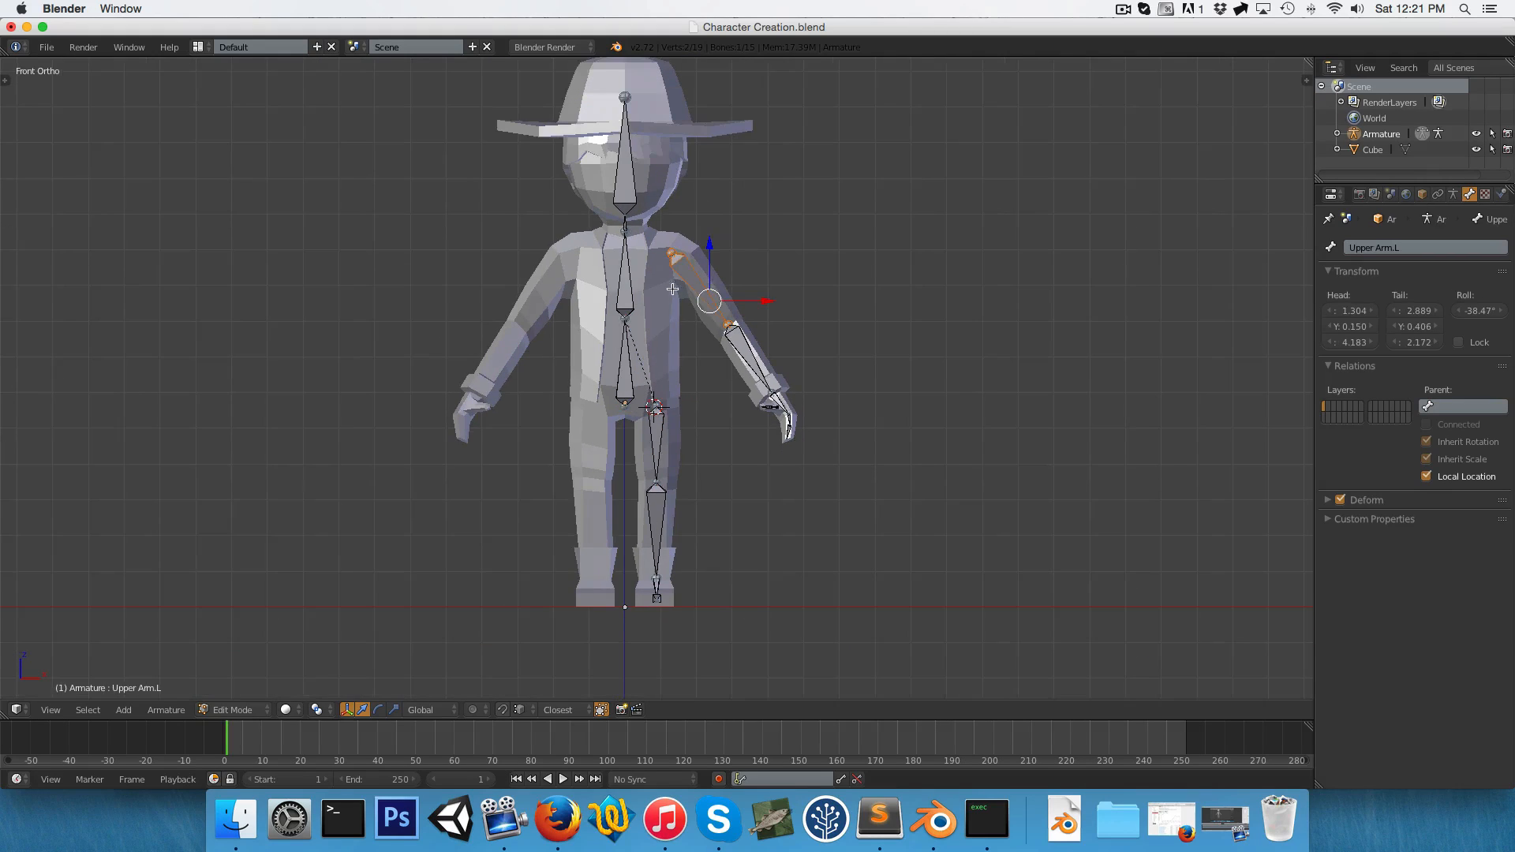
{"action": "key", "text": "ctrl+p"}
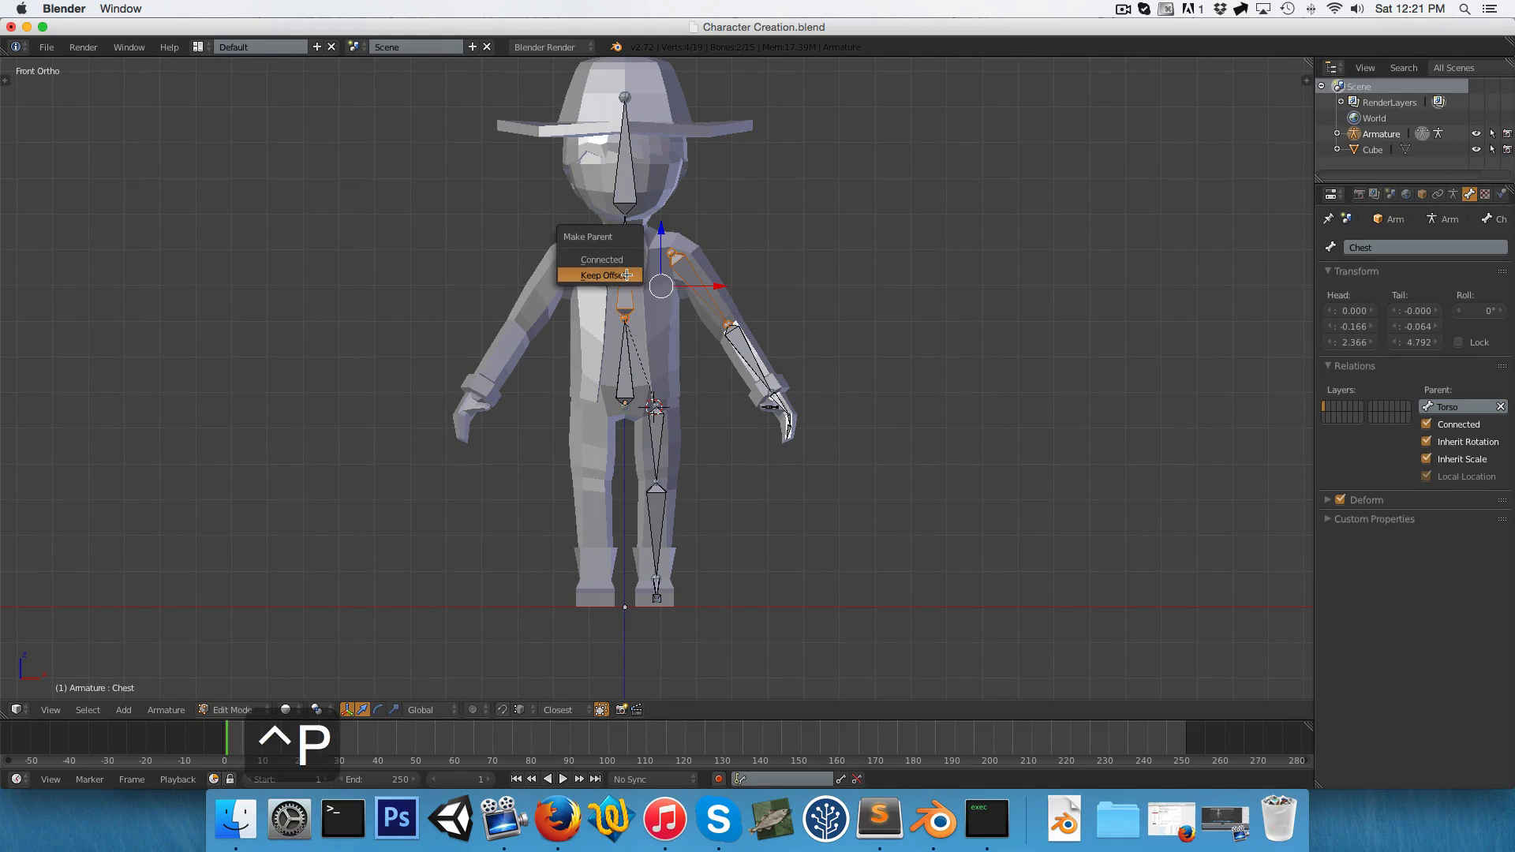
{"action": "left_click", "coordinate": [598, 274]}
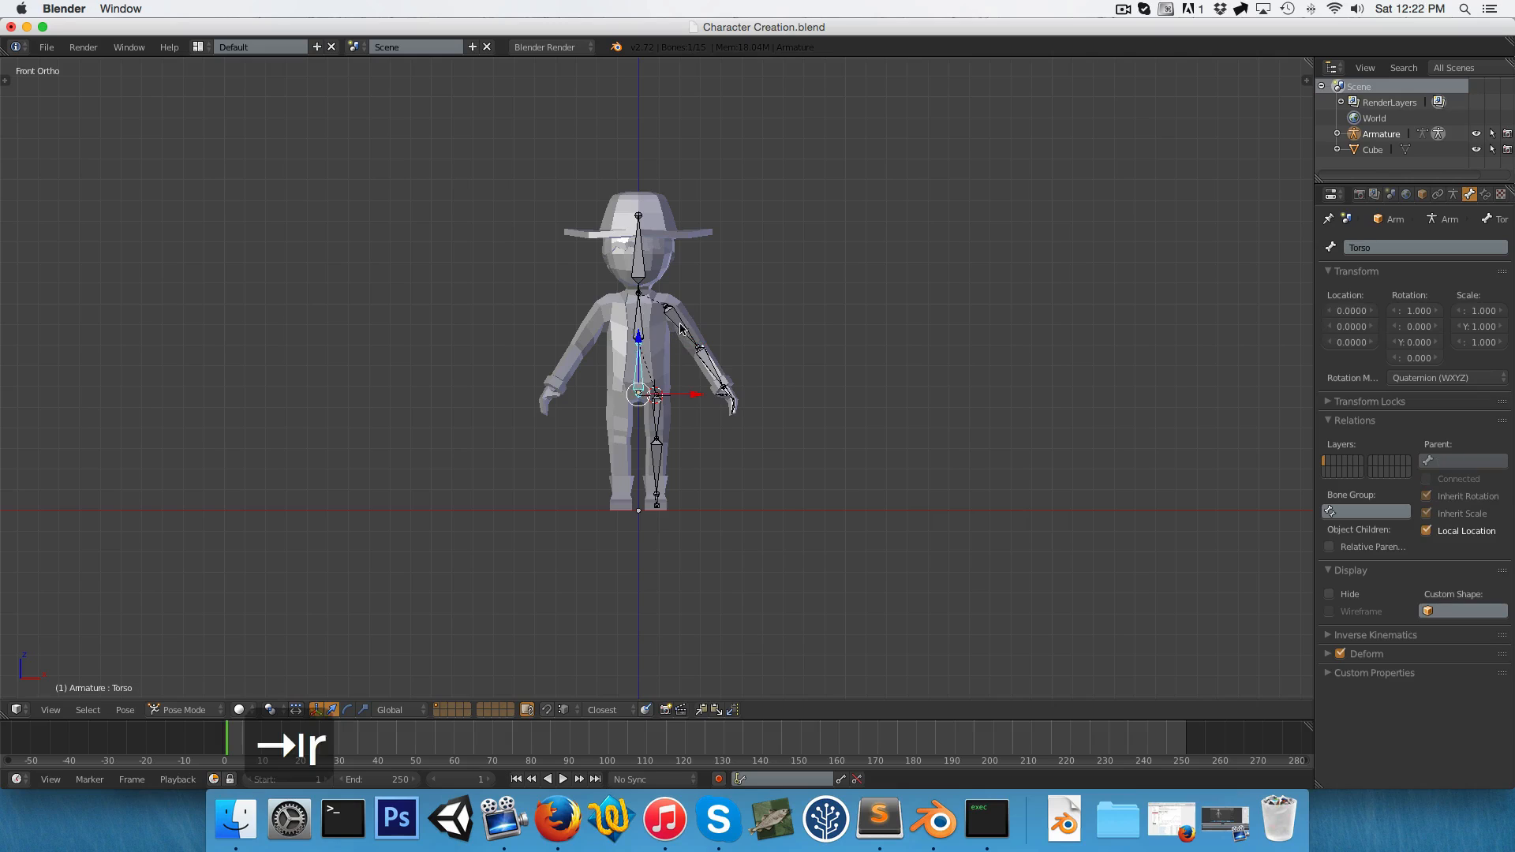
{"action": "key", "text": "g"}
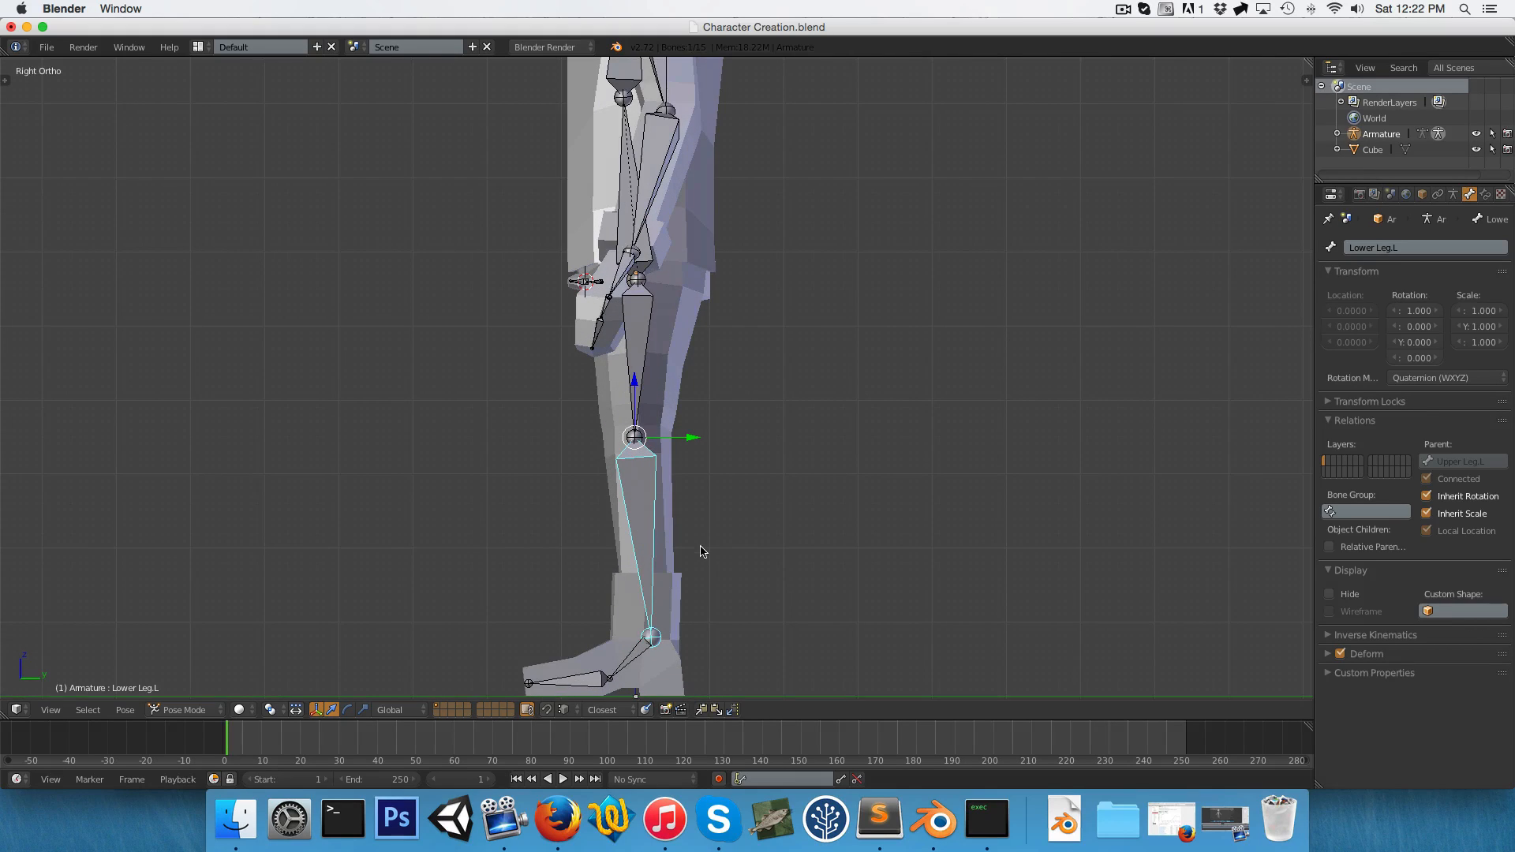
Extrude a new bone backward from the left ankle joint and clear its parent.
{"action": "left_click", "coordinate": [184, 709]}
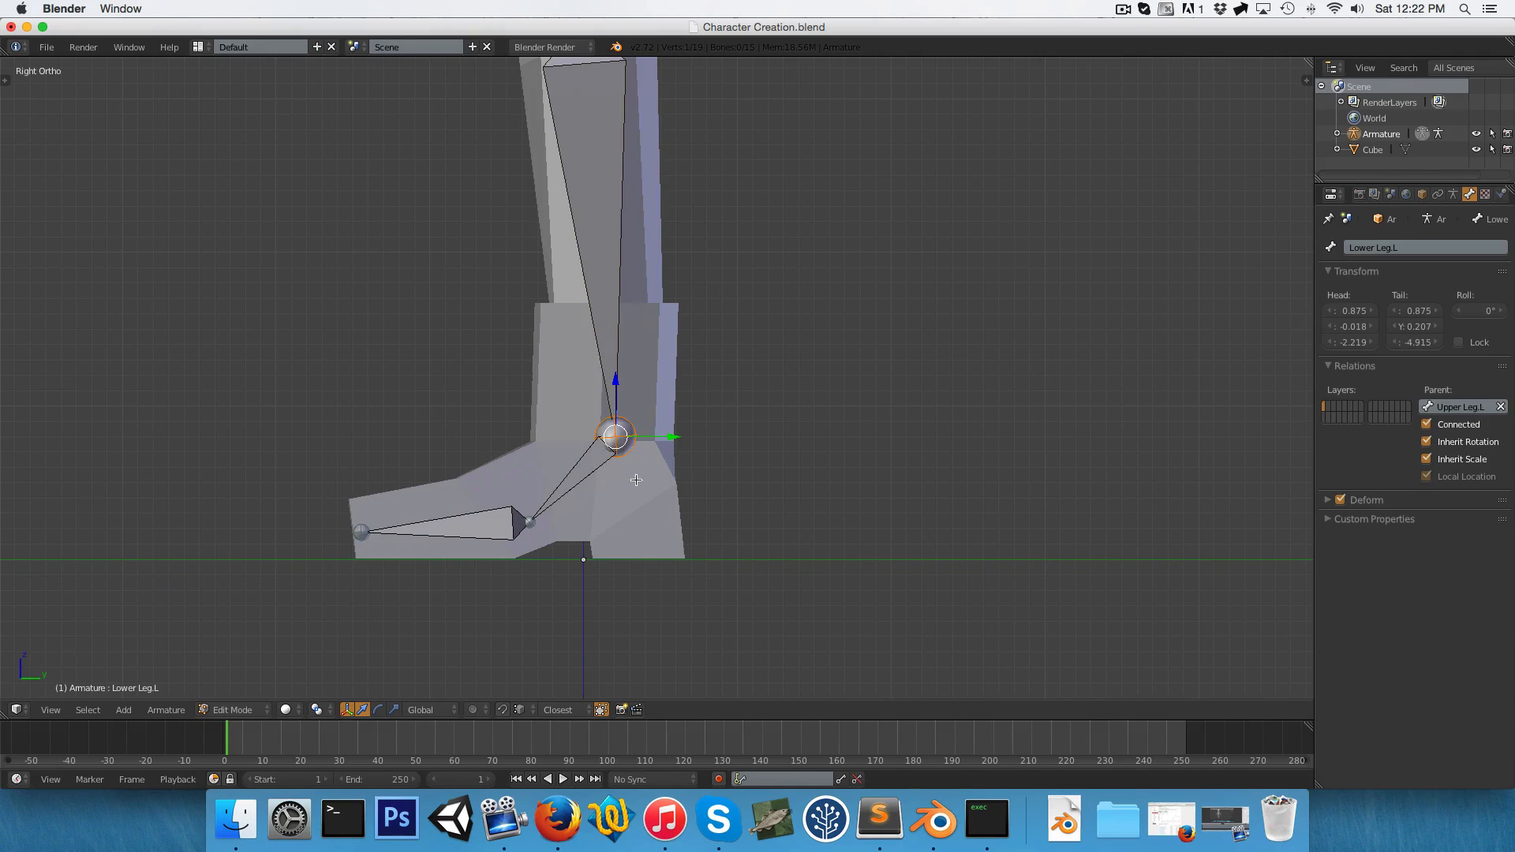
{"action": "key", "text": "e"}
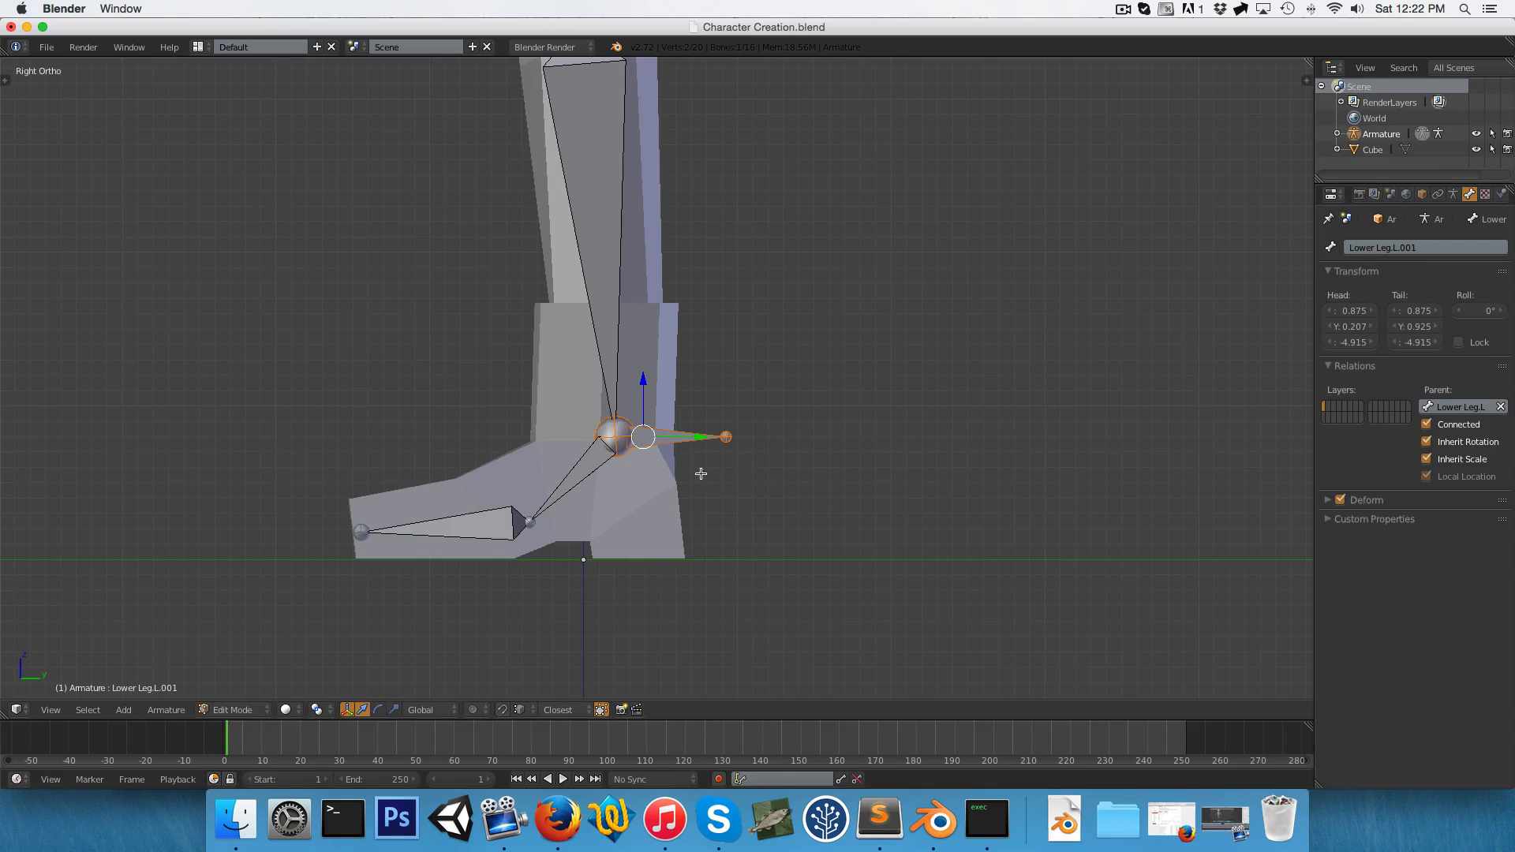
{"action": "mouse_move", "coordinate": [631, 414]}
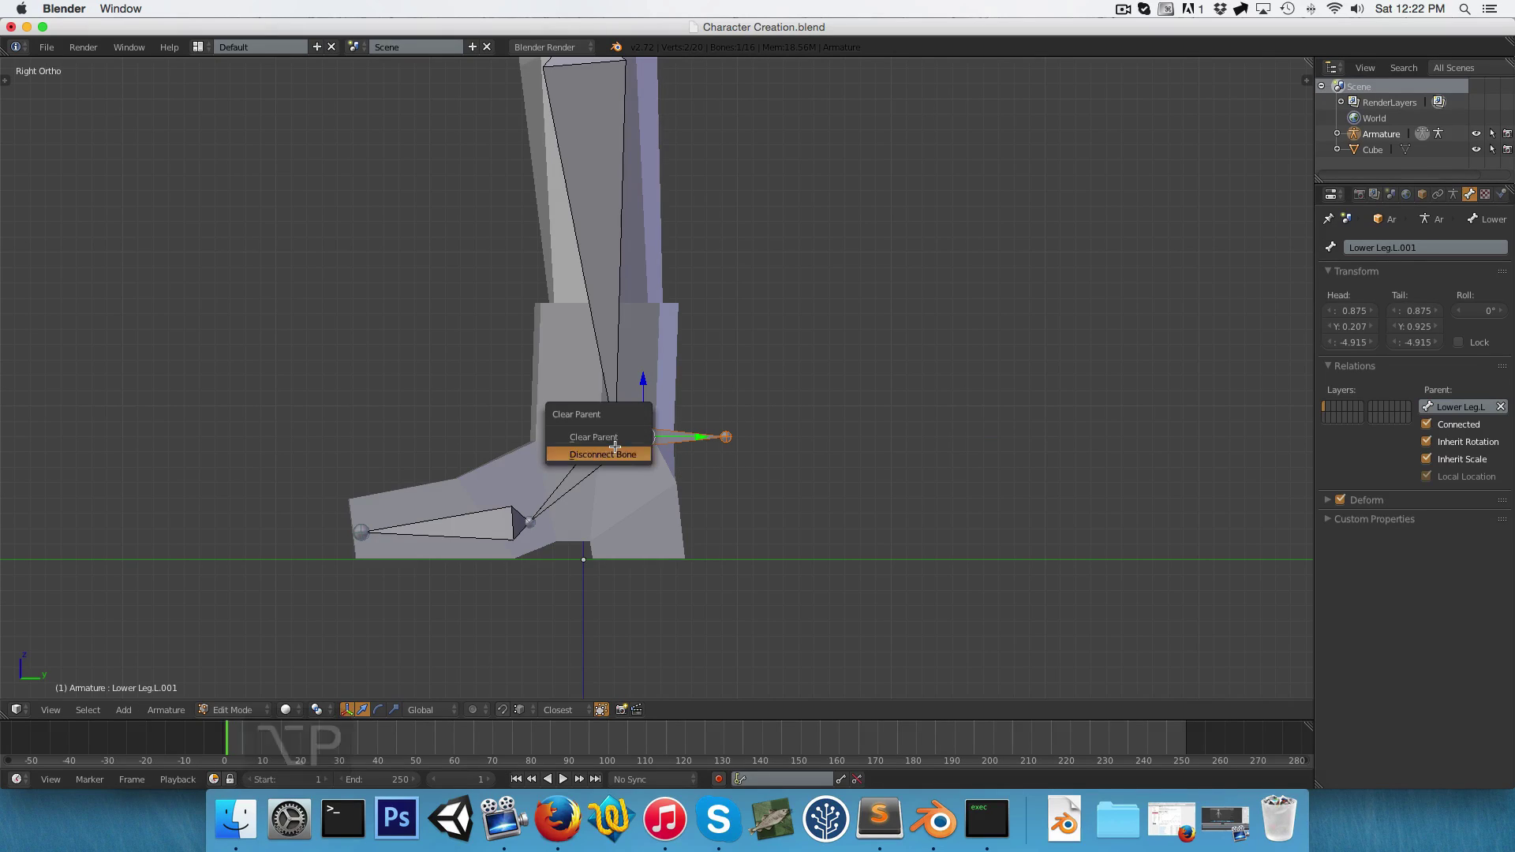
{"action": "left_click", "coordinate": [593, 436]}
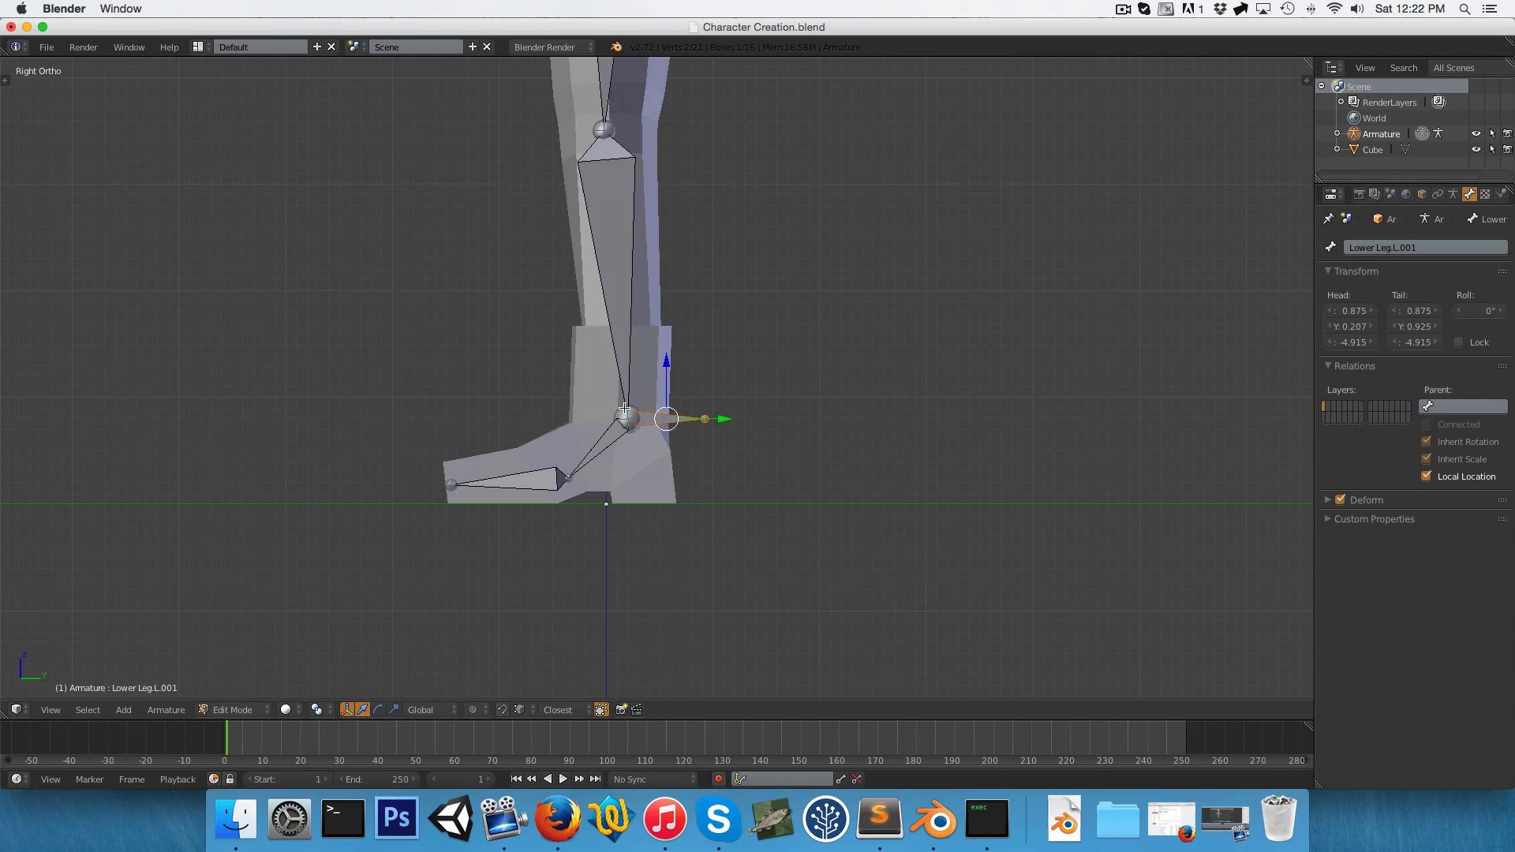
{"action": "mouse_move", "coordinate": [647, 384]}
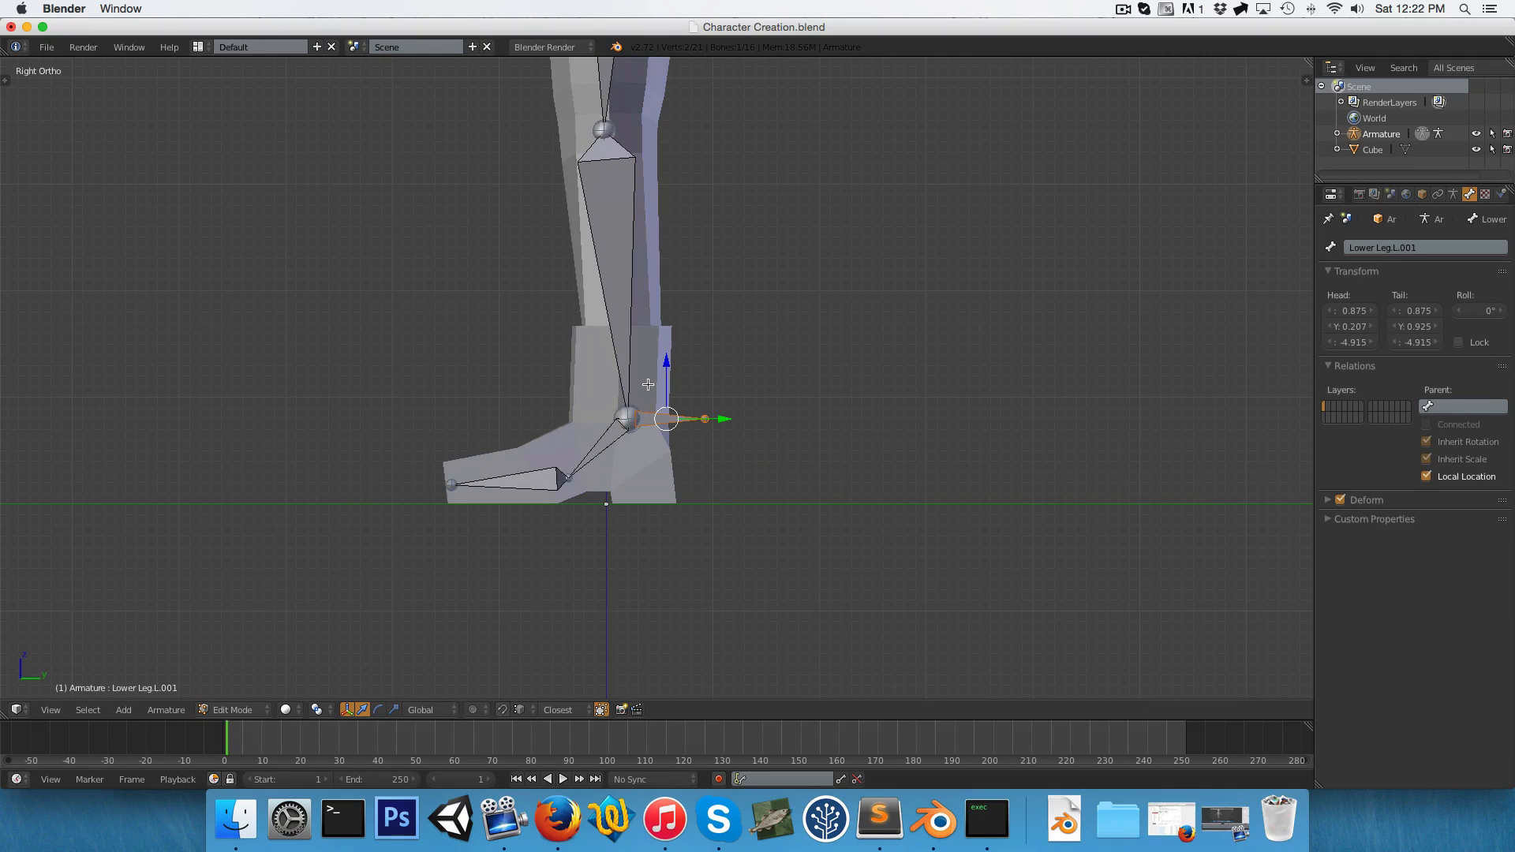
{"action": "mouse_move", "coordinate": [654, 433]}
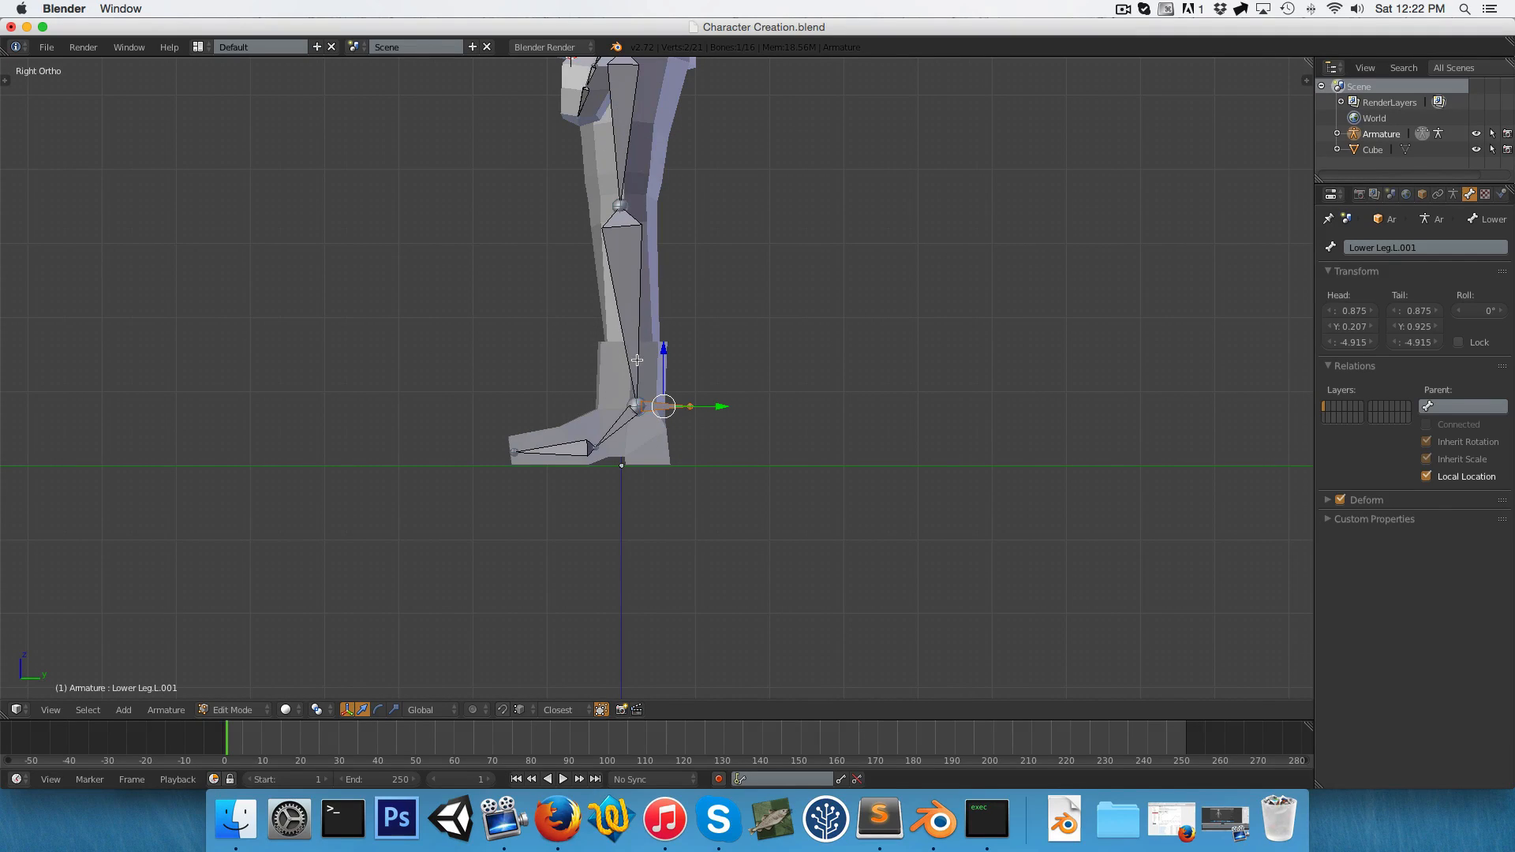
{"action": "mouse_move", "coordinate": [1339, 500]}
{"action": "type", "text": "Leg ik.L"}
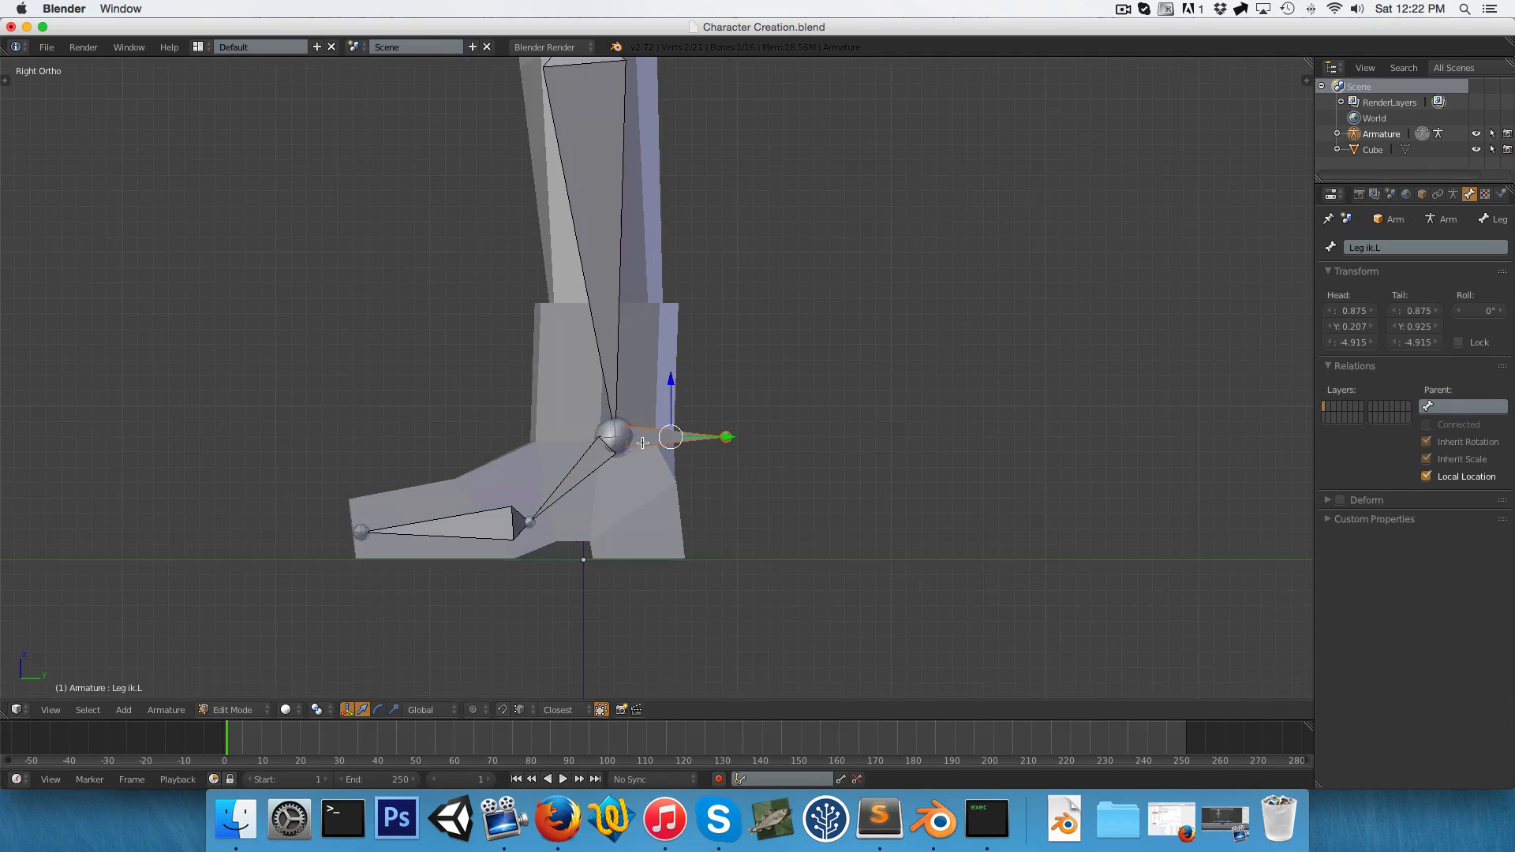
Give Lower Leg.L an IK constraint toward Leg ik.L, then move the target to test bending.
{"action": "left_click", "coordinate": [232, 710]}
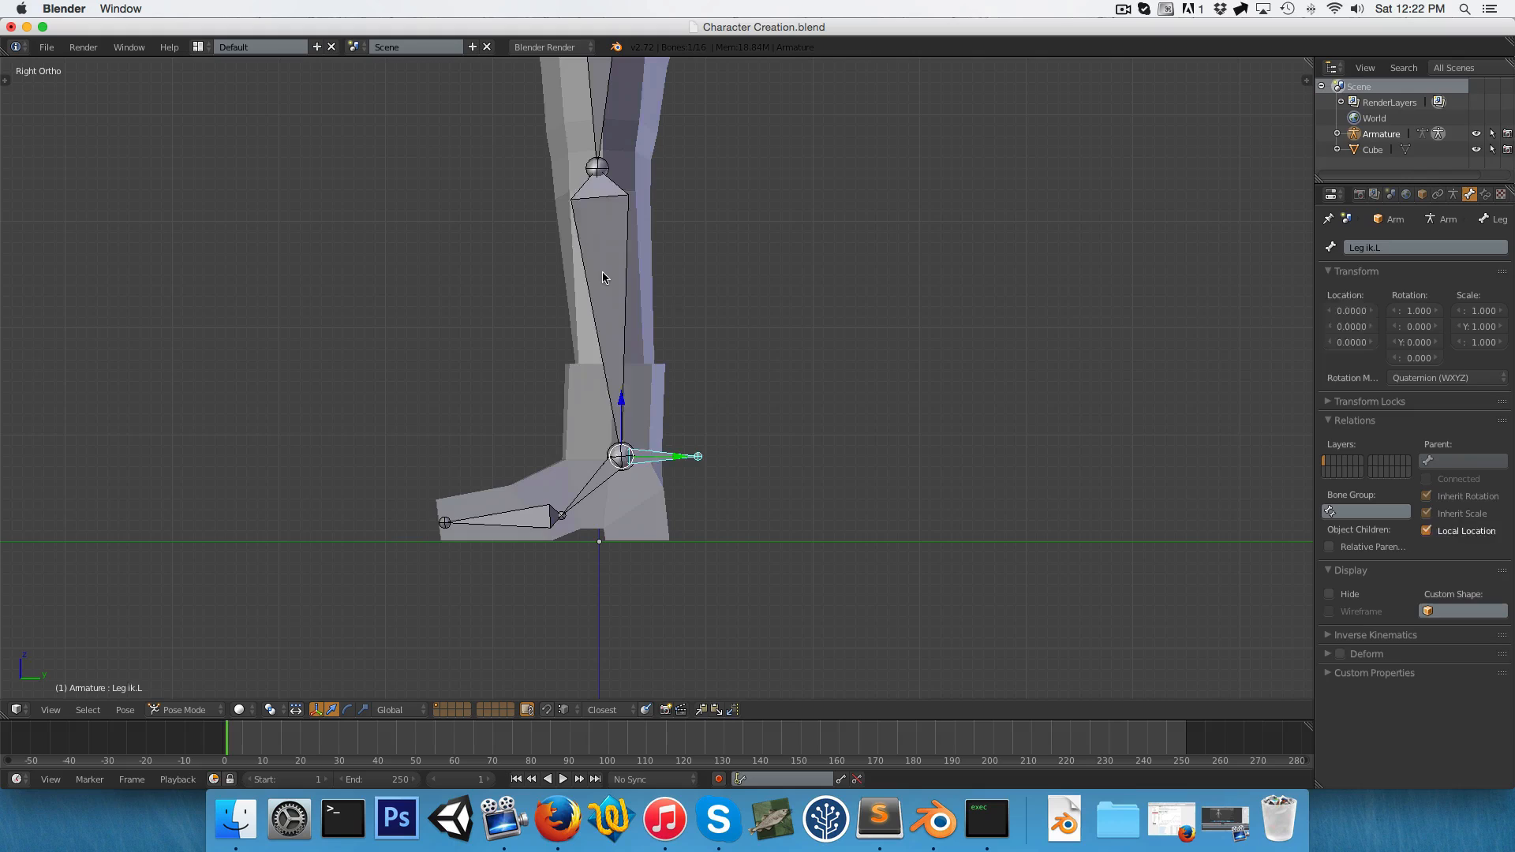
{"action": "left_click", "coordinate": [616, 289]}
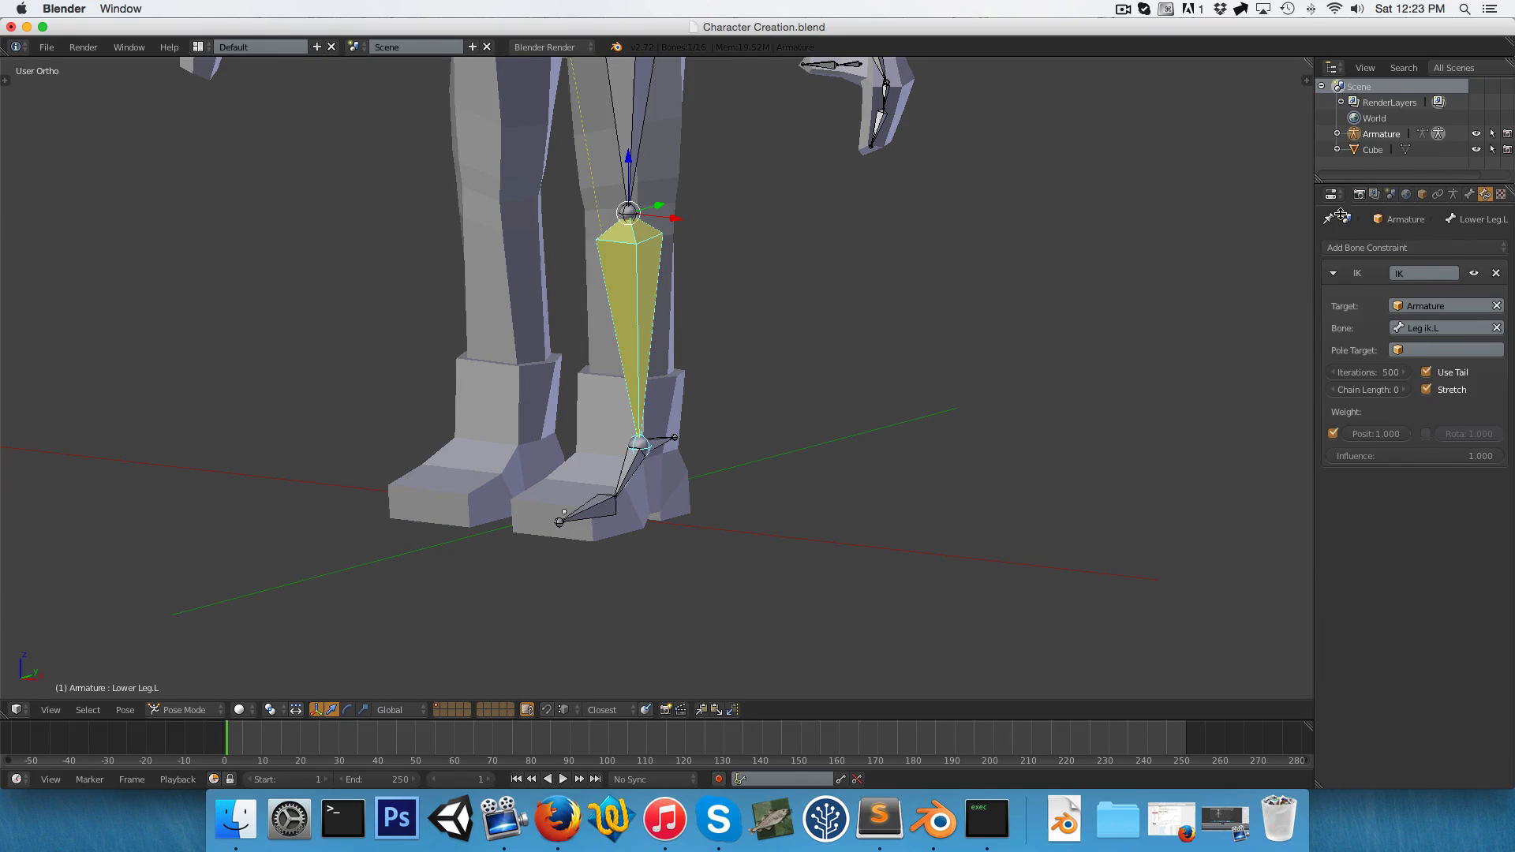
{"action": "mouse_move", "coordinate": [1486, 194]}
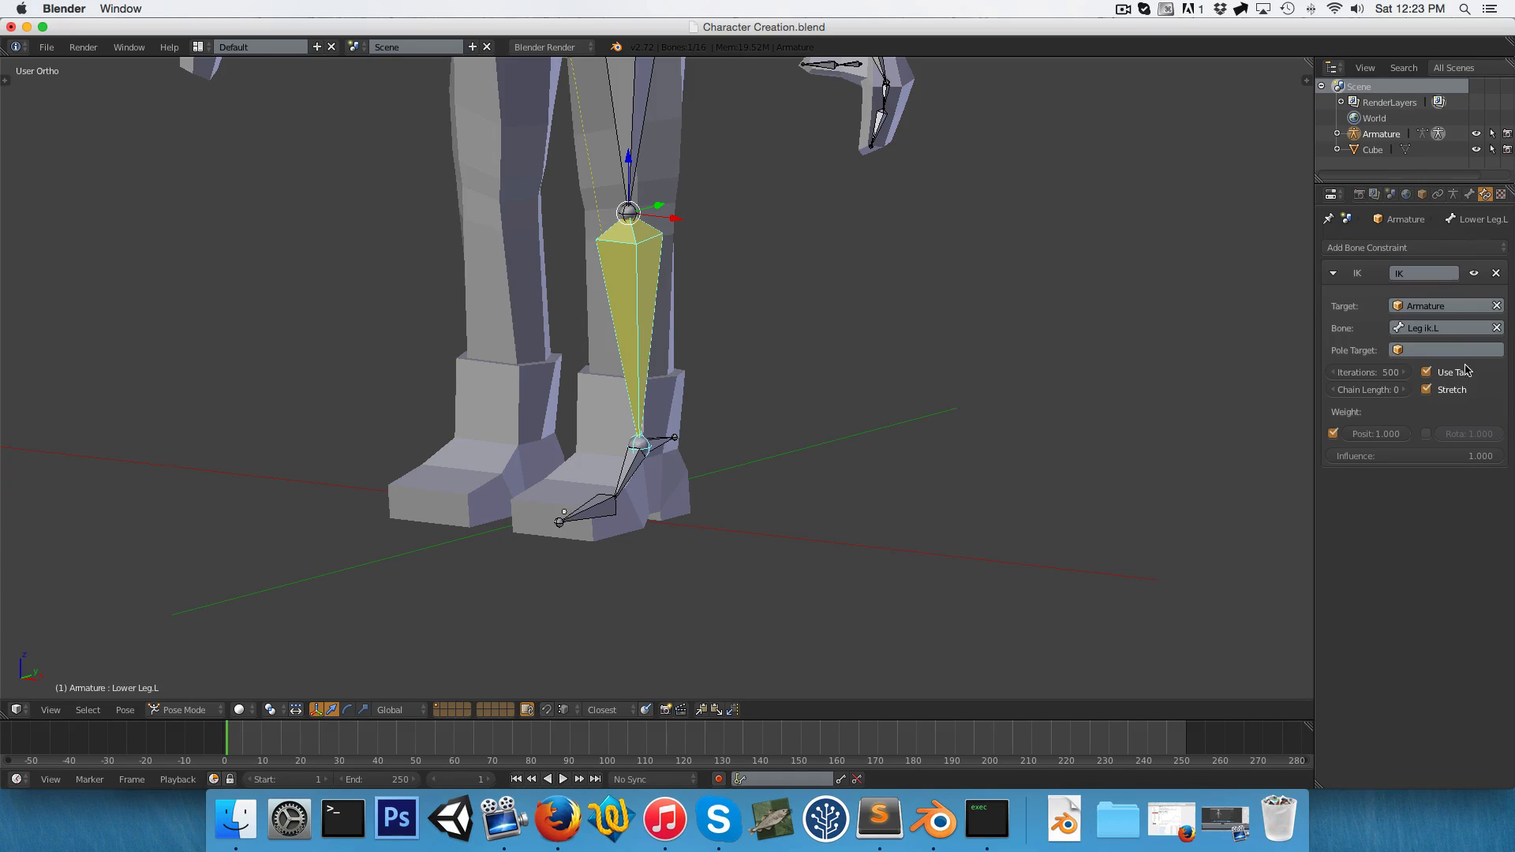
{"action": "mouse_move", "coordinate": [1365, 389]}
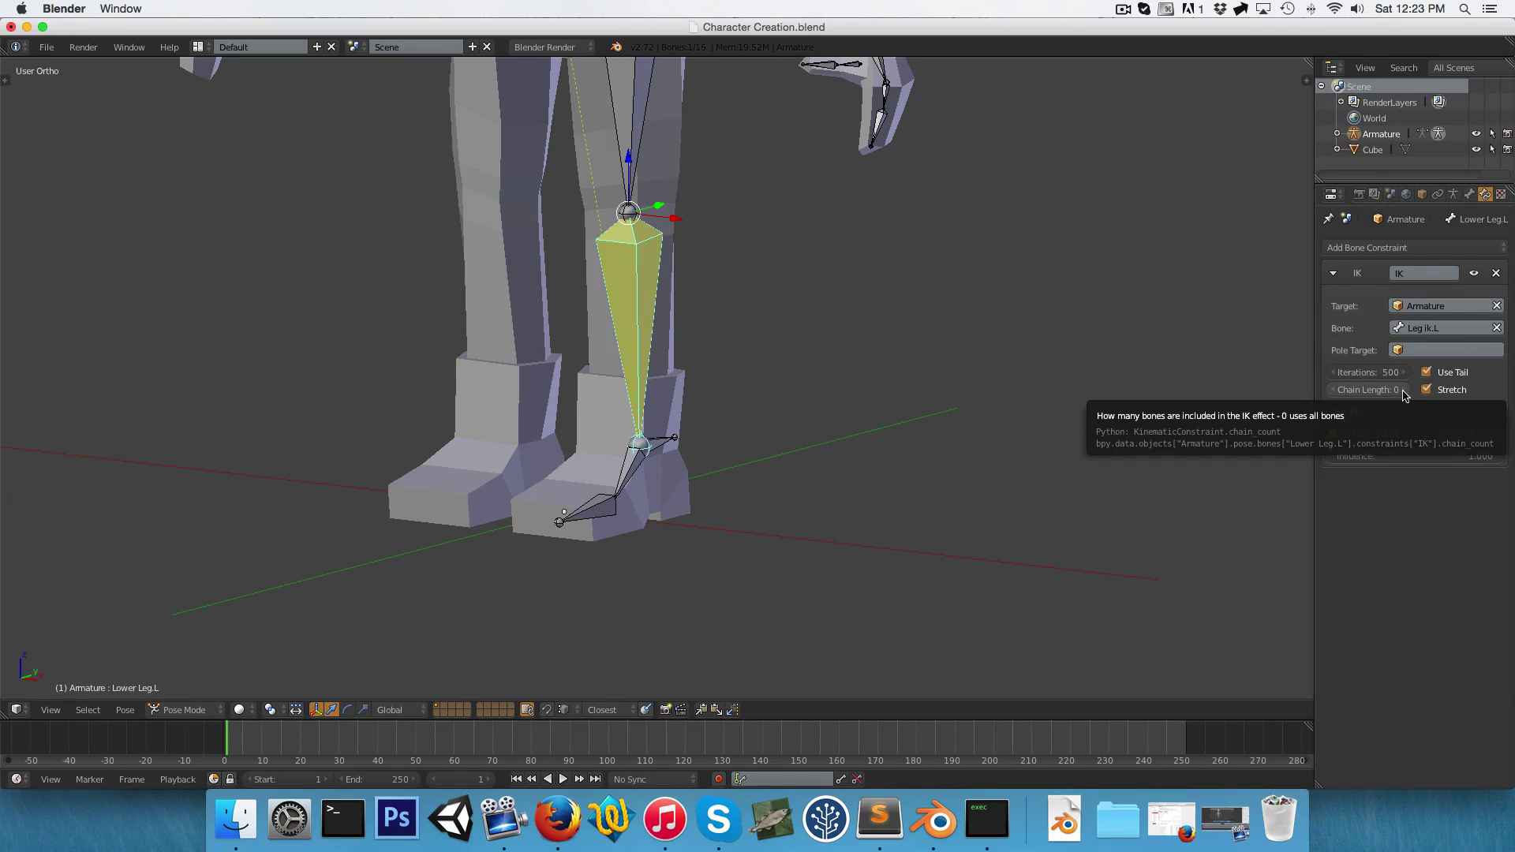
{"action": "left_click", "coordinate": [1403, 389]}
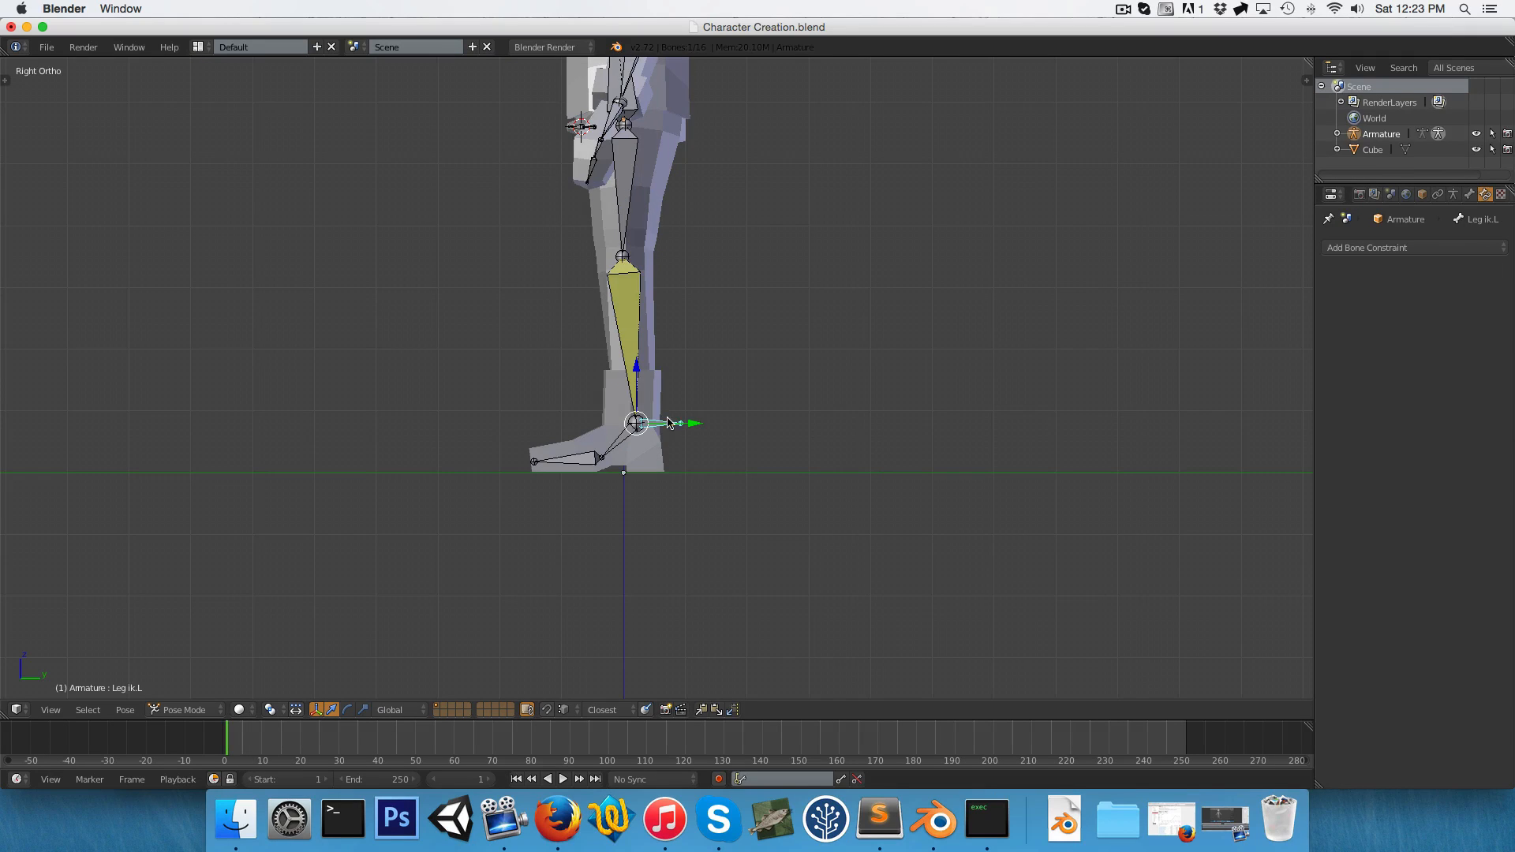
{"action": "key", "text": "g"}
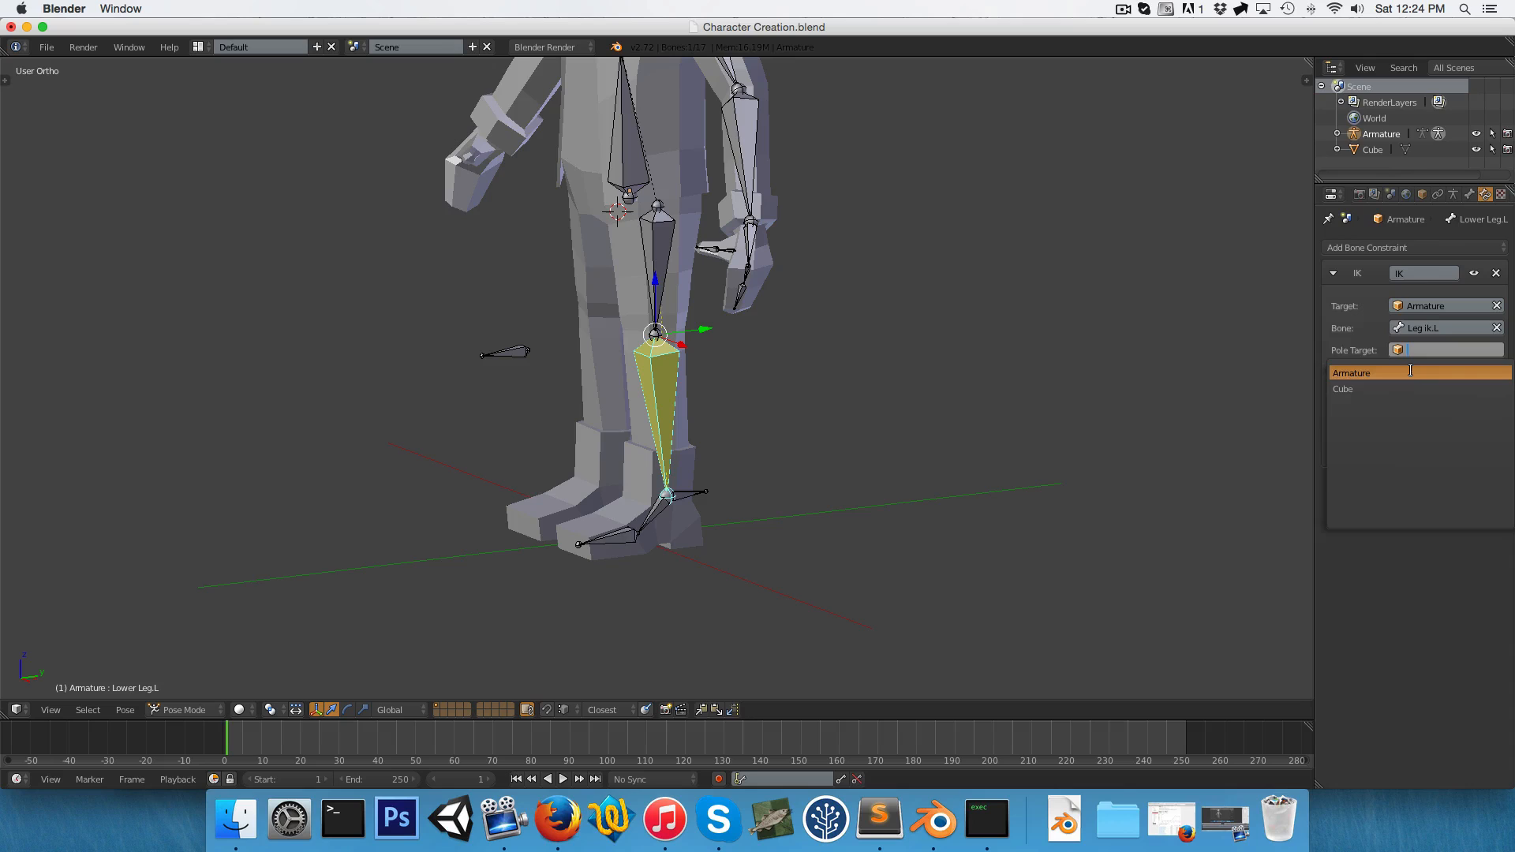
Set the IK pole target to Armature bone Leg pole target.L, with chain length 2.
{"action": "left_click", "coordinate": [1351, 373]}
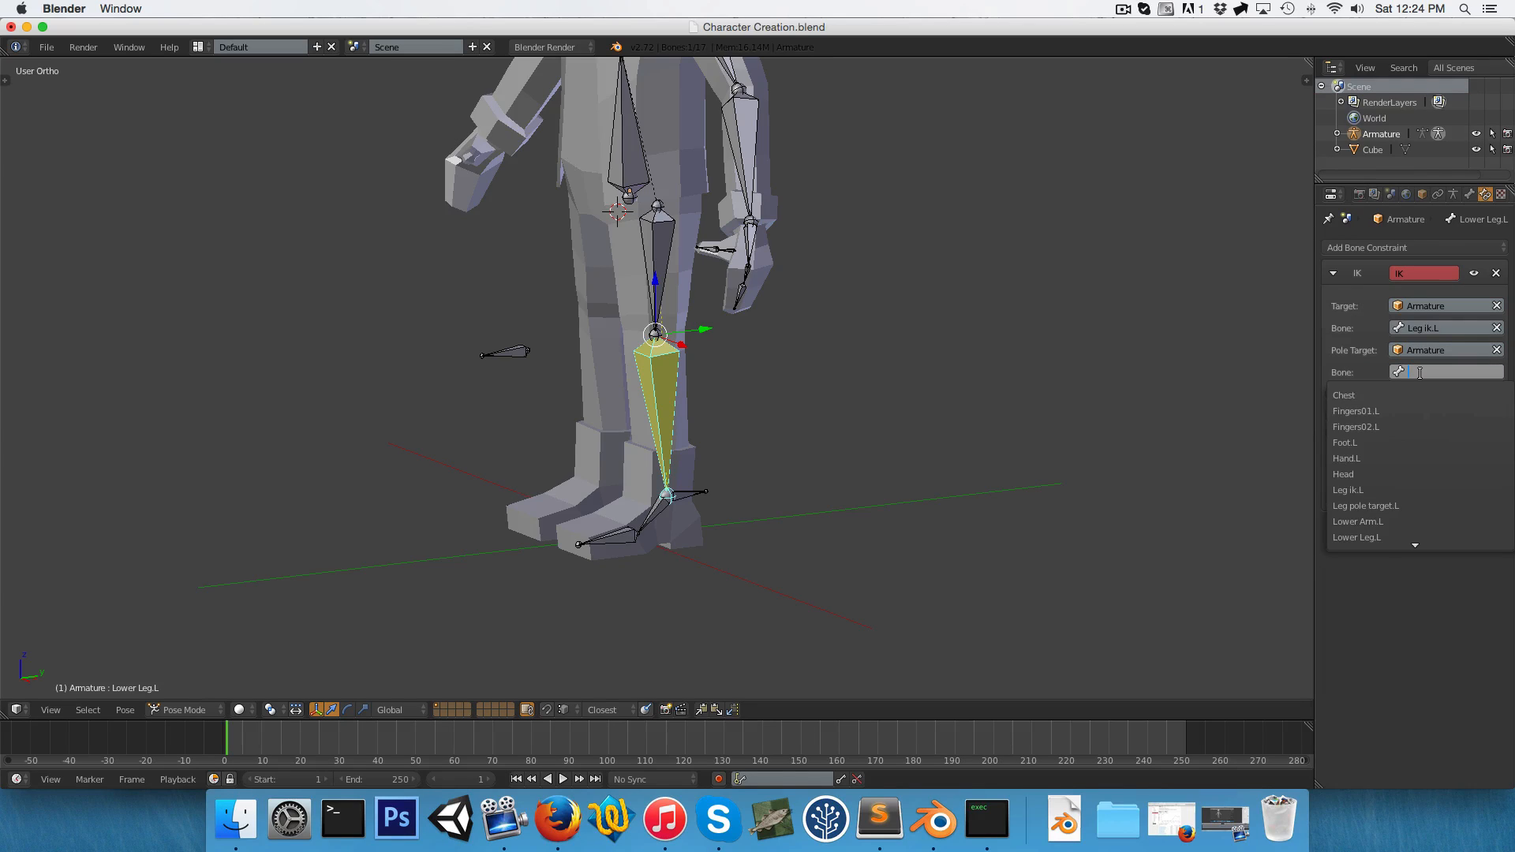
{"action": "left_click", "coordinate": [1365, 505]}
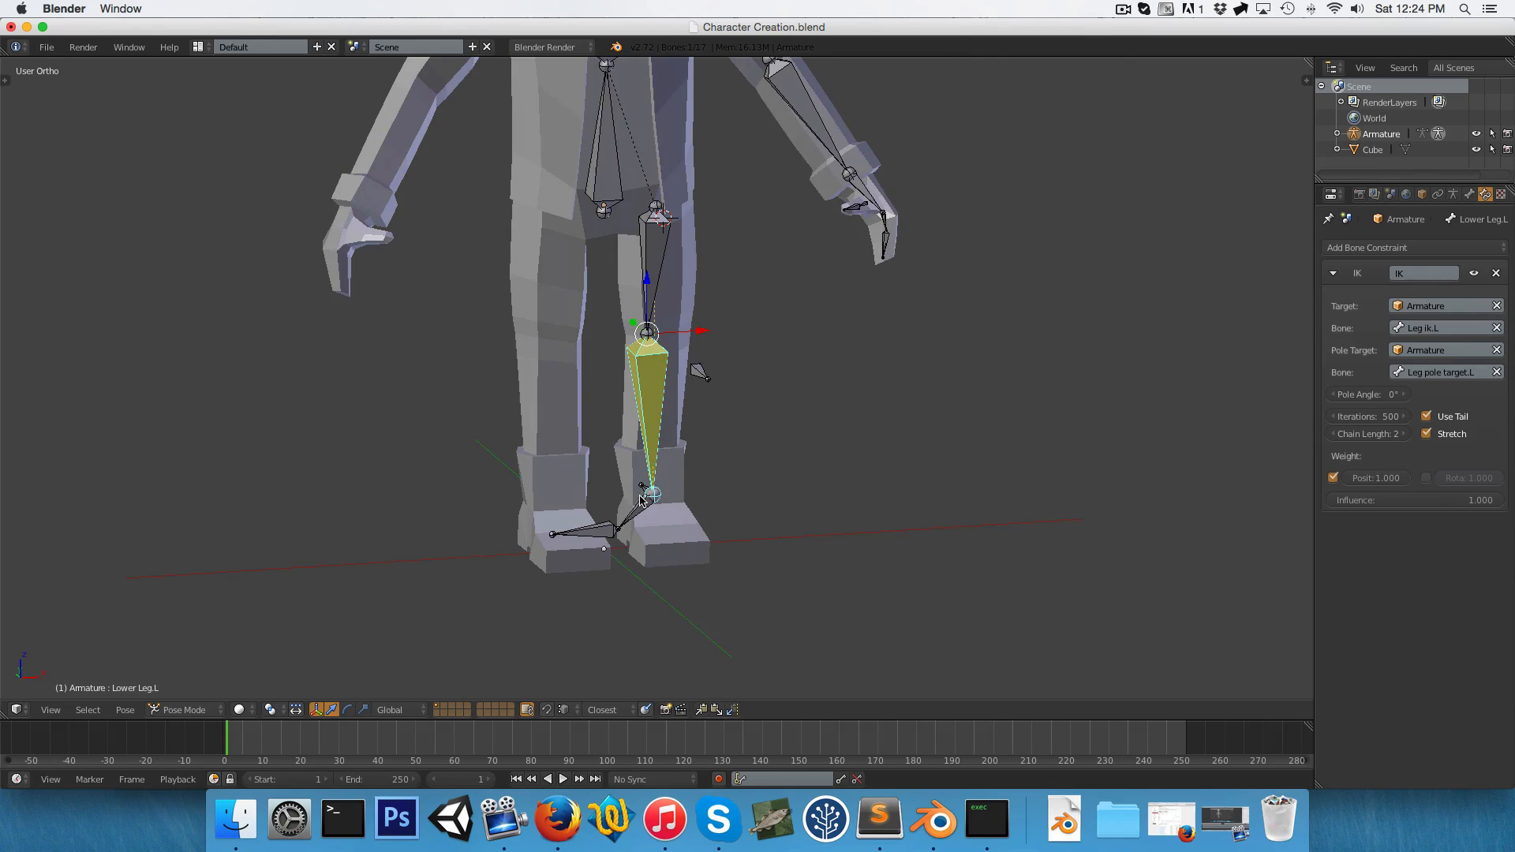
{"action": "scroll", "scroll_direction": "down", "scroll_amount": 3}
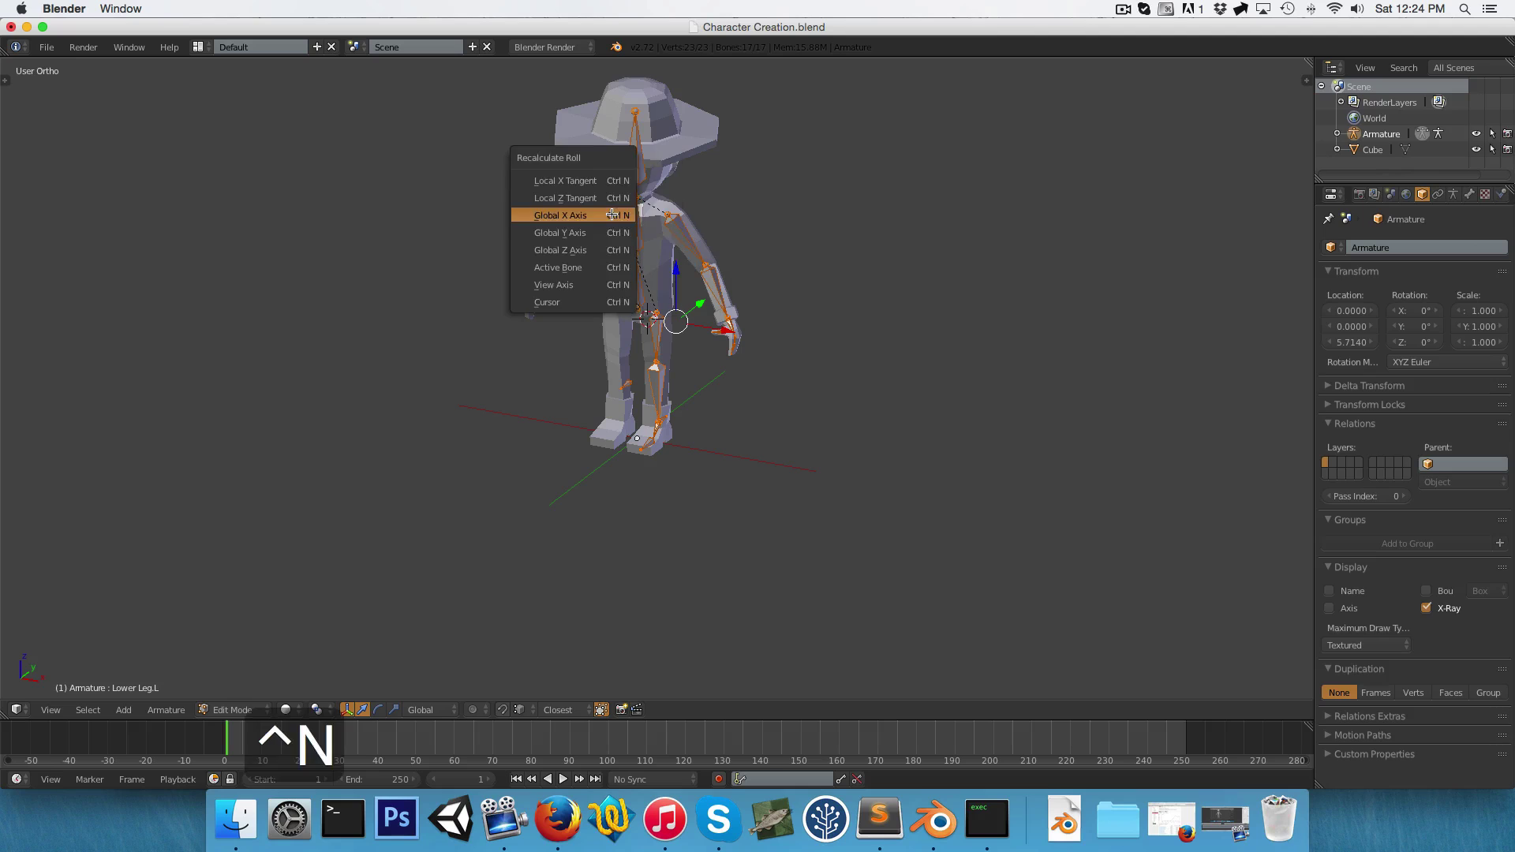
{"action": "mouse_move", "coordinate": [565, 251]}
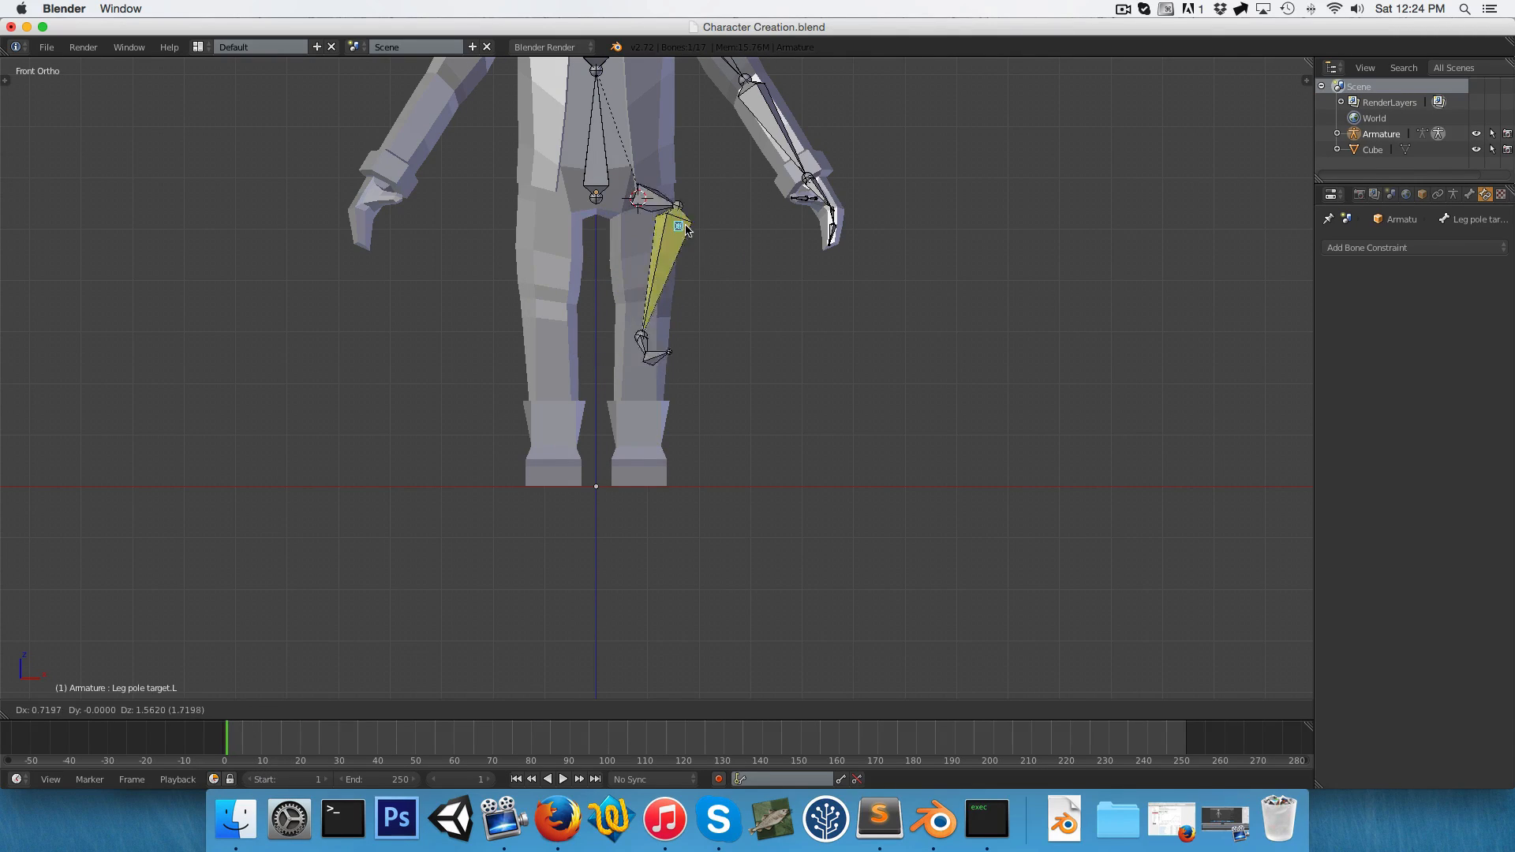
Reset Leg pole target.L after testing that moving it swings the leg.
{"action": "key", "text": "3"}
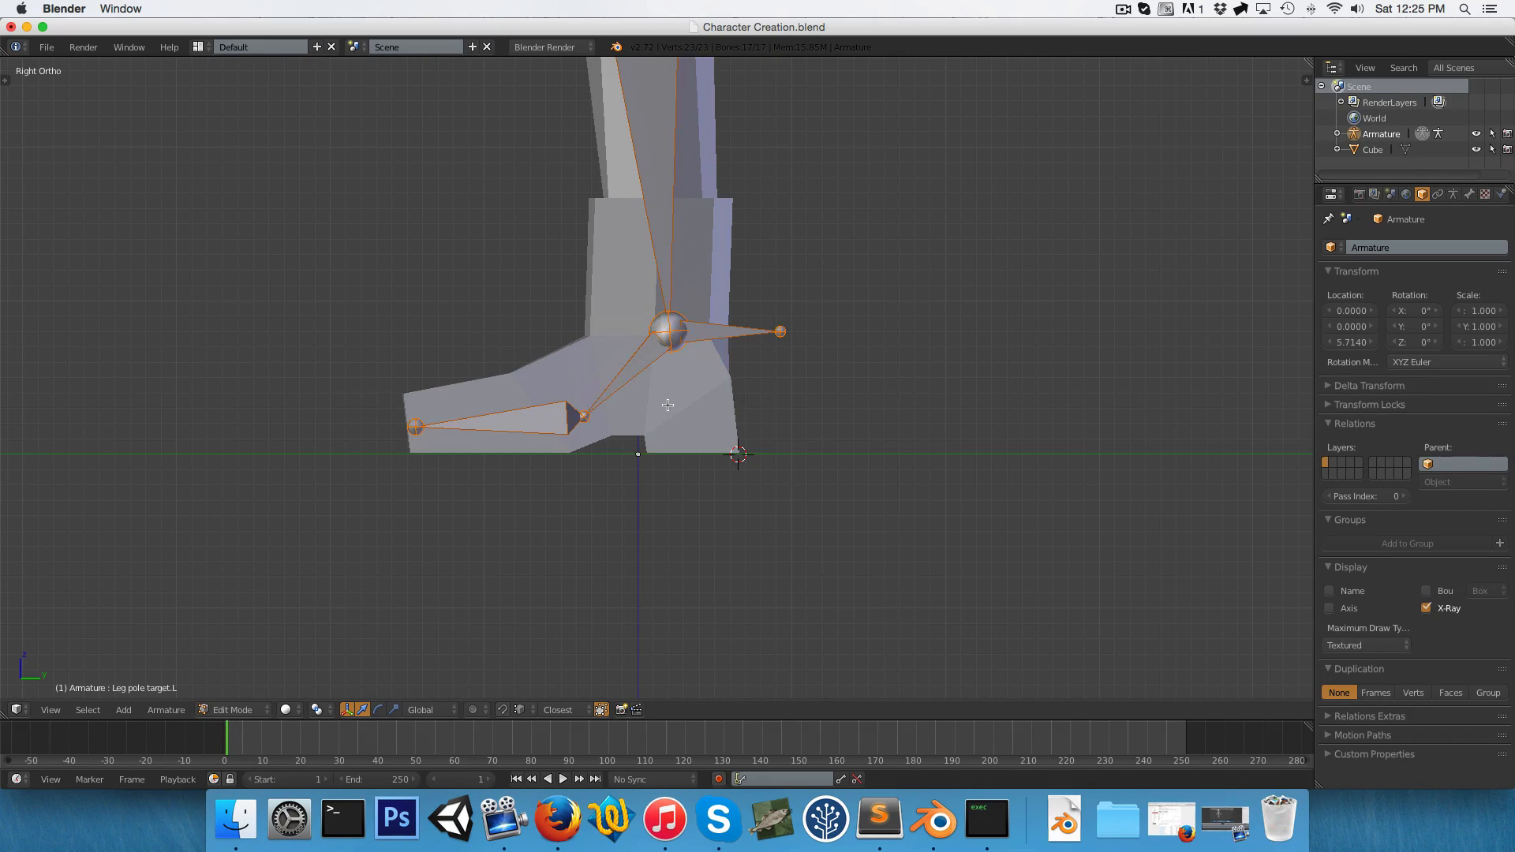
Add a bone, rotate it flat, and move it beneath the left boot sole.
{"action": "key", "text": "g"}
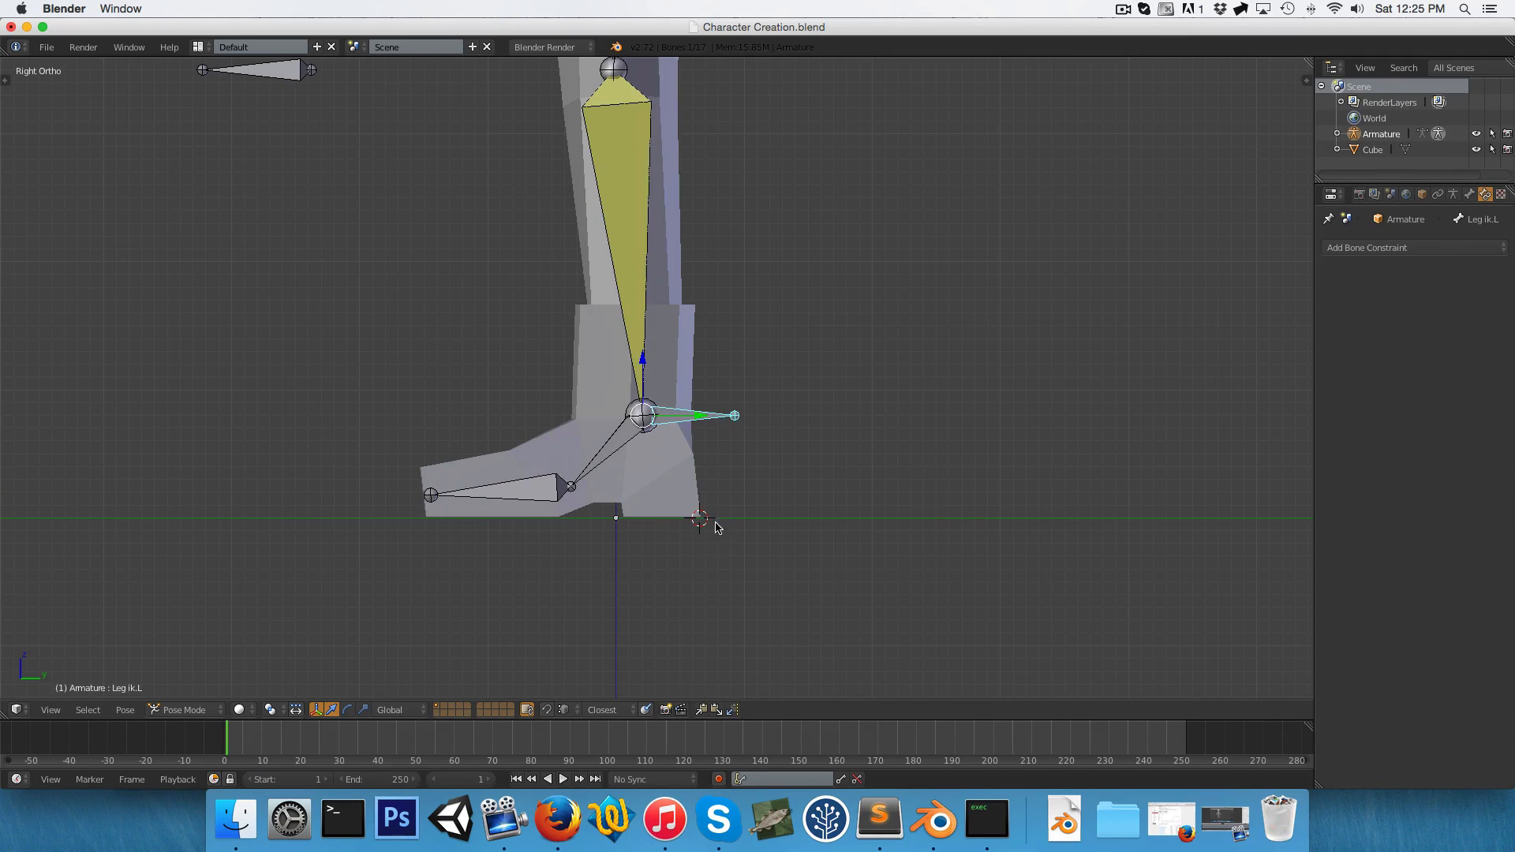
{"action": "mouse_move", "coordinate": [756, 531]}
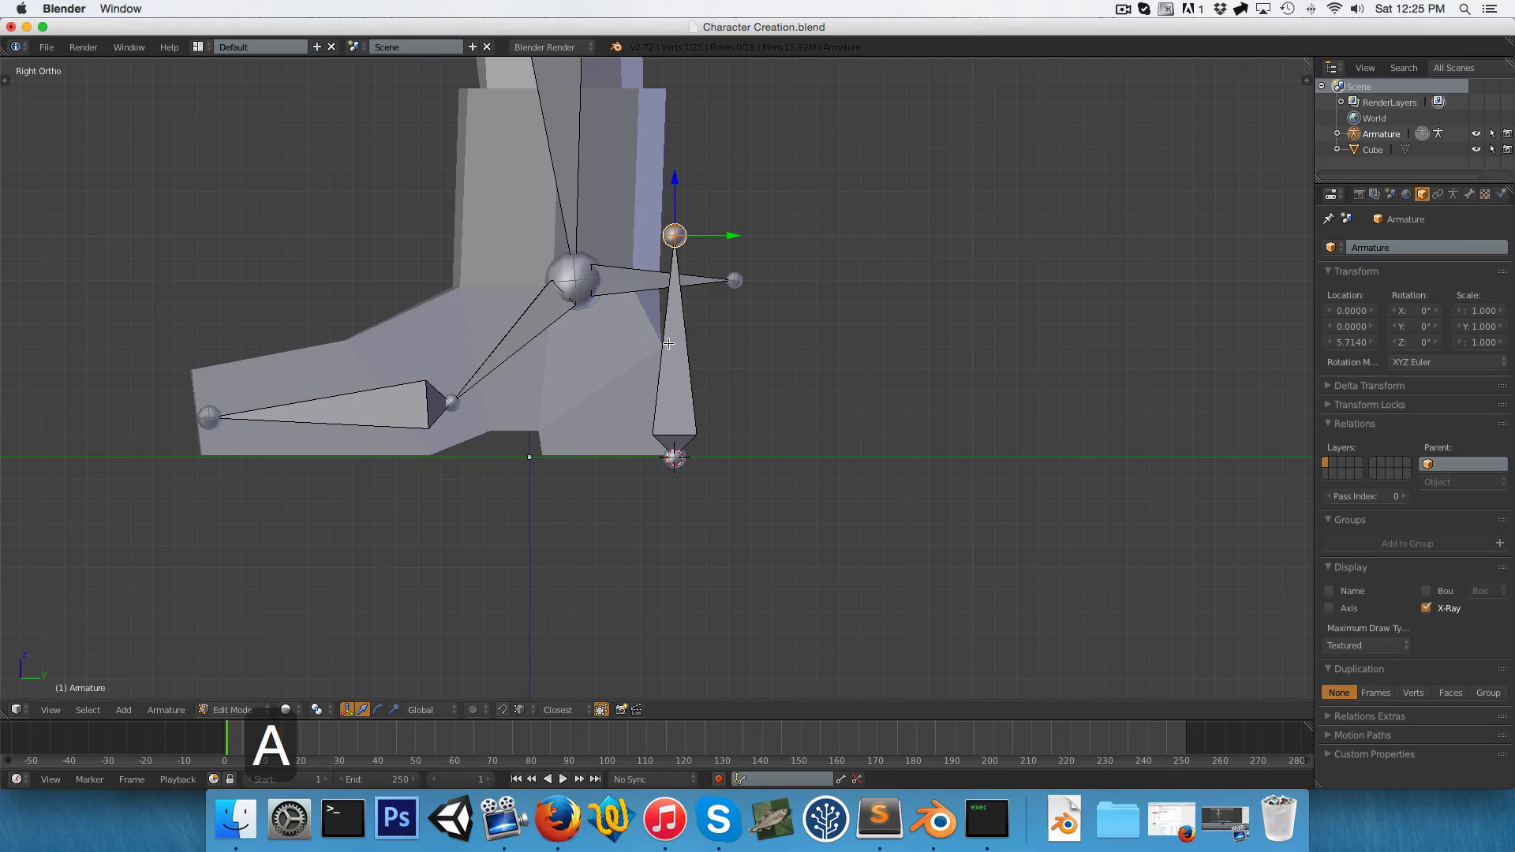
{"action": "key", "text": "g"}
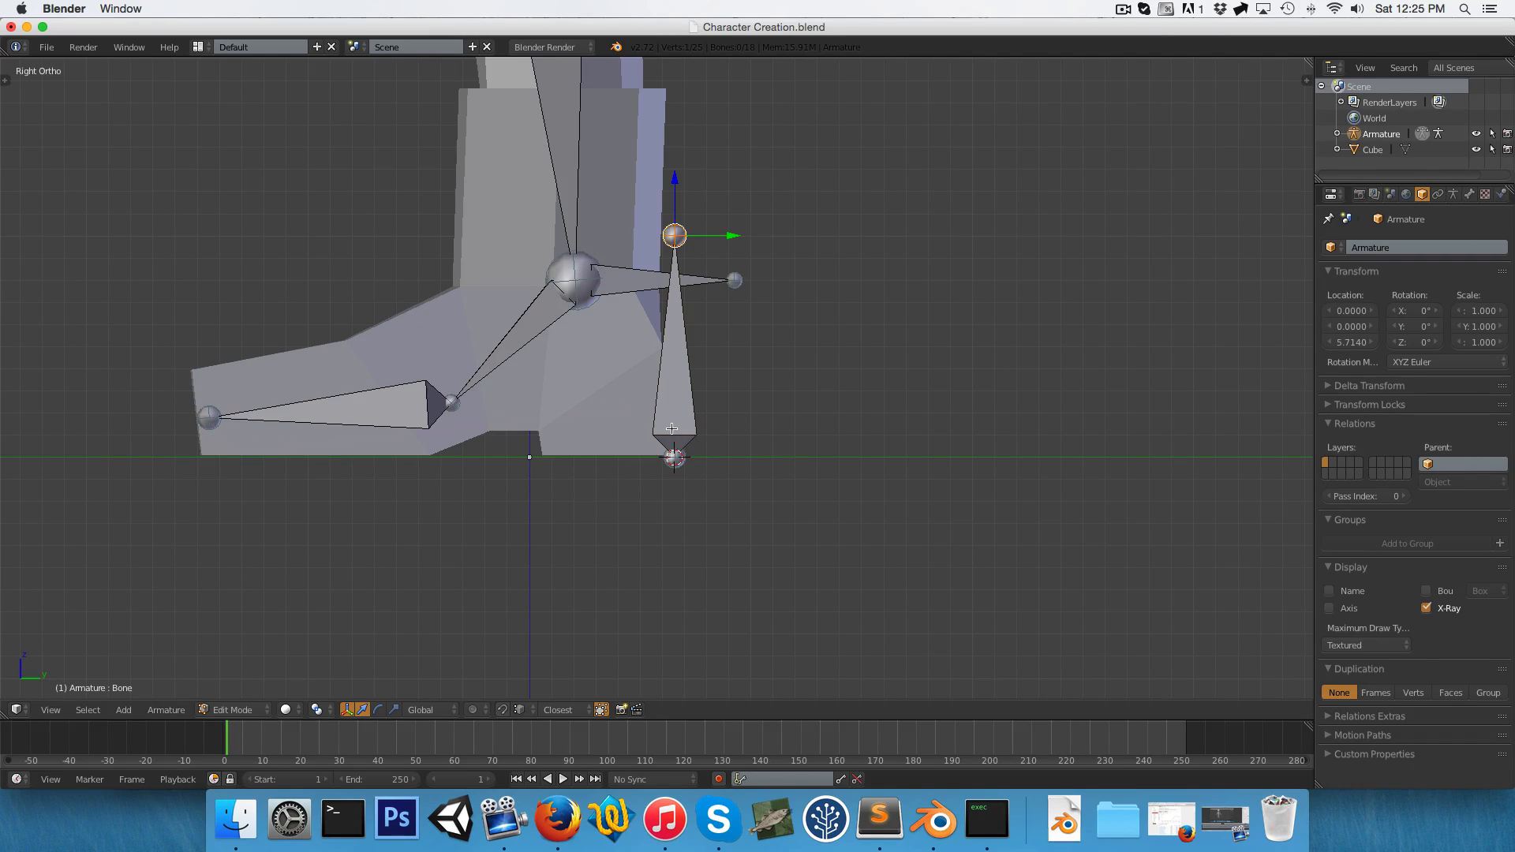
{"action": "left_click", "coordinate": [675, 456]}
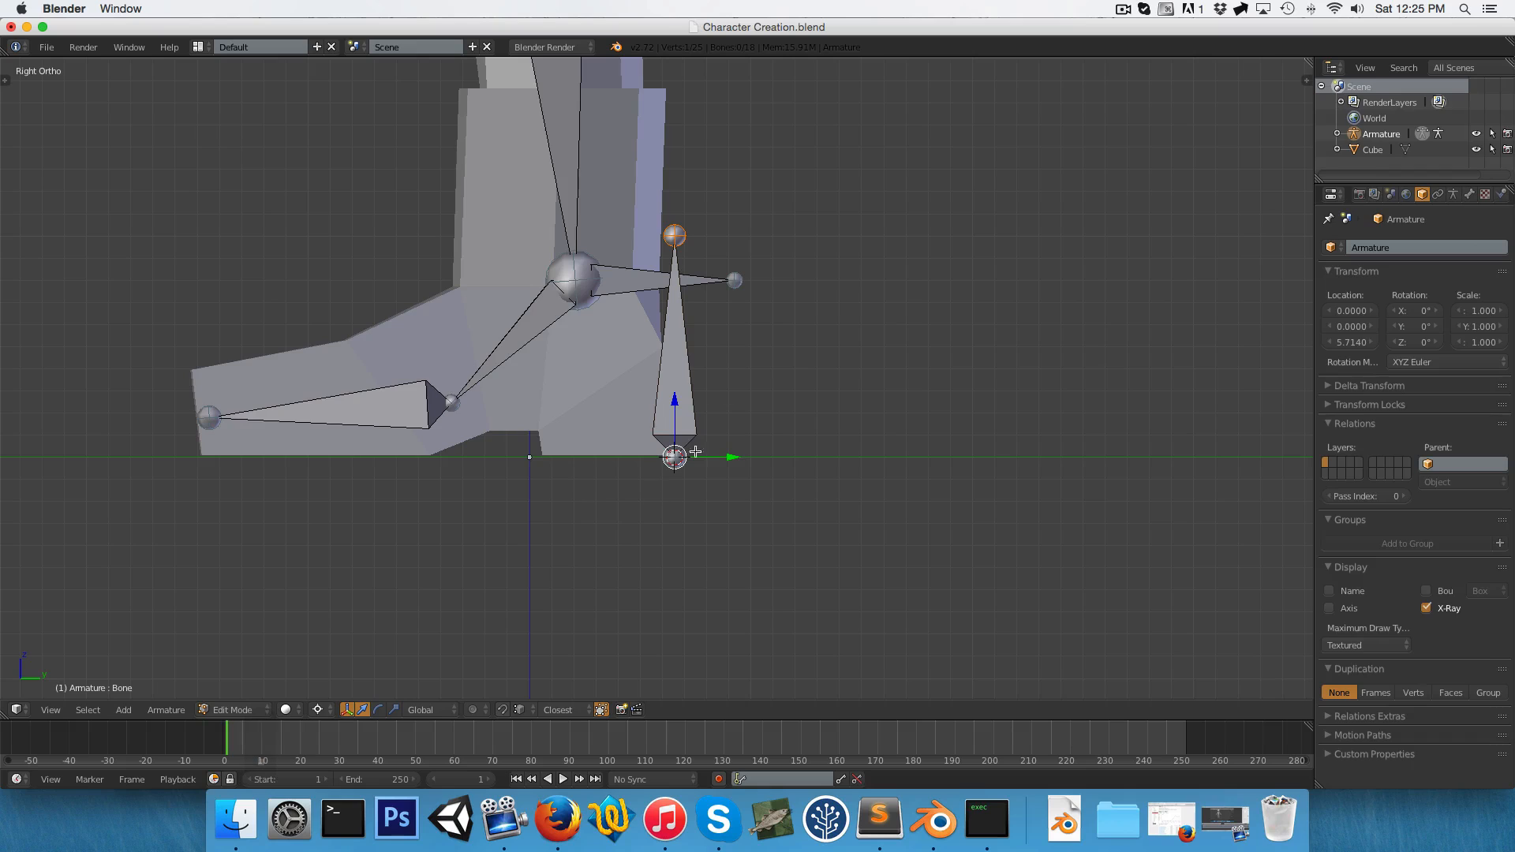
{"action": "key", "text": "r"}
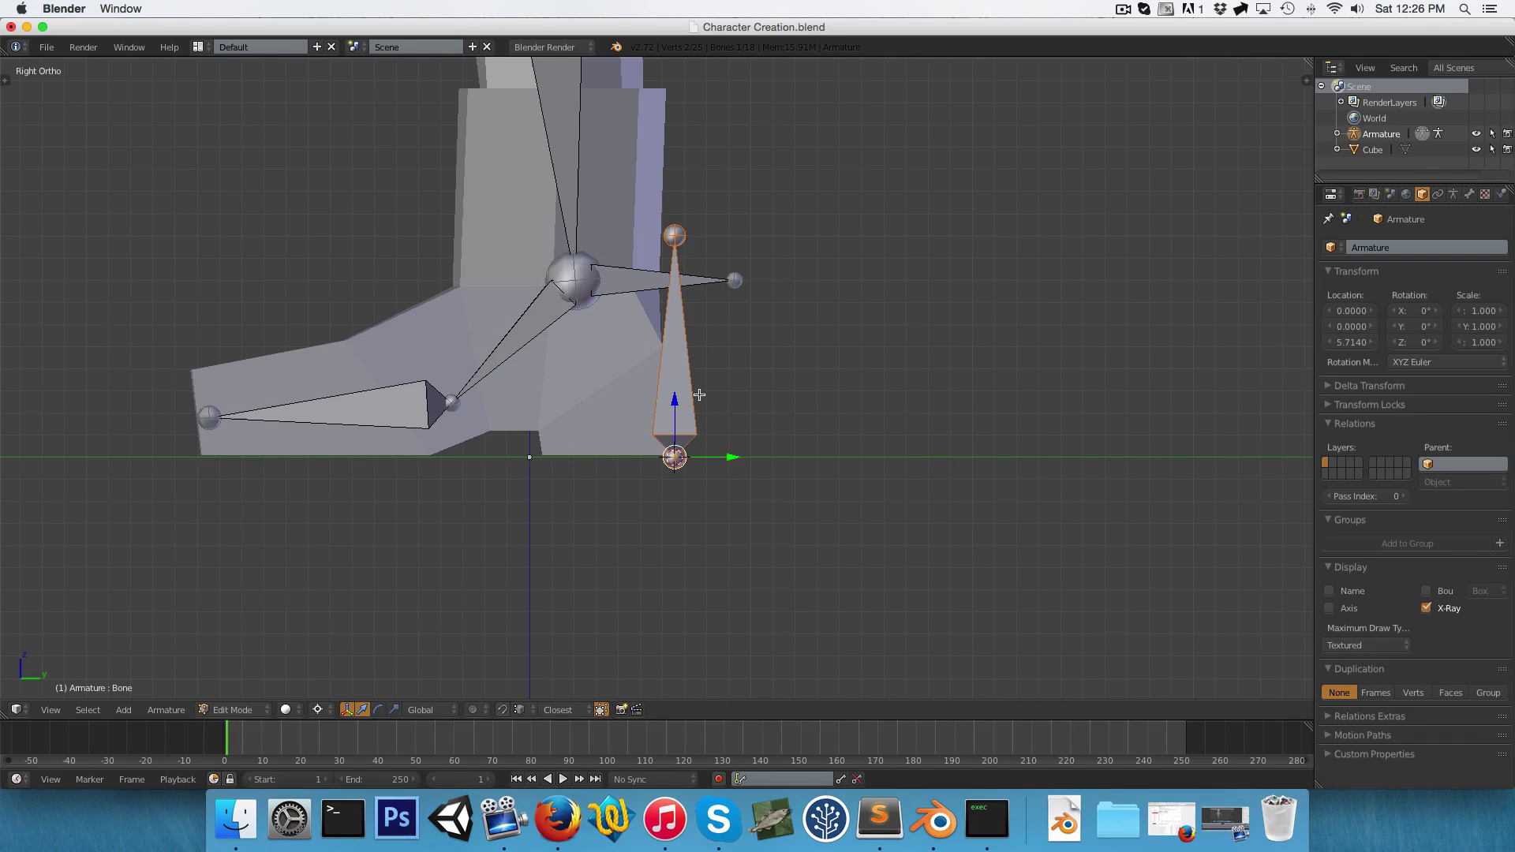
{"action": "key", "text": "r"}
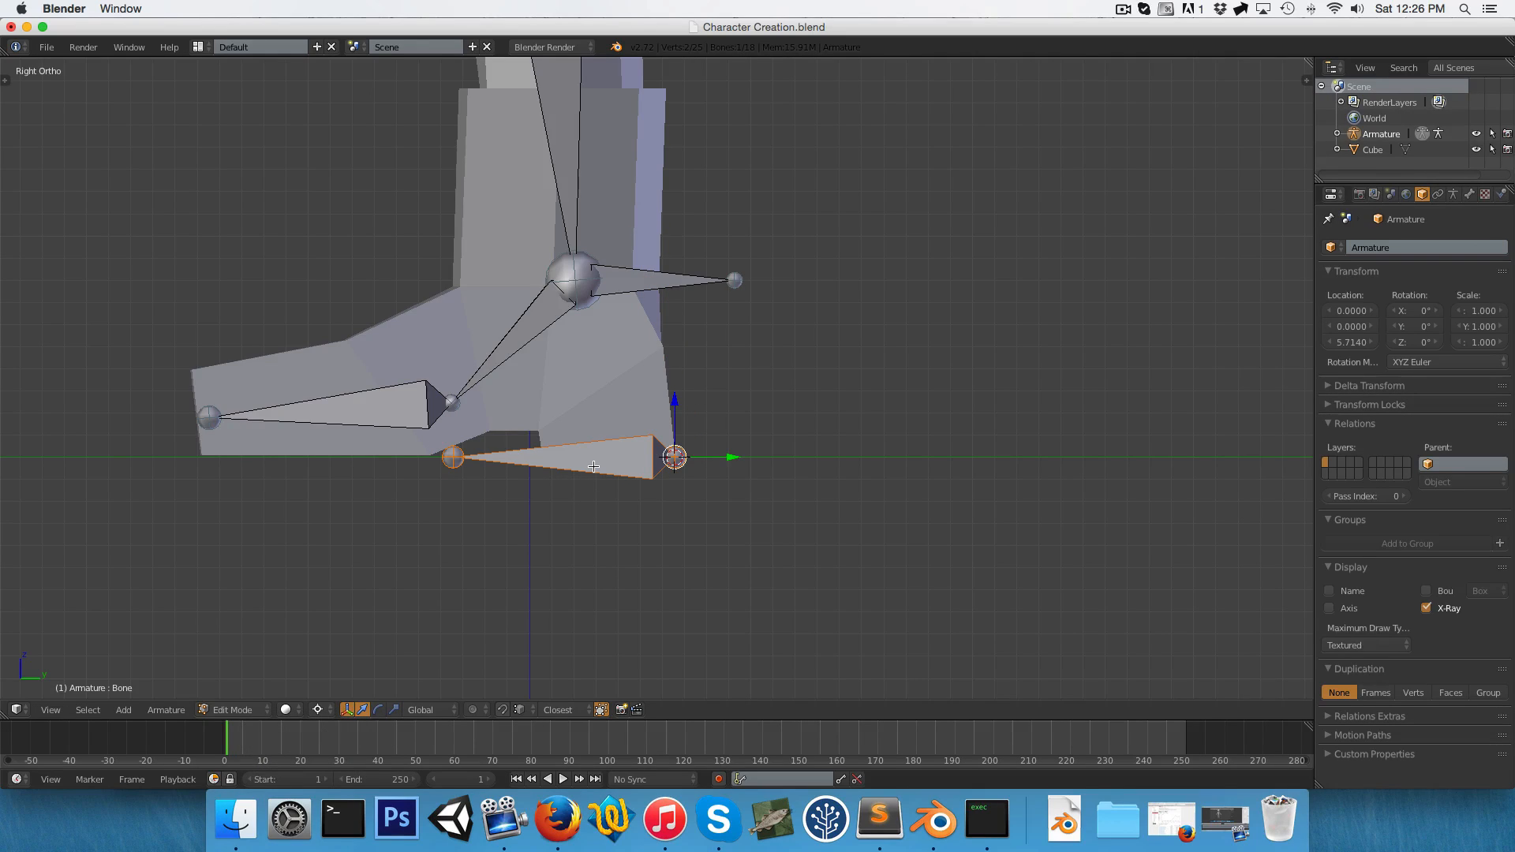
{"action": "left_click", "coordinate": [594, 456]}
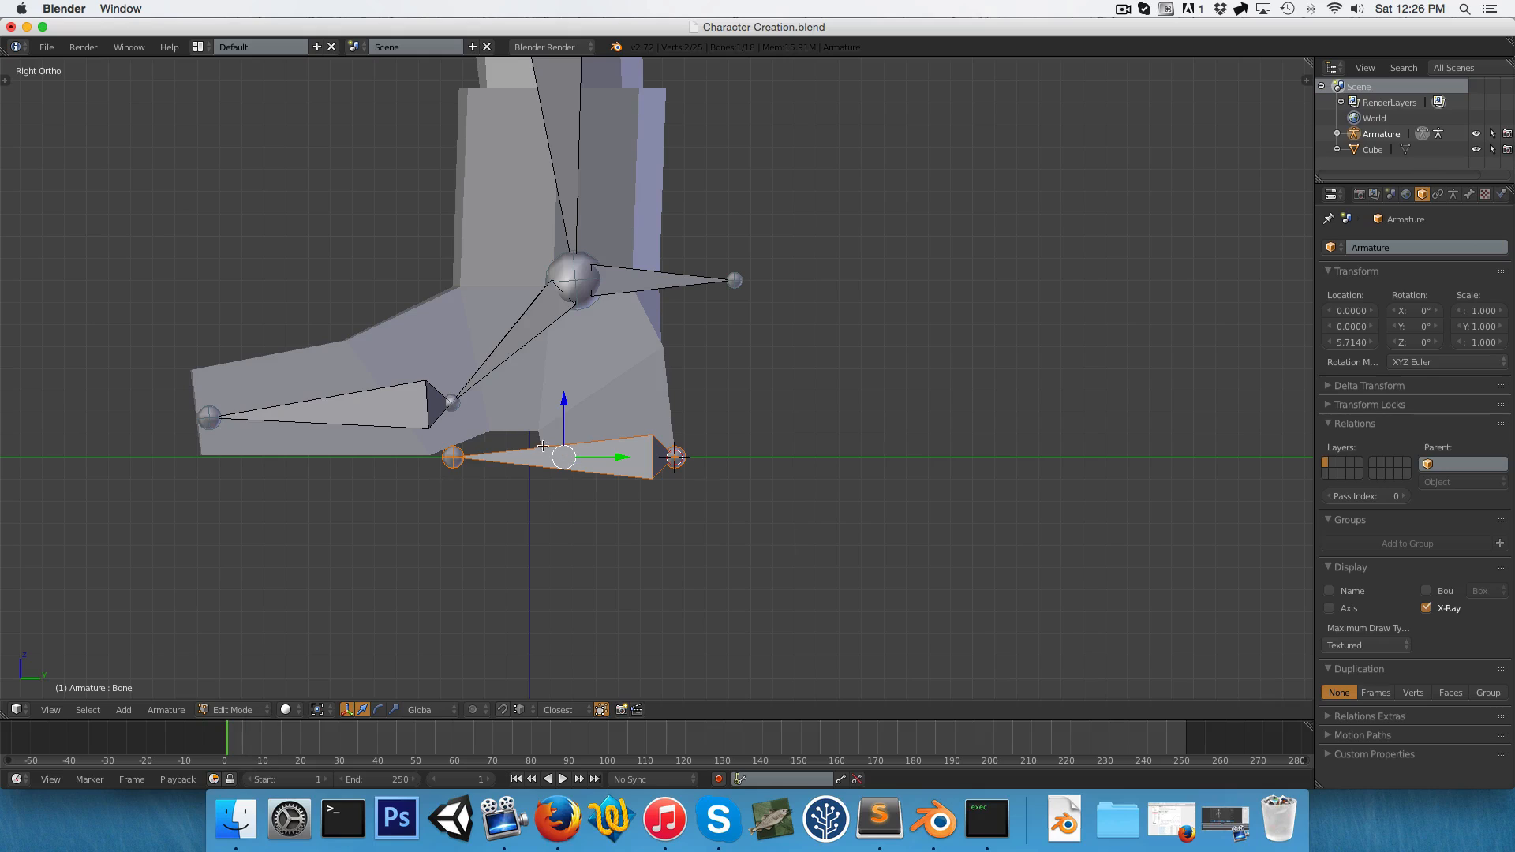
{"action": "key", "text": "g"}
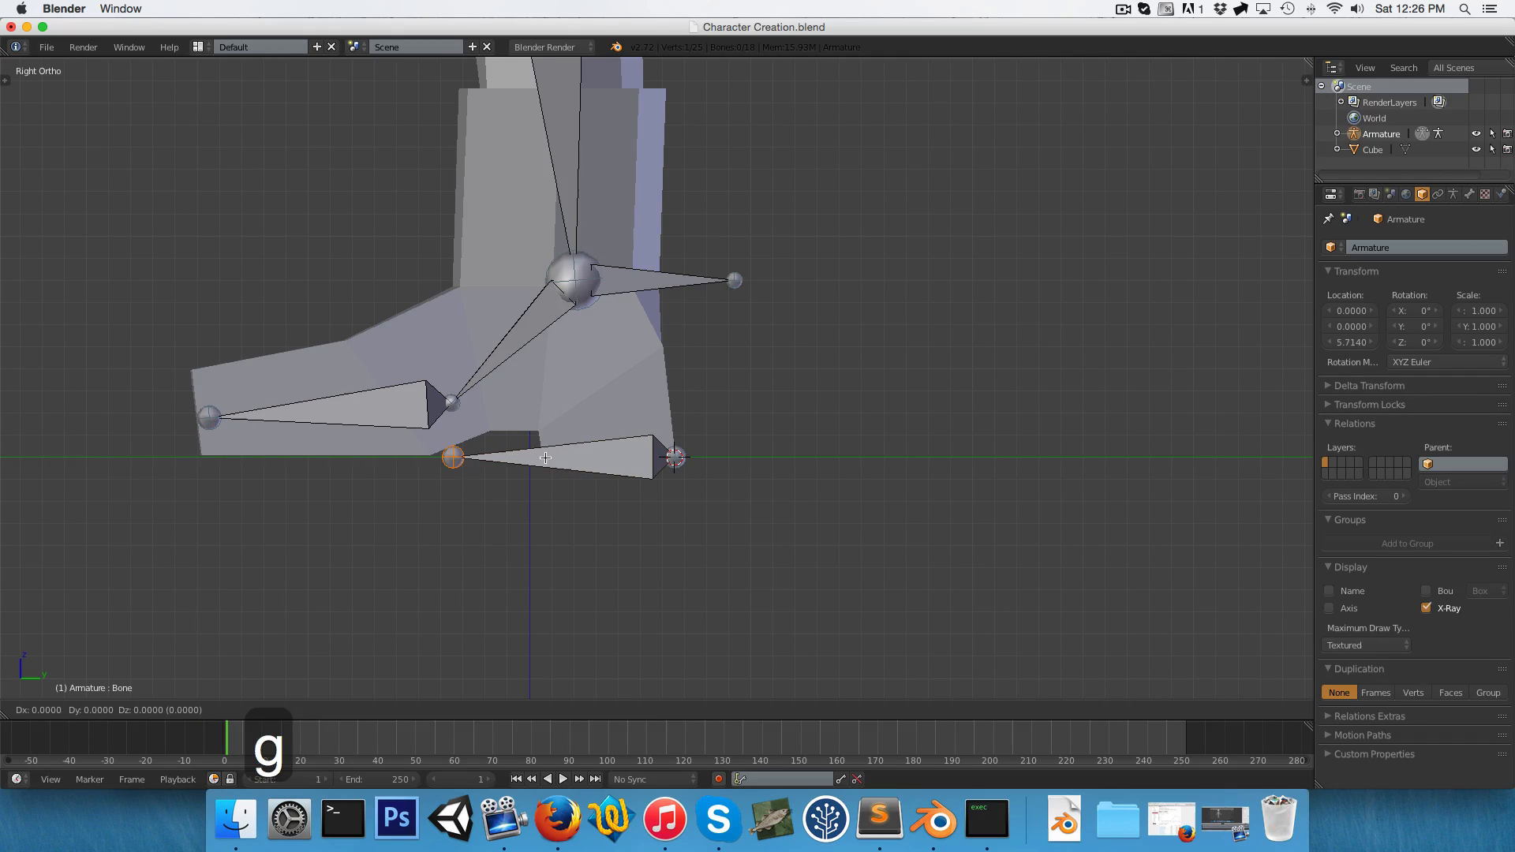
{"action": "mouse_move", "coordinate": [301, 439]}
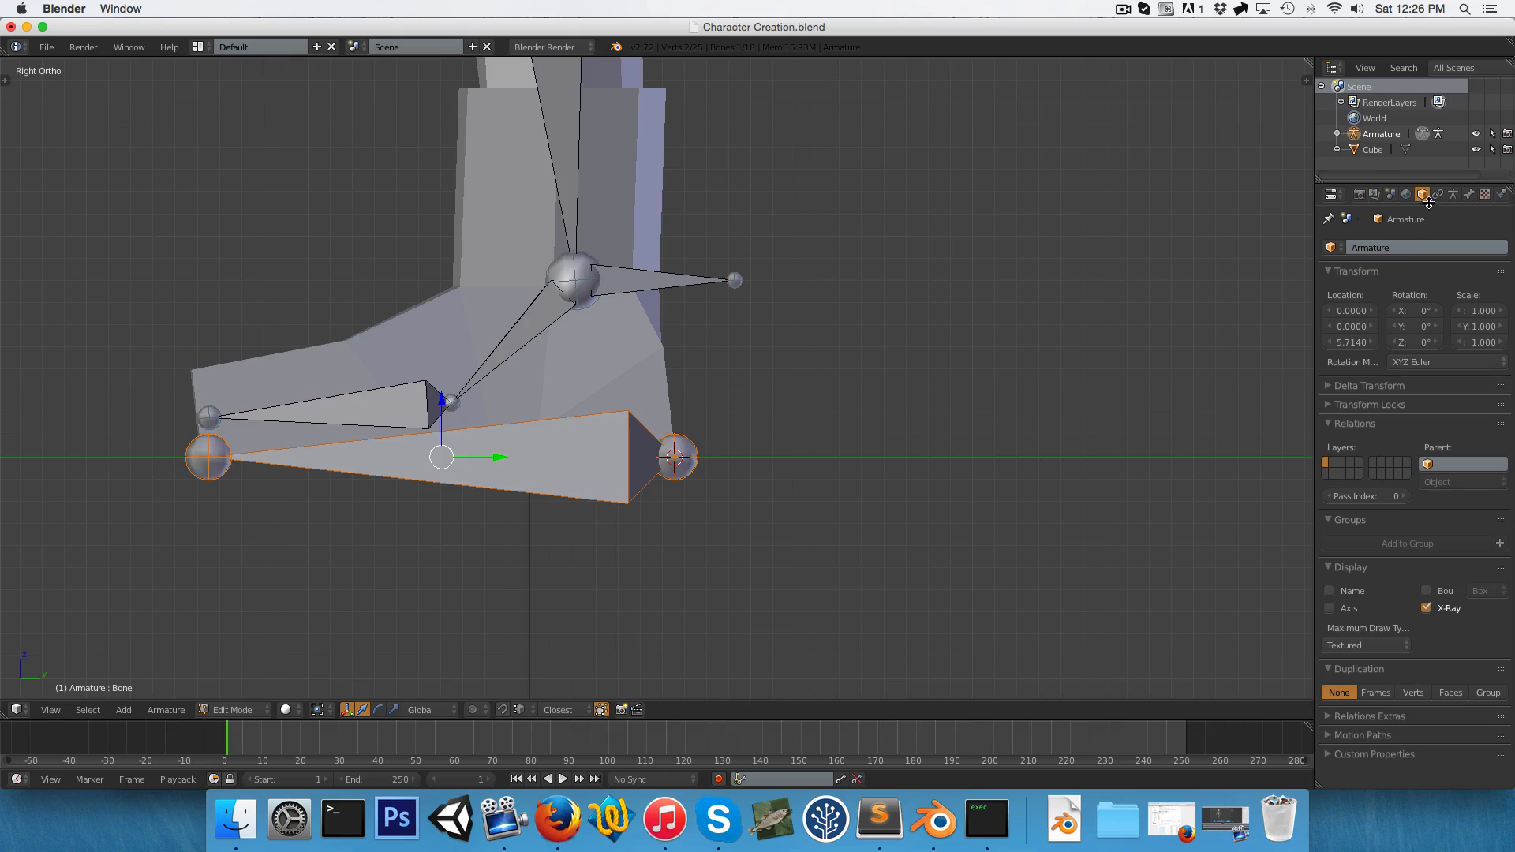
Rename the sole bone Leg_Control.L and parent Leg ik.L to it with Keep Offset.
{"action": "left_click", "coordinate": [1468, 194]}
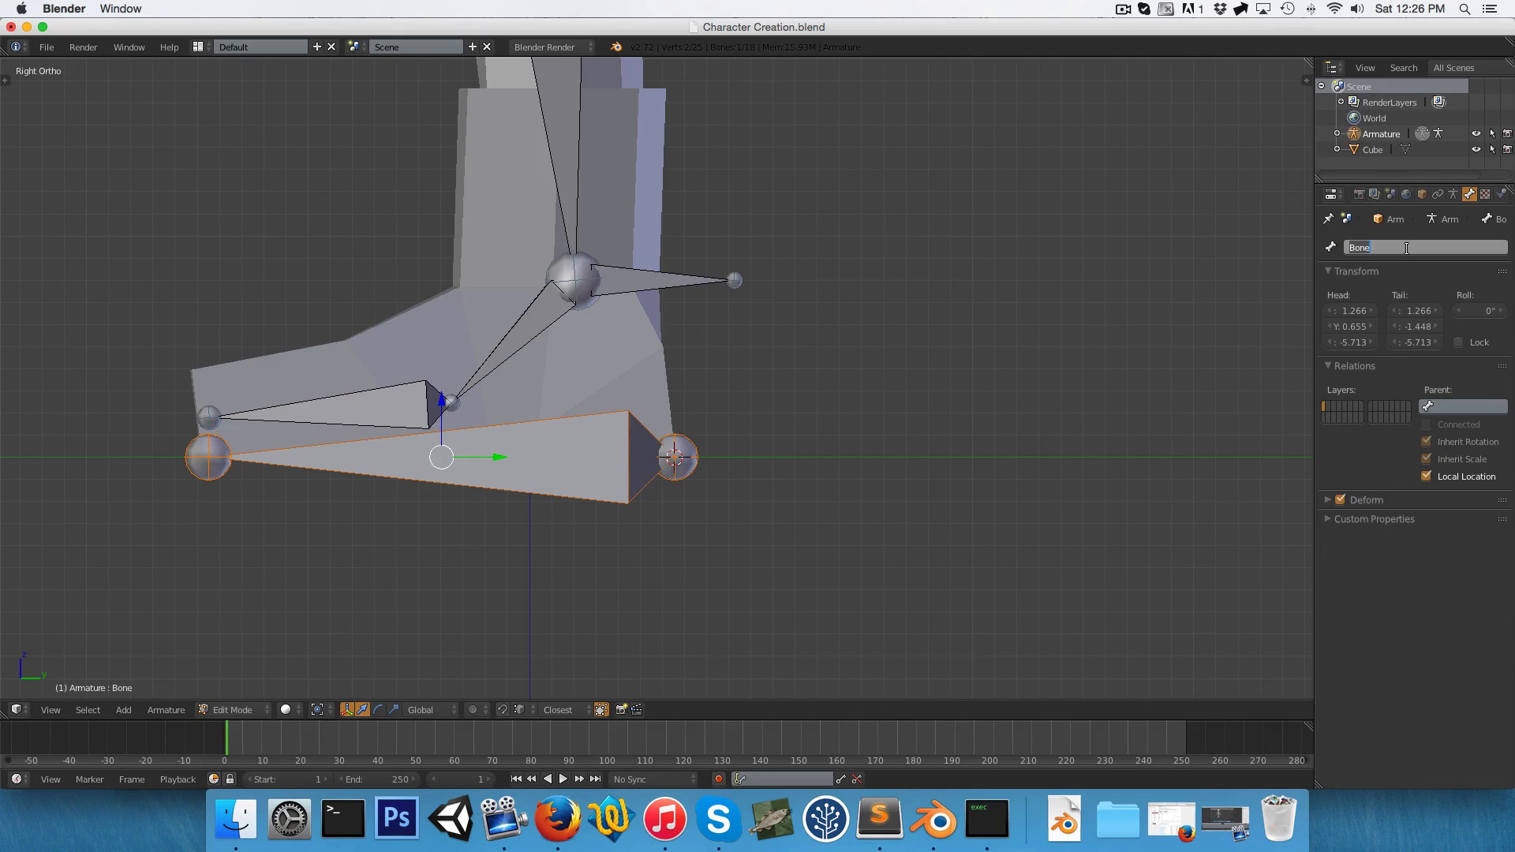
{"action": "type", "text": "Leg_Control.L"}
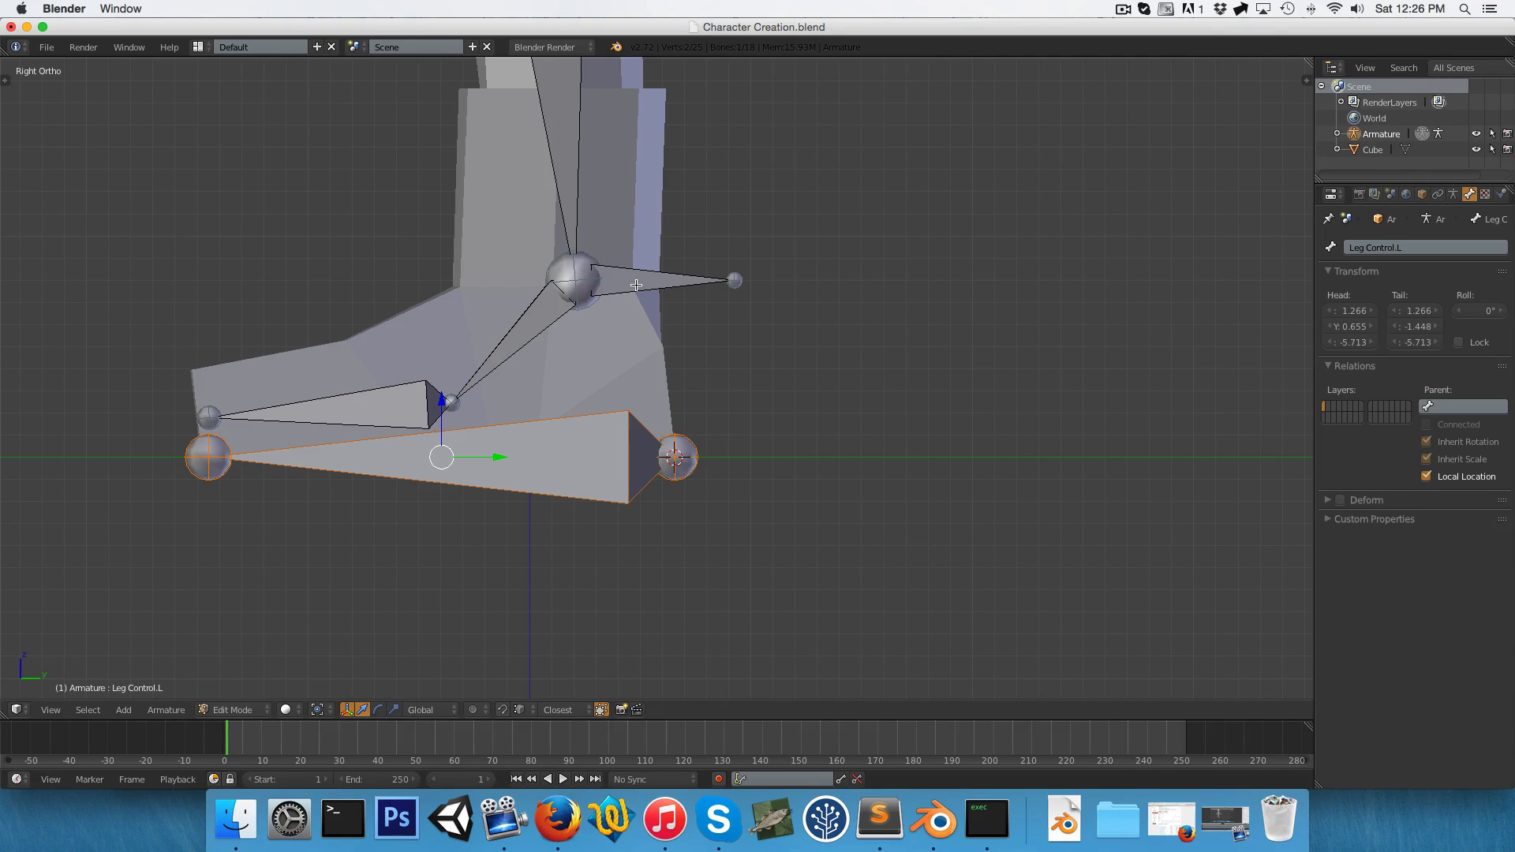
{"action": "left_click", "coordinate": [655, 309]}
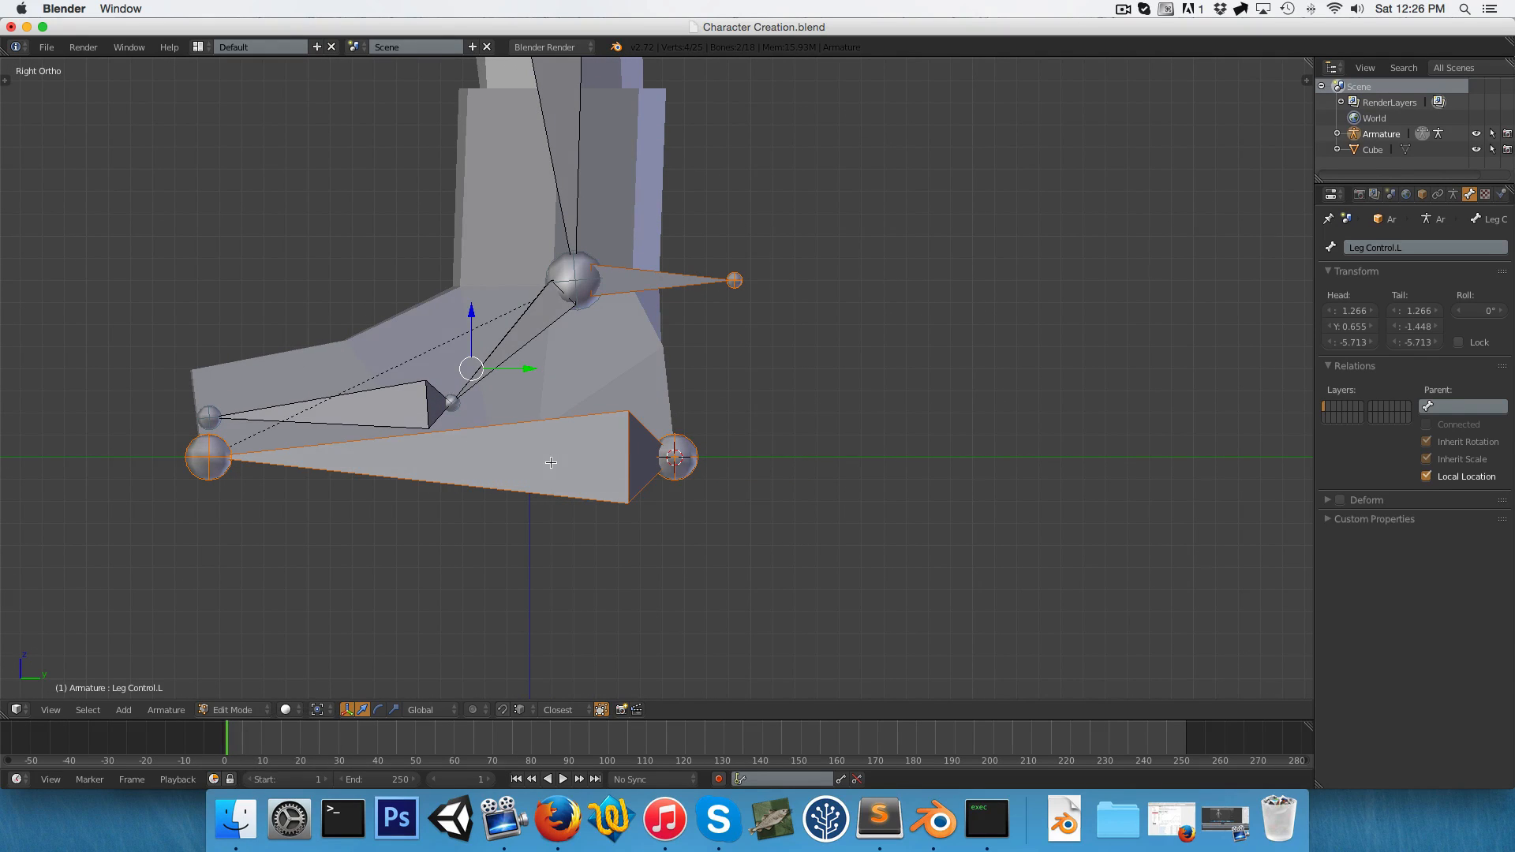
{"action": "left_click", "coordinate": [232, 710]}
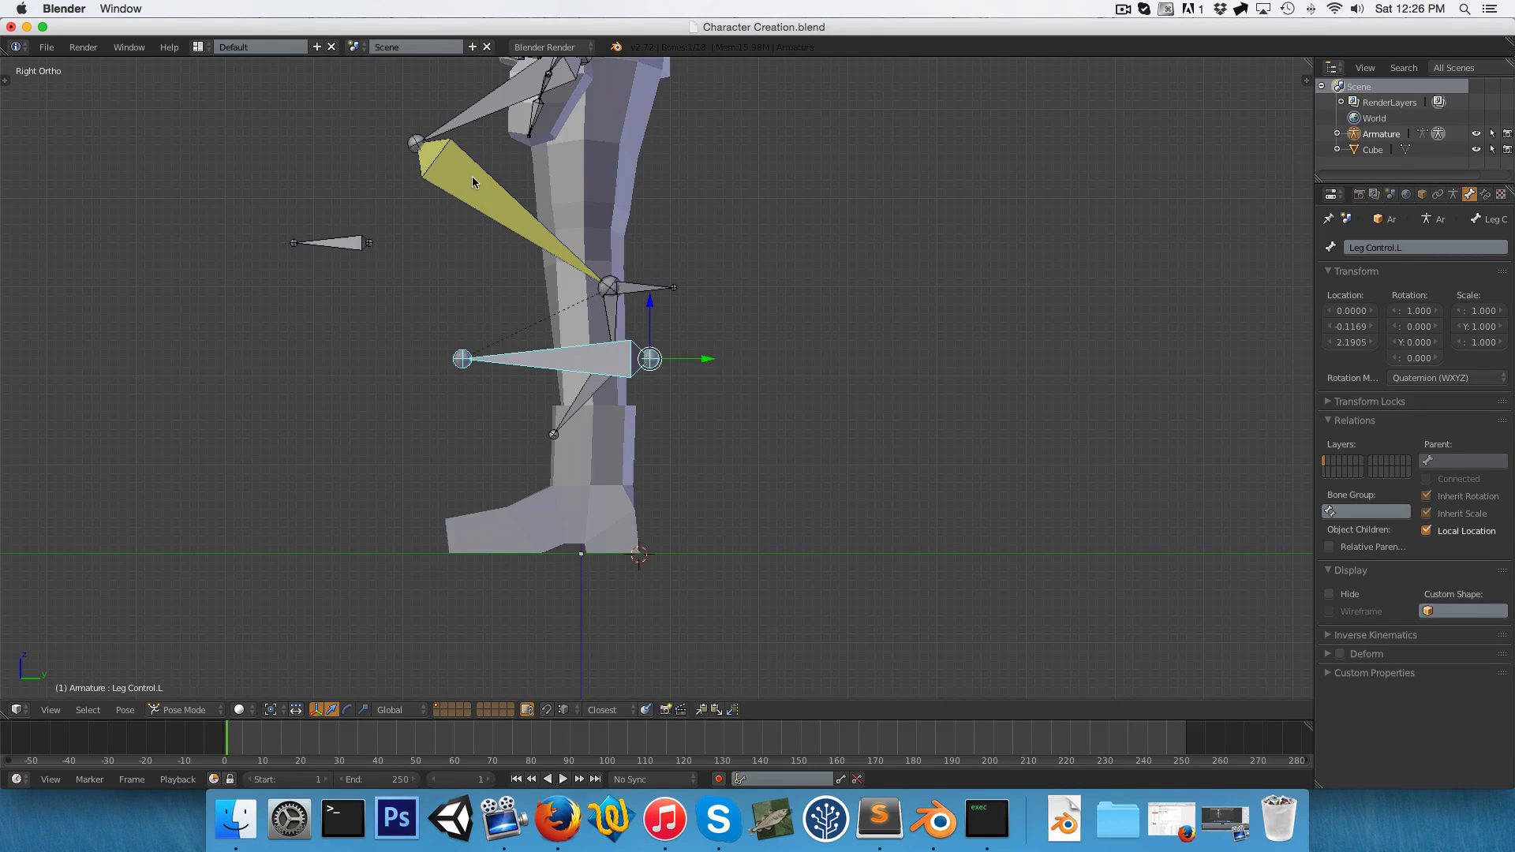
{"action": "mouse_move", "coordinate": [577, 362]}
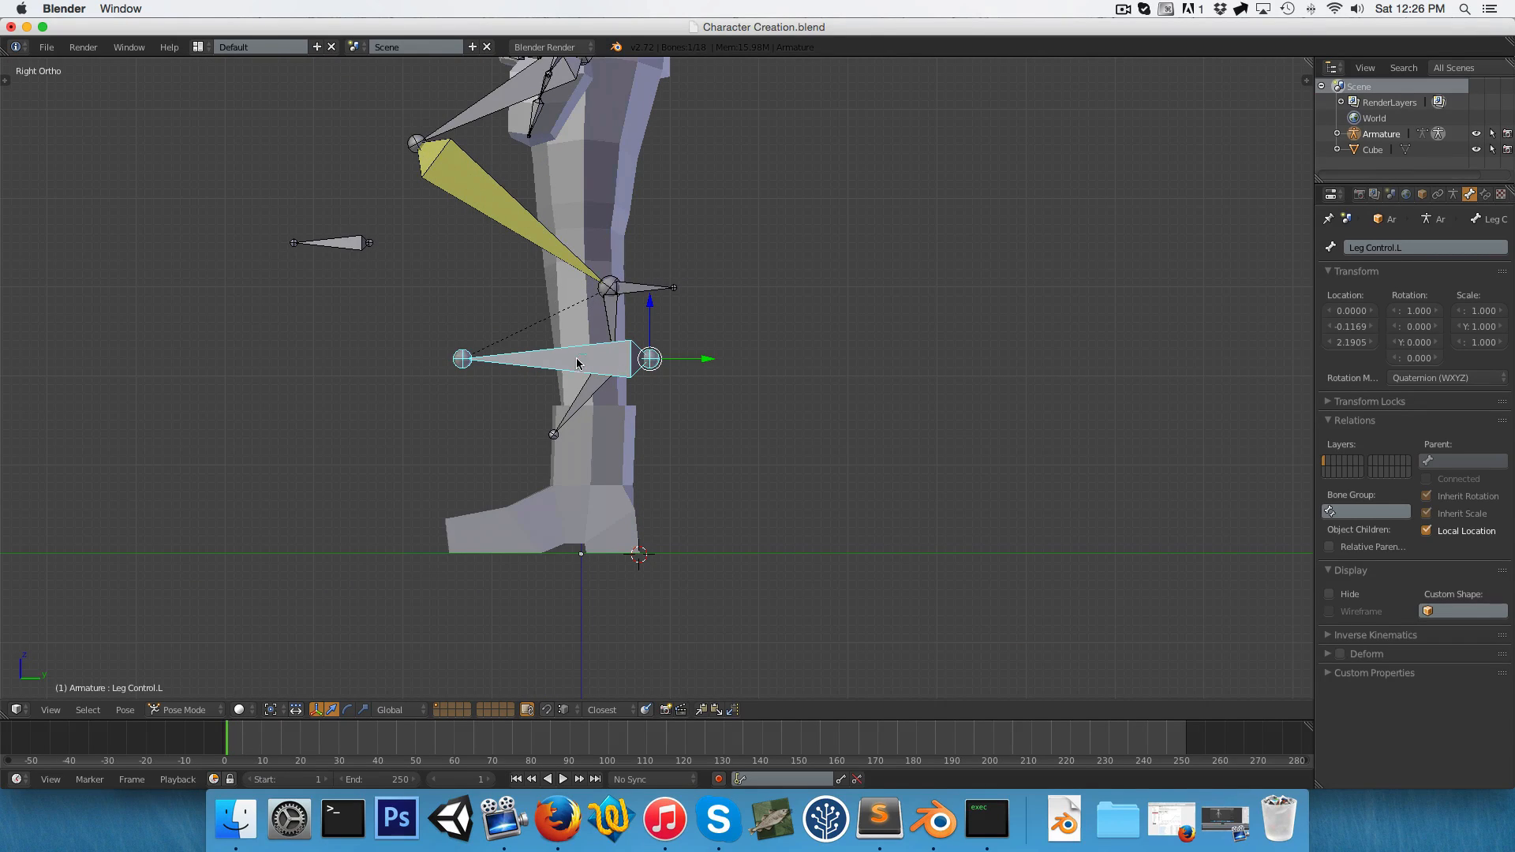
Move and tilt Leg Control.L in Pose Mode to check the leg follows.
{"action": "key", "text": "g"}
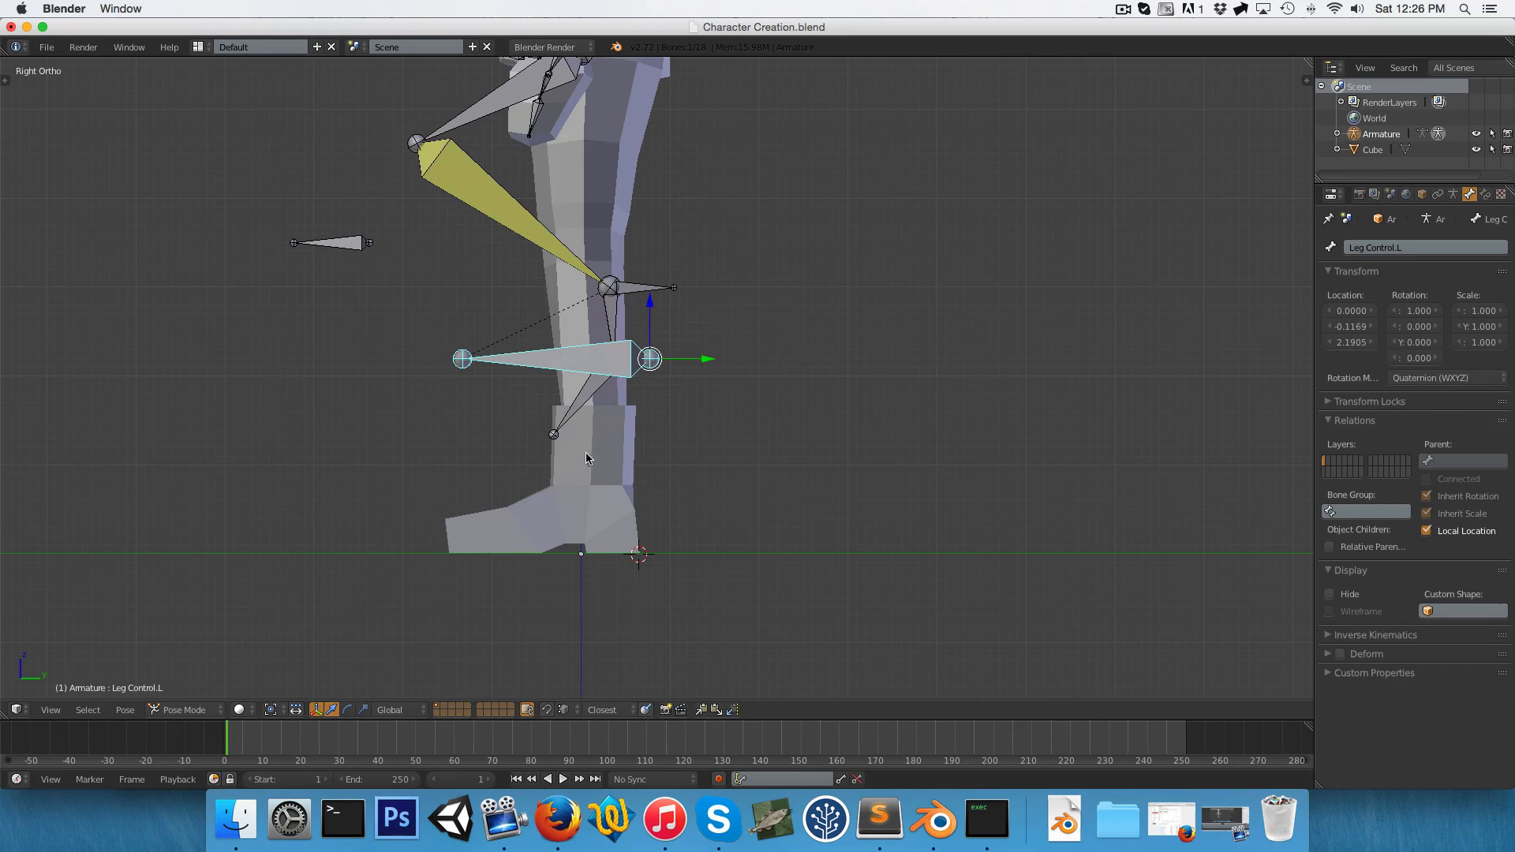
{"action": "left_click", "coordinate": [184, 710]}
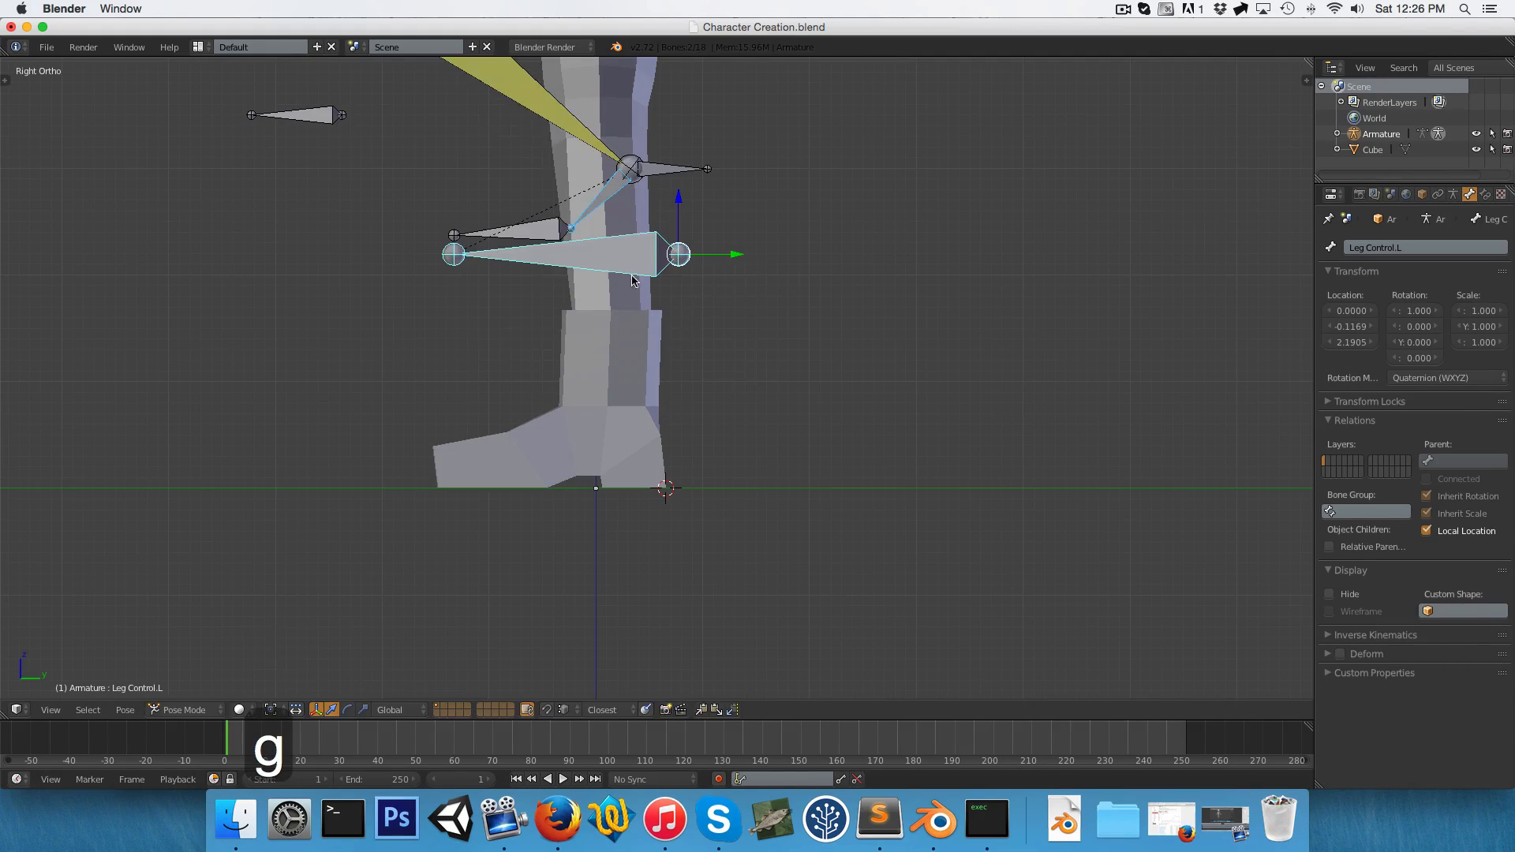
{"action": "key", "text": "r"}
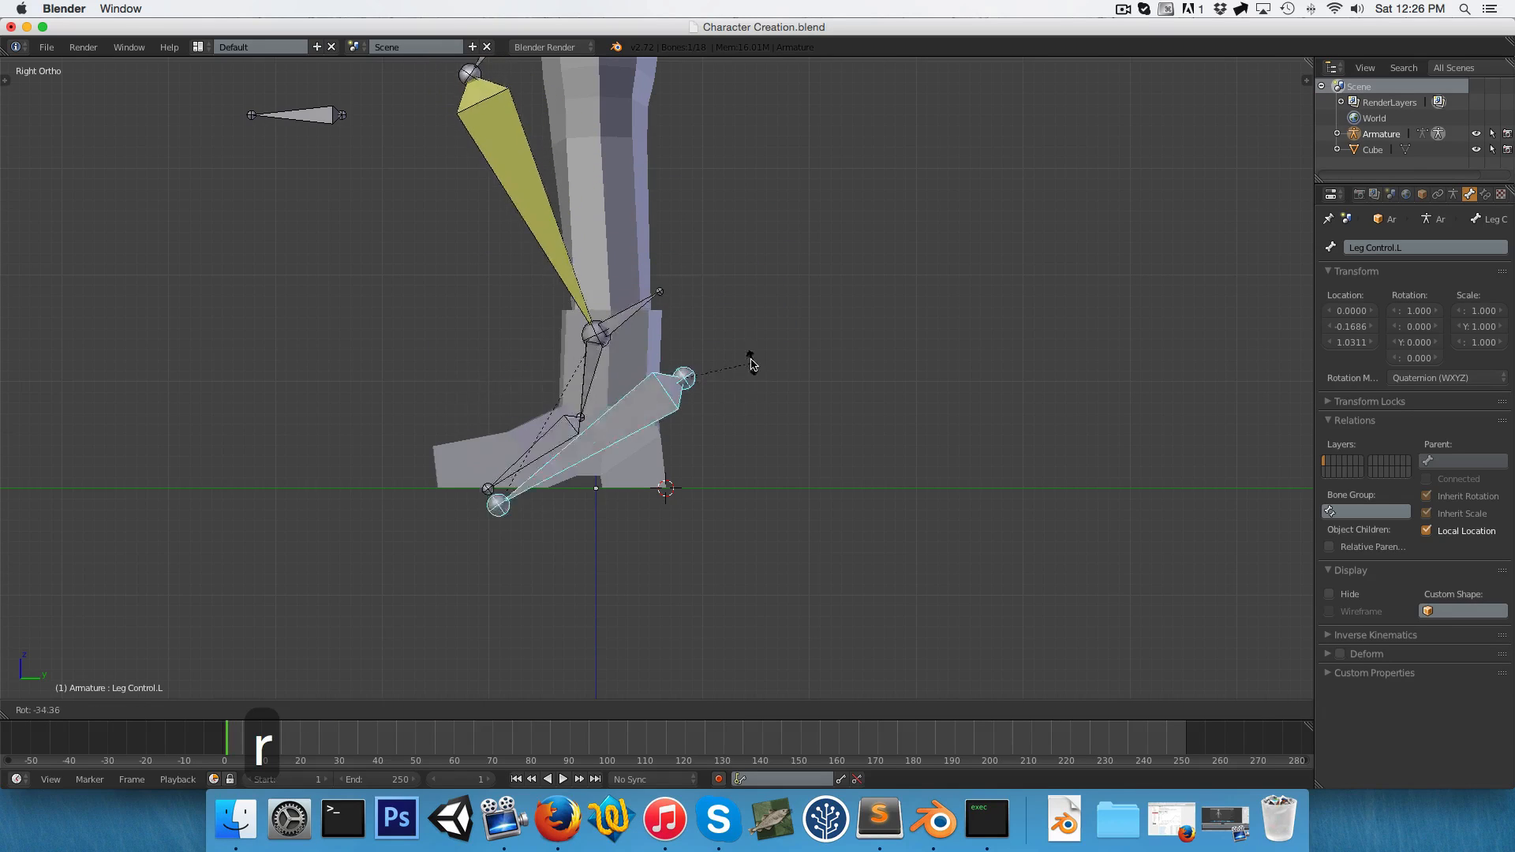
{"action": "left_click", "coordinate": [715, 427]}
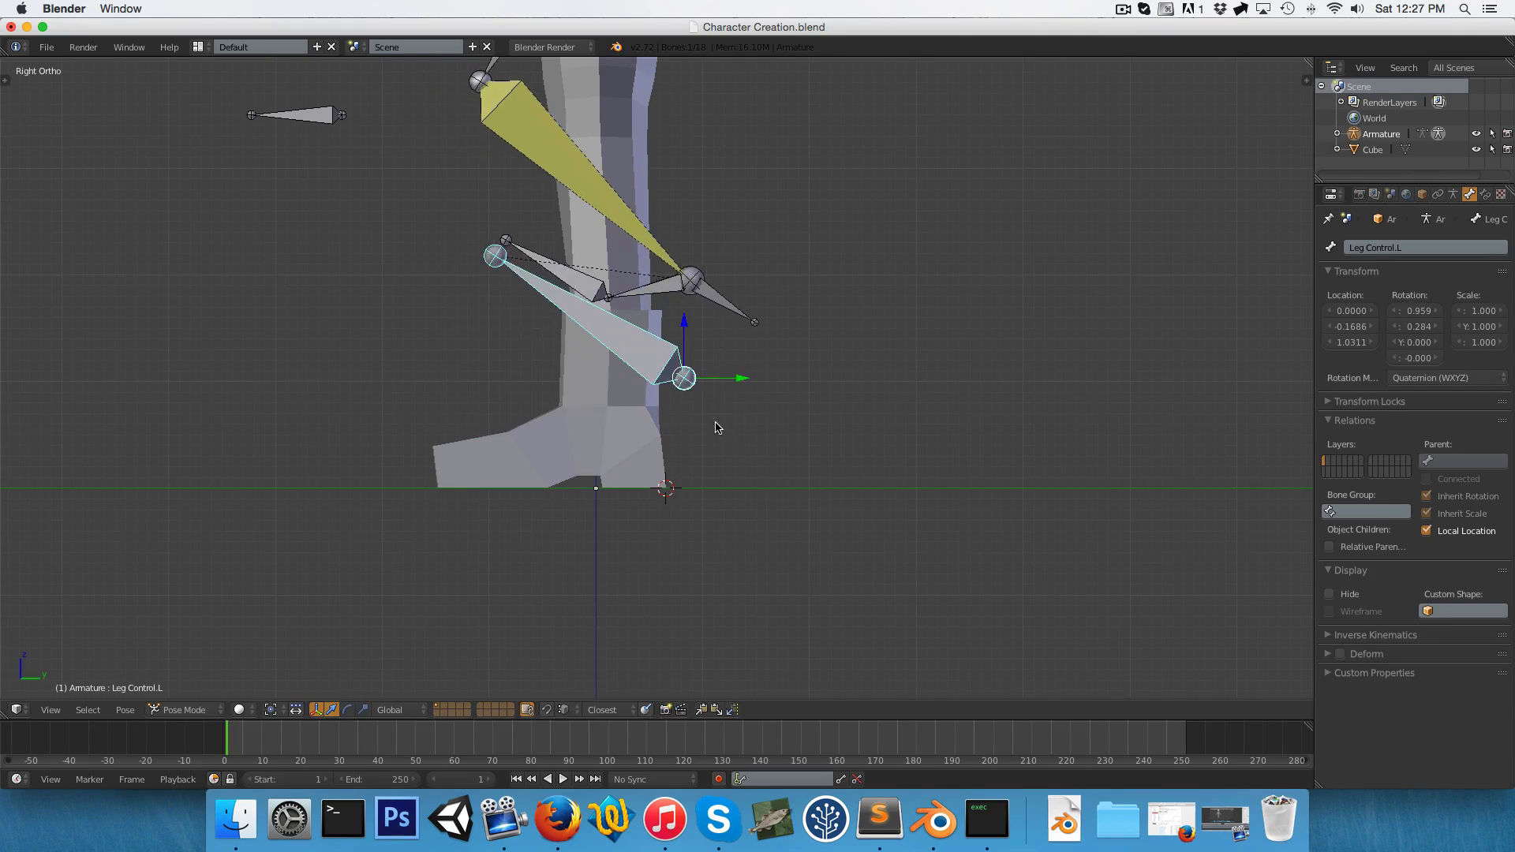
{"action": "key", "text": "r"}
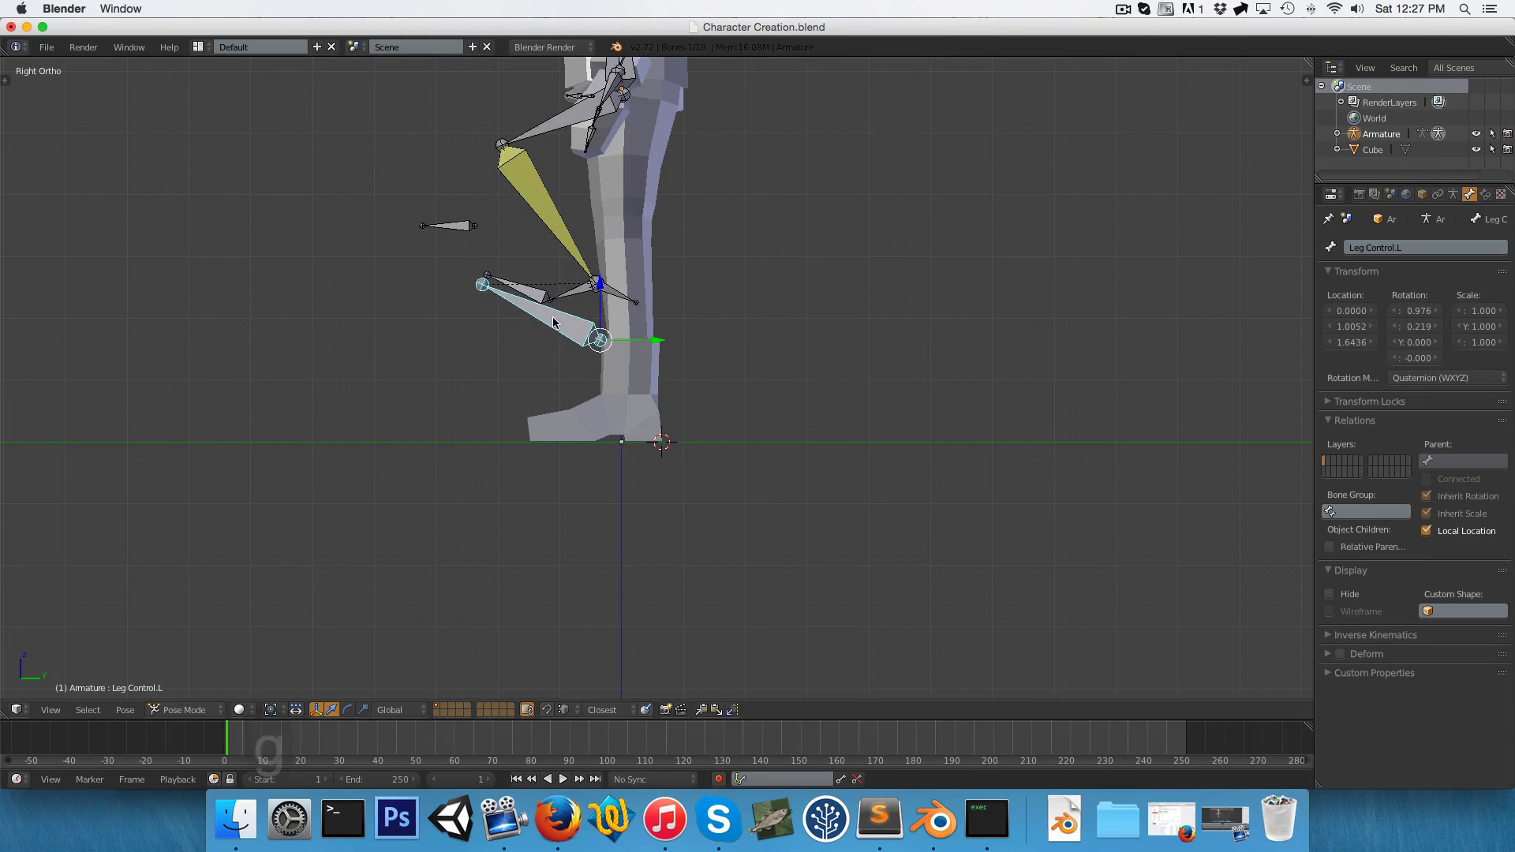
{"action": "left_click_drag", "start_coordinate": [599, 338], "coordinate": [473, 435]}
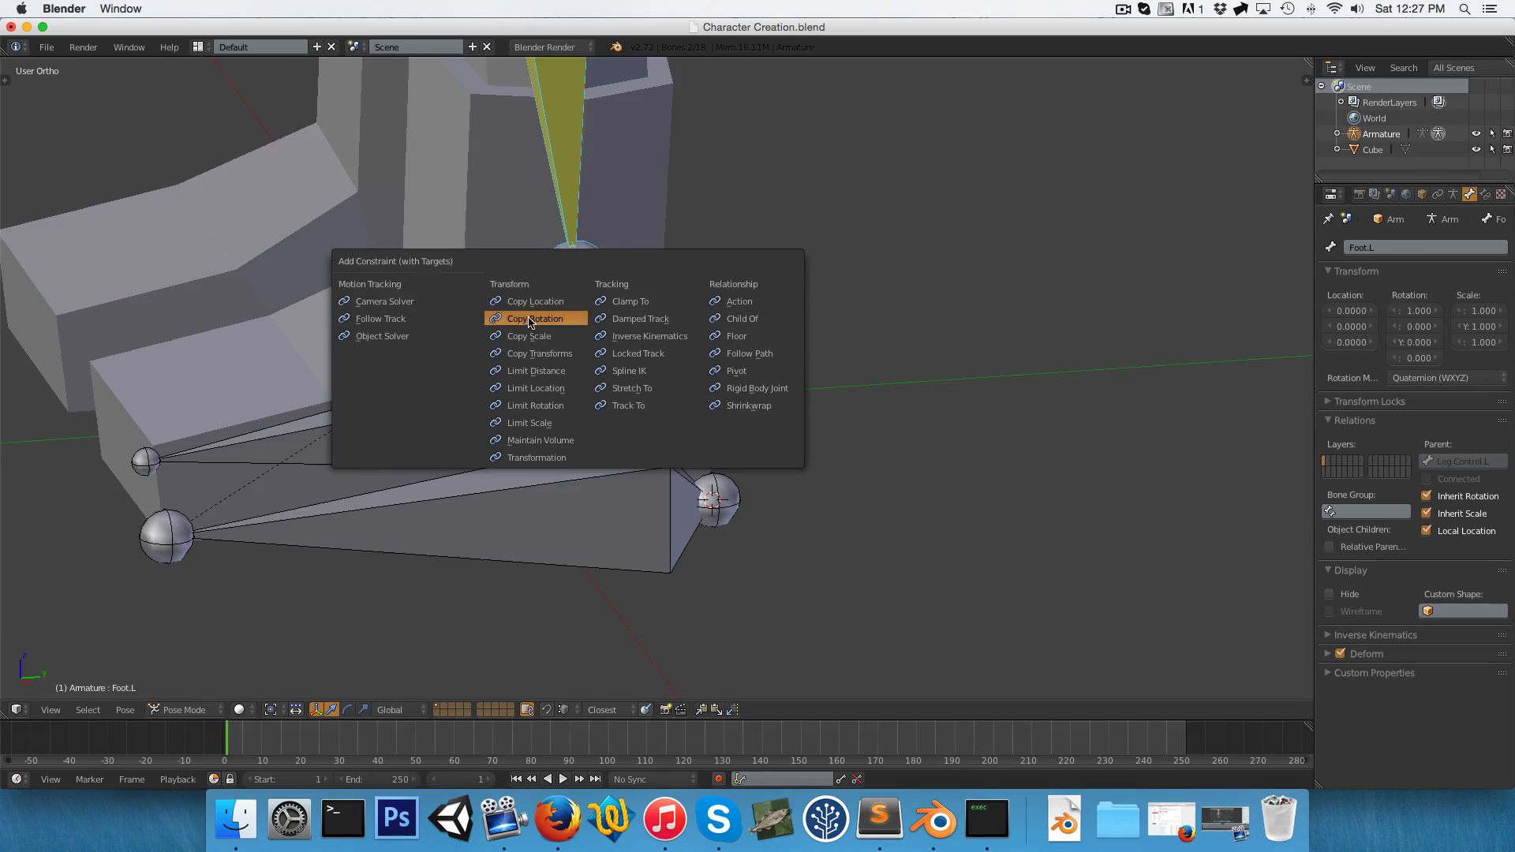
{"action": "mouse_move", "coordinate": [533, 318]}
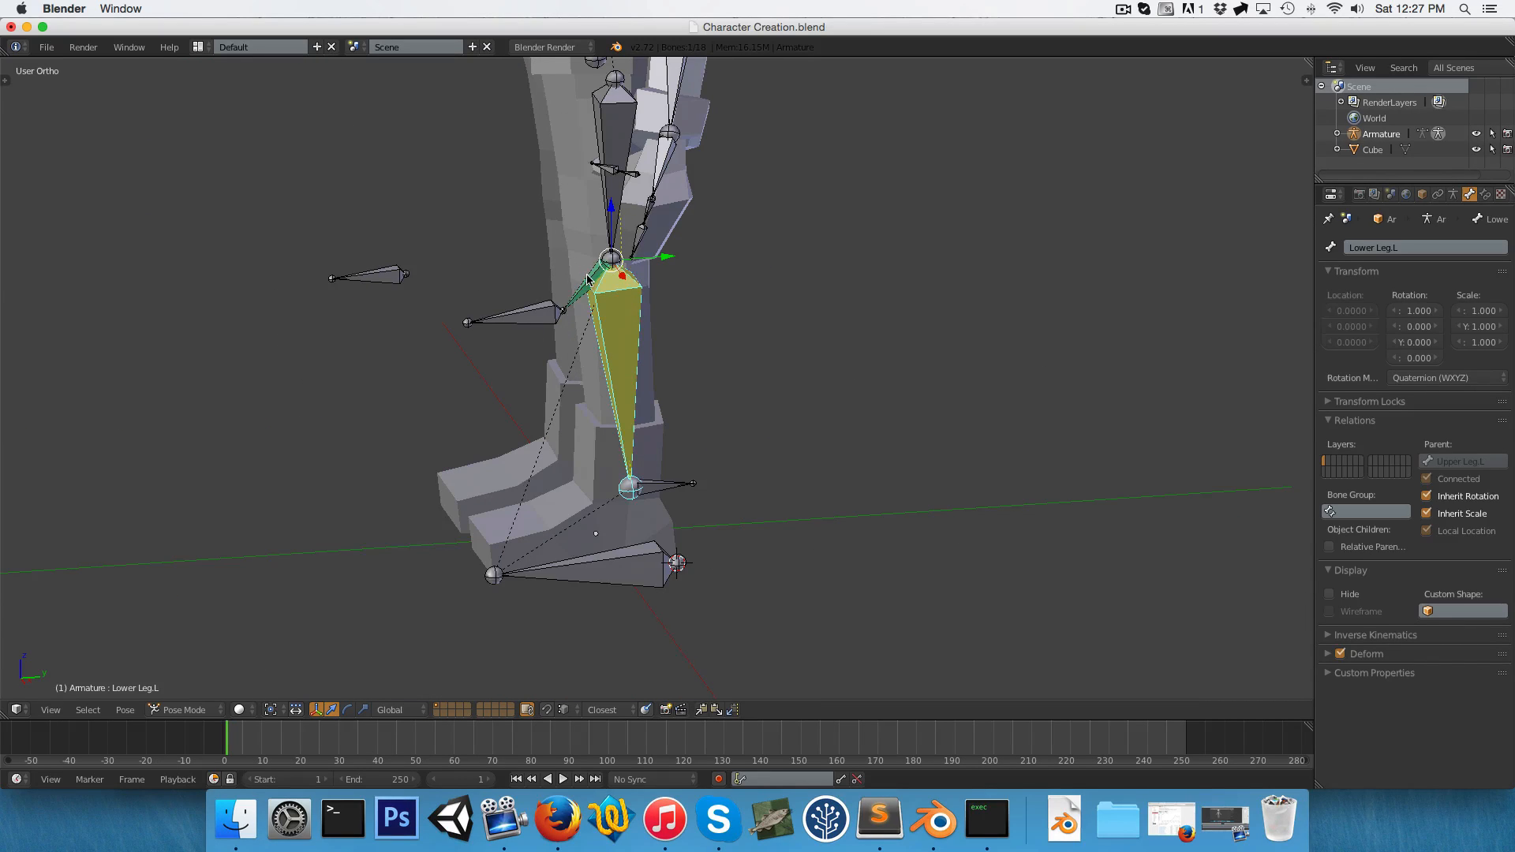
Select Foot.L and give it a Copy Location constraint targeting Armature's Lower Leg.L.
{"action": "left_click", "coordinate": [628, 487]}
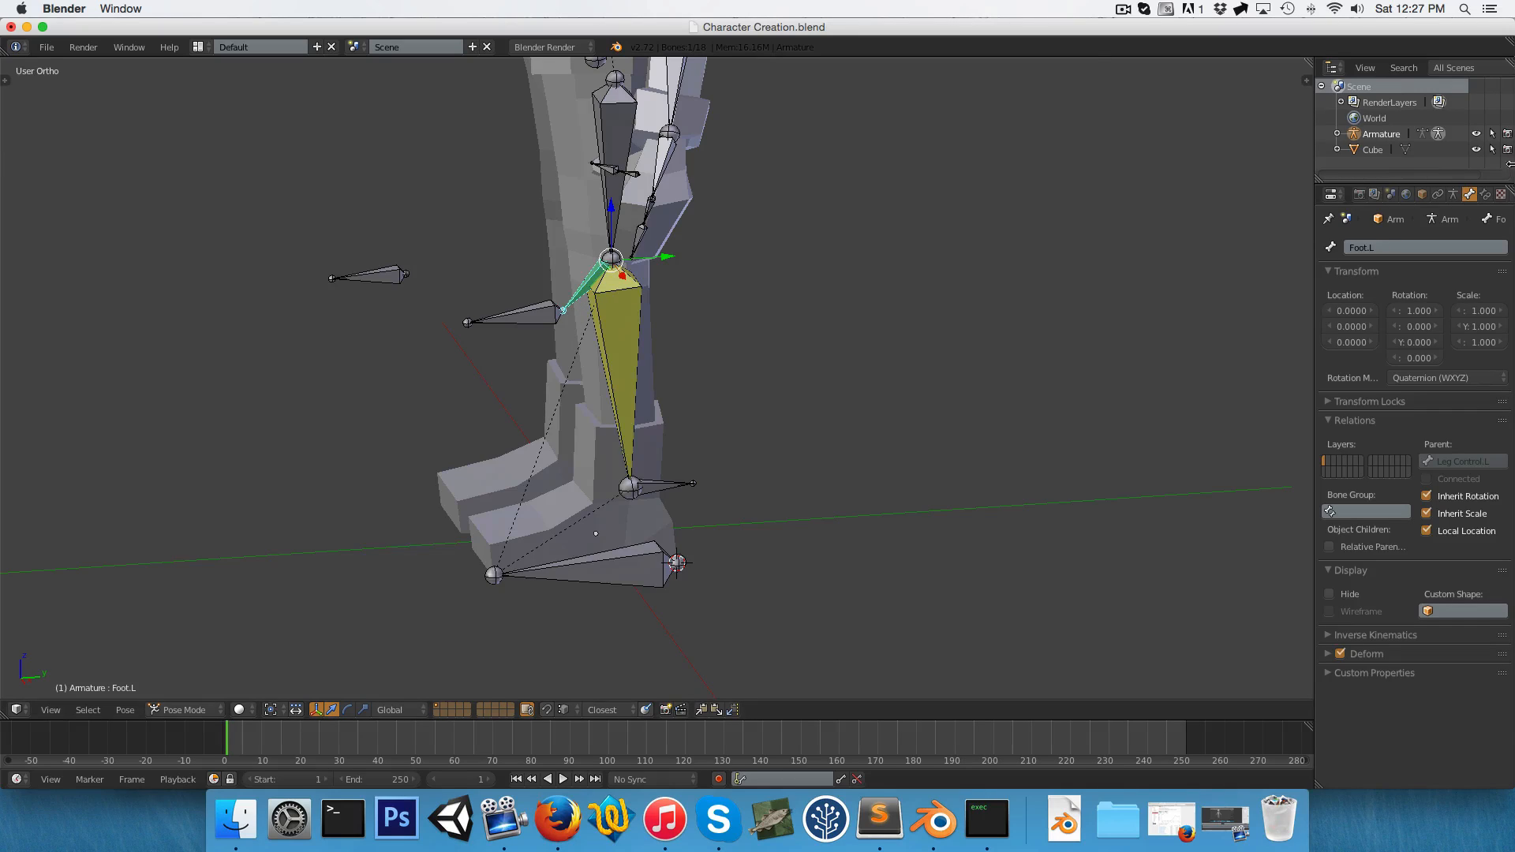
{"action": "mouse_move", "coordinate": [1486, 194]}
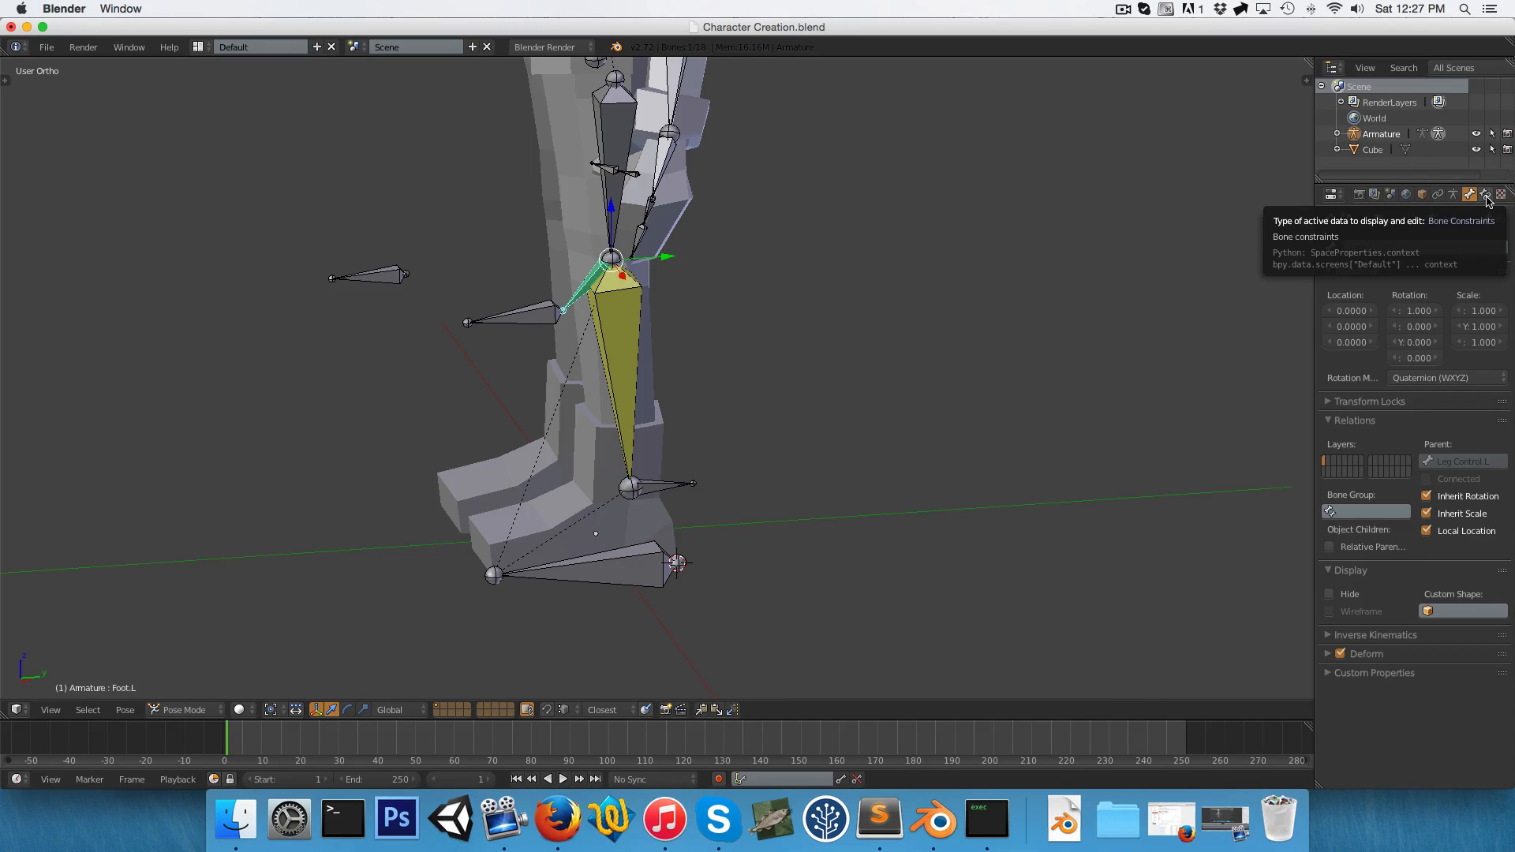
{"action": "left_click", "coordinate": [1484, 195]}
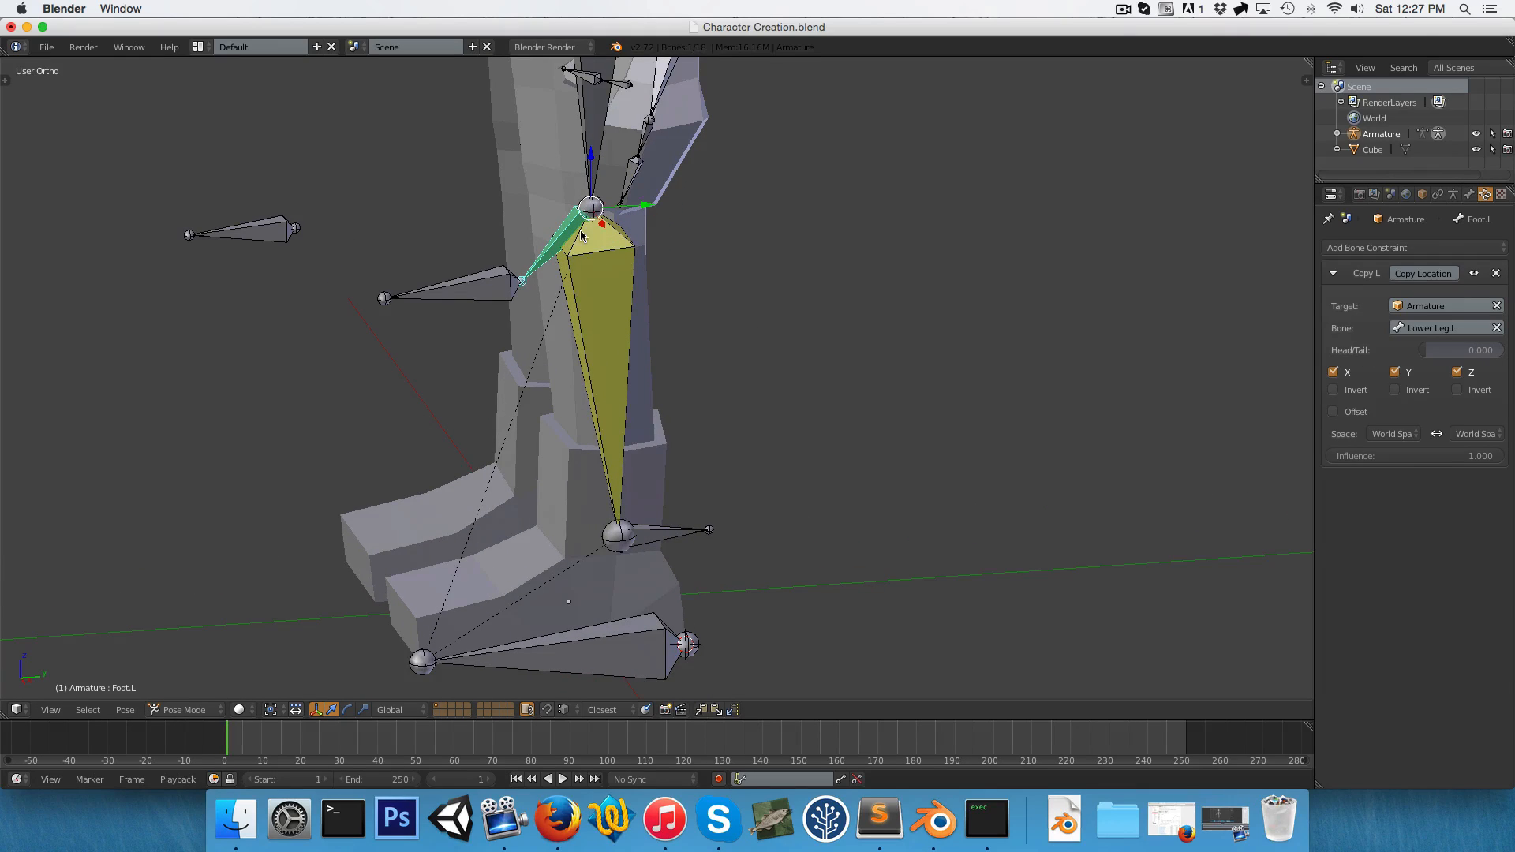
{"action": "mouse_move", "coordinate": [609, 487]}
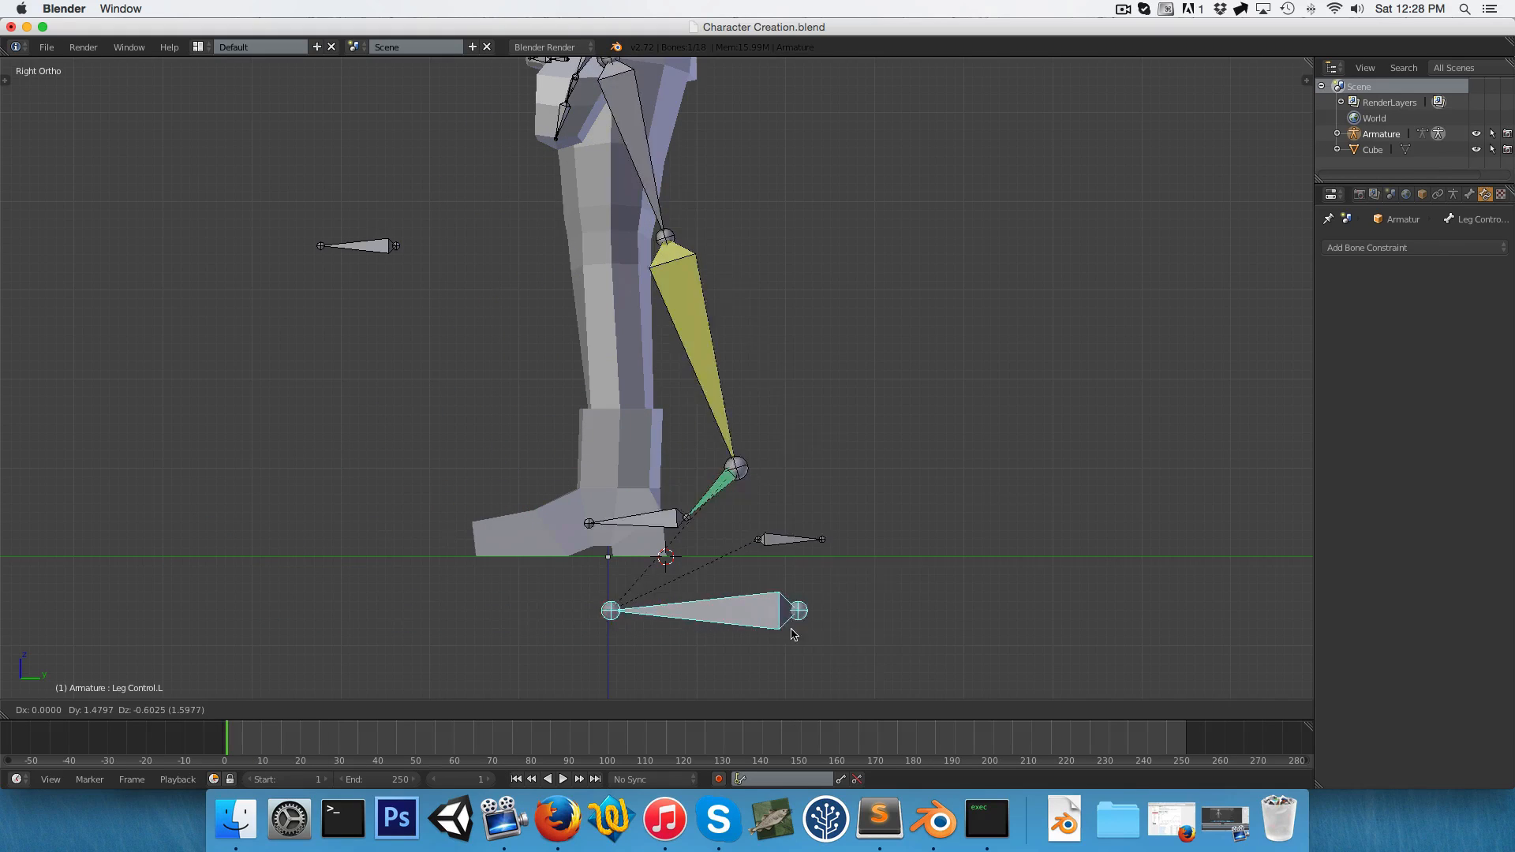
Raise Leg Control.L to bend the knee, then clear pose rotation and location.
{"action": "left_click_drag", "start_coordinate": [701, 610], "coordinate": [932, 356]}
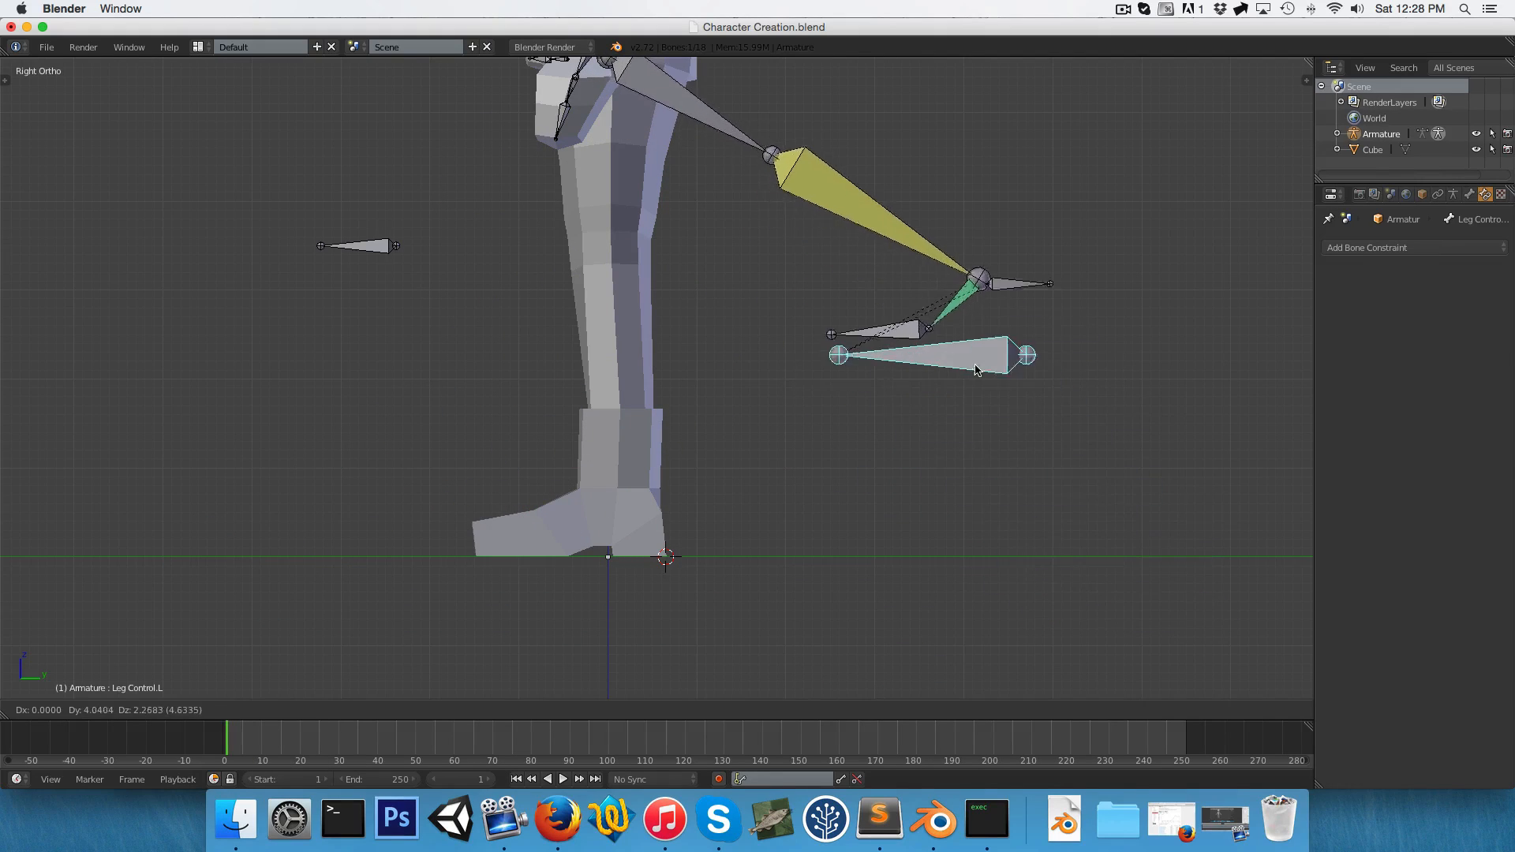
{"action": "key", "text": "r"}
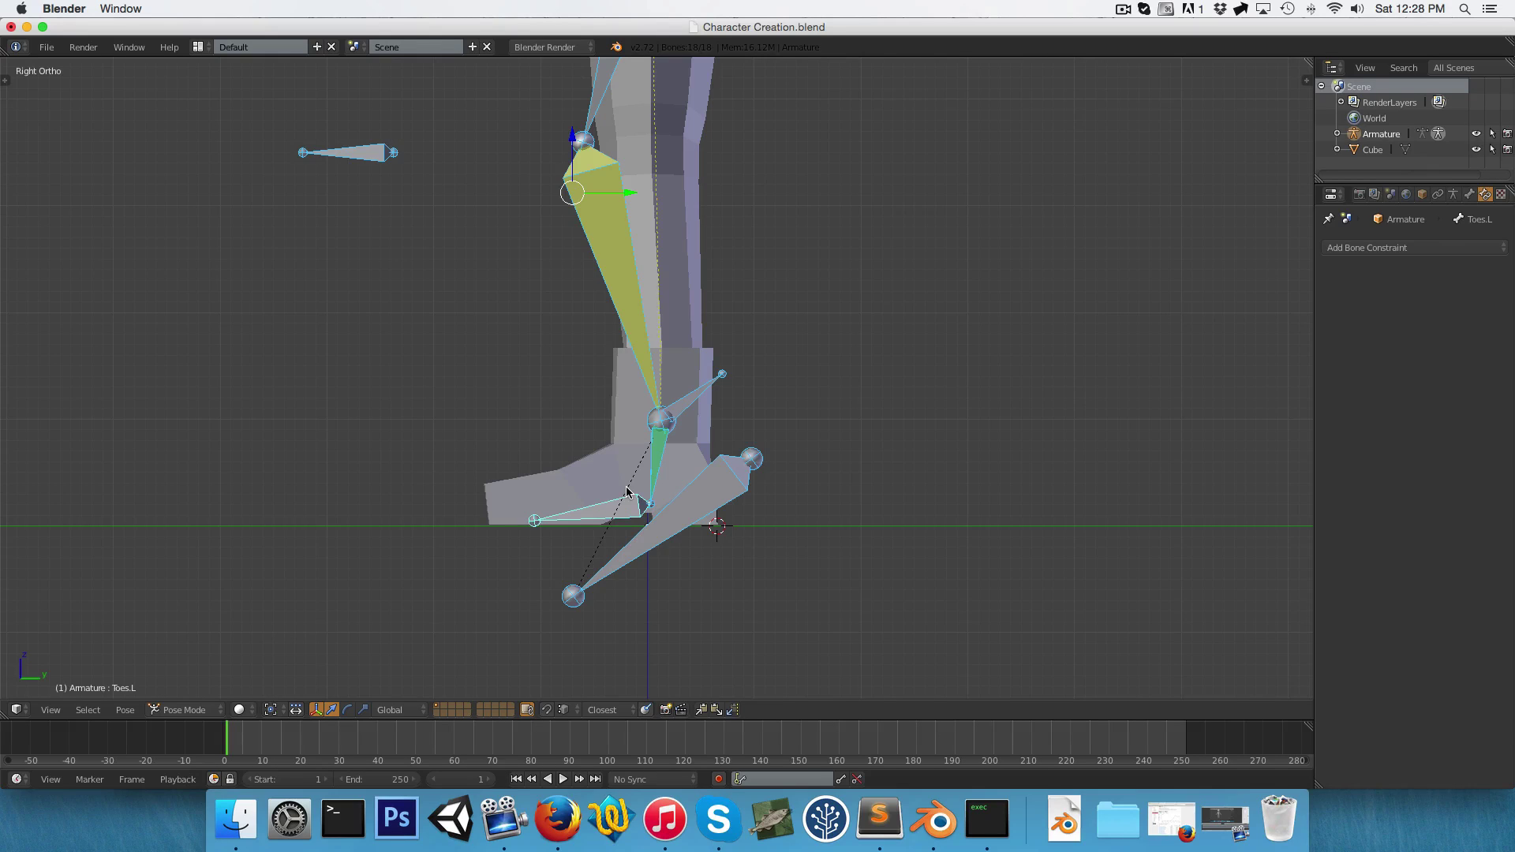
{"action": "key", "text": "a"}
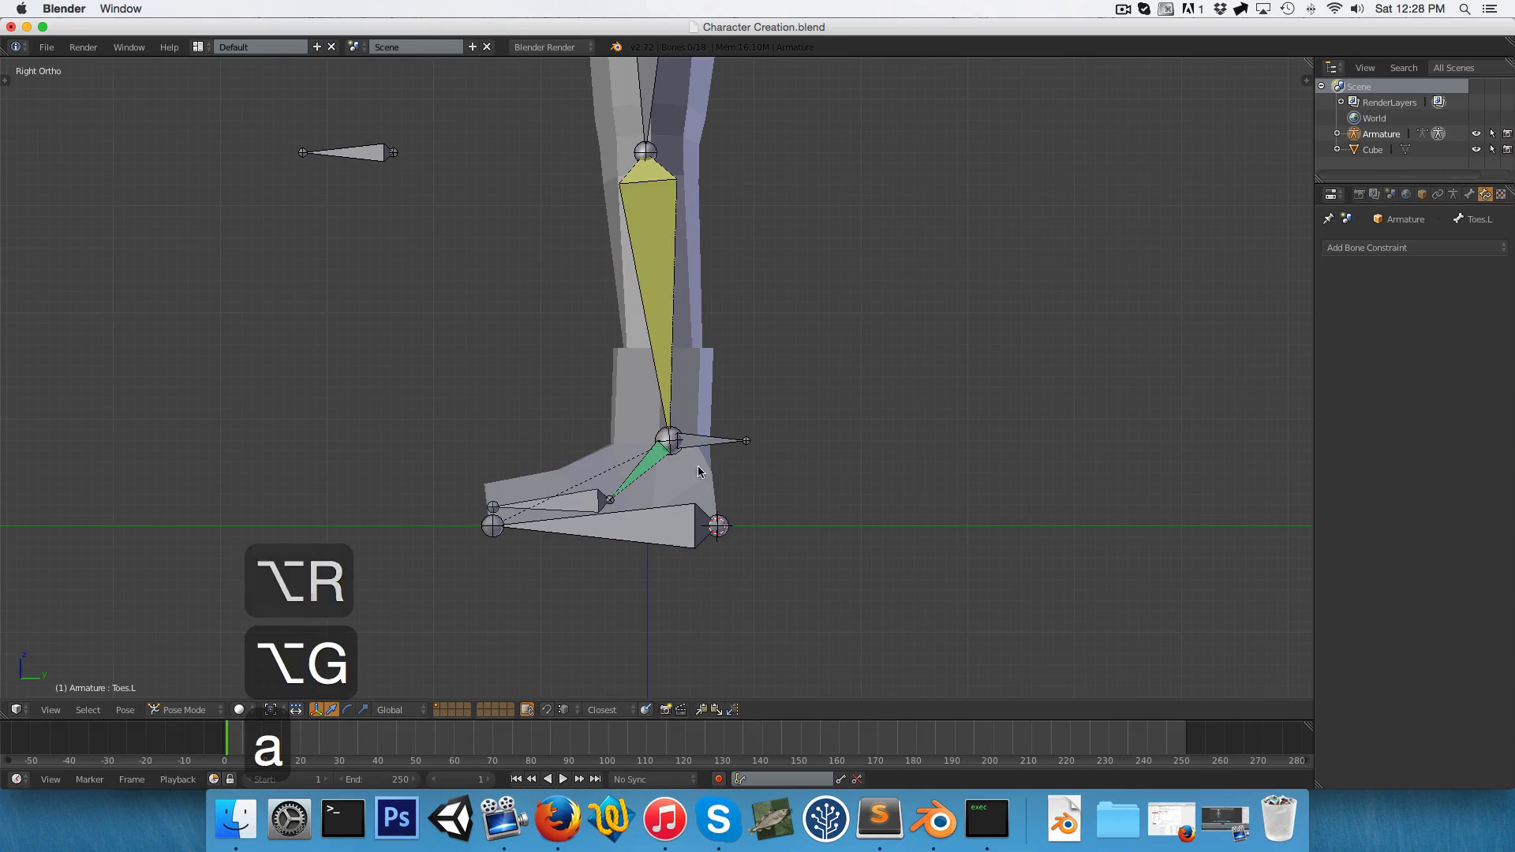
{"action": "key", "text": "3"}
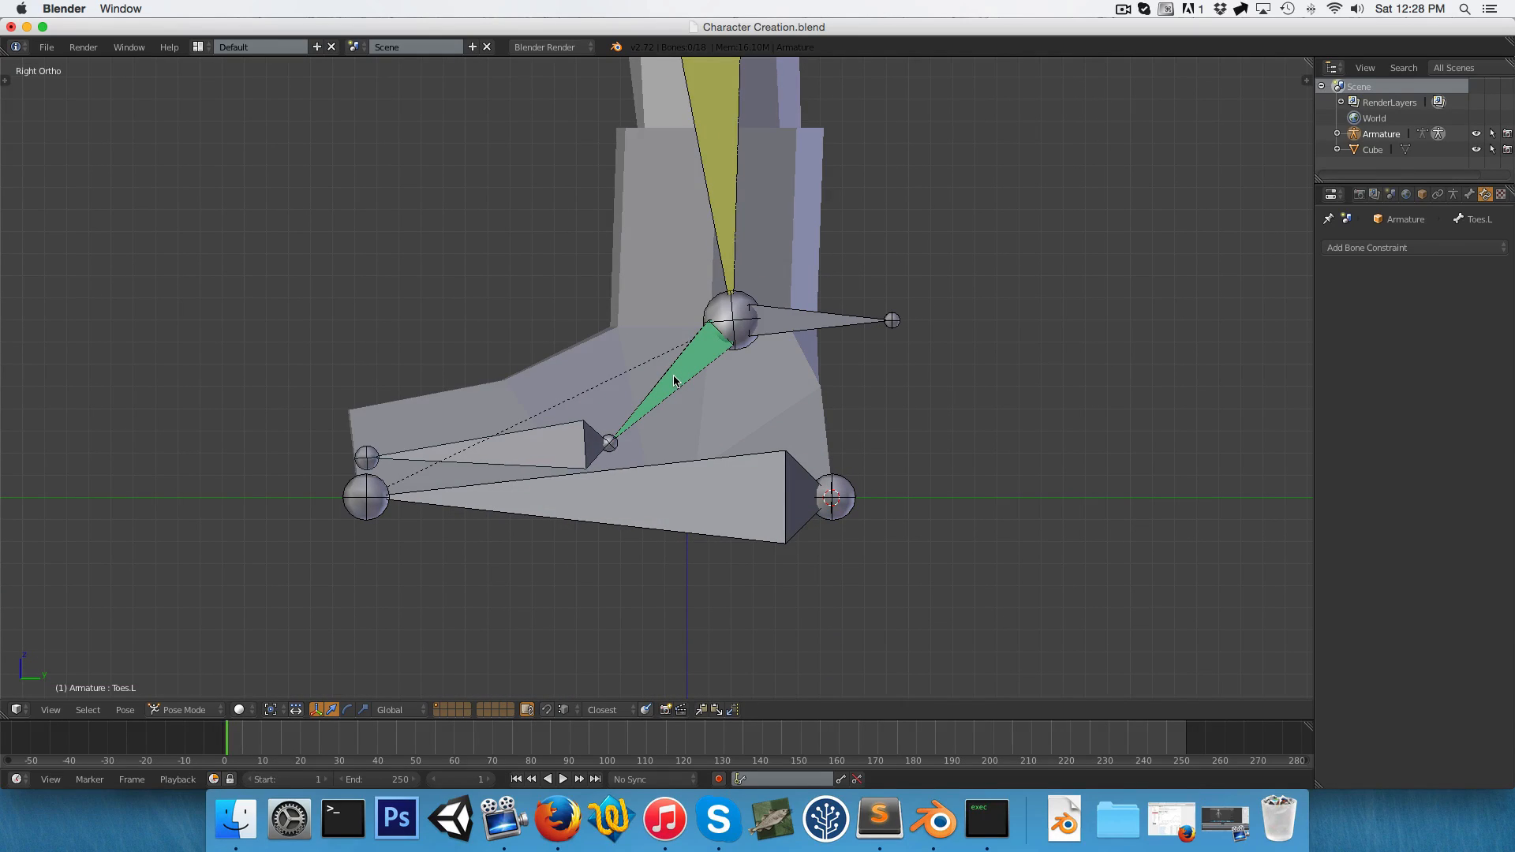
{"action": "mouse_move", "coordinate": [737, 379]}
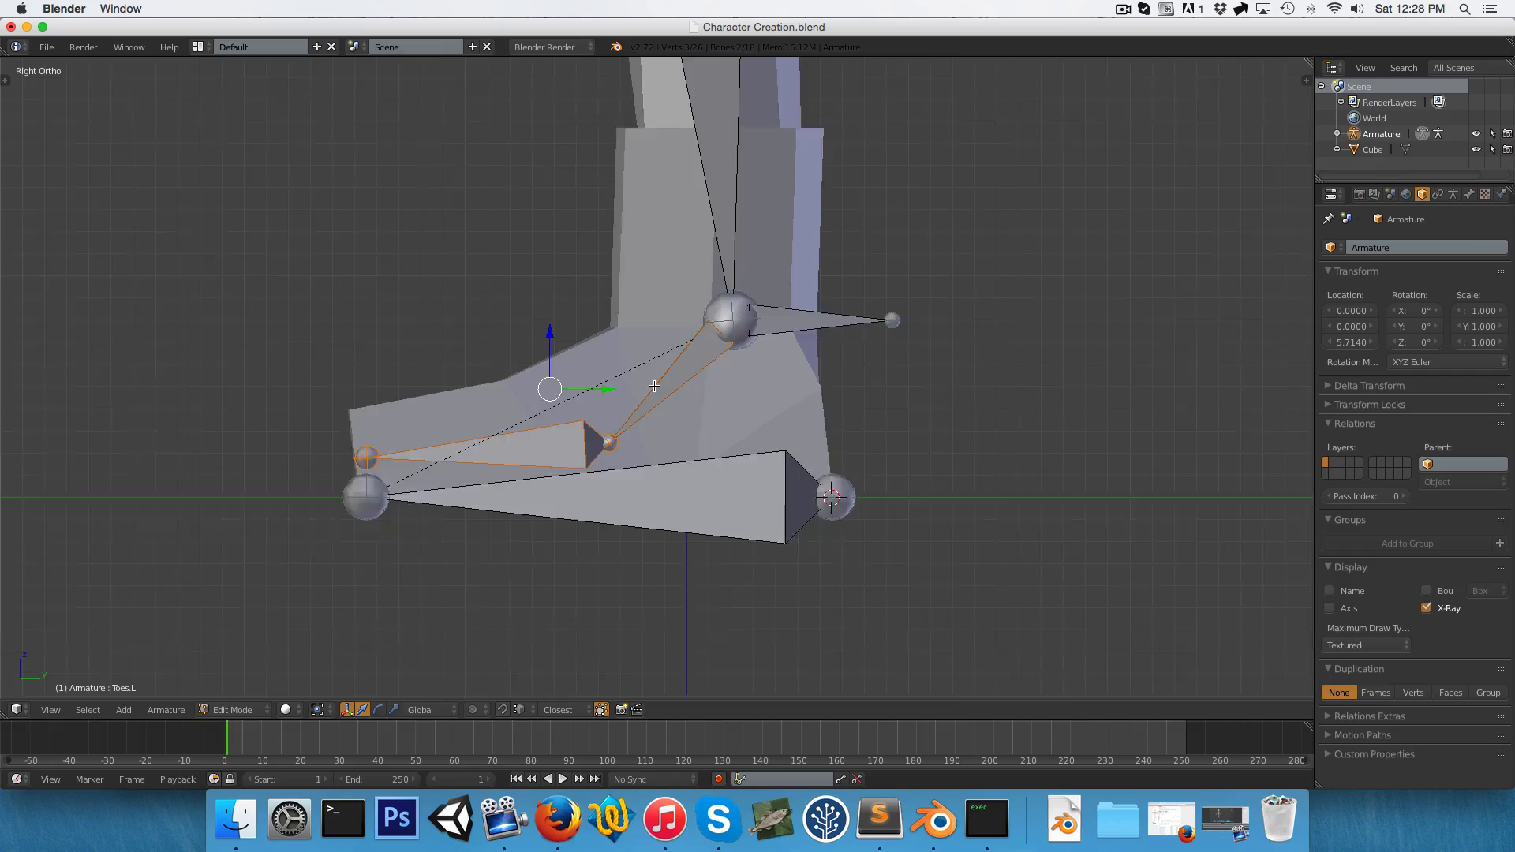
Duplicate the Toes.L bone, then undo the stray duplicate.
{"action": "key", "text": "d"}
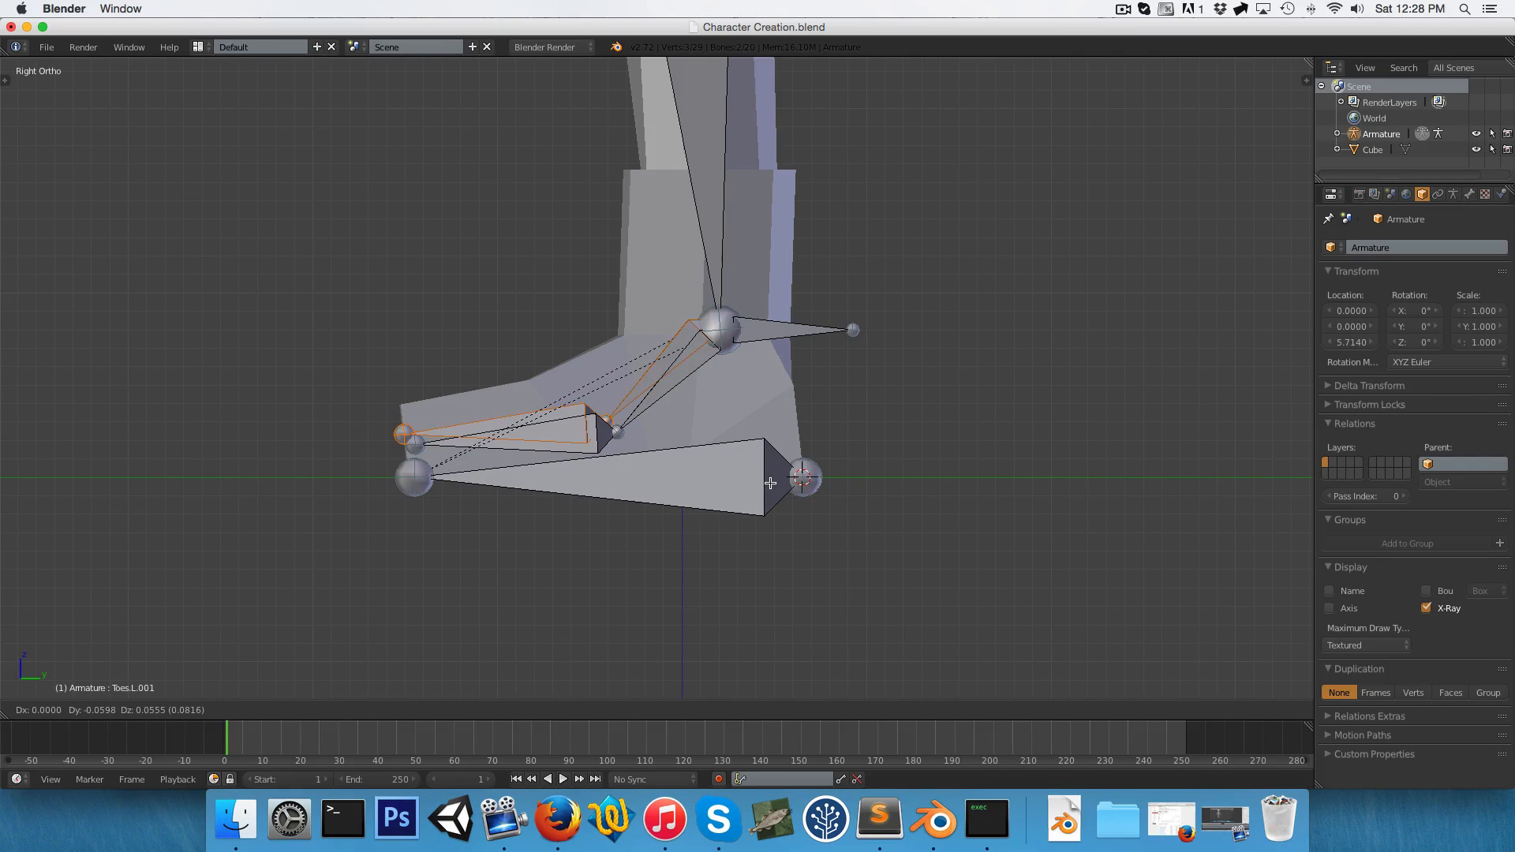
{"action": "key", "text": "cmd+z"}
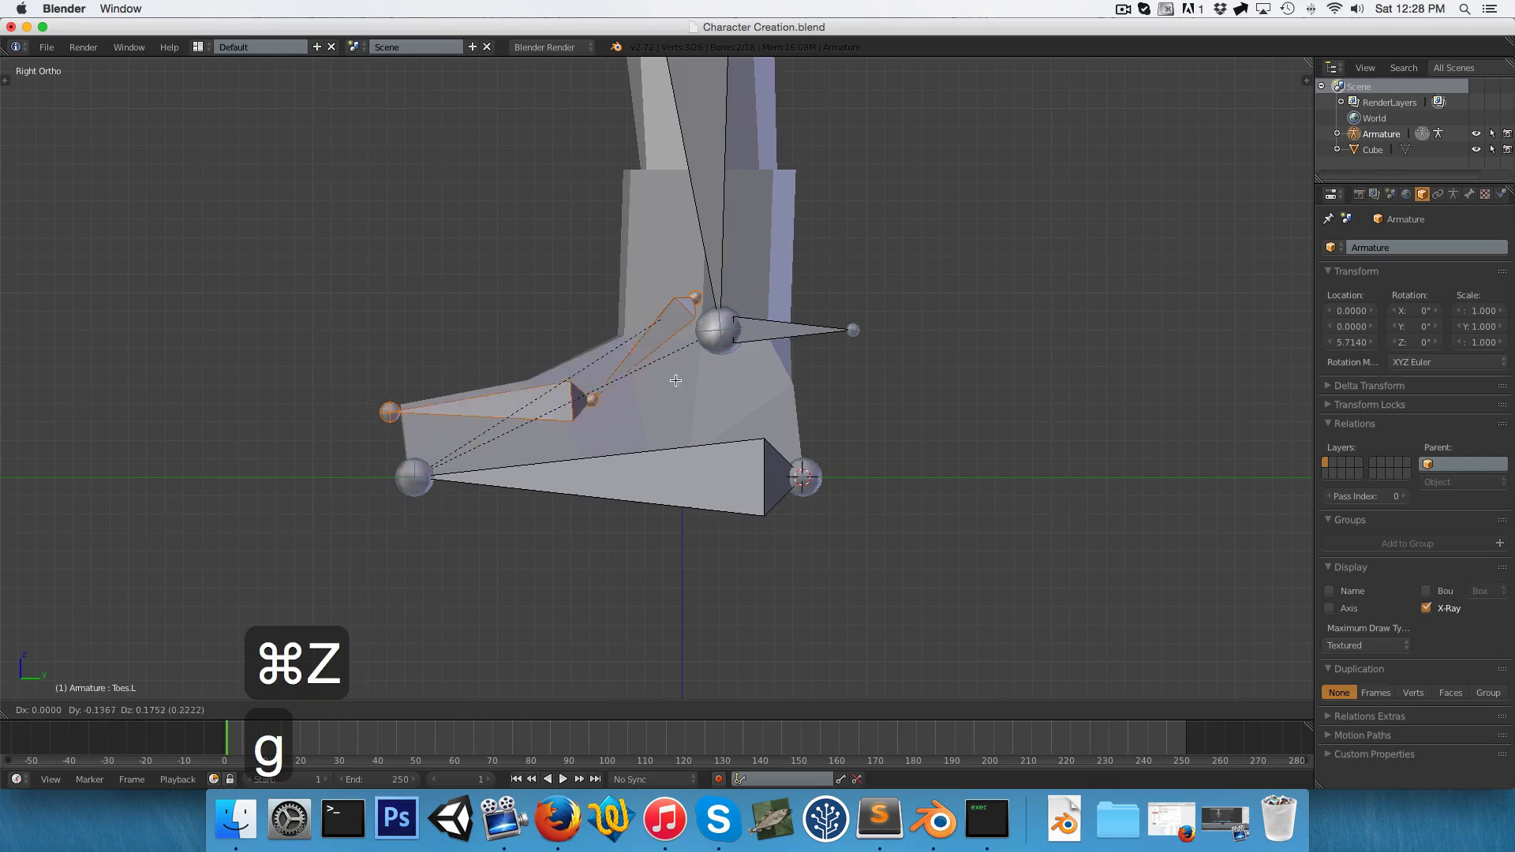
{"action": "key", "text": "cmd+z"}
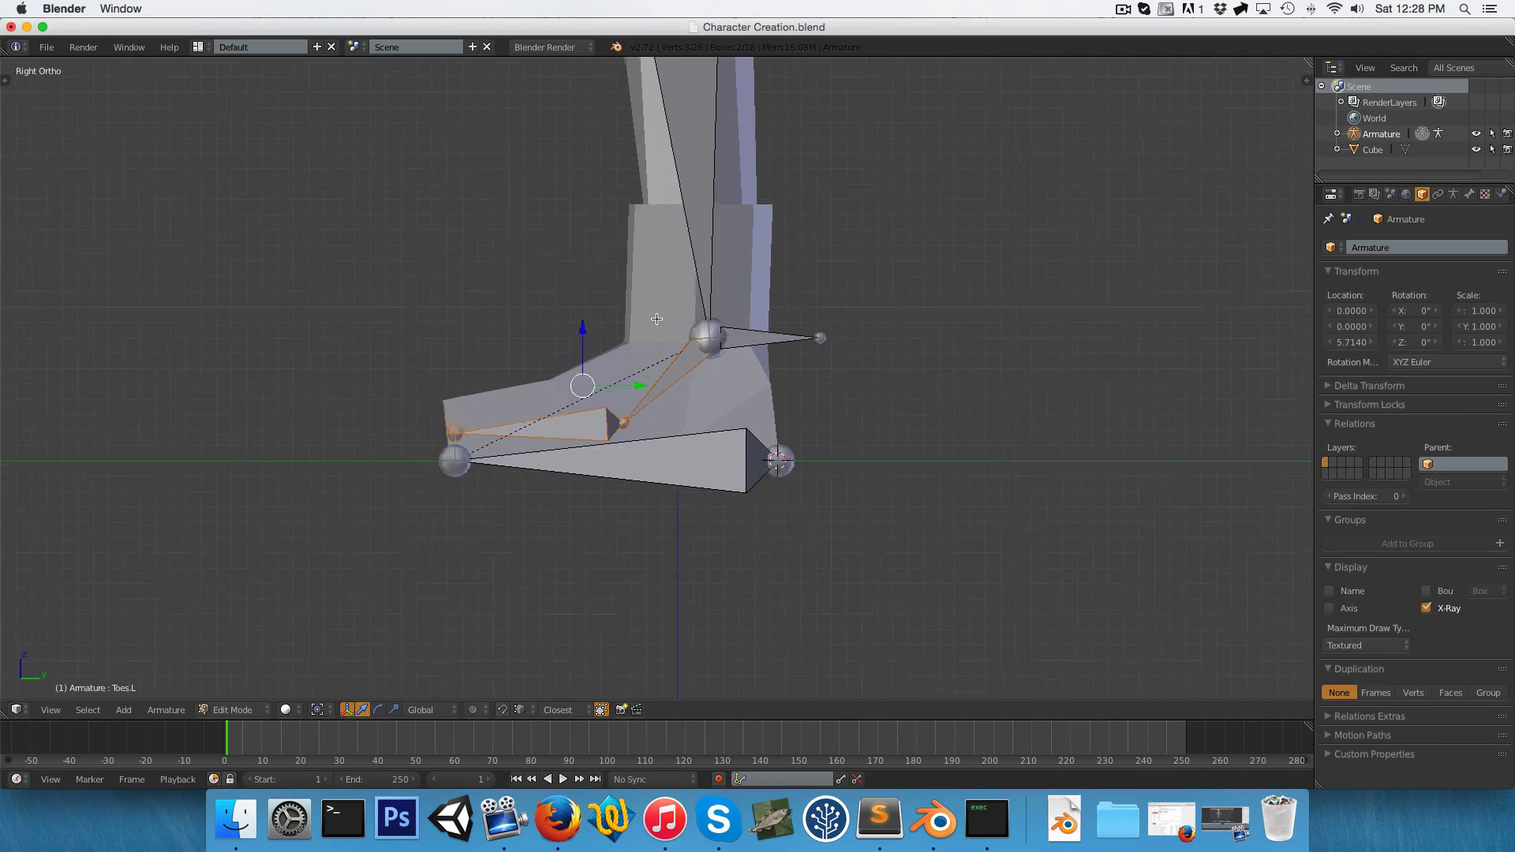
{"action": "left_click", "coordinate": [231, 709]}
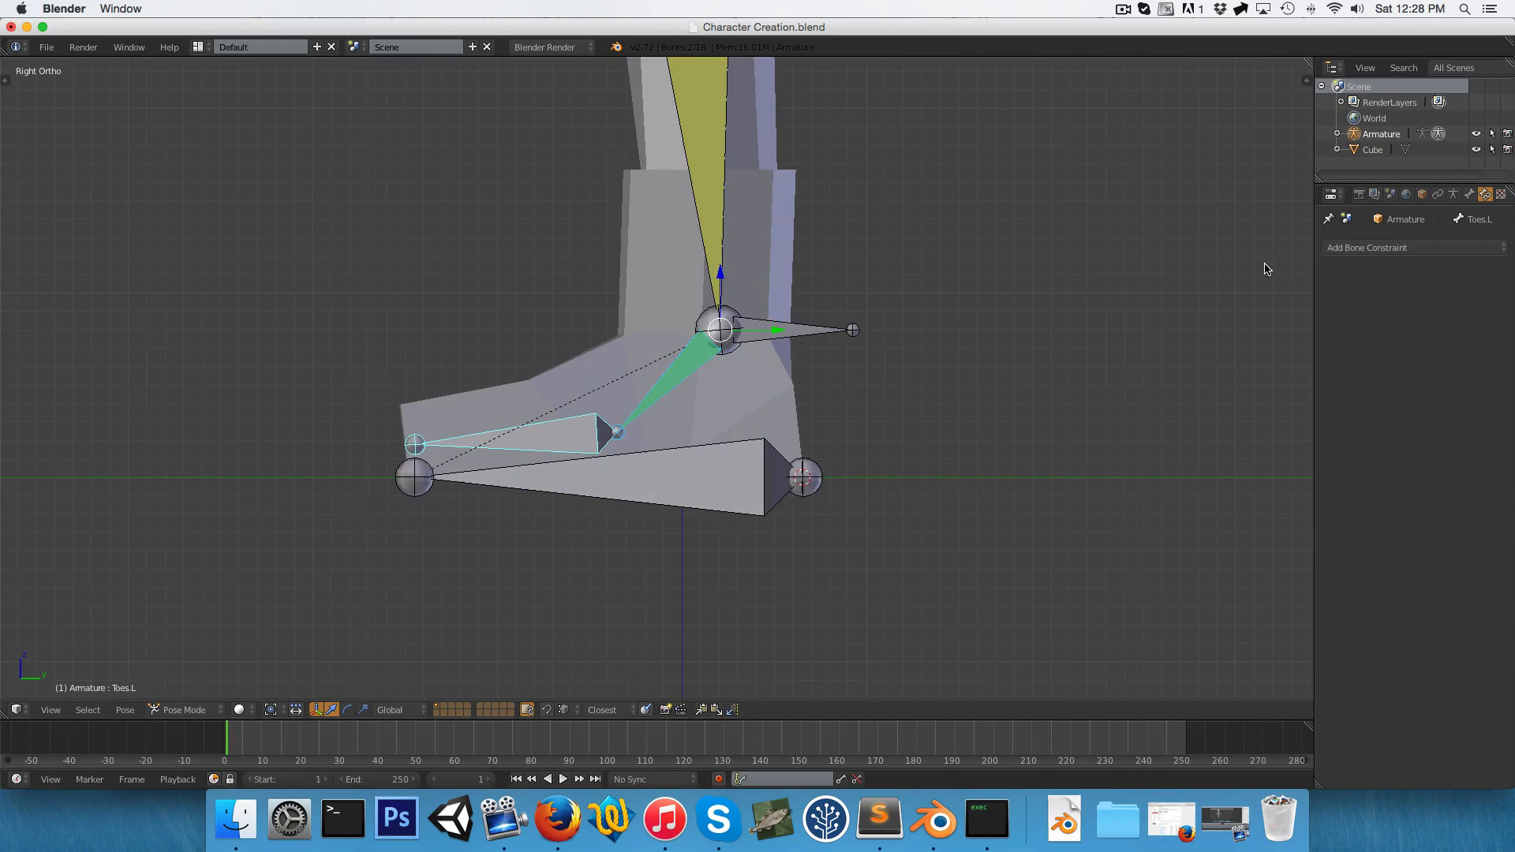
Set the armature Display to B-Bone and Maximum Draw Type to Wire.
{"action": "left_click", "coordinate": [1454, 194]}
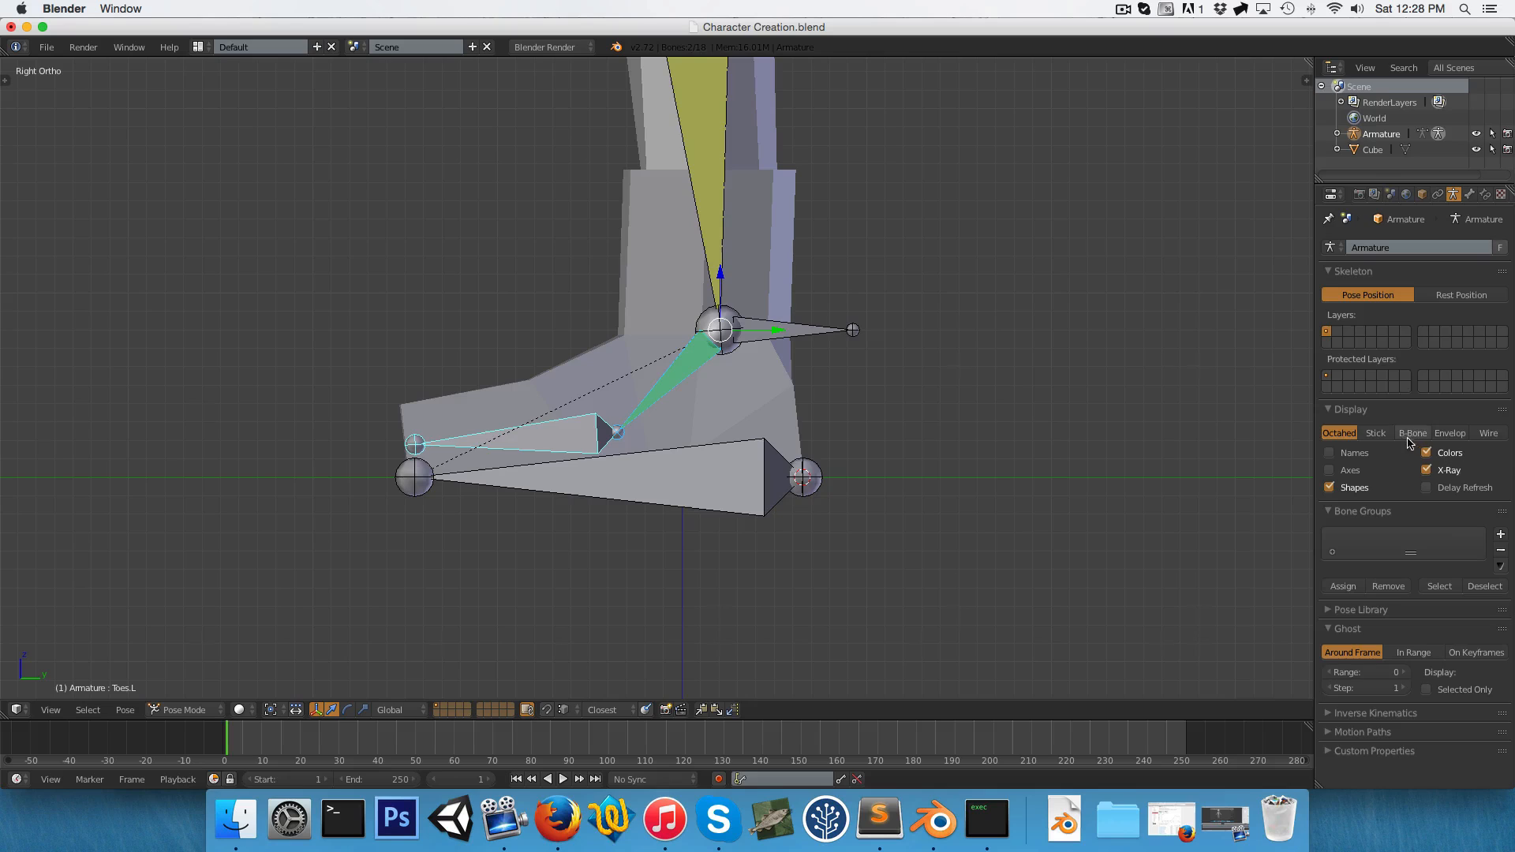
{"action": "left_click", "coordinate": [1412, 432]}
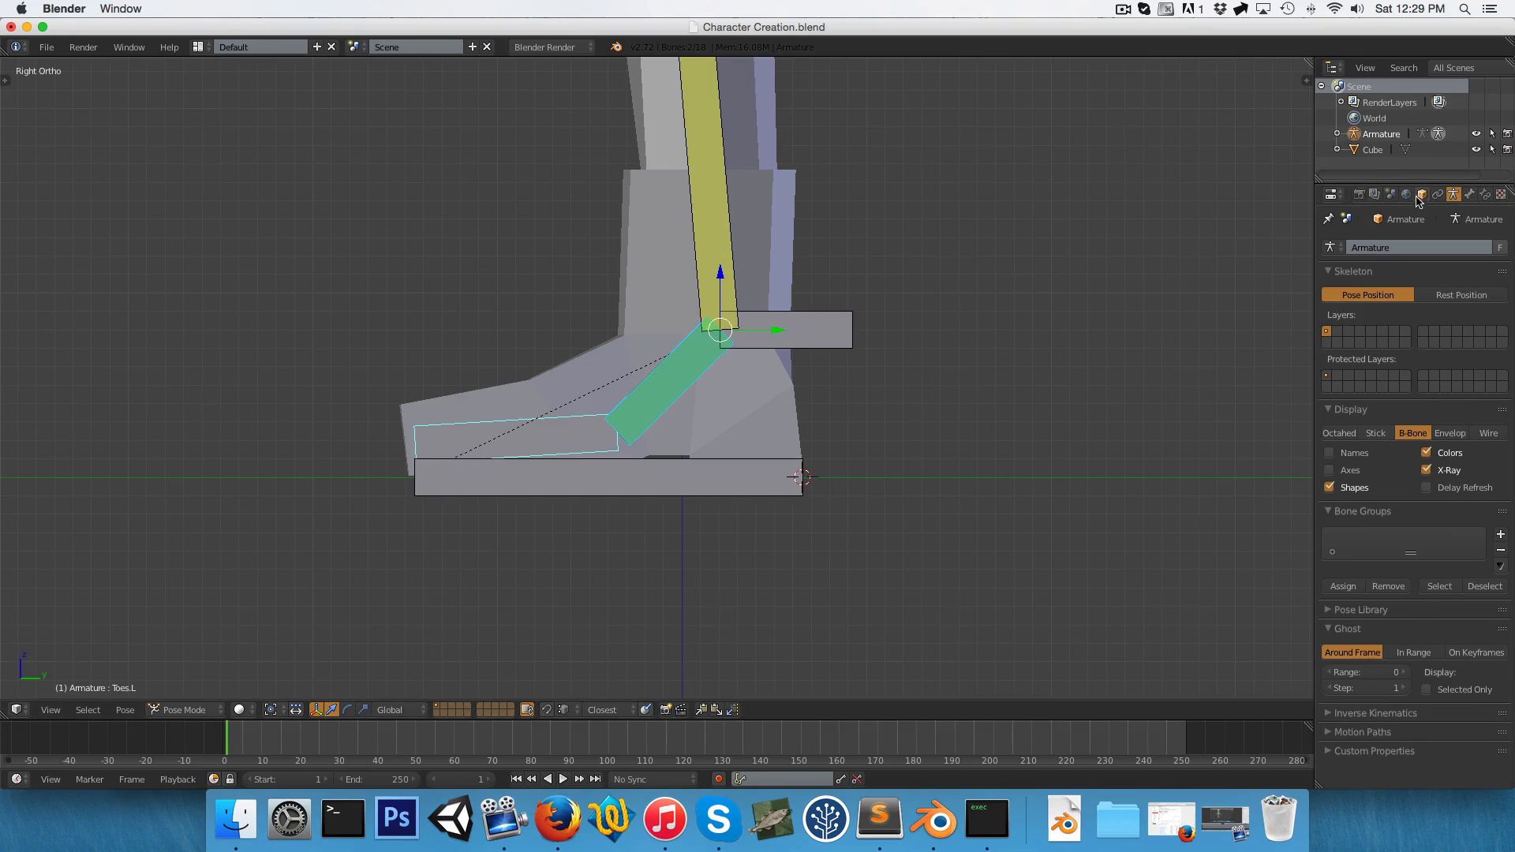
{"action": "left_click", "coordinate": [1421, 194]}
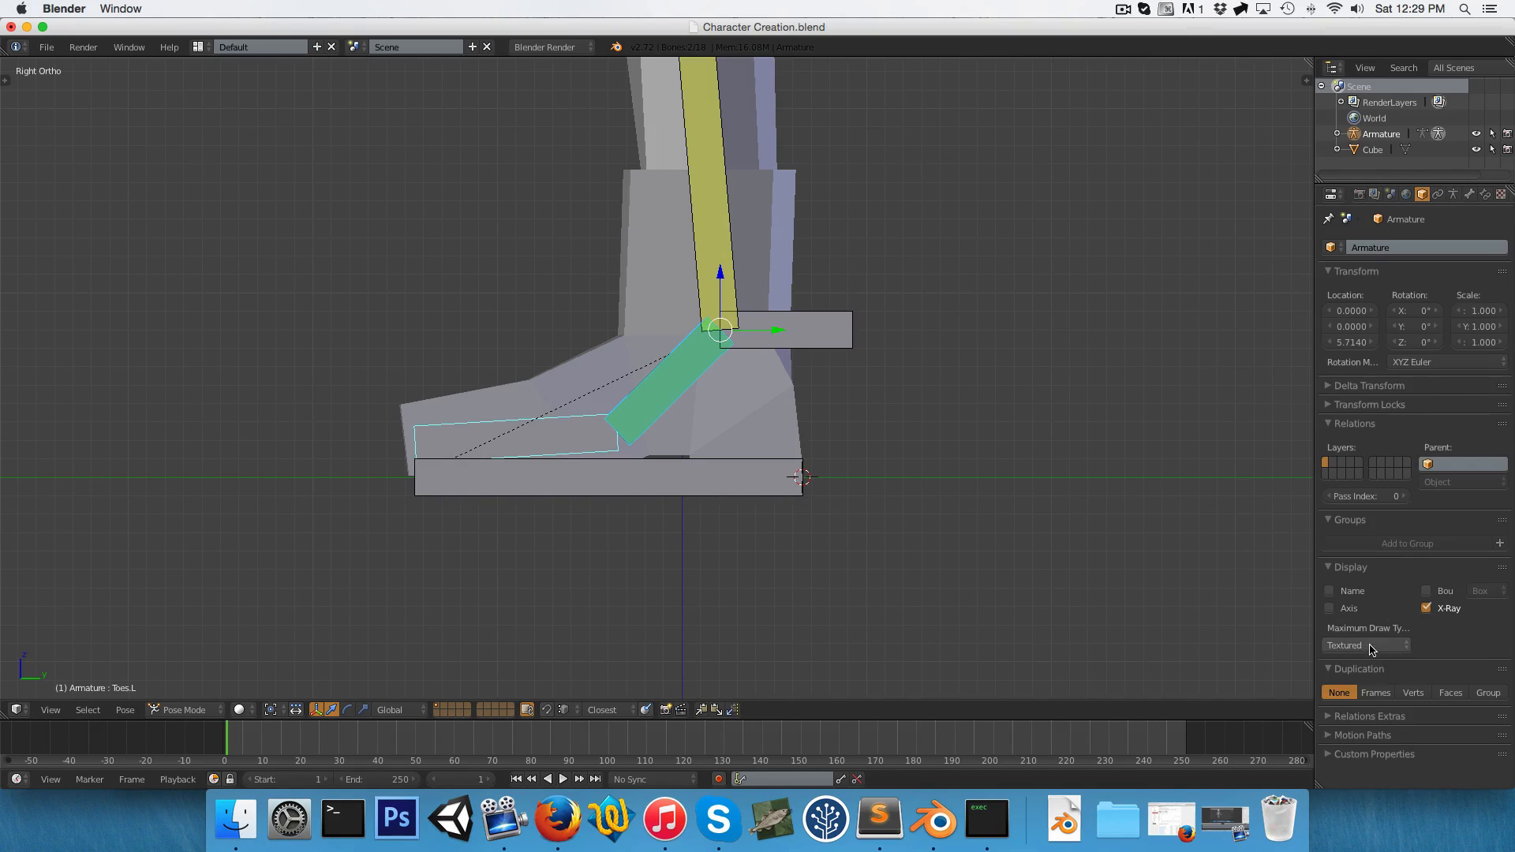
{"action": "left_click", "coordinate": [1365, 645]}
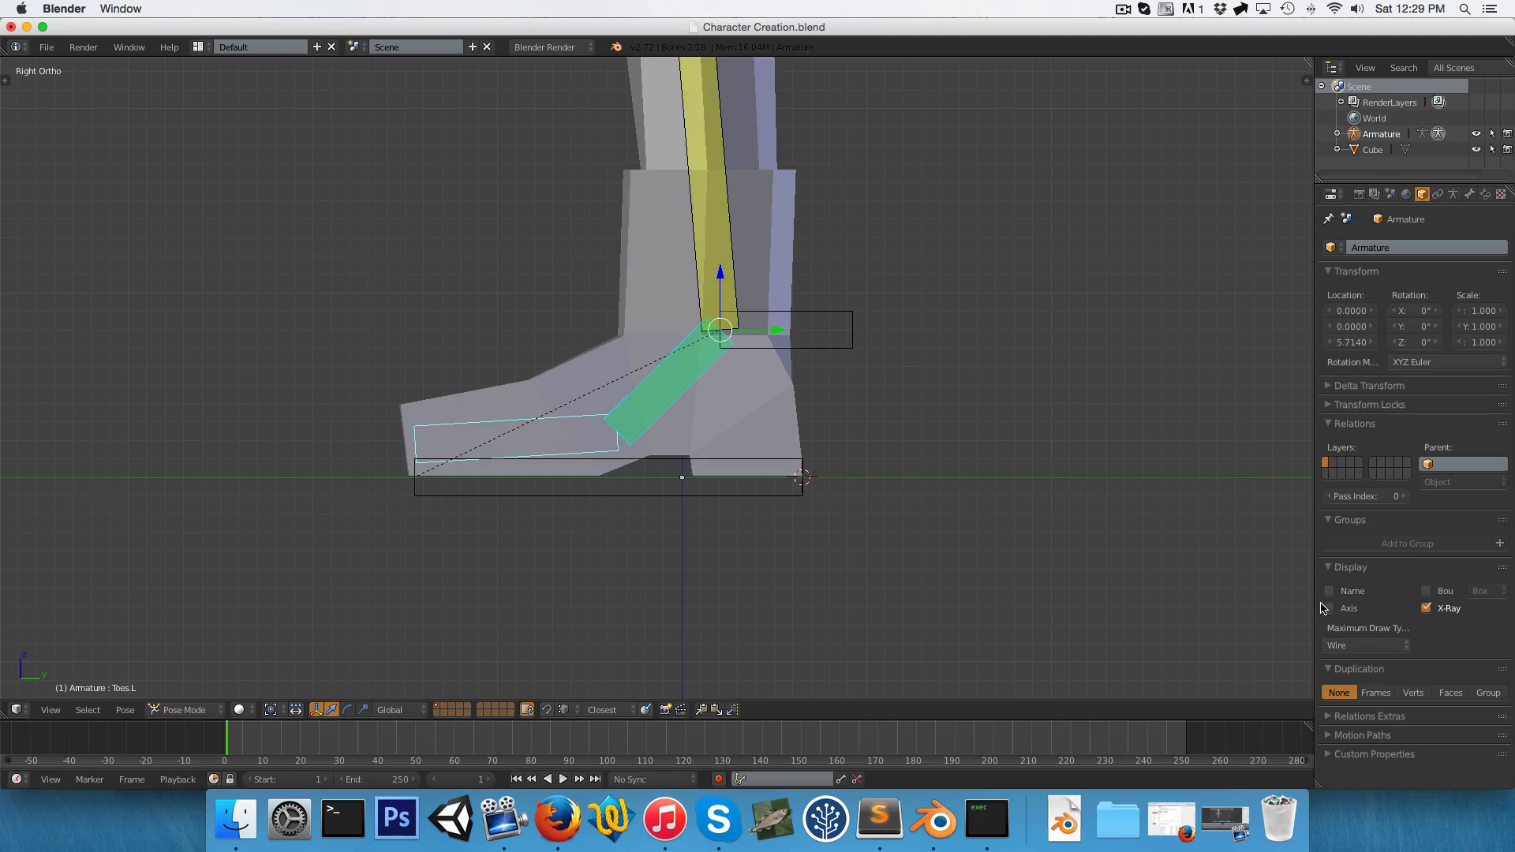
{"action": "key", "text": "a"}
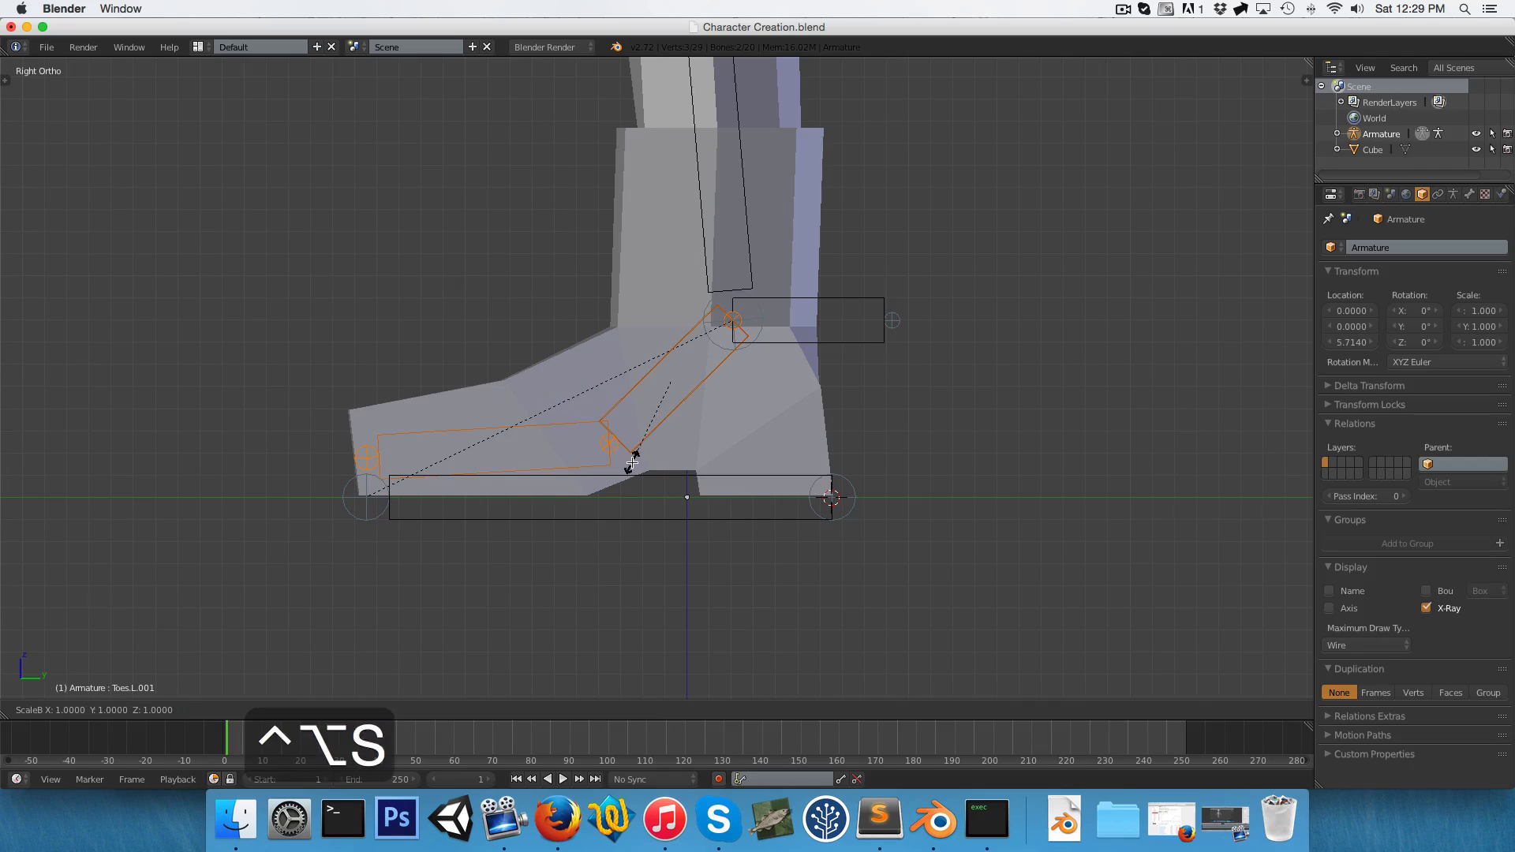
{"action": "mouse_move", "coordinate": [739, 510]}
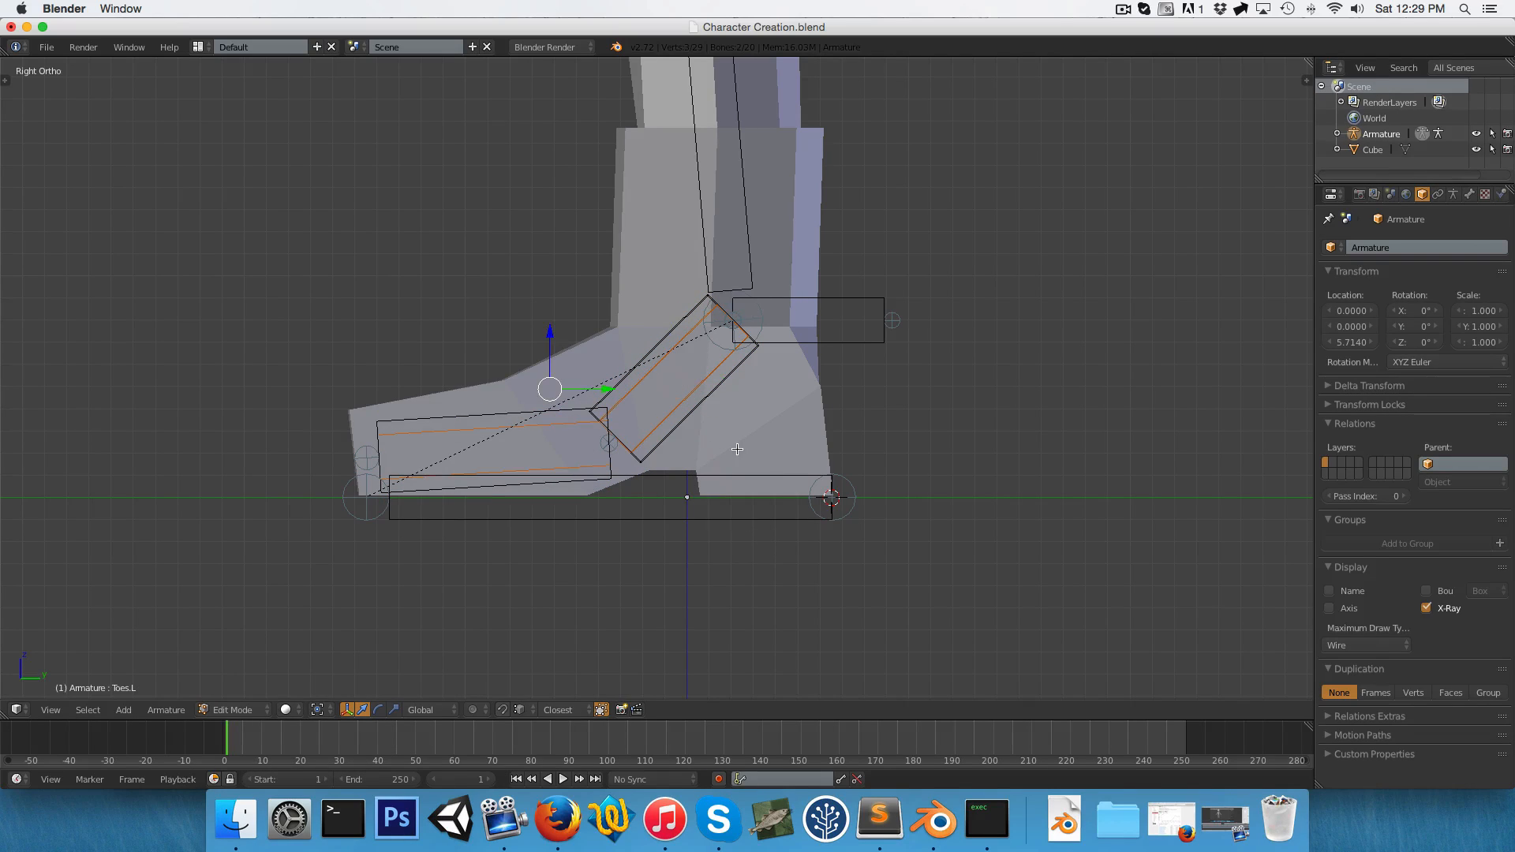
Return to Pose Mode and show the properties of the selected bone Foot.L.001.
{"action": "key", "text": "z"}
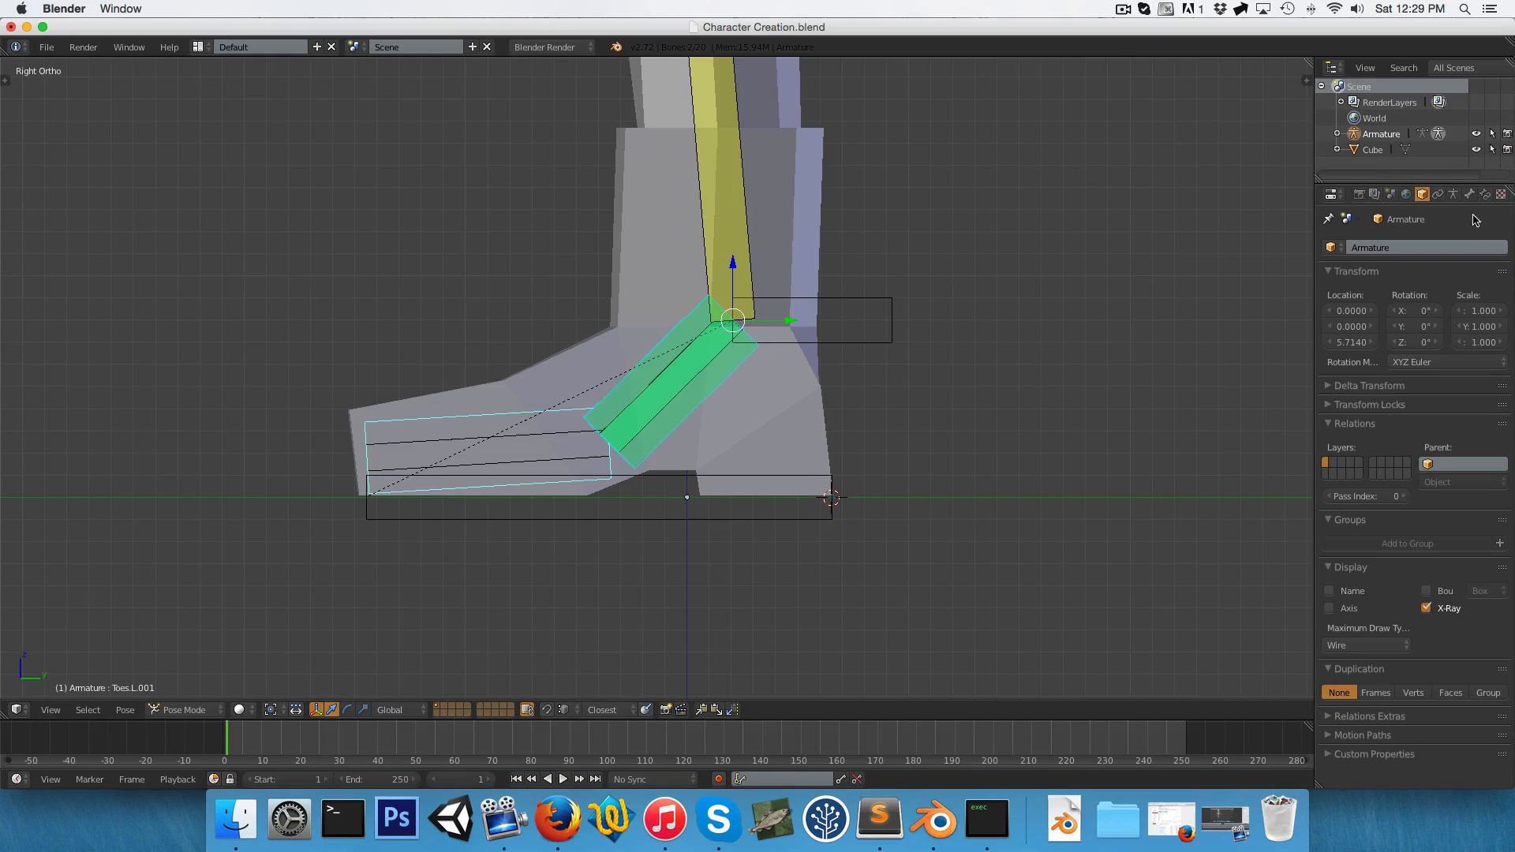
{"action": "left_click", "coordinate": [1468, 194]}
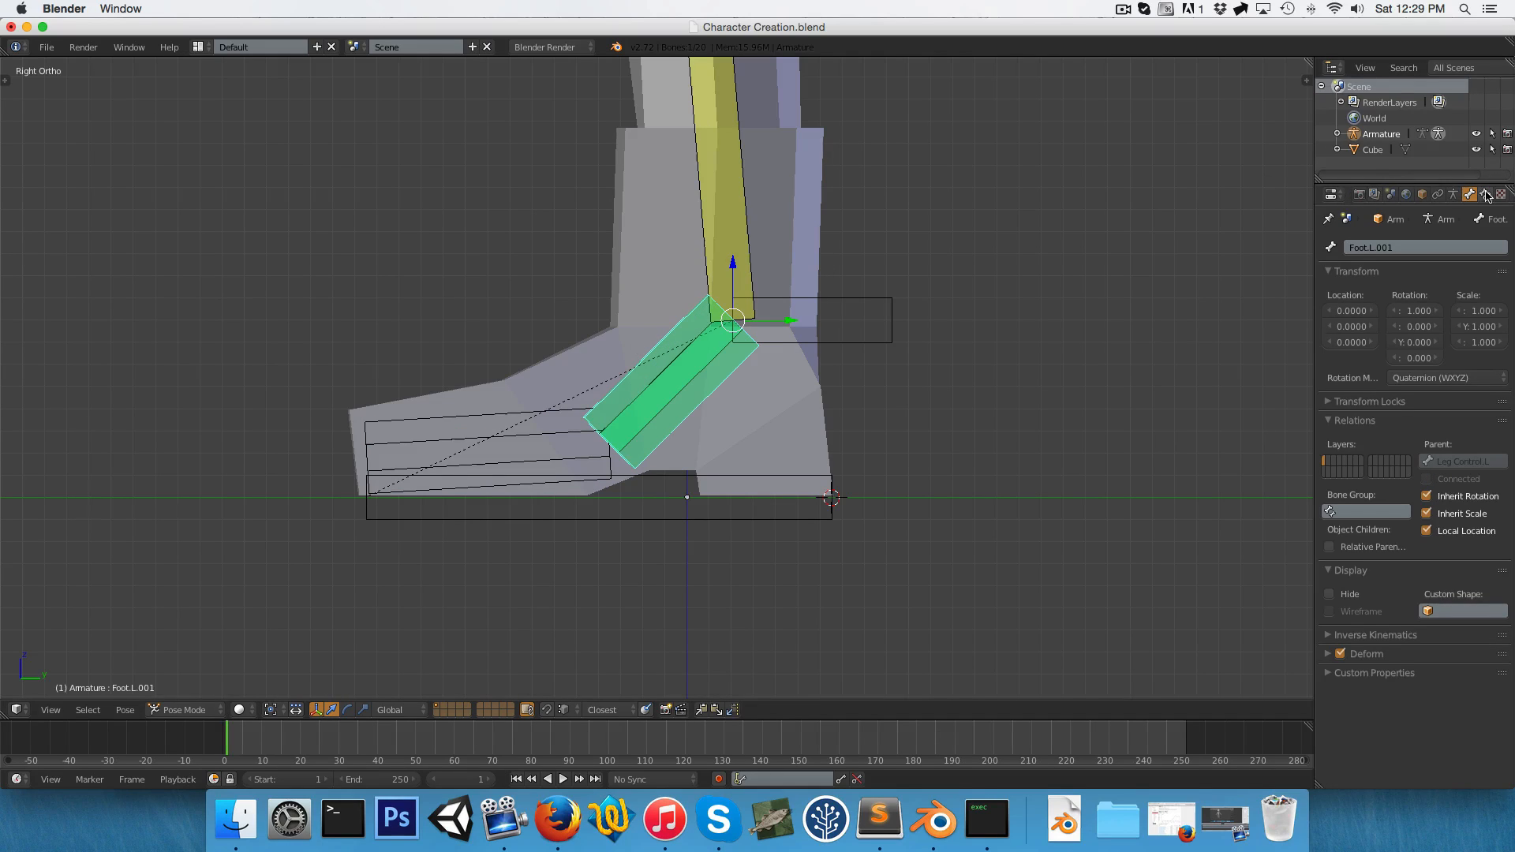
Remove Foot.L.001's copied Copy Location constraint, then select the duplicated toes bone and Leg Control.L.
{"action": "left_click", "coordinate": [1469, 194]}
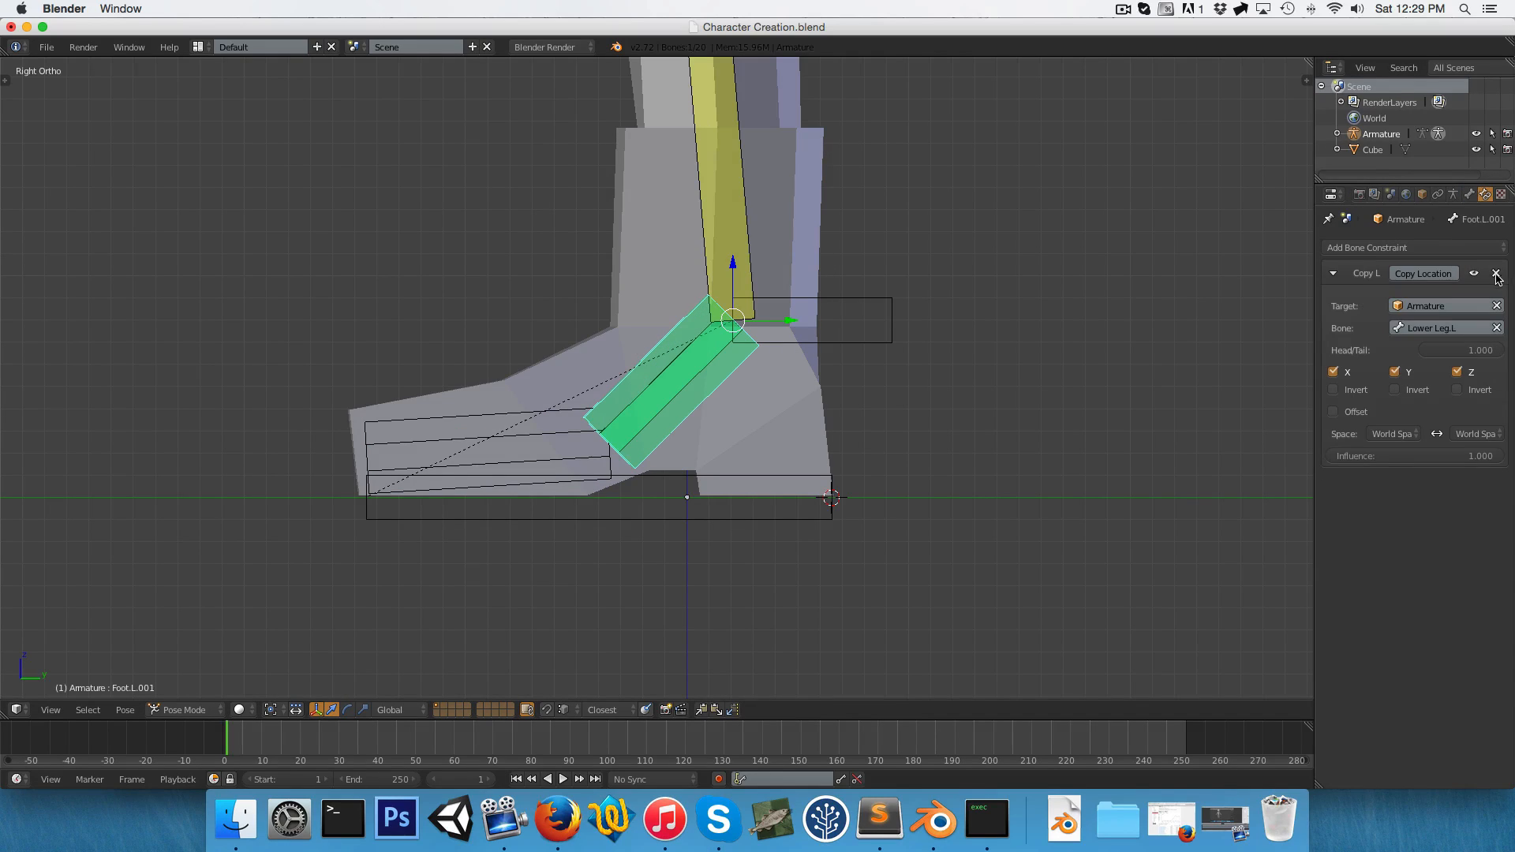
{"action": "left_click", "coordinate": [1496, 274]}
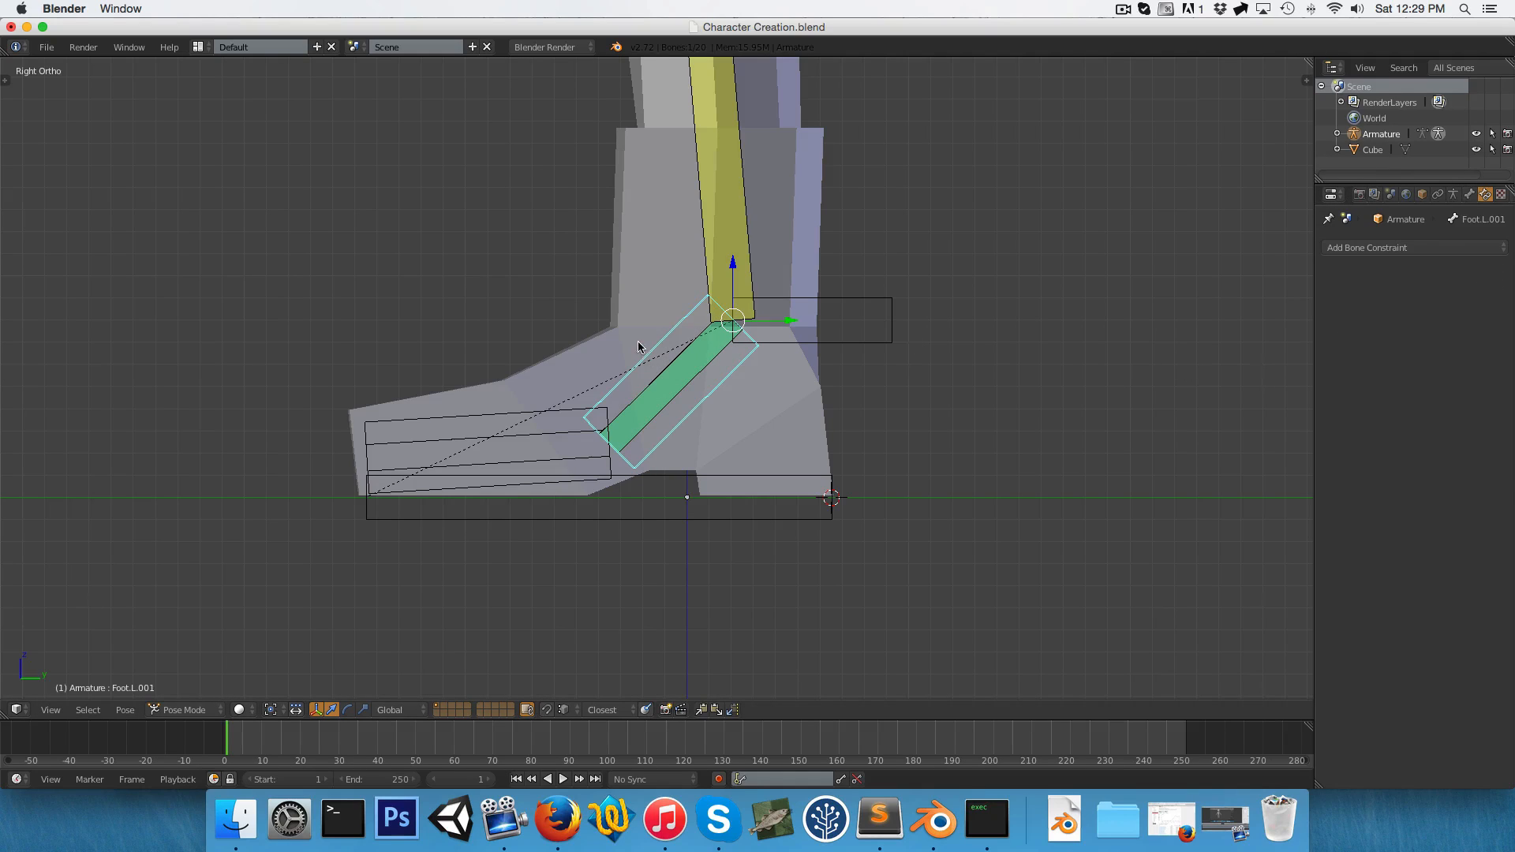
{"action": "left_click", "coordinate": [1438, 194]}
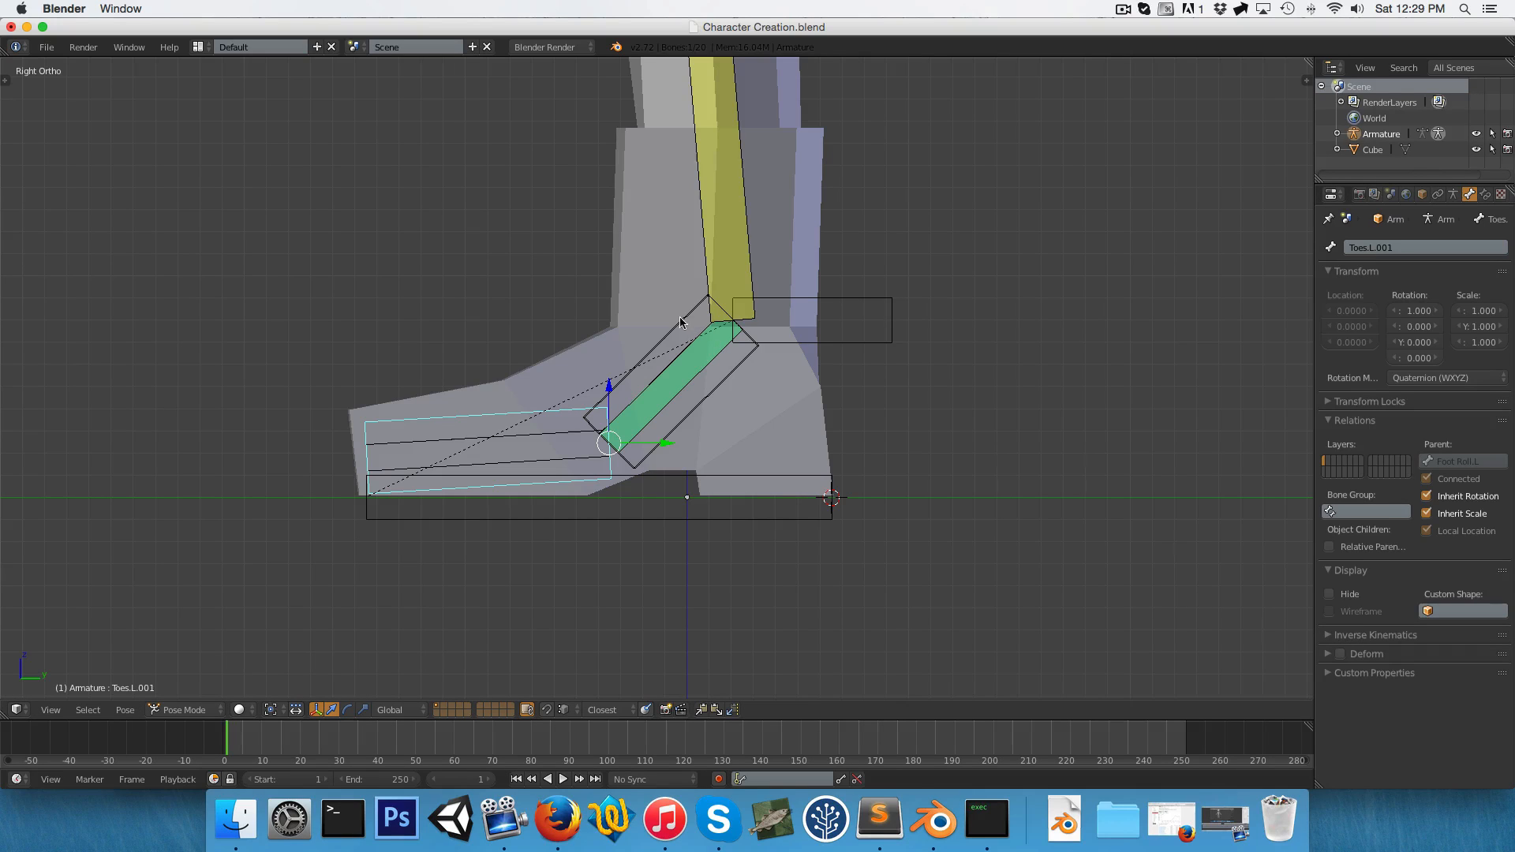
{"action": "left_click", "coordinate": [735, 319]}
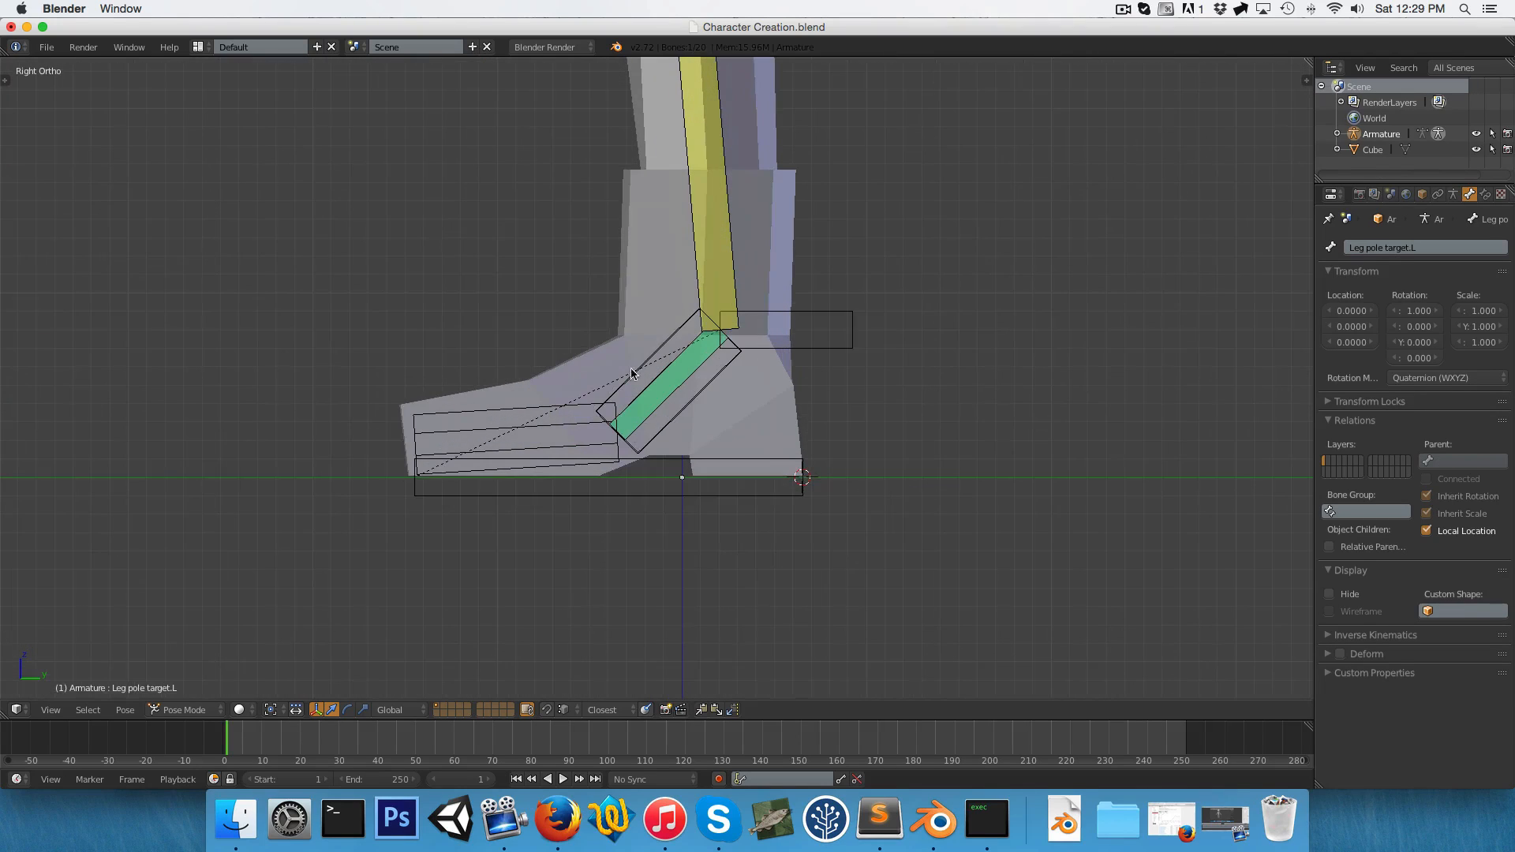
{"action": "left_click", "coordinate": [628, 386]}
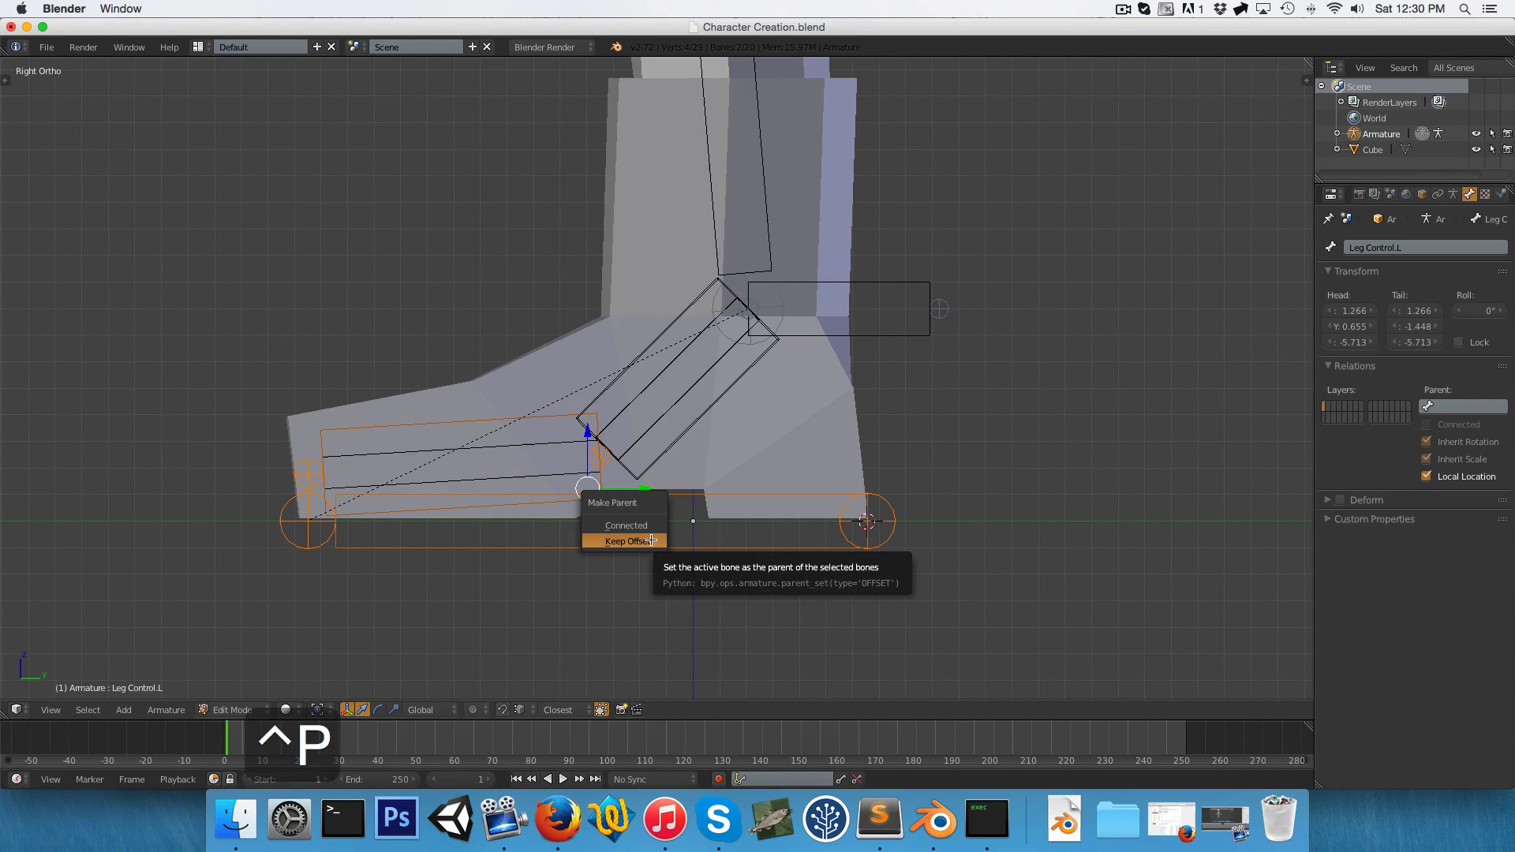
Parent the foot bones to Leg Control.L with Keep Offset, test-rolling Foot Roll.L, then parent Foot Roll.L.
{"action": "left_click", "coordinate": [624, 539]}
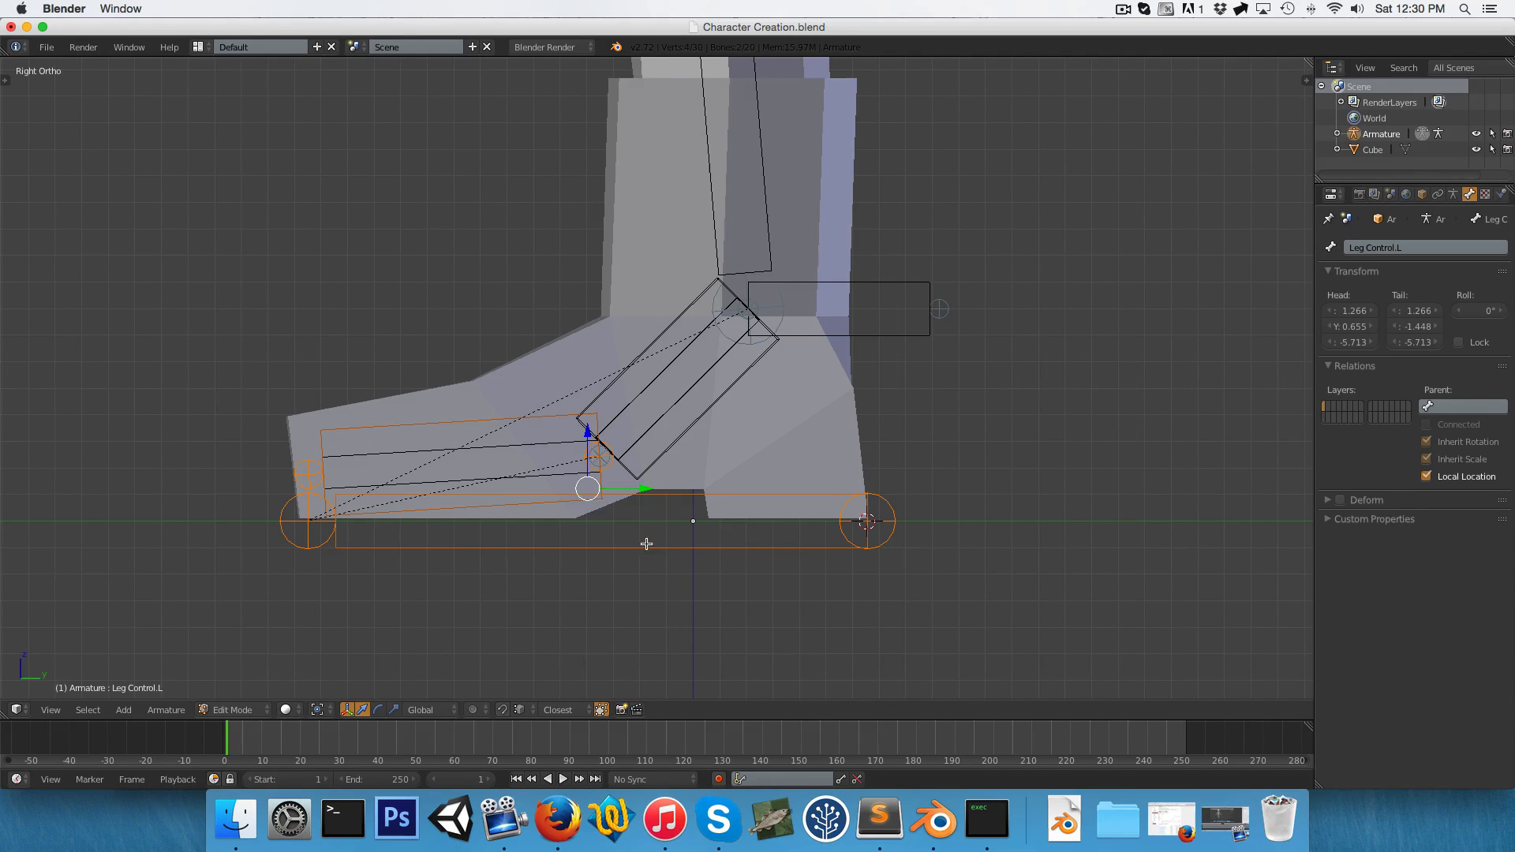
{"action": "left_click", "coordinate": [183, 709]}
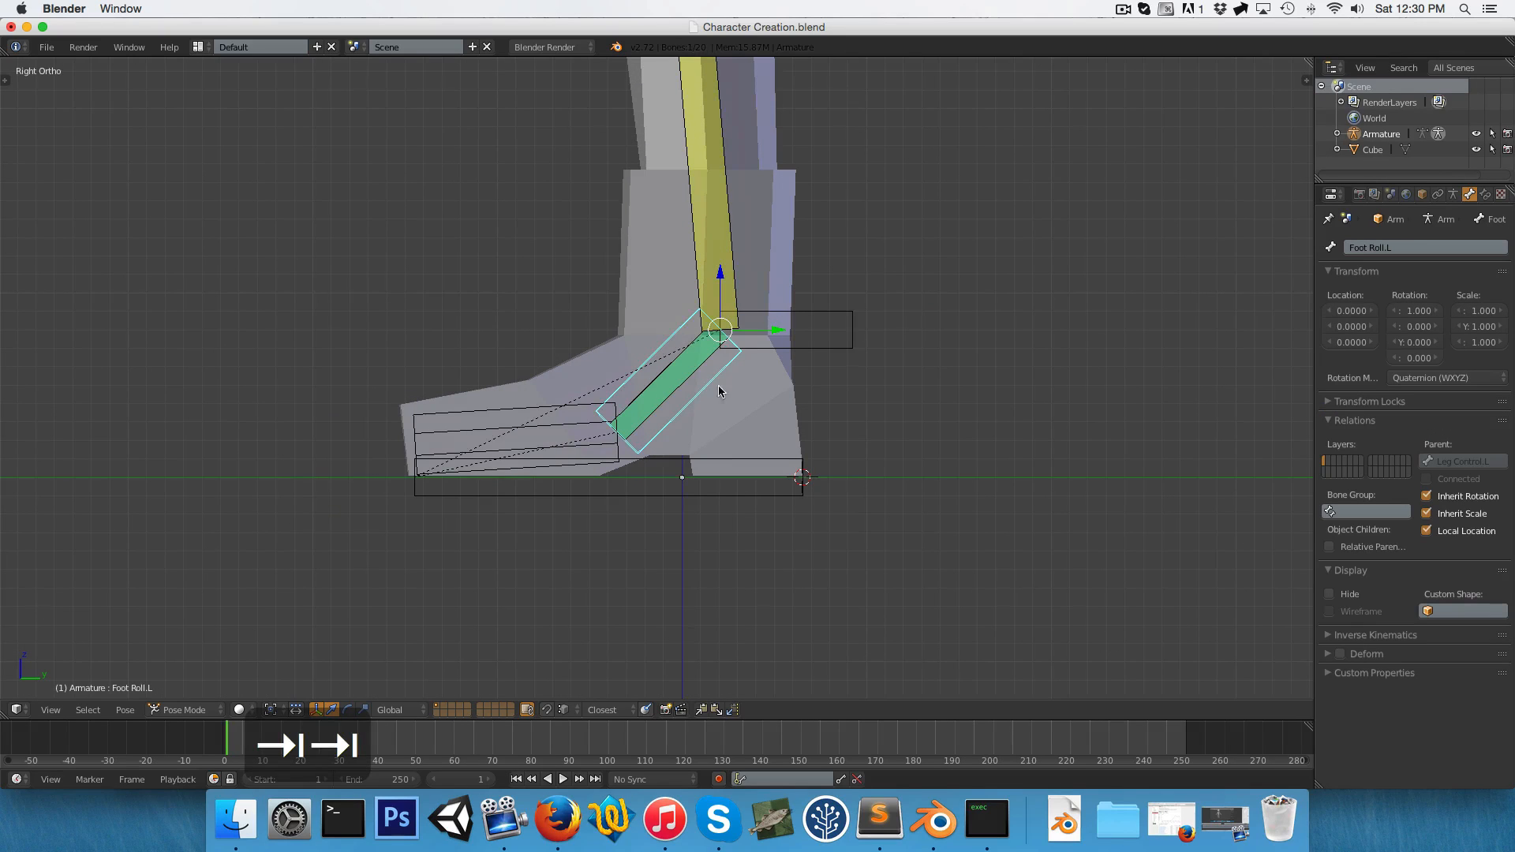
{"action": "key", "text": "r"}
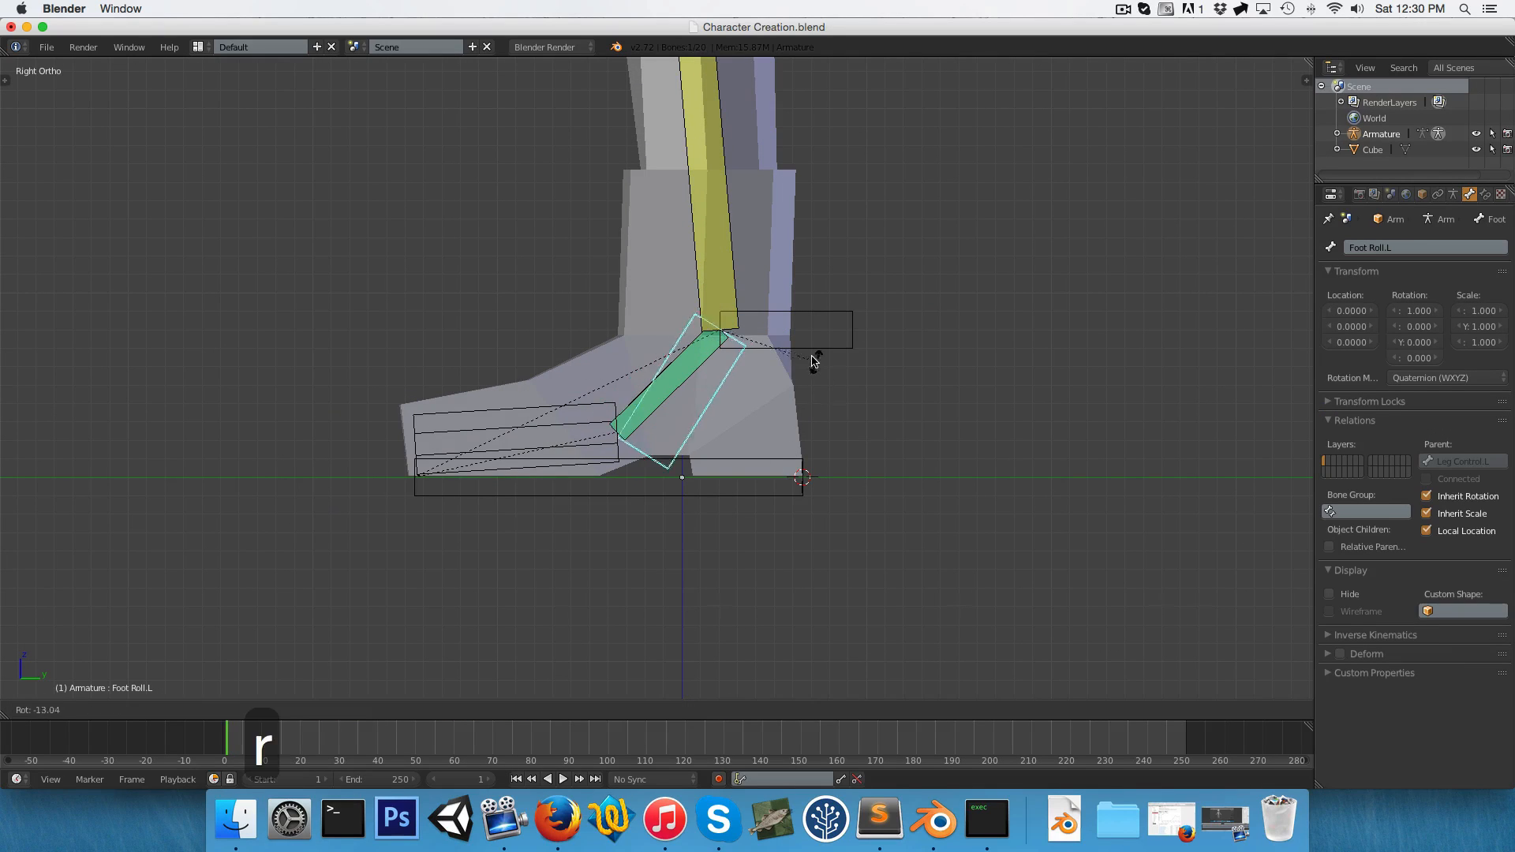
{"action": "mouse_move", "coordinate": [765, 416]}
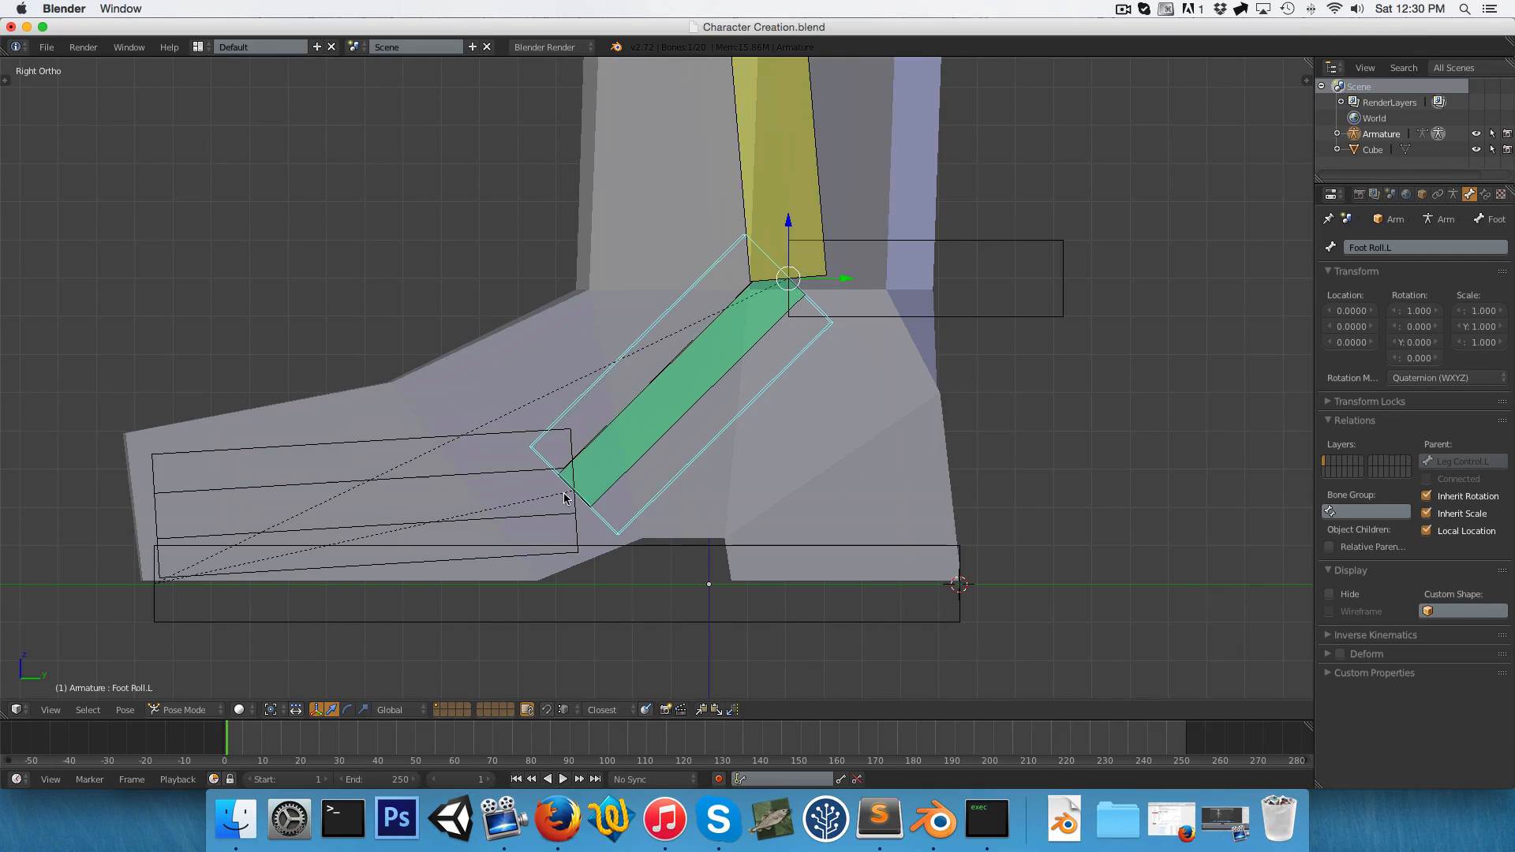
{"action": "mouse_move", "coordinate": [629, 480]}
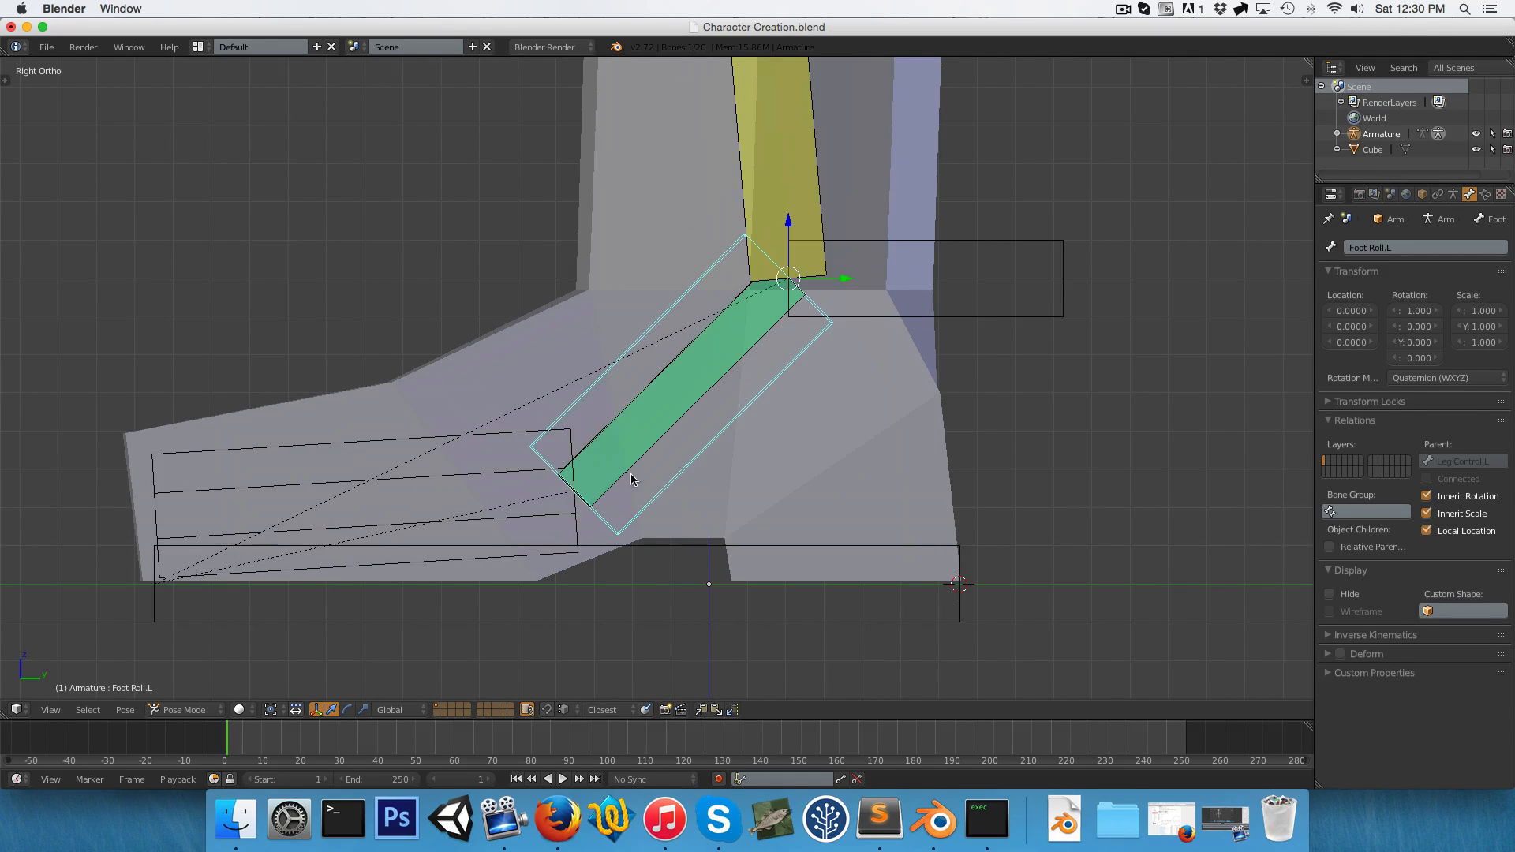
{"action": "key", "text": "r"}
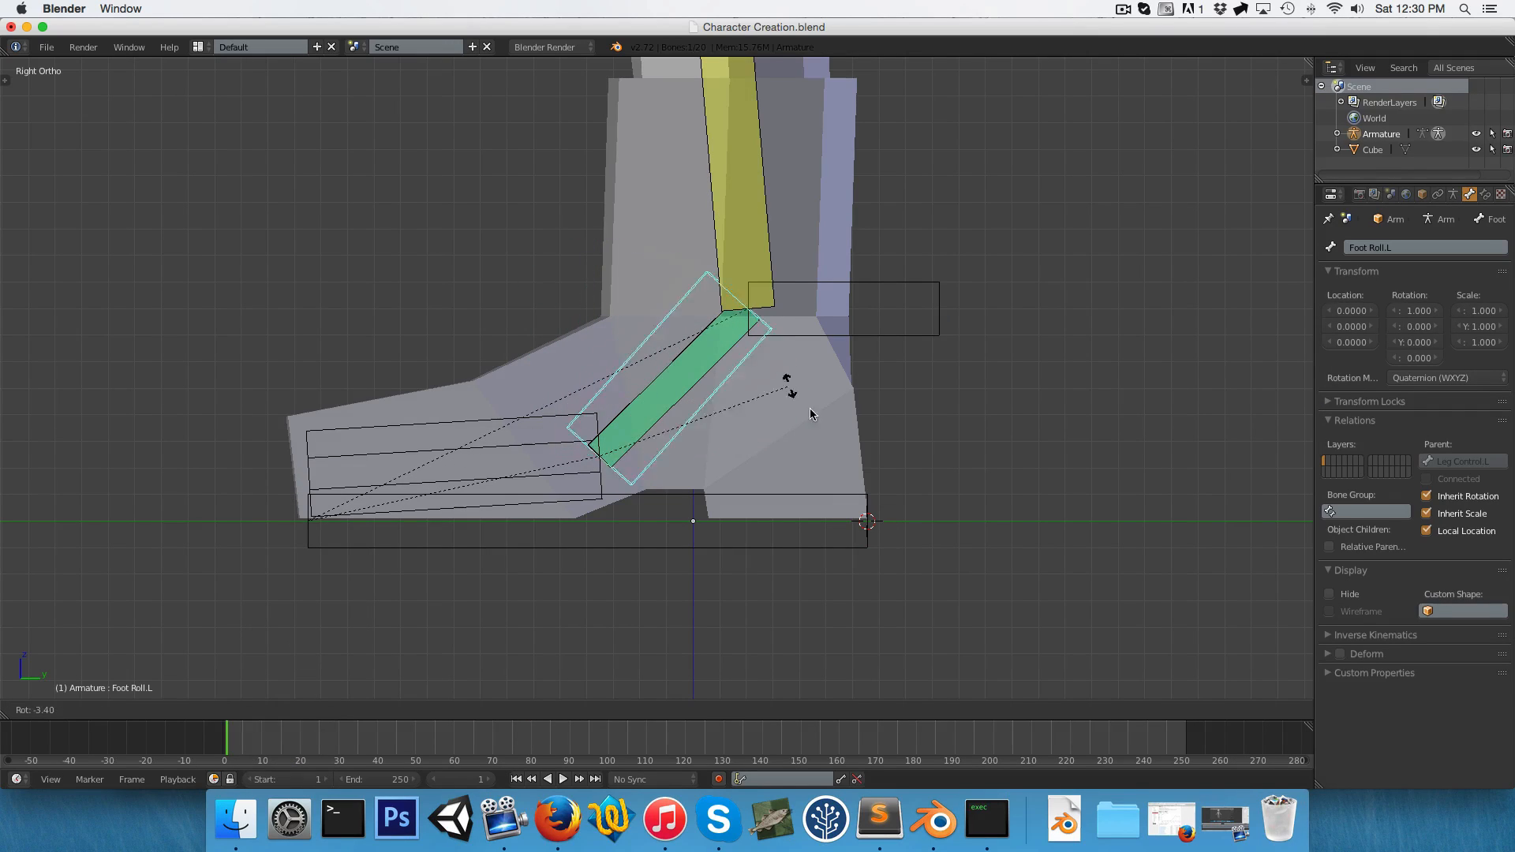
{"action": "key", "text": "Tab"}
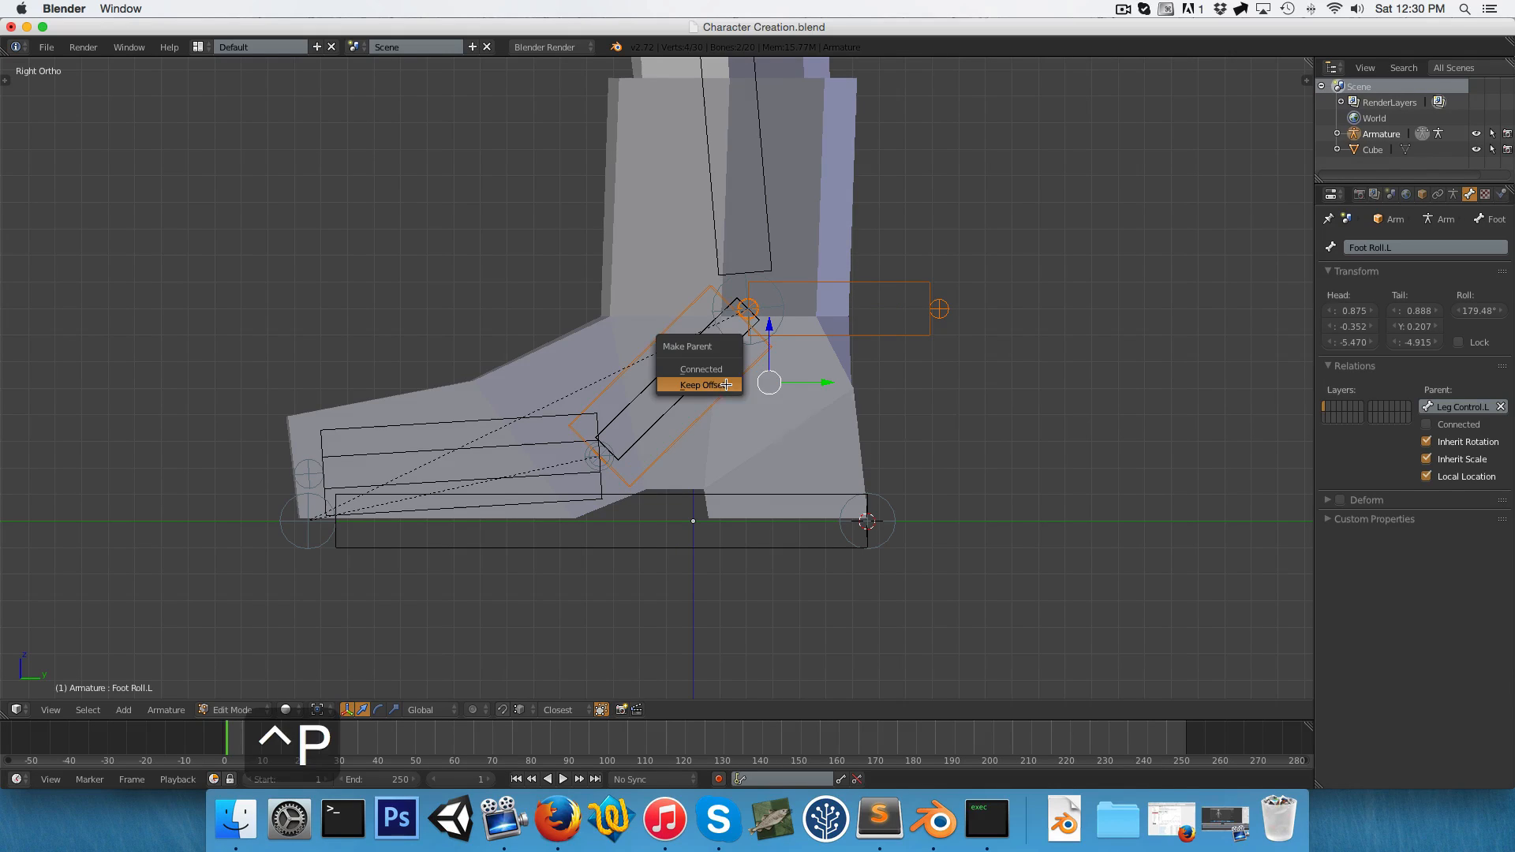
{"action": "mouse_move", "coordinate": [697, 369]}
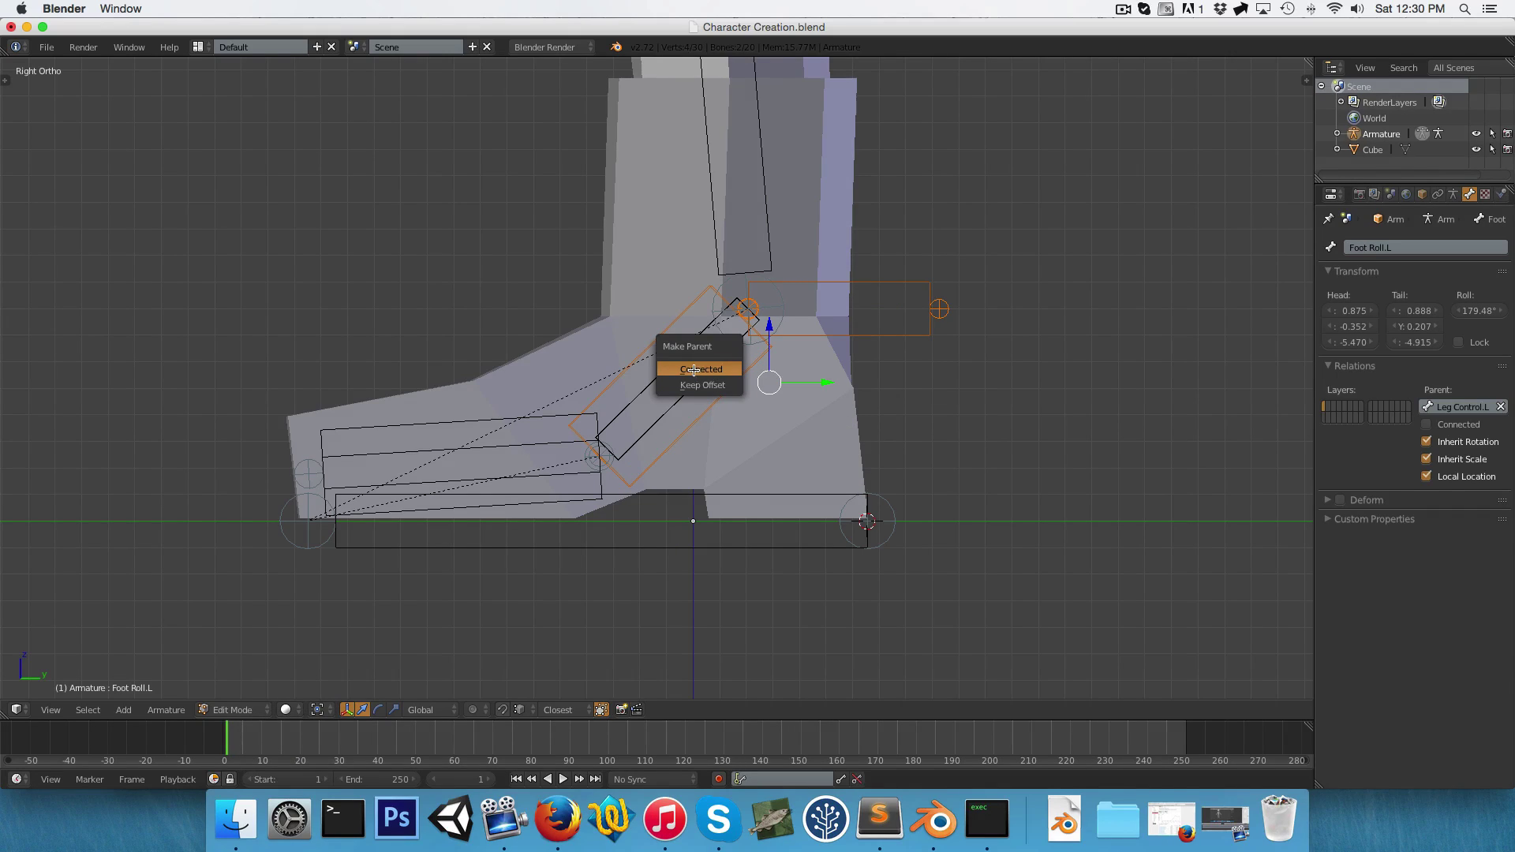
{"action": "mouse_move", "coordinate": [698, 369]}
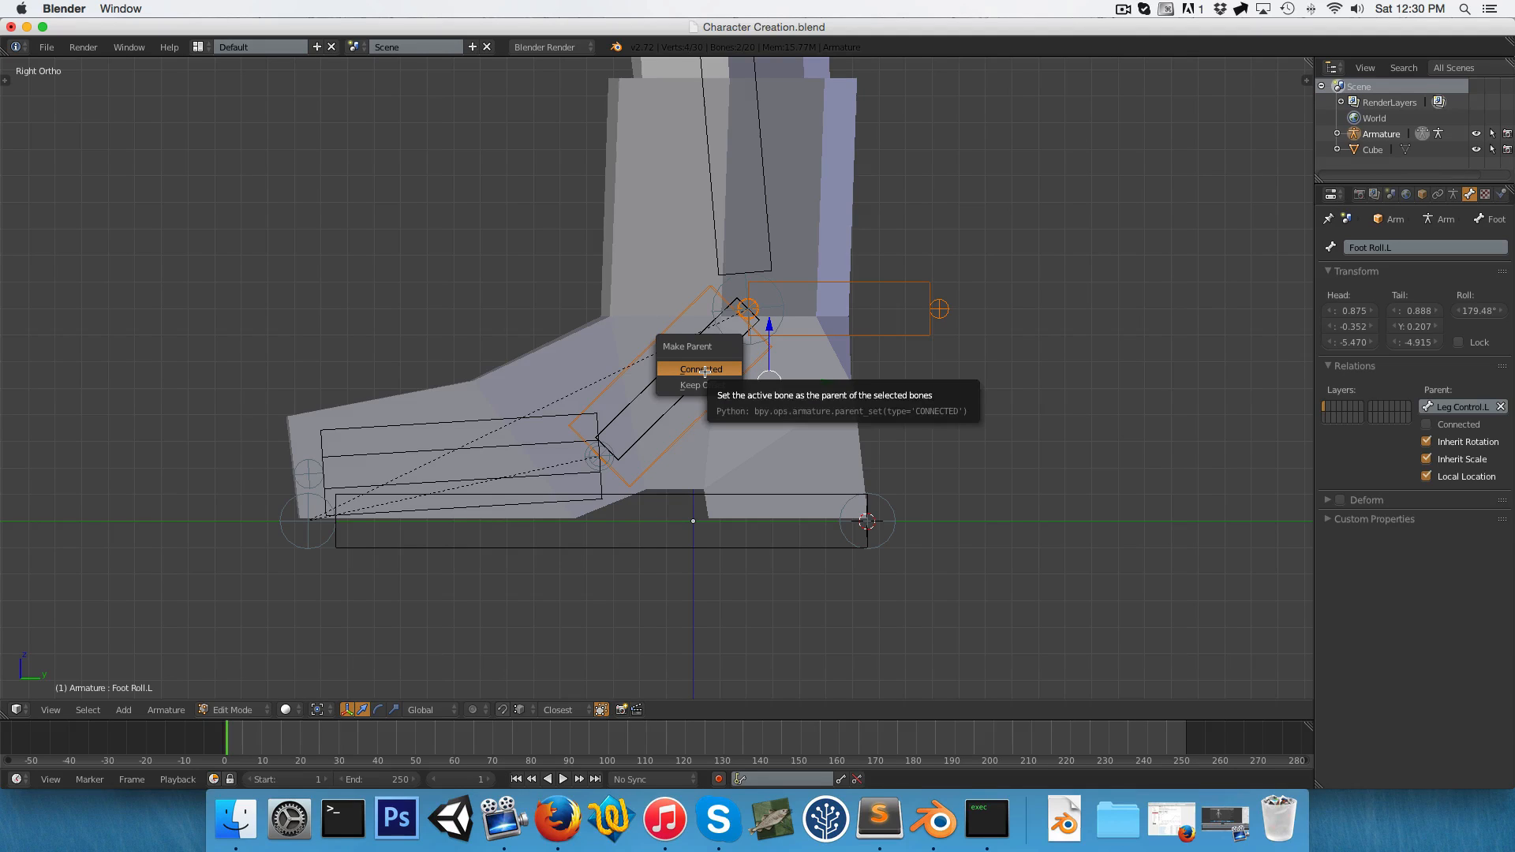
{"action": "left_click", "coordinate": [700, 369]}
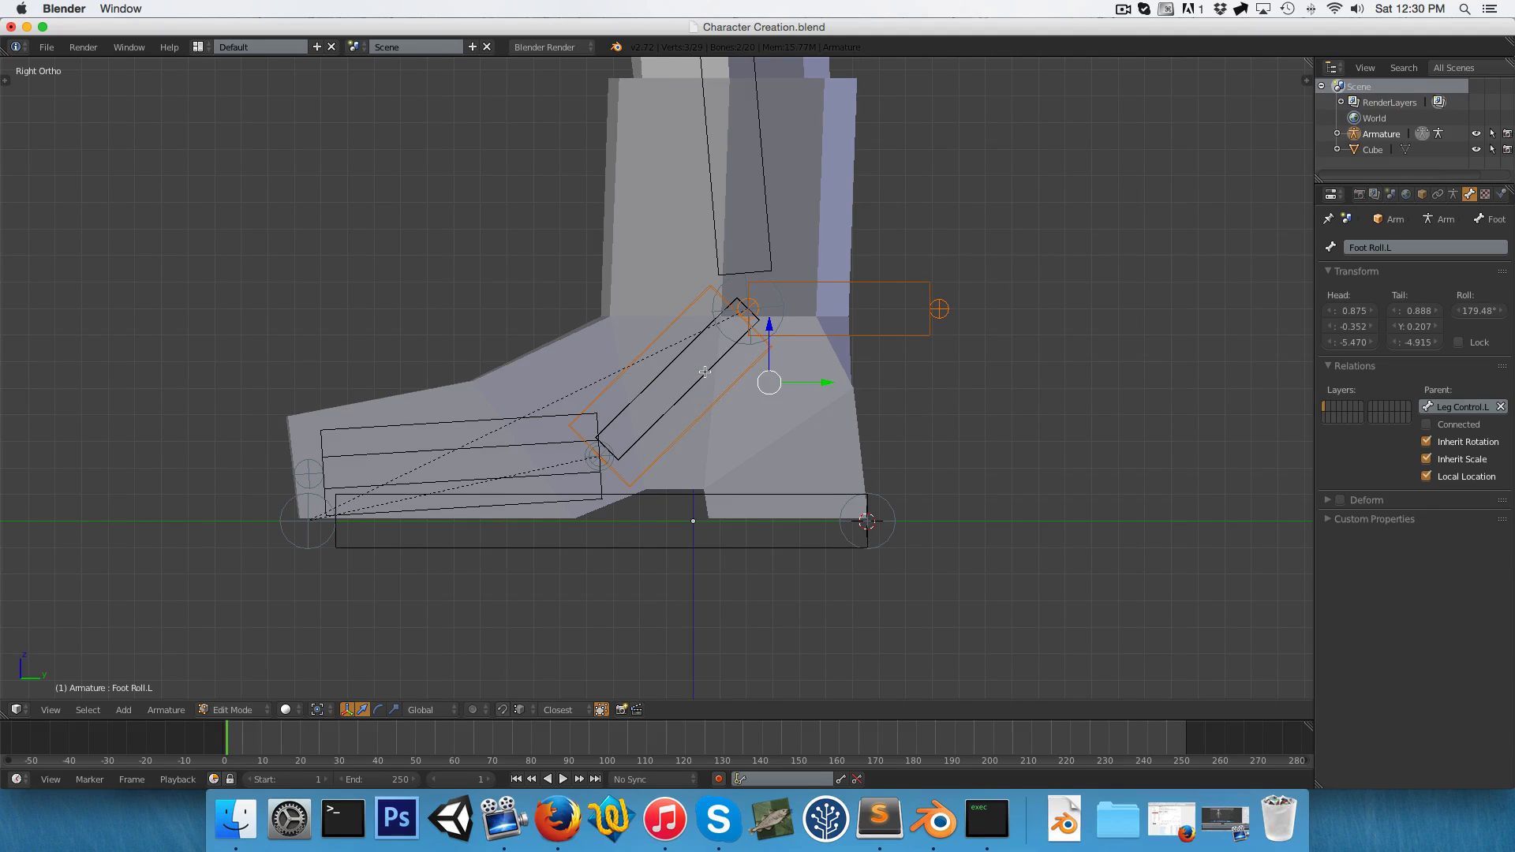
Test-roll Foot Roll.L, then select Toes Control.L and Toes.L, making Toes.L active.
{"action": "key", "text": "r"}
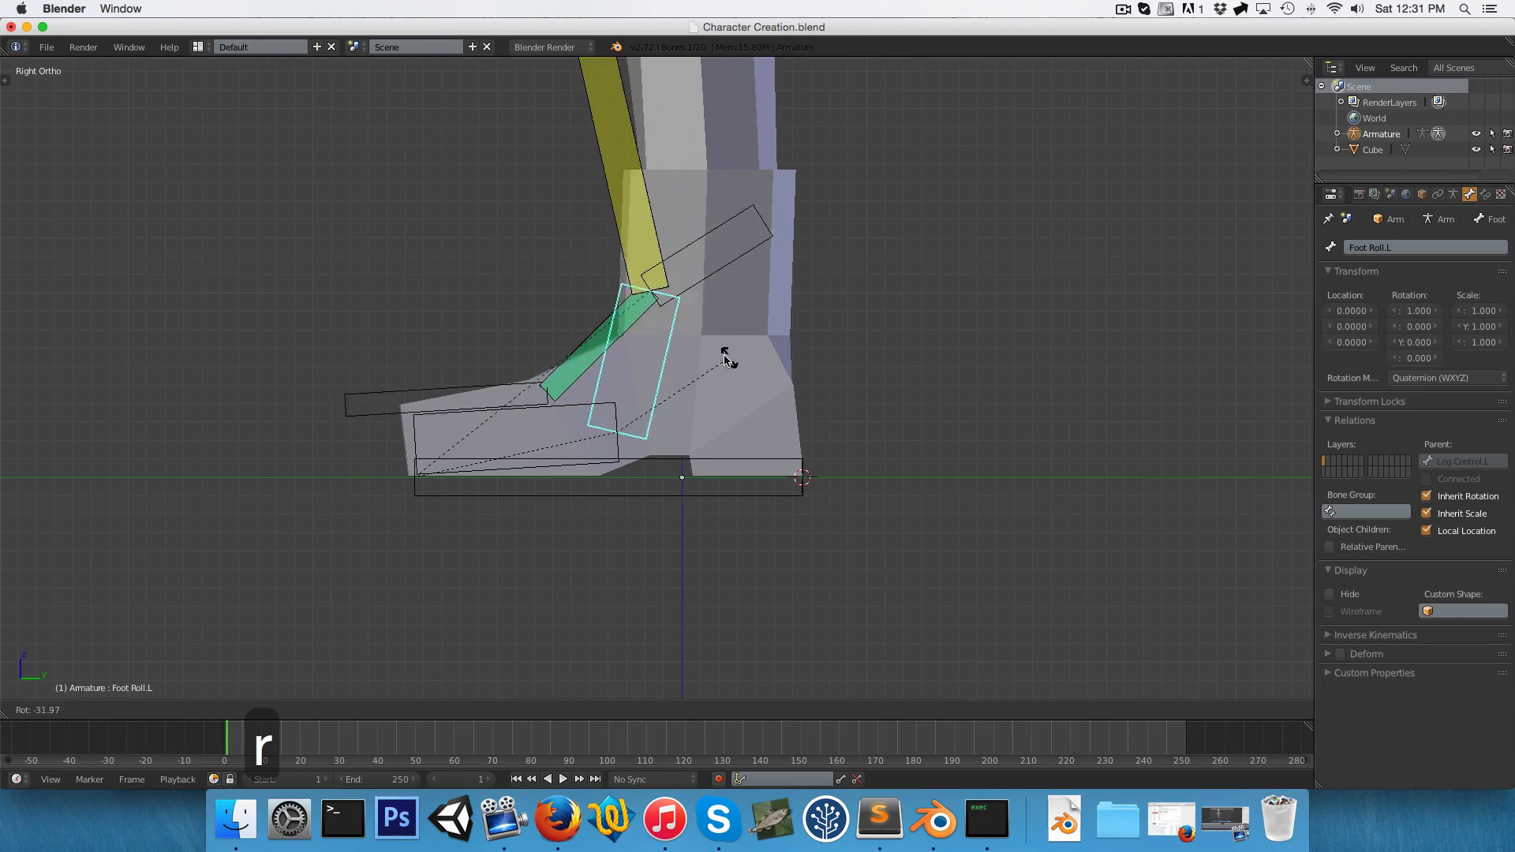
{"action": "mouse_move", "coordinate": [736, 395]}
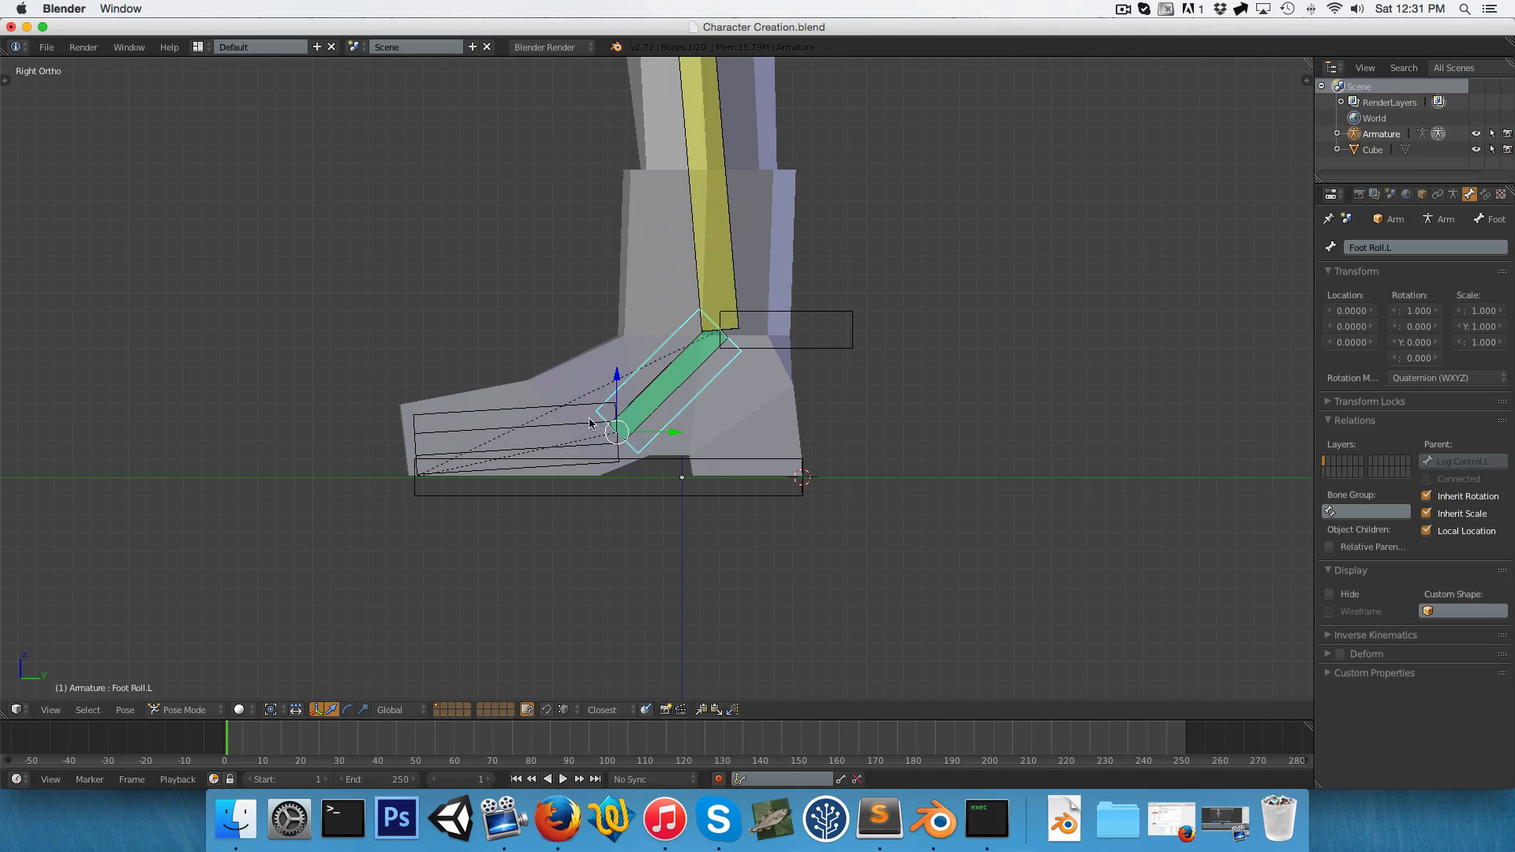
{"action": "key", "text": "r"}
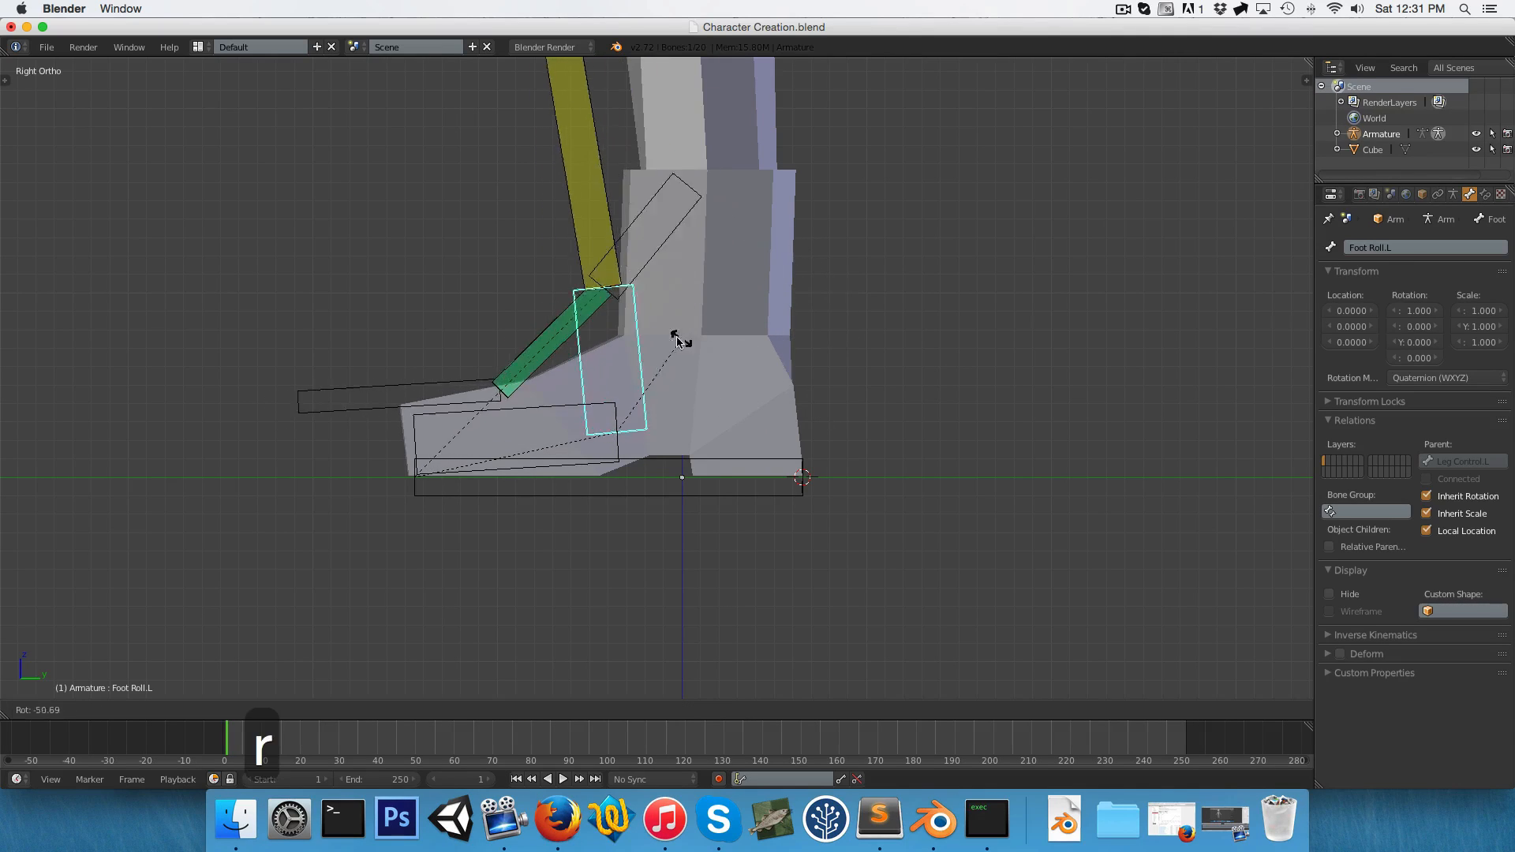
{"action": "left_click", "coordinate": [608, 348]}
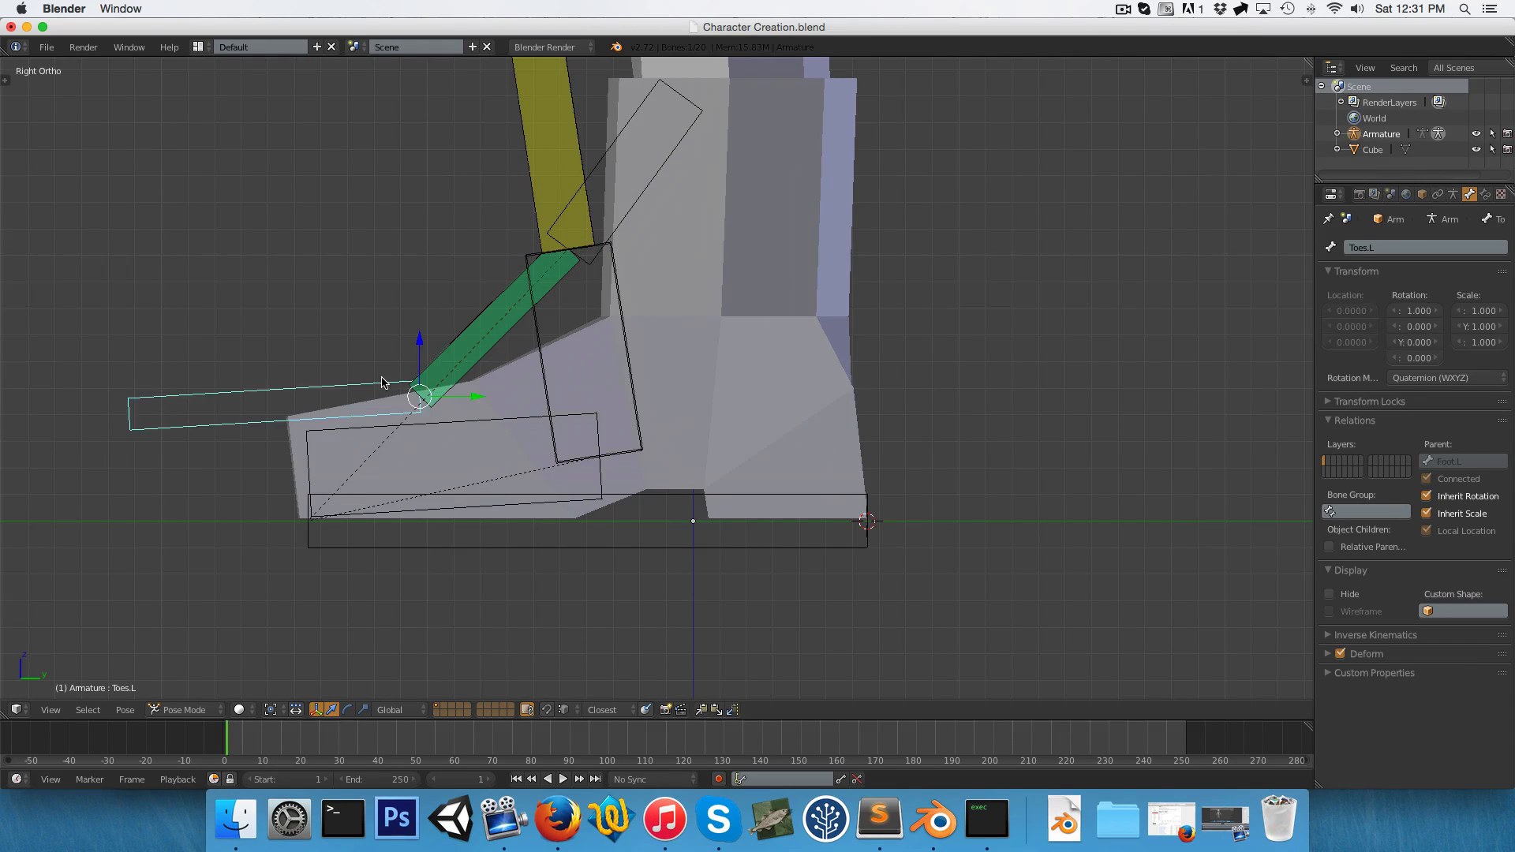
{"action": "left_click", "coordinate": [599, 456]}
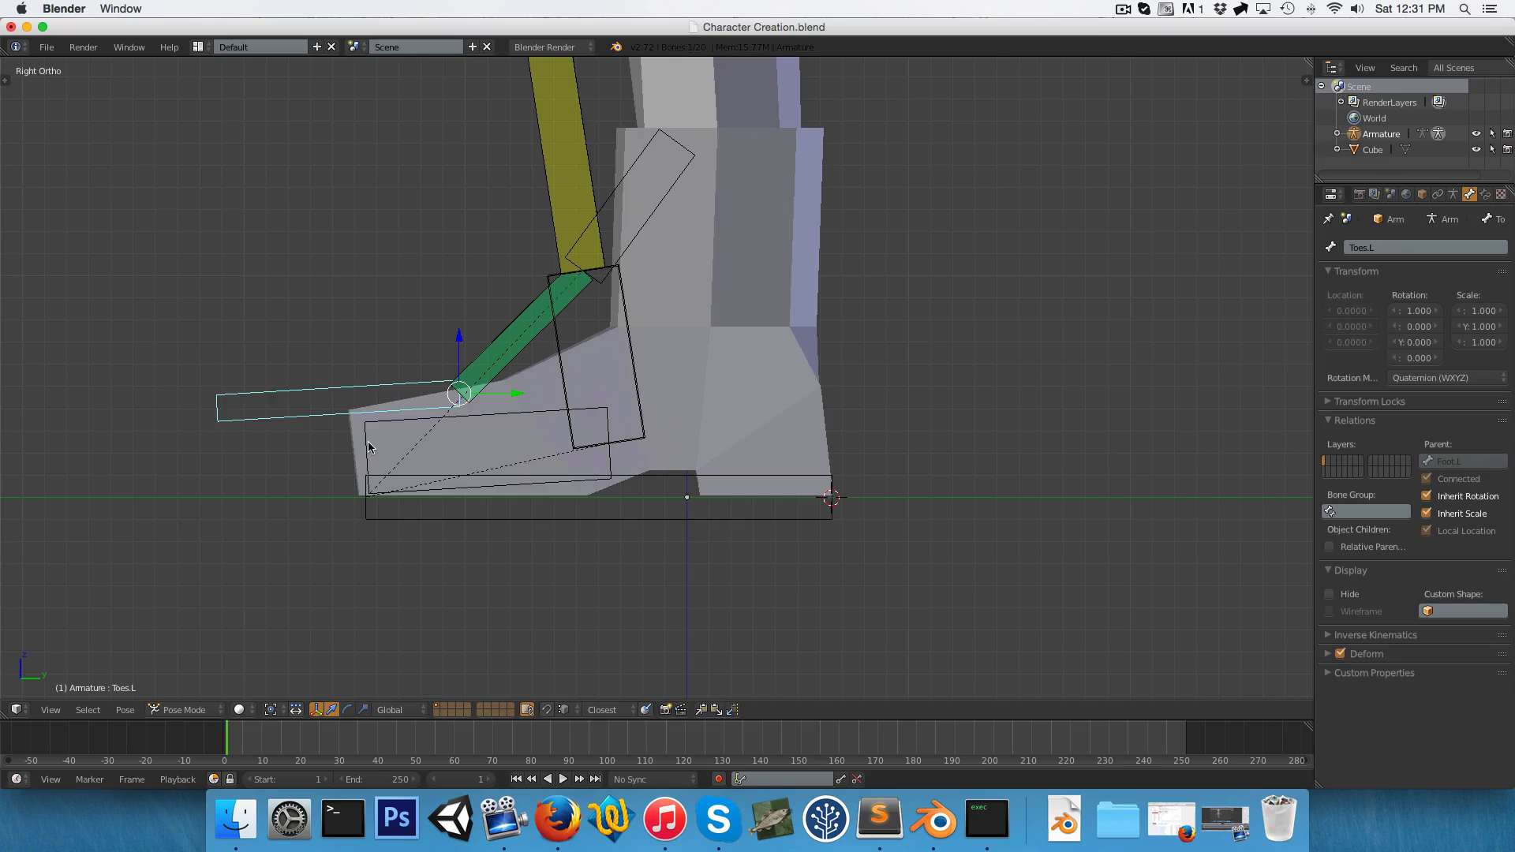
{"action": "left_click", "coordinate": [608, 444]}
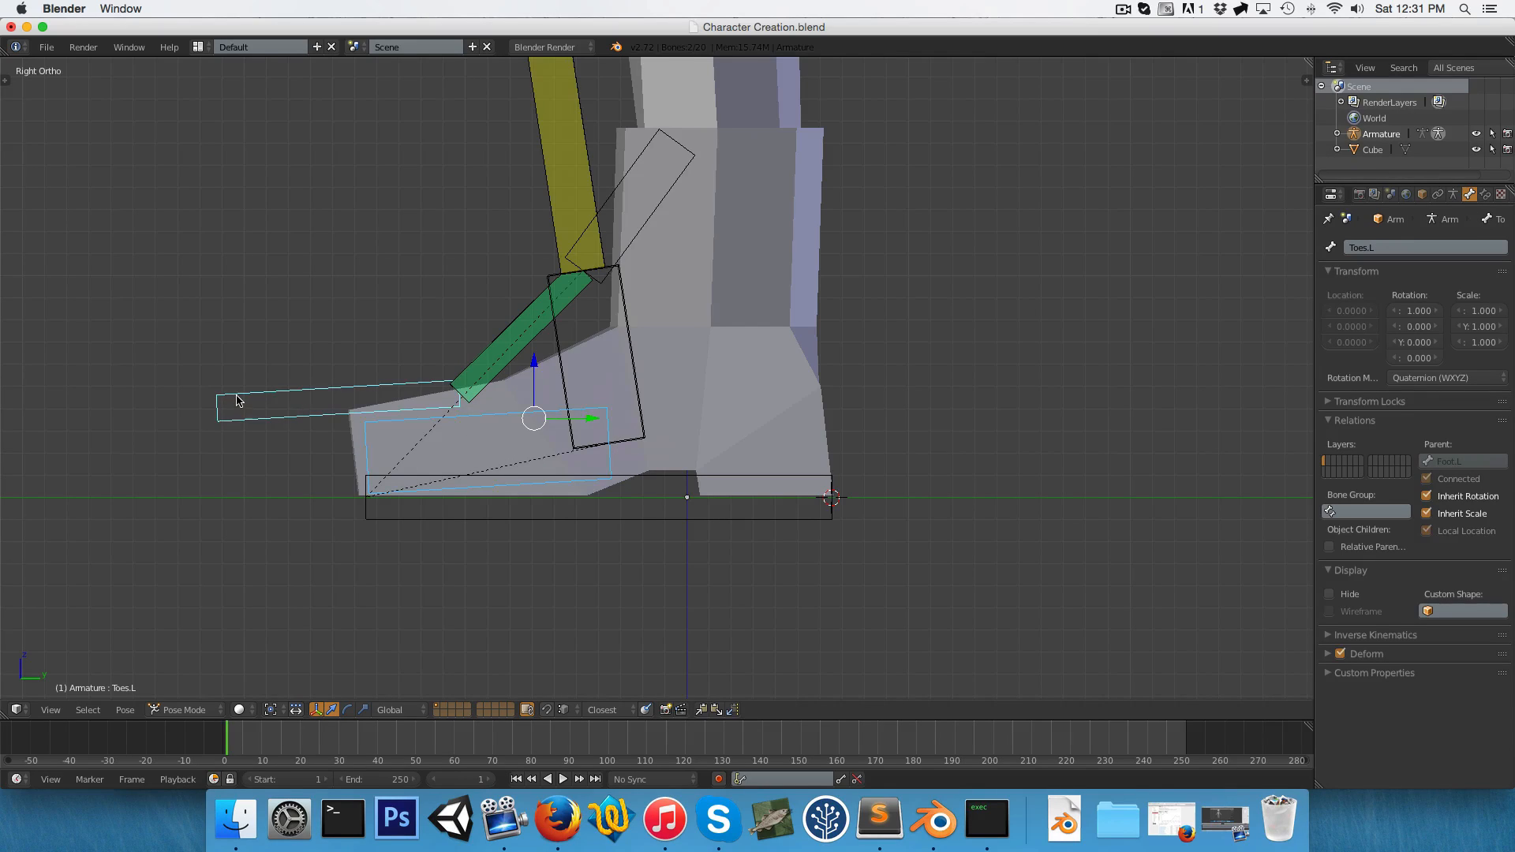
{"action": "left_click", "coordinate": [238, 401]}
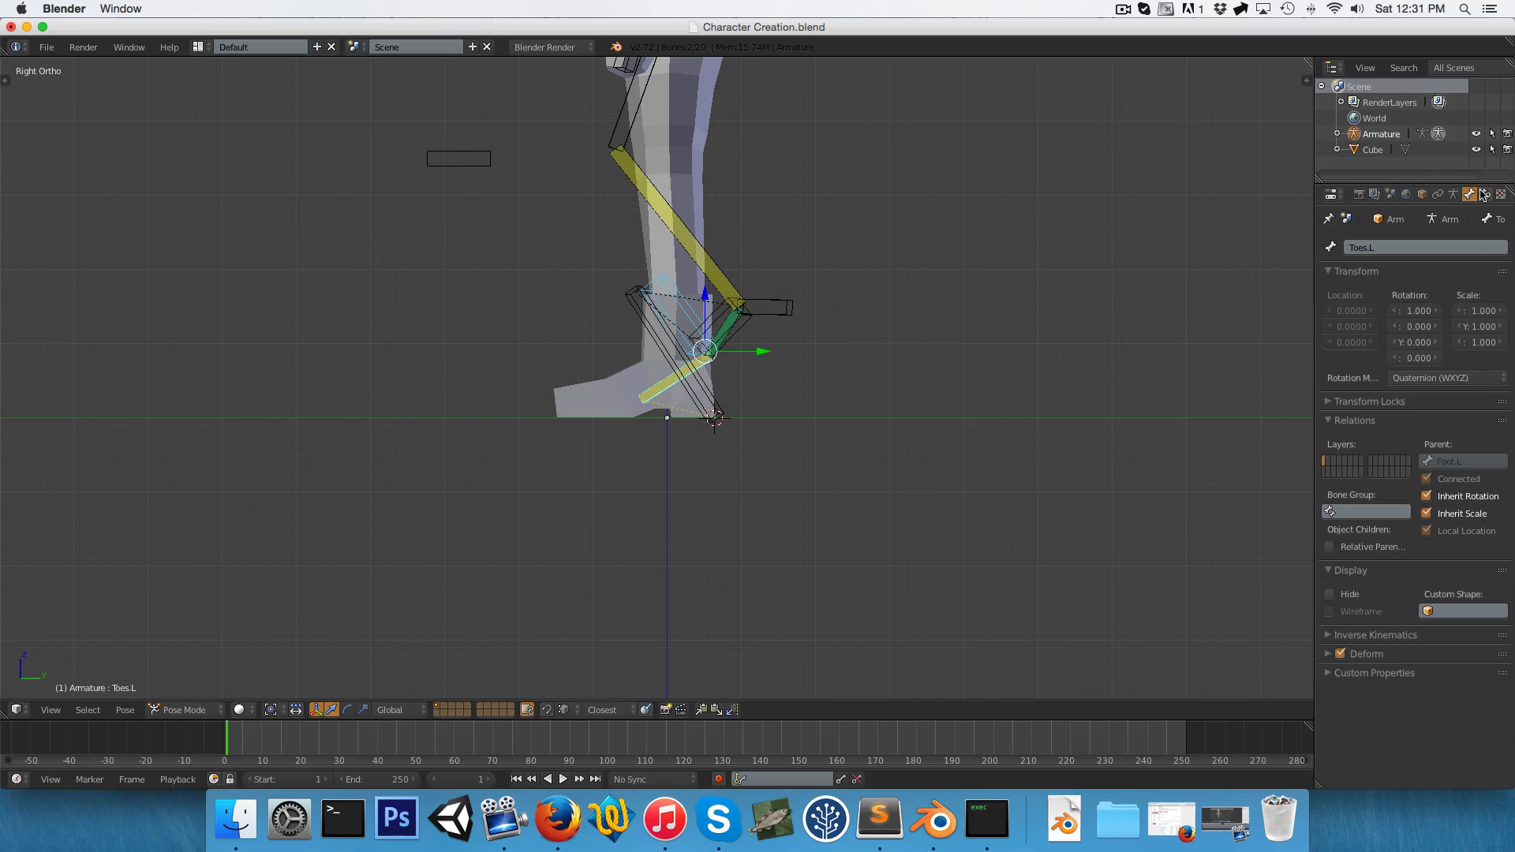
Set the Toes.L IK constraint's chain length to 1 and test-roll the foot.
{"action": "left_click", "coordinate": [1485, 194]}
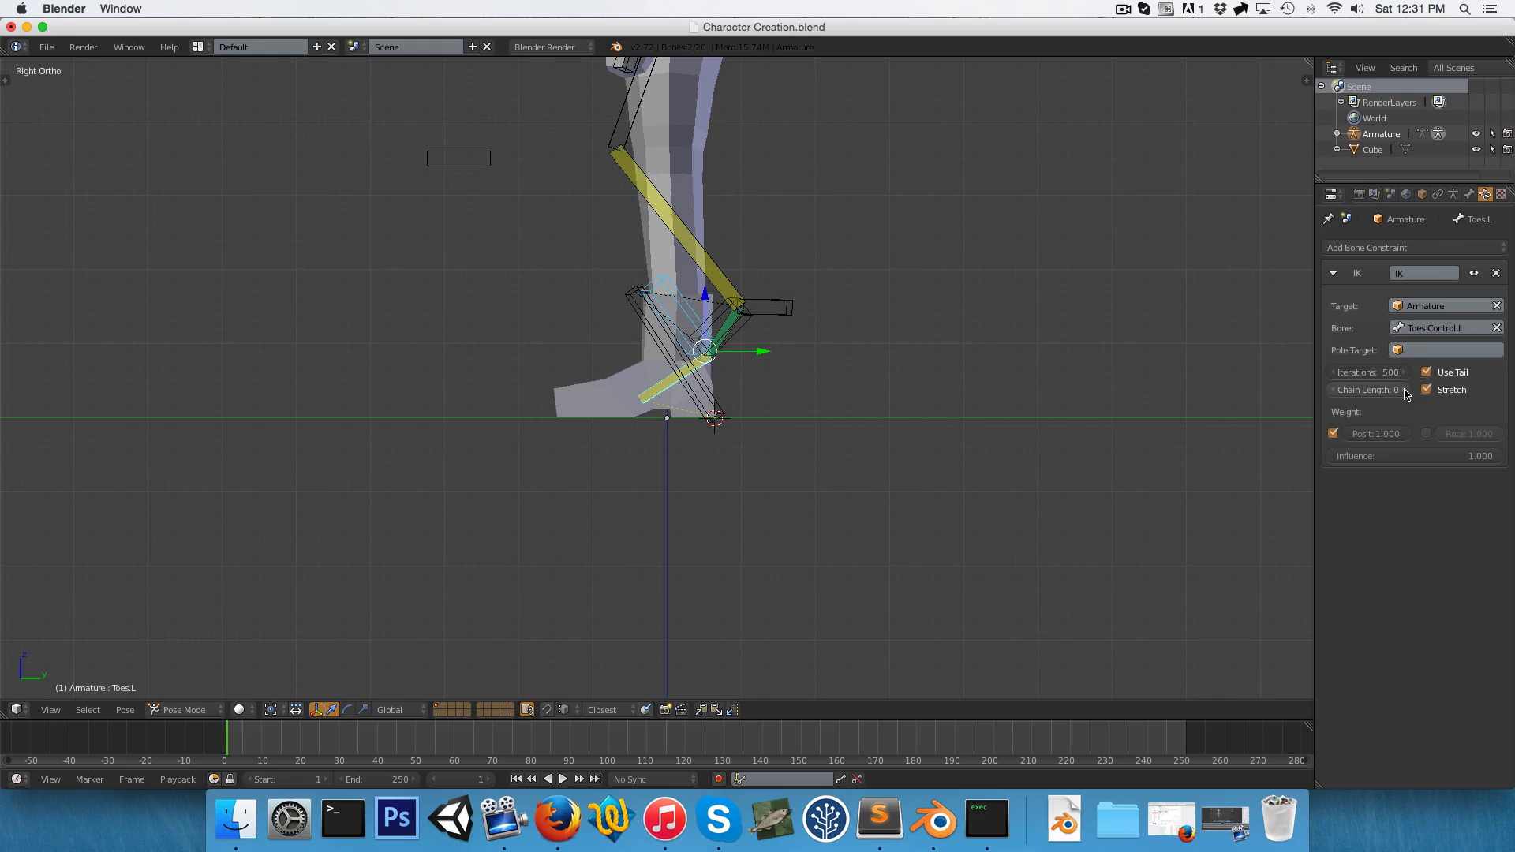
{"action": "left_click", "coordinate": [1365, 390]}
{"action": "type", "text": "1"}
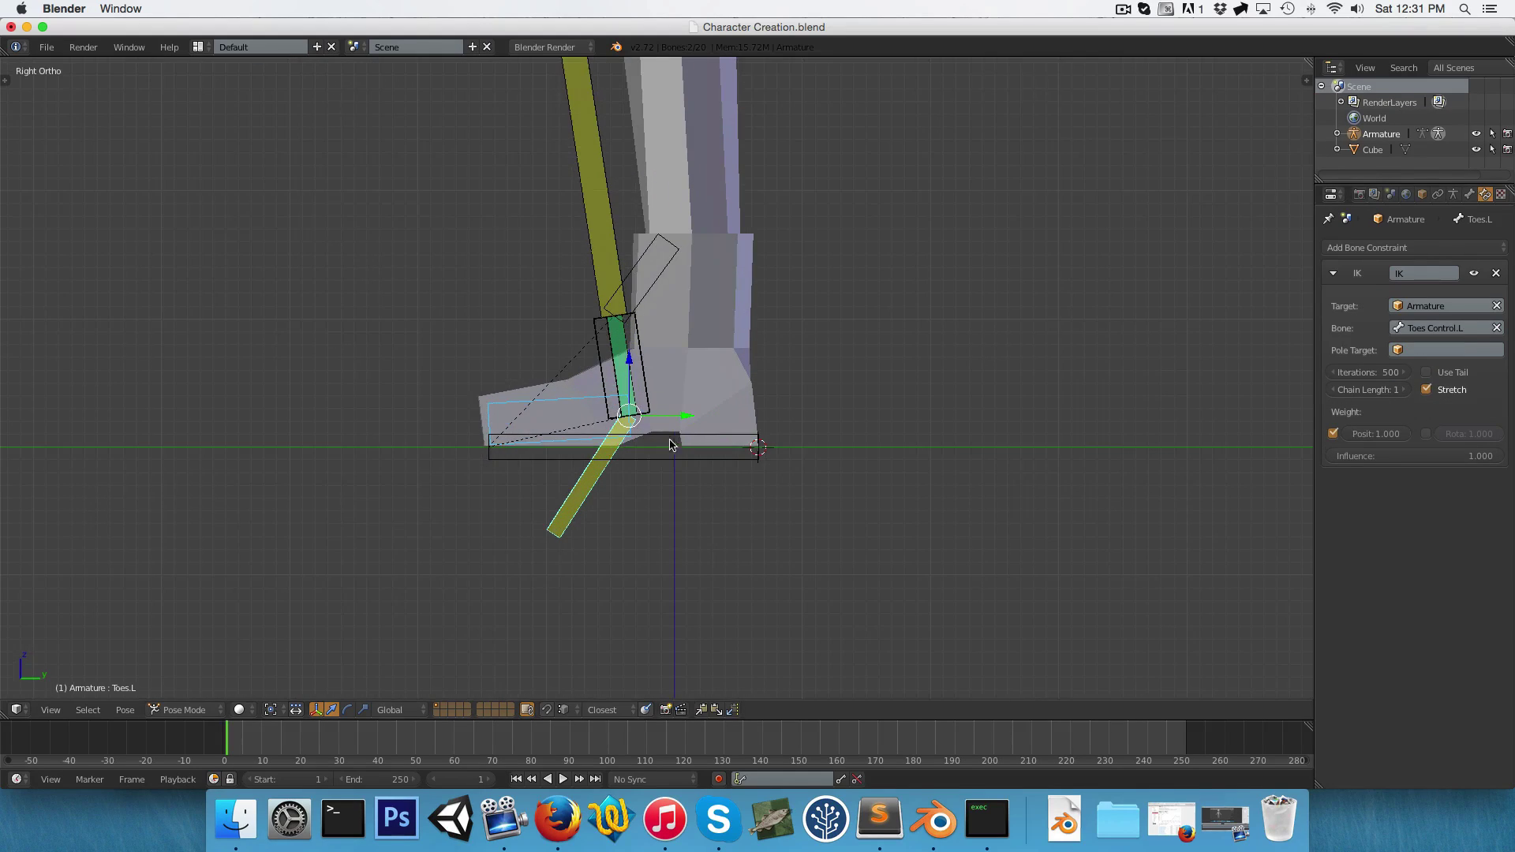
{"action": "key", "text": "r"}
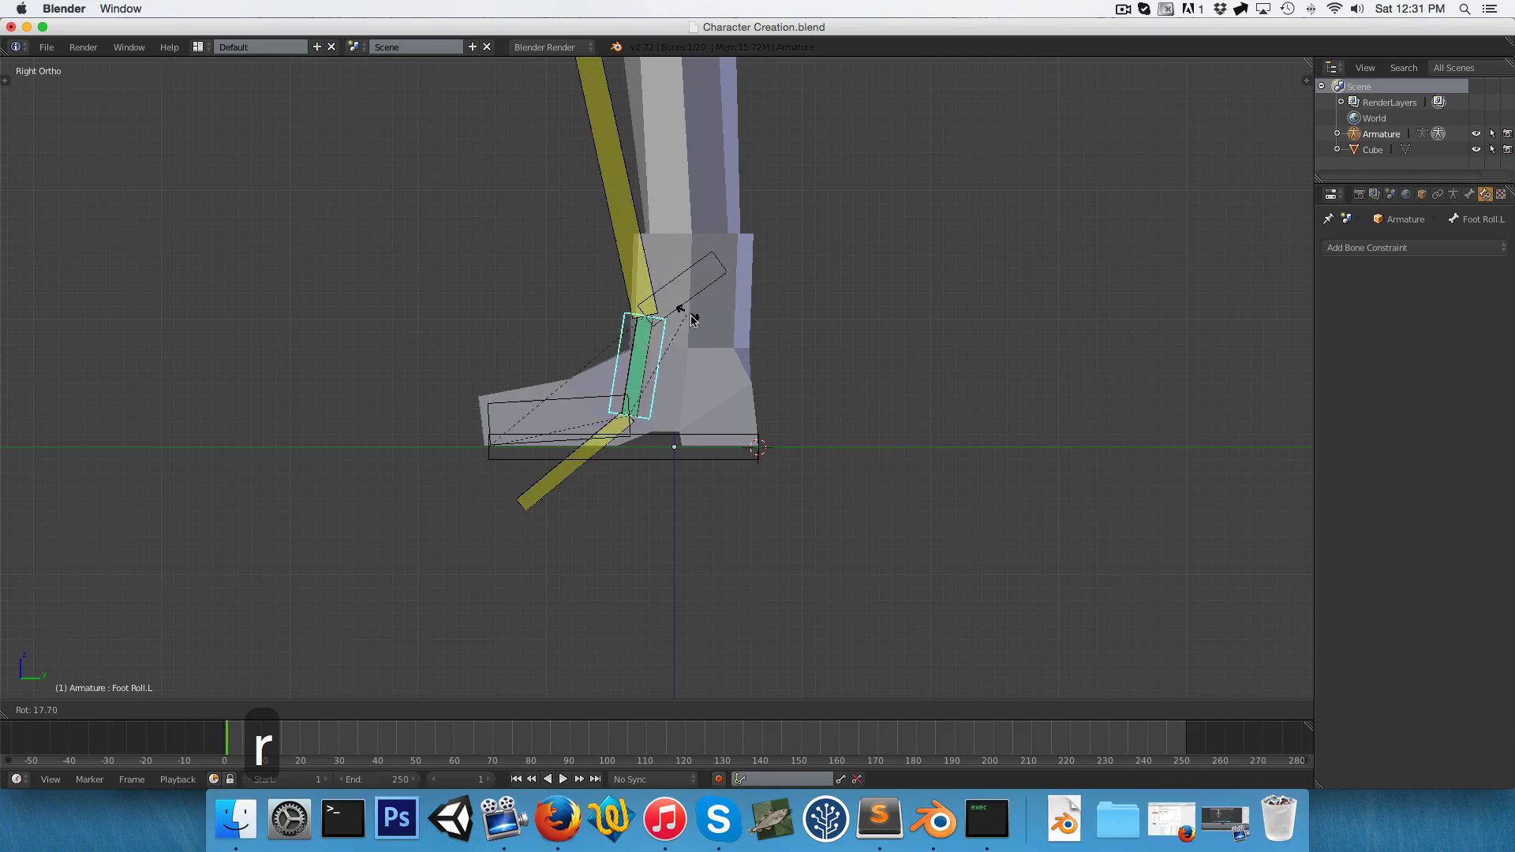
{"action": "mouse_move", "coordinate": [585, 300]}
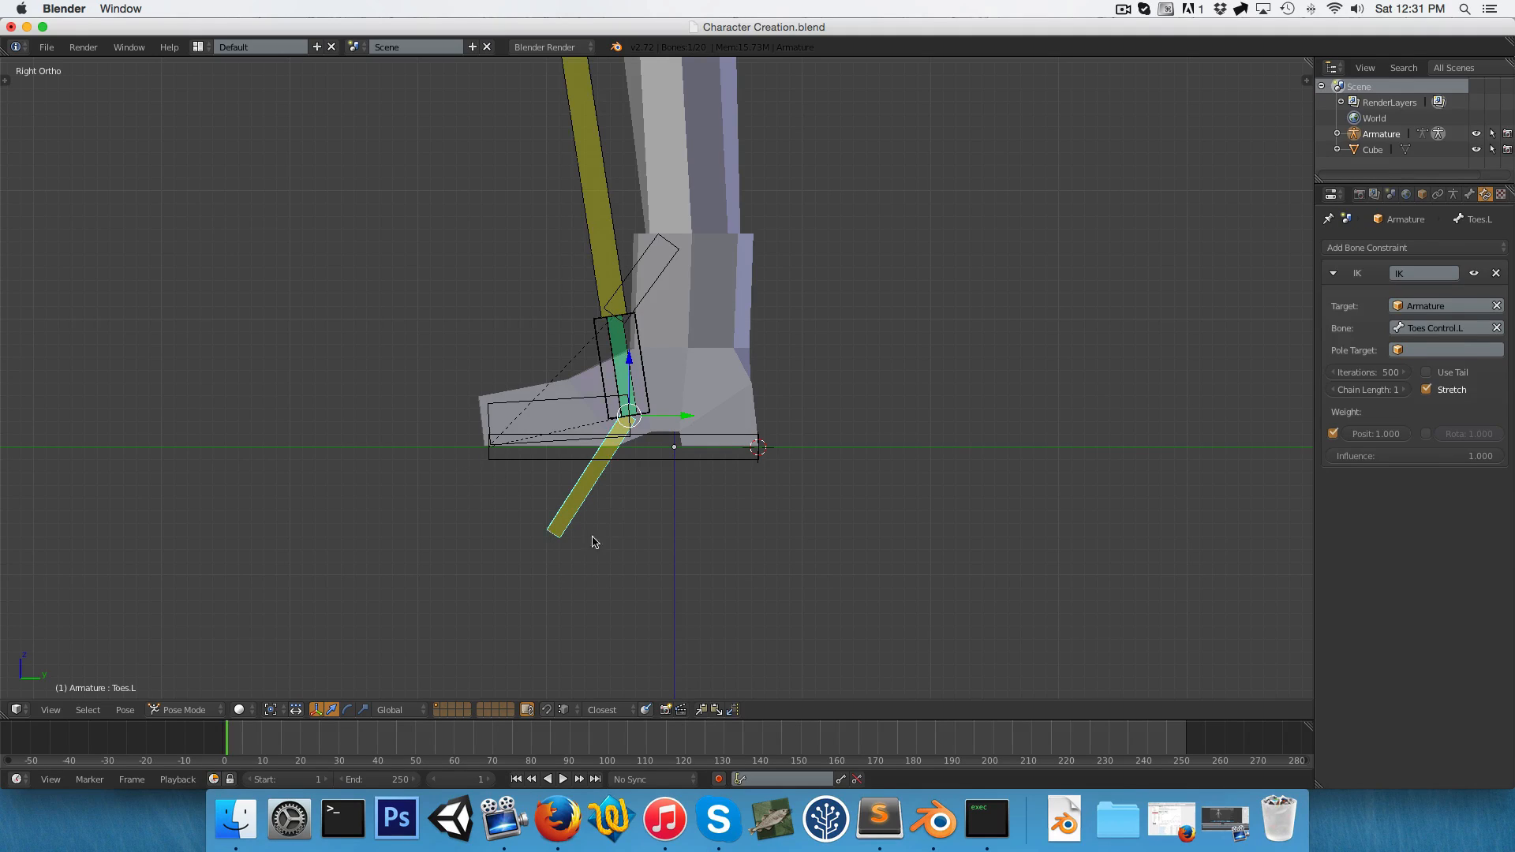
{"action": "mouse_move", "coordinate": [546, 405]}
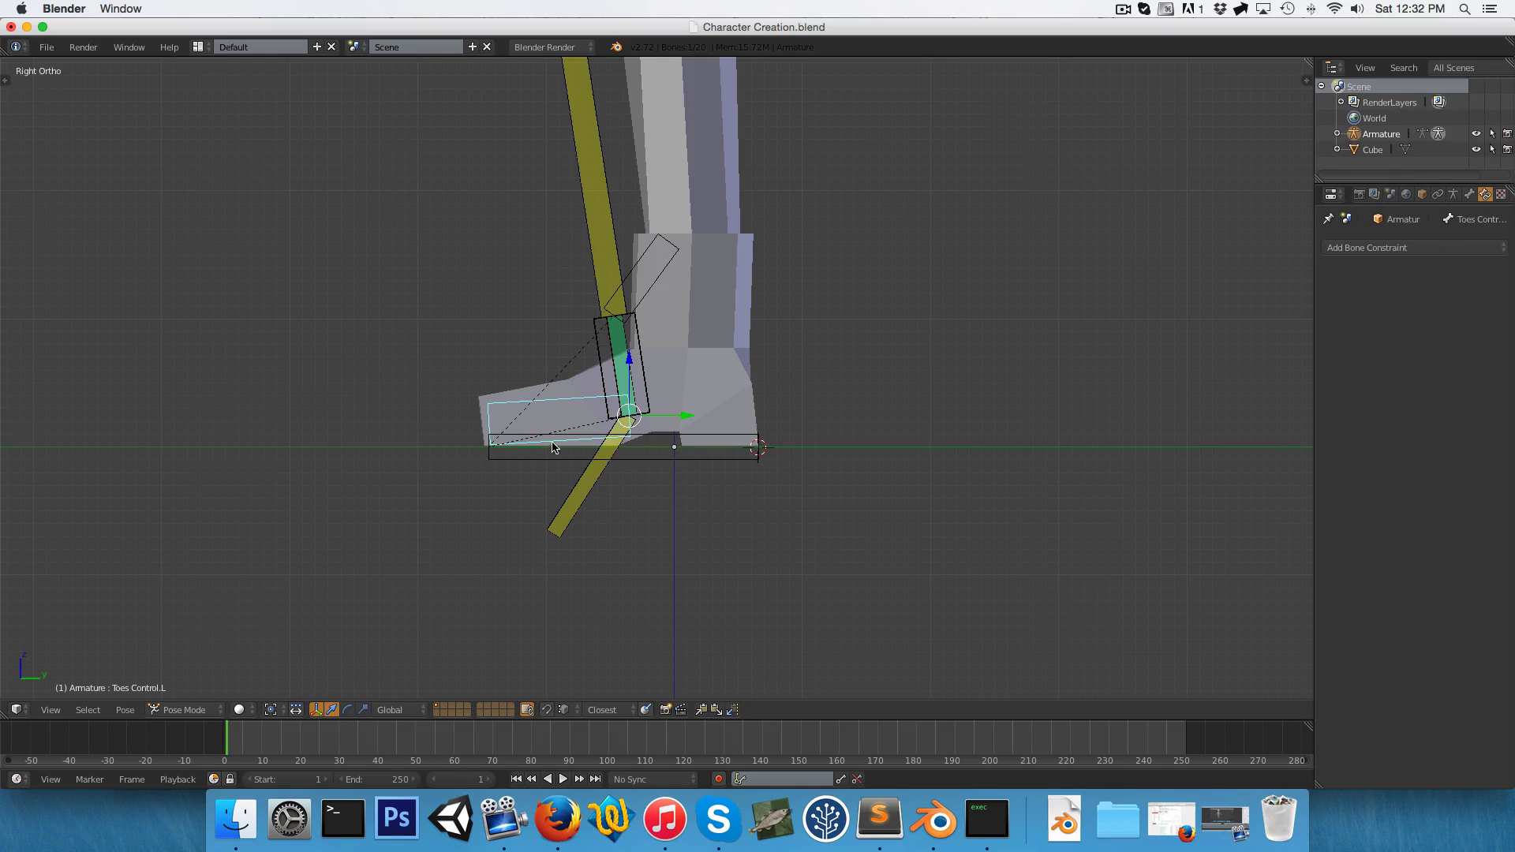
Tilt Leg Control.L to check that the leg, foot and toes follow.
{"action": "left_click", "coordinate": [1469, 194]}
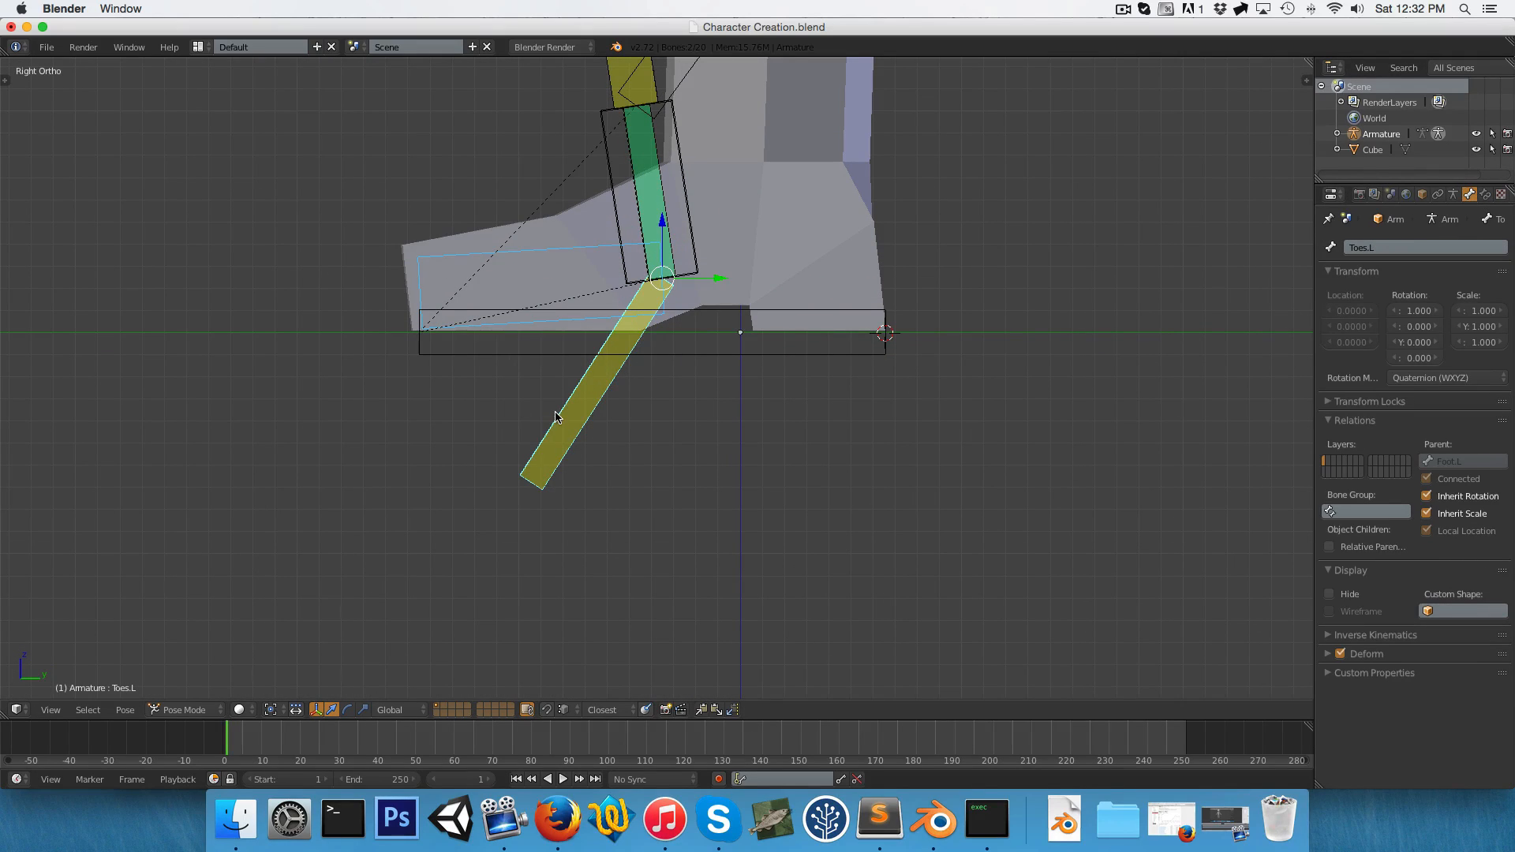
{"action": "mouse_move", "coordinate": [492, 448]}
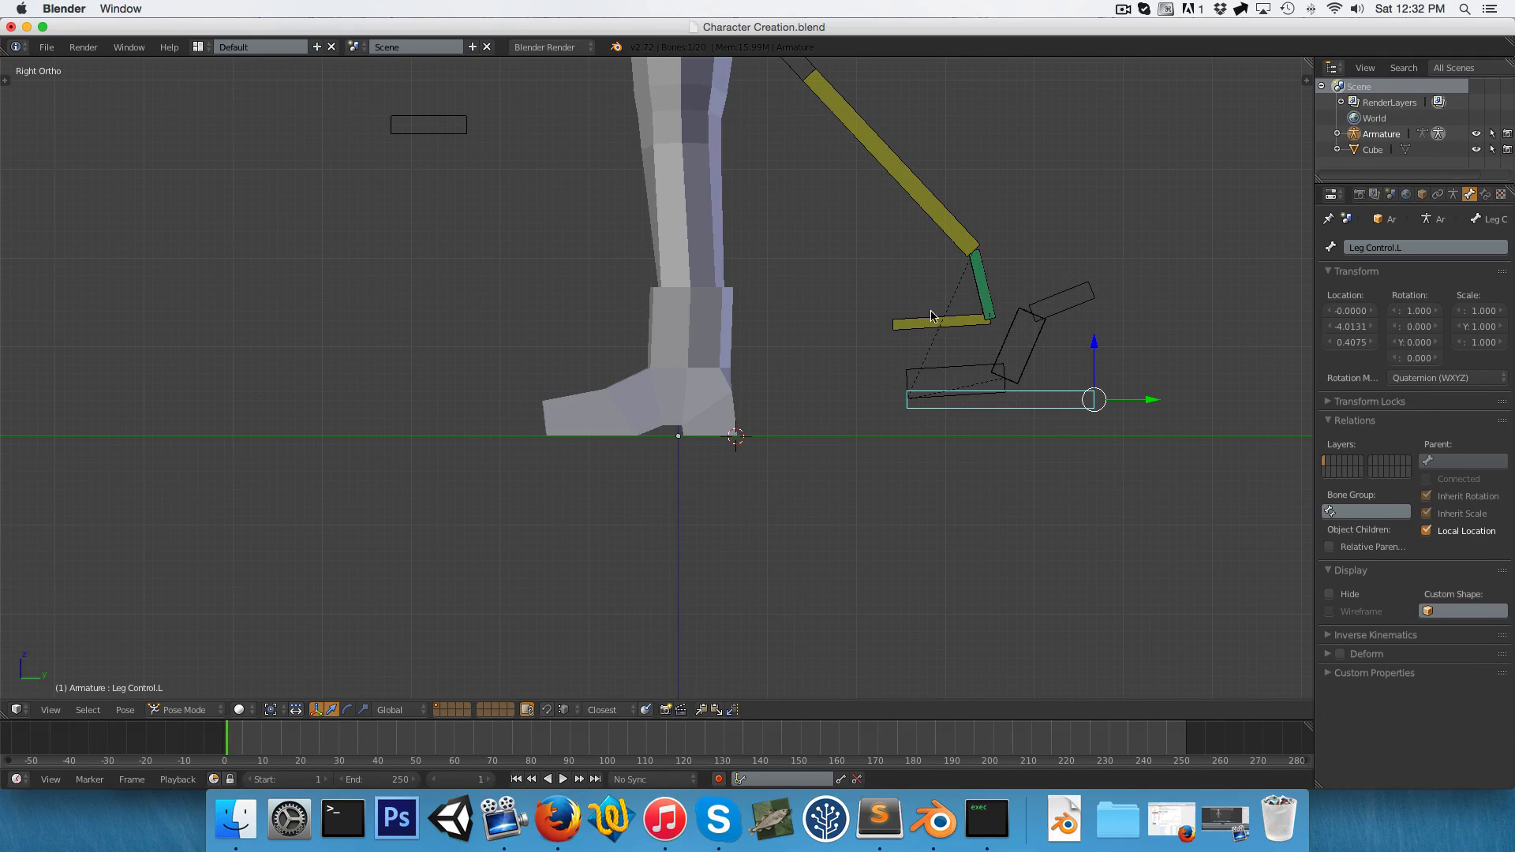
{"action": "key", "text": "r"}
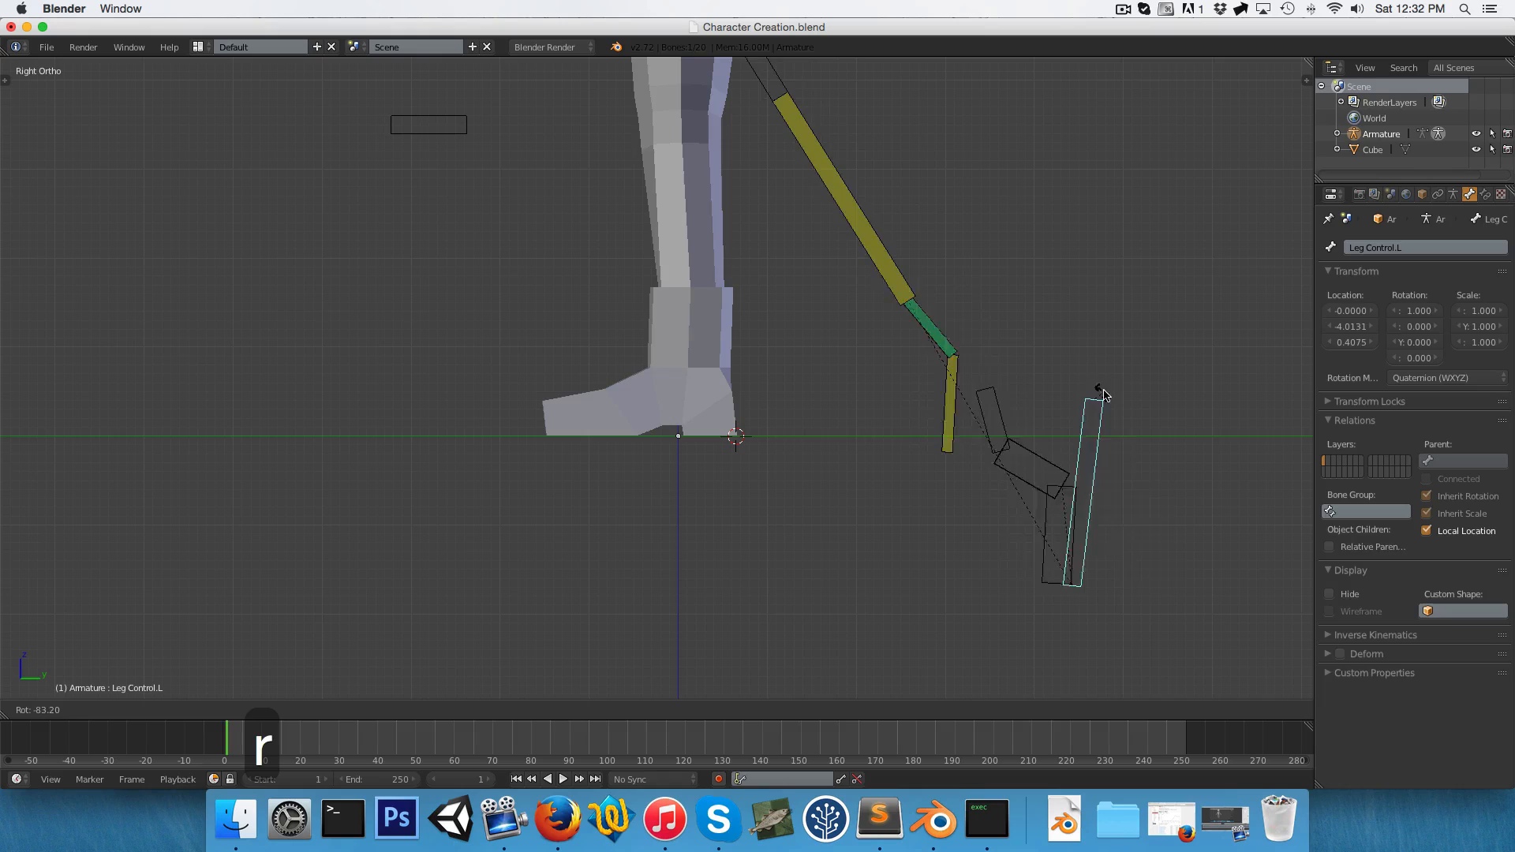
{"action": "key", "text": "g"}
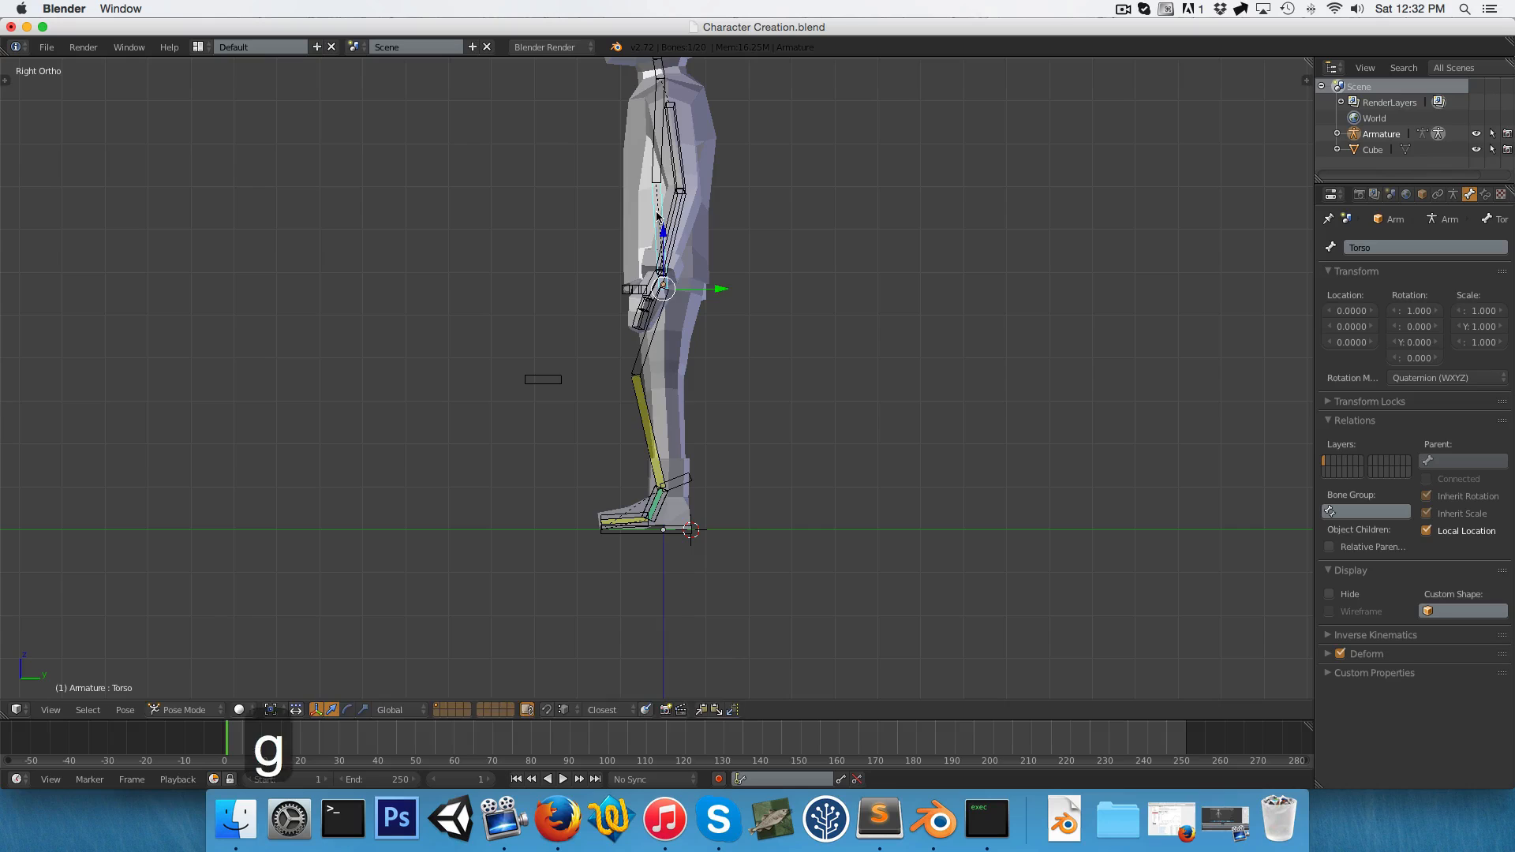
{"action": "mouse_move", "coordinate": [637, 210]}
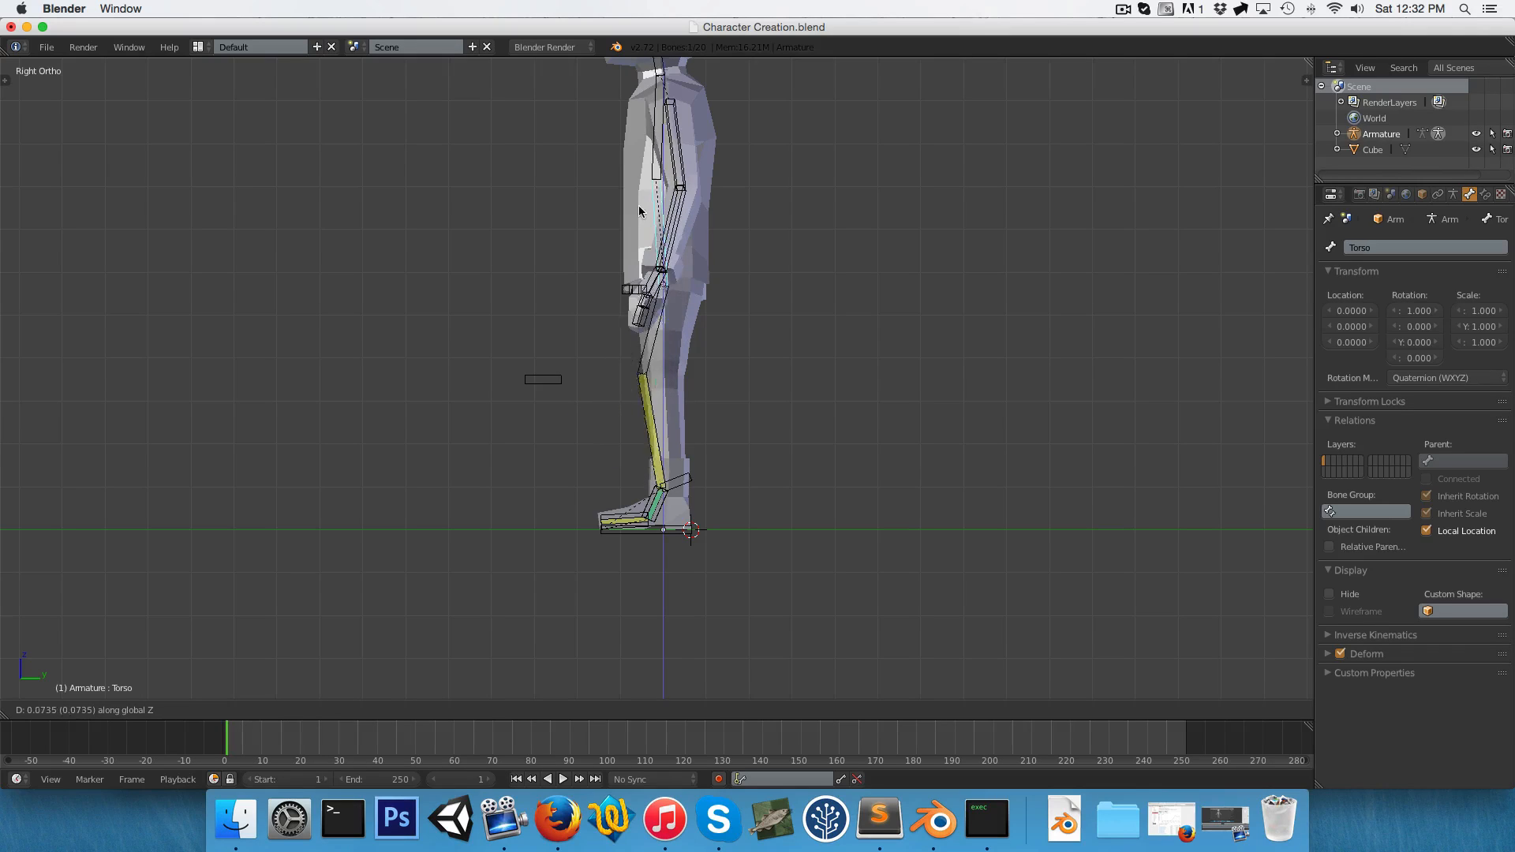
{"action": "mouse_move", "coordinate": [633, 318]}
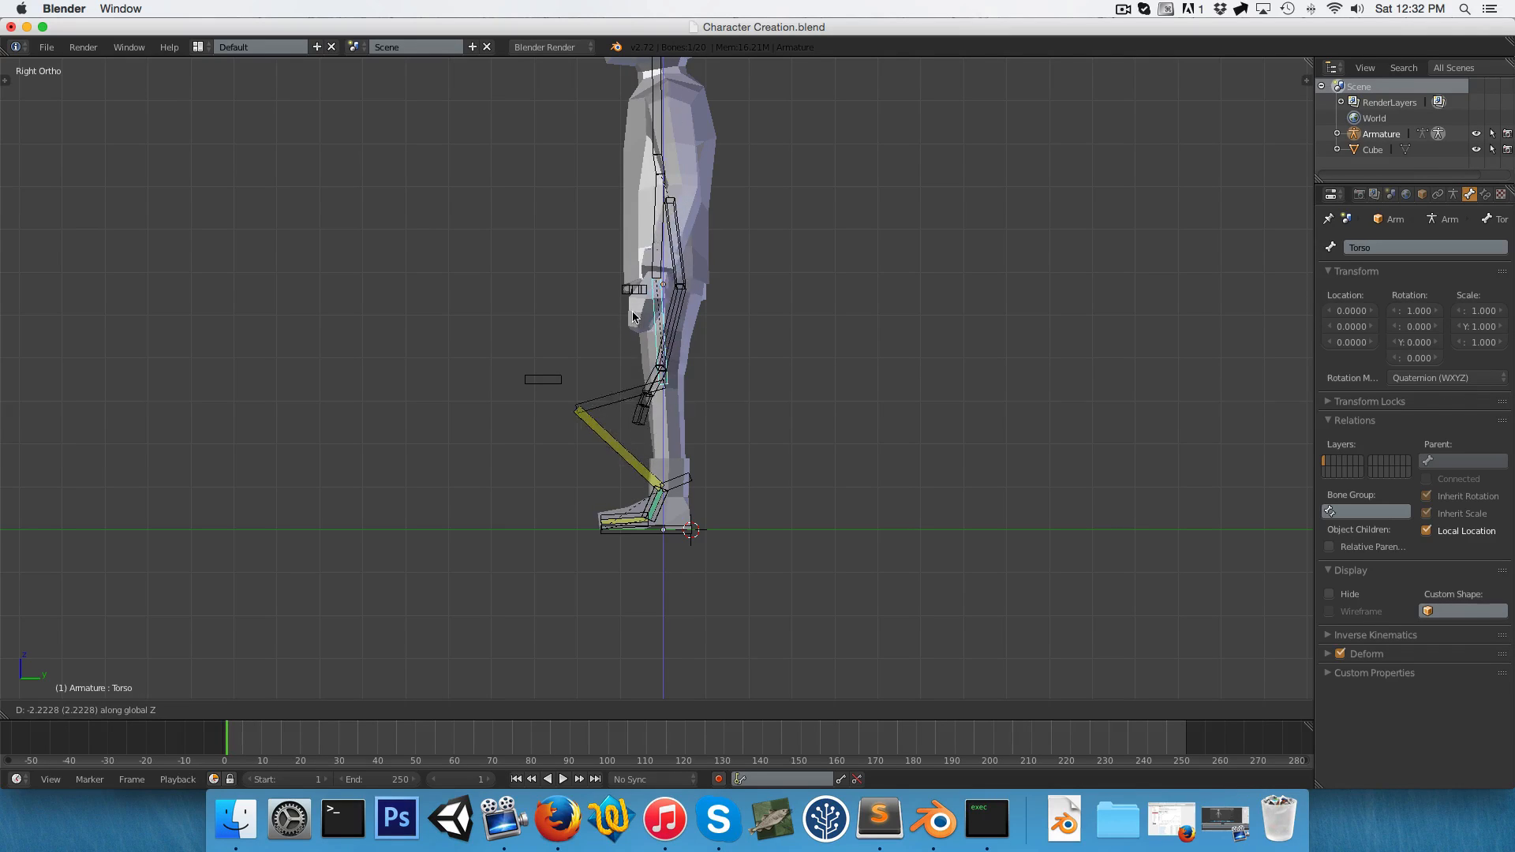
{"action": "mouse_move", "coordinate": [598, 292]}
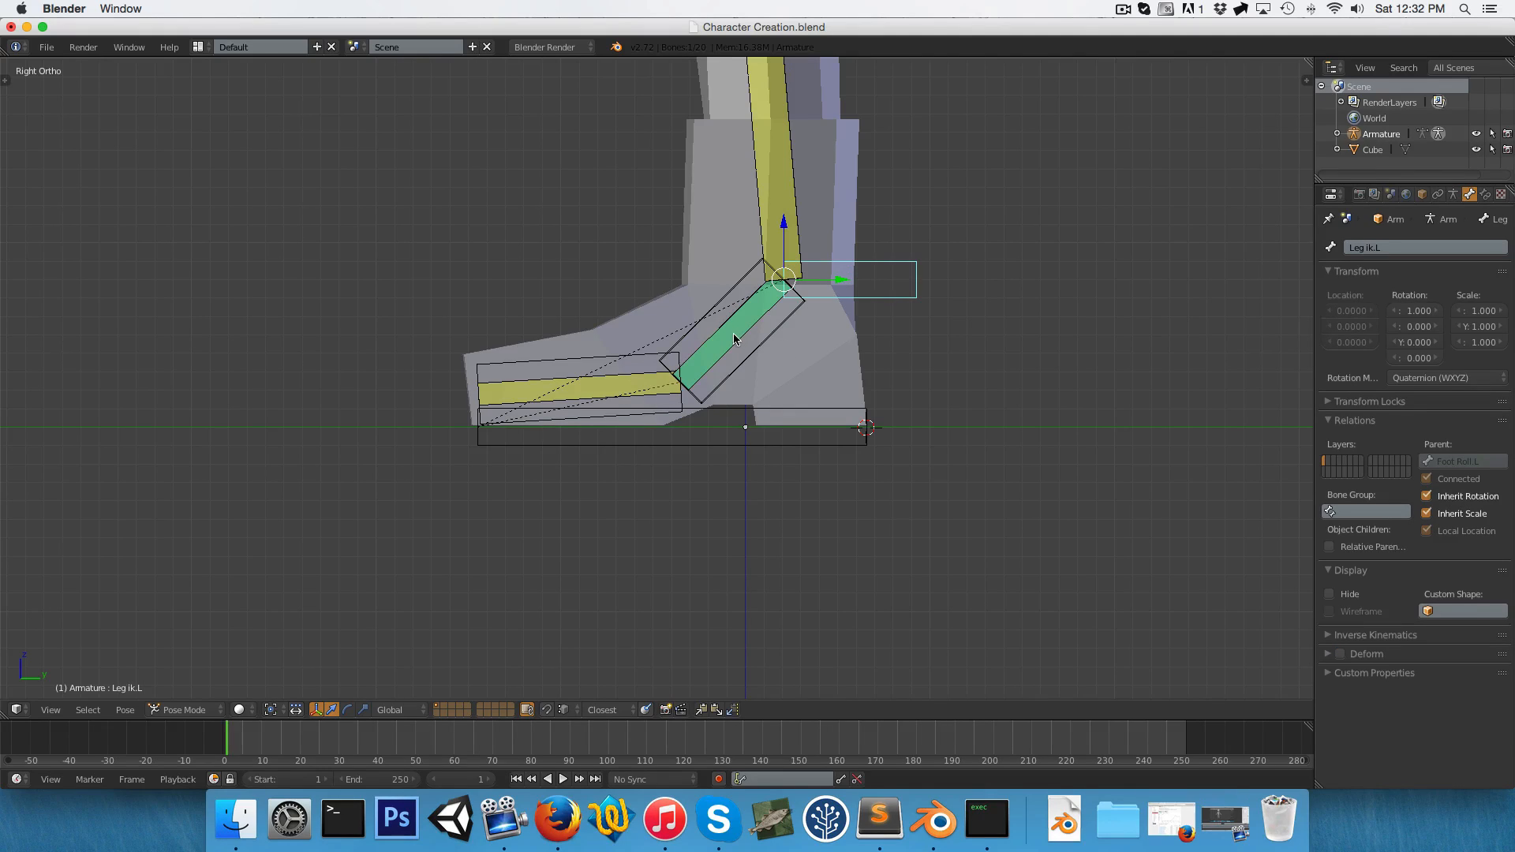
{"action": "left_click", "coordinate": [735, 338]}
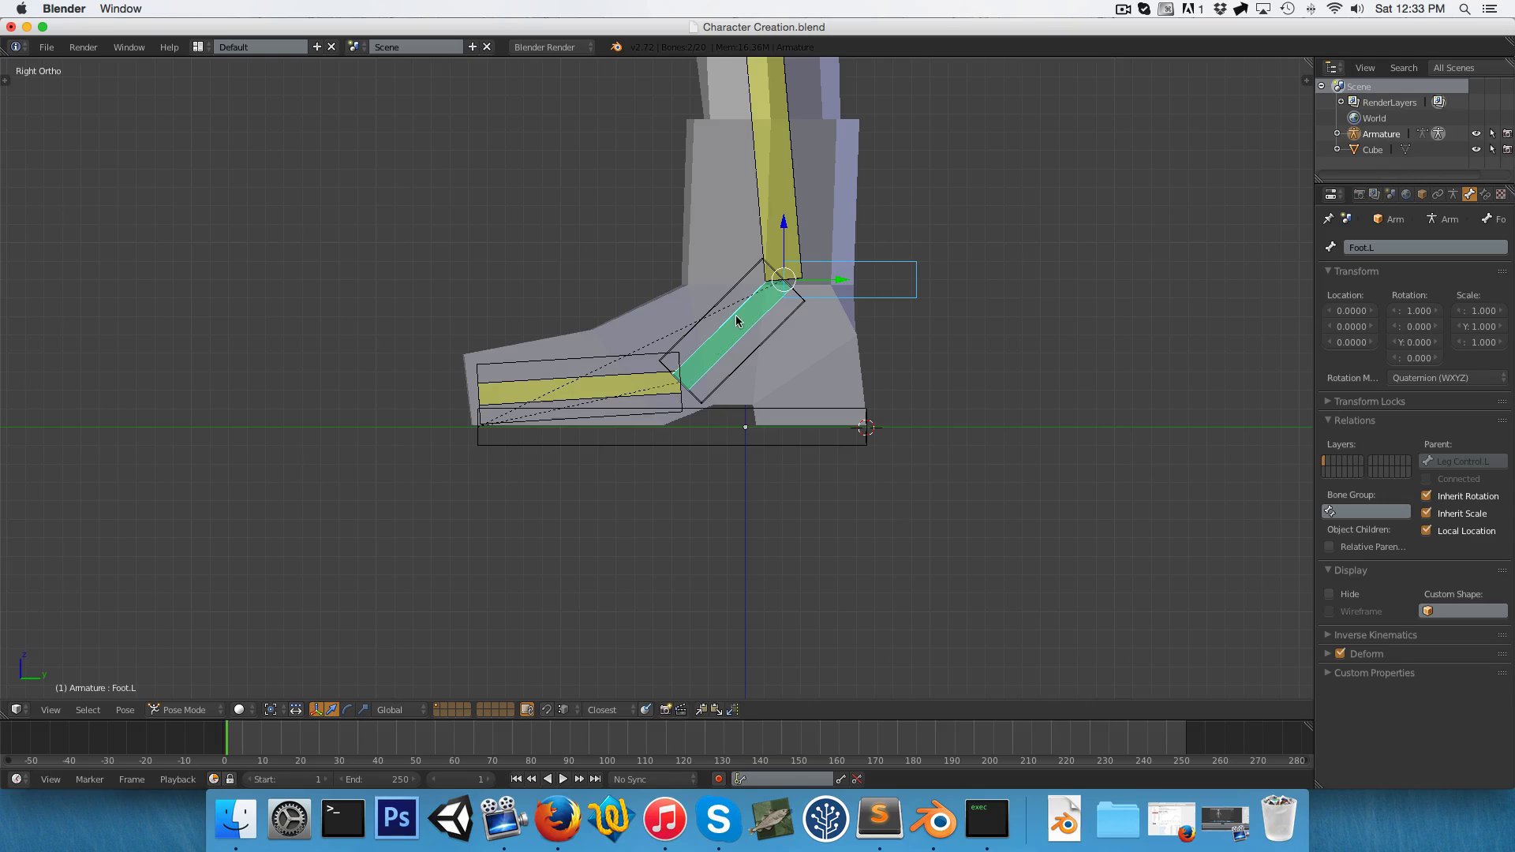
{"action": "left_click", "coordinate": [763, 312]}
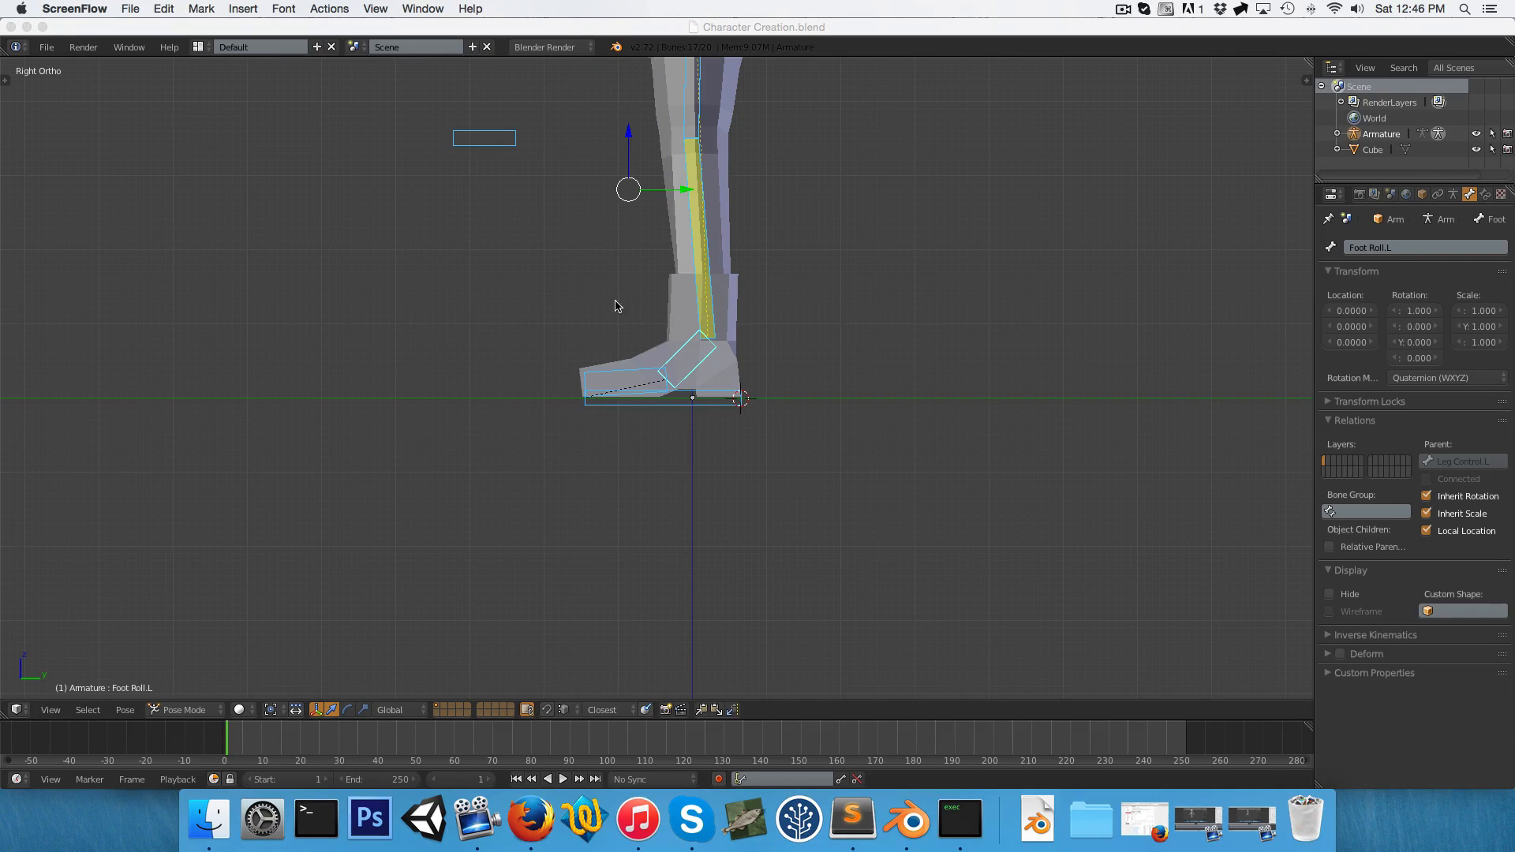
{"action": "mouse_move", "coordinate": [746, 430]}
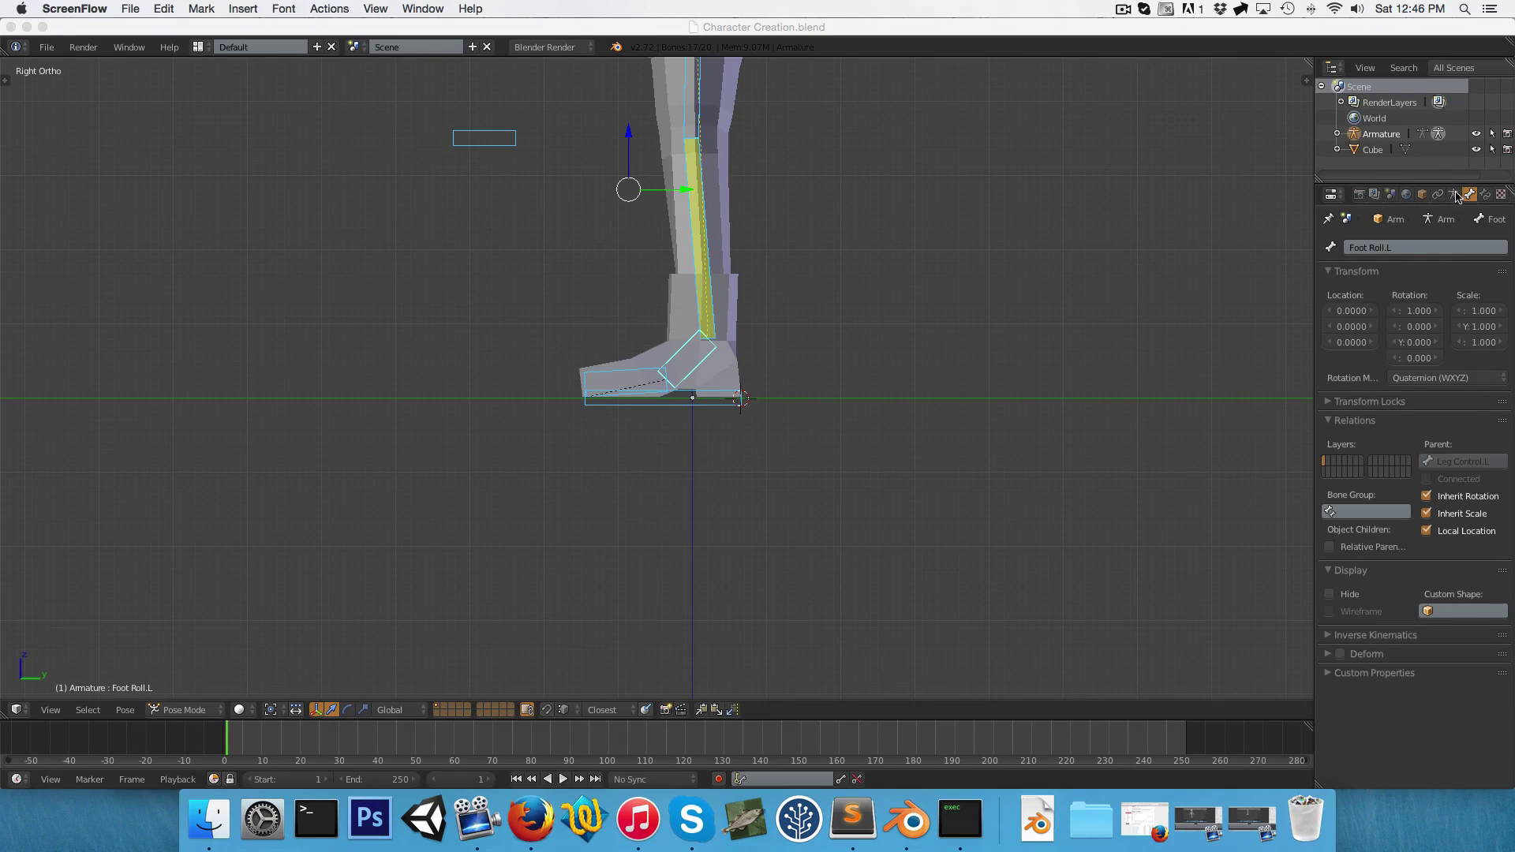
Set armature Display to Octahedral and the object's Maximum Draw Type to Solid.
{"action": "left_click", "coordinate": [1468, 194]}
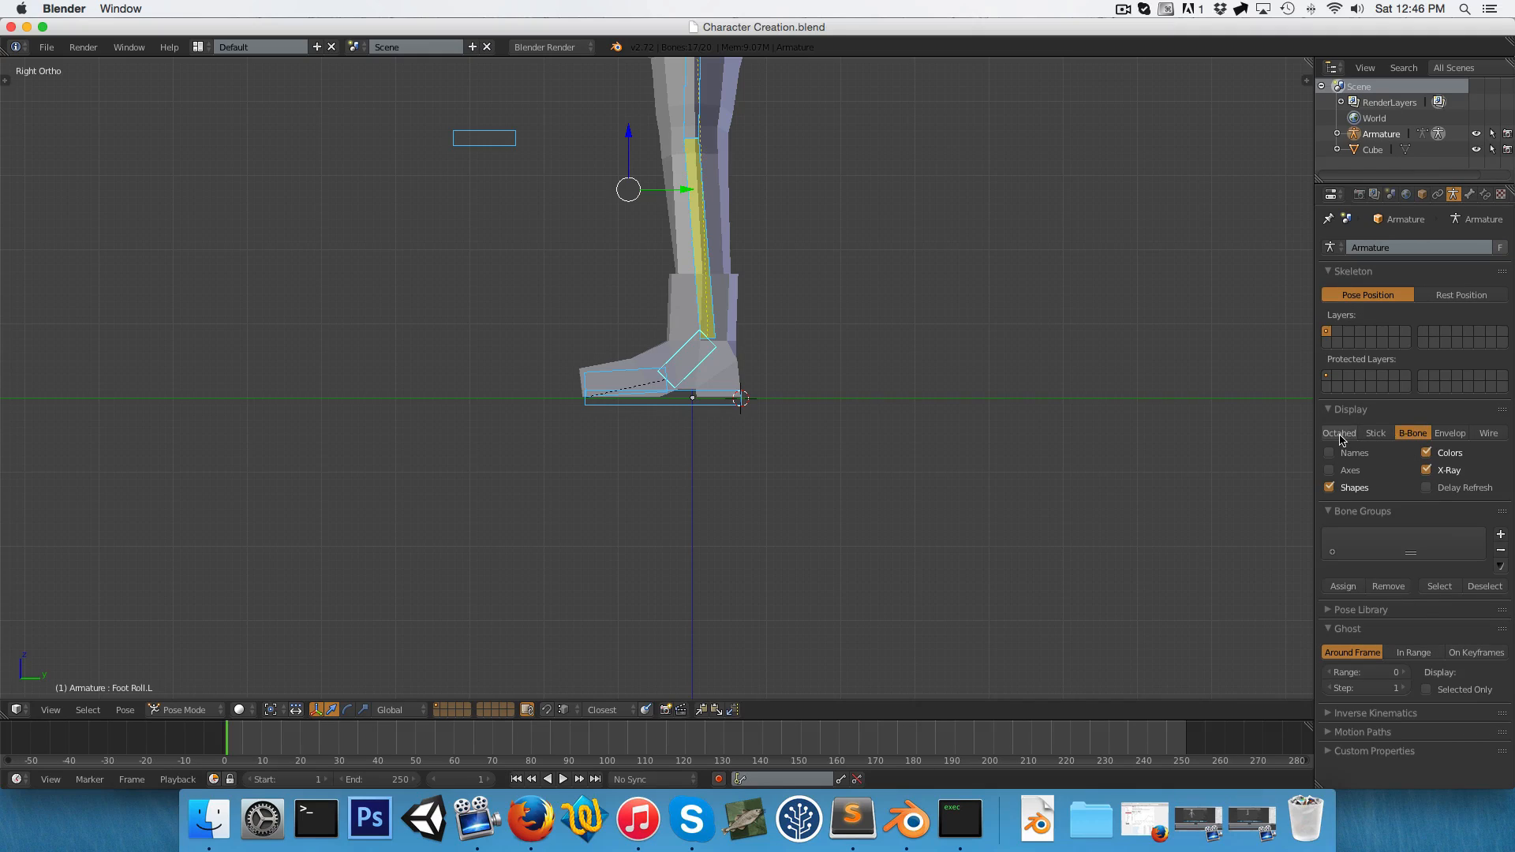
{"action": "left_click", "coordinate": [1338, 431]}
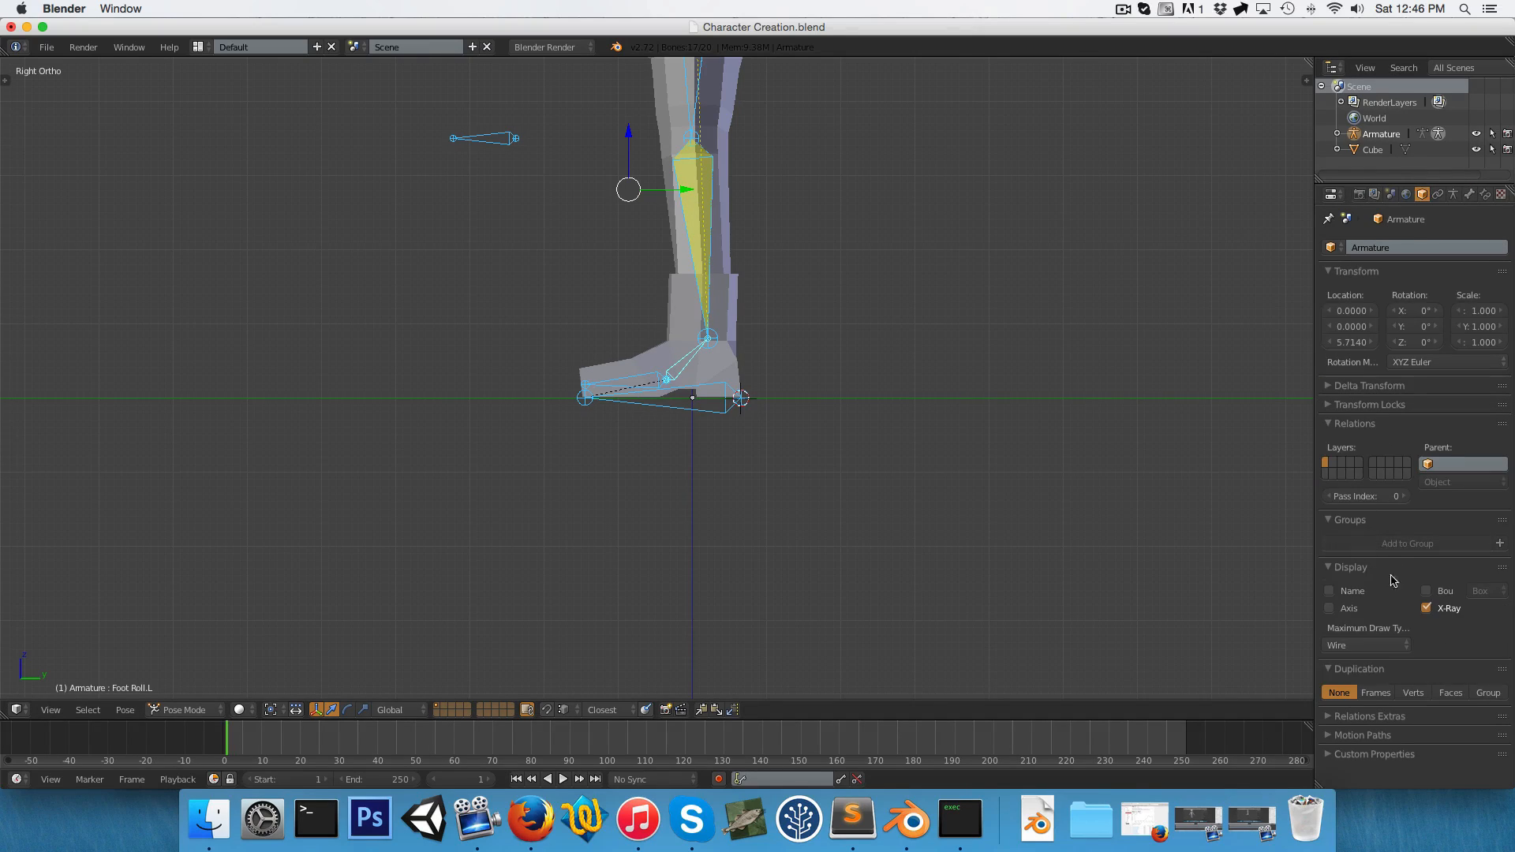
{"action": "left_click", "coordinate": [1363, 645]}
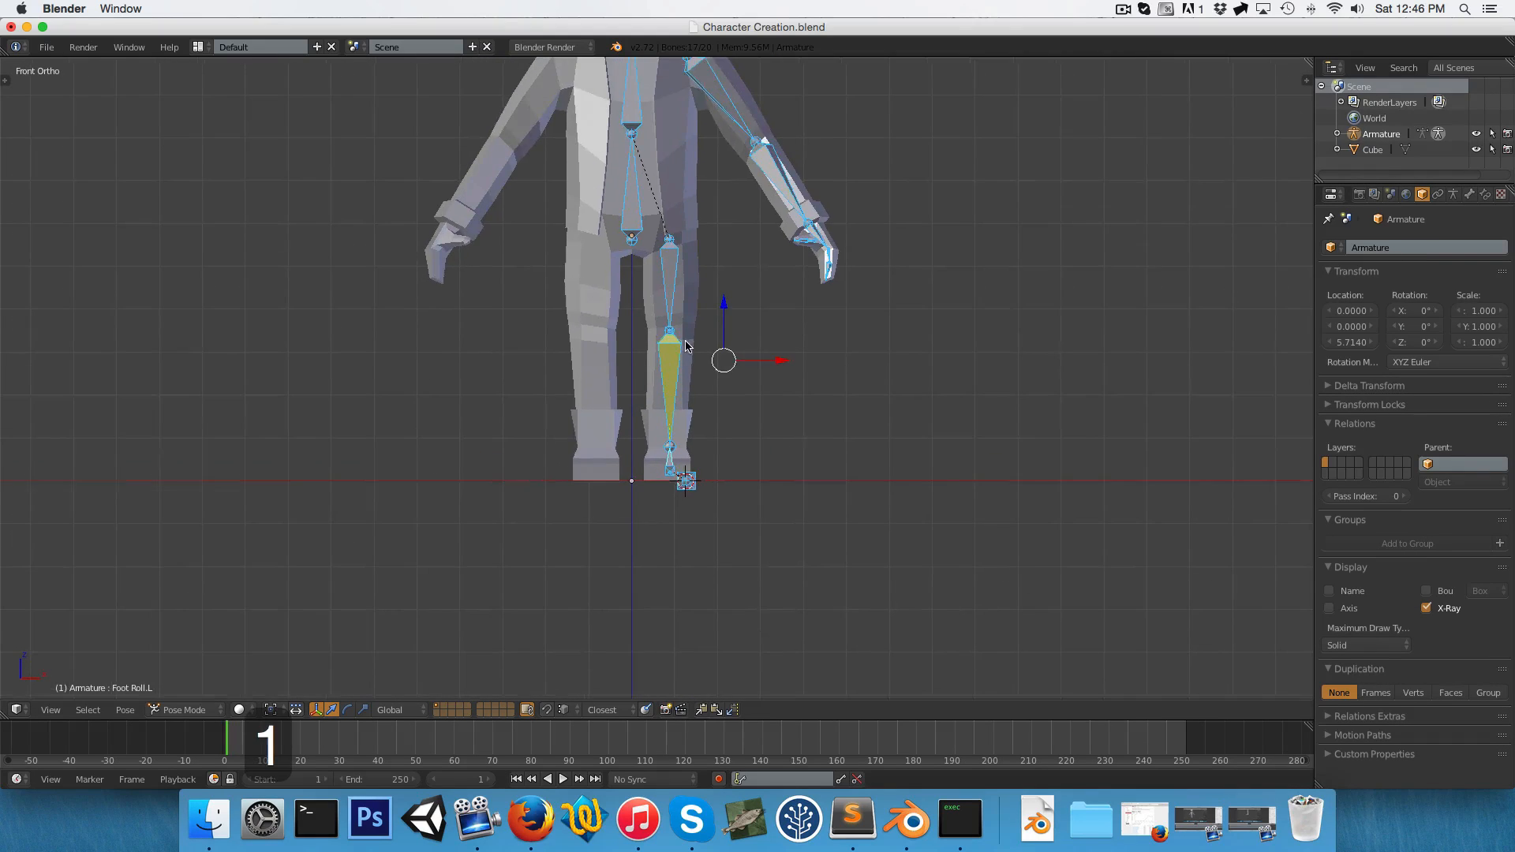
View the character from the front and enter Edit Mode on the armature.
{"action": "key", "text": "g"}
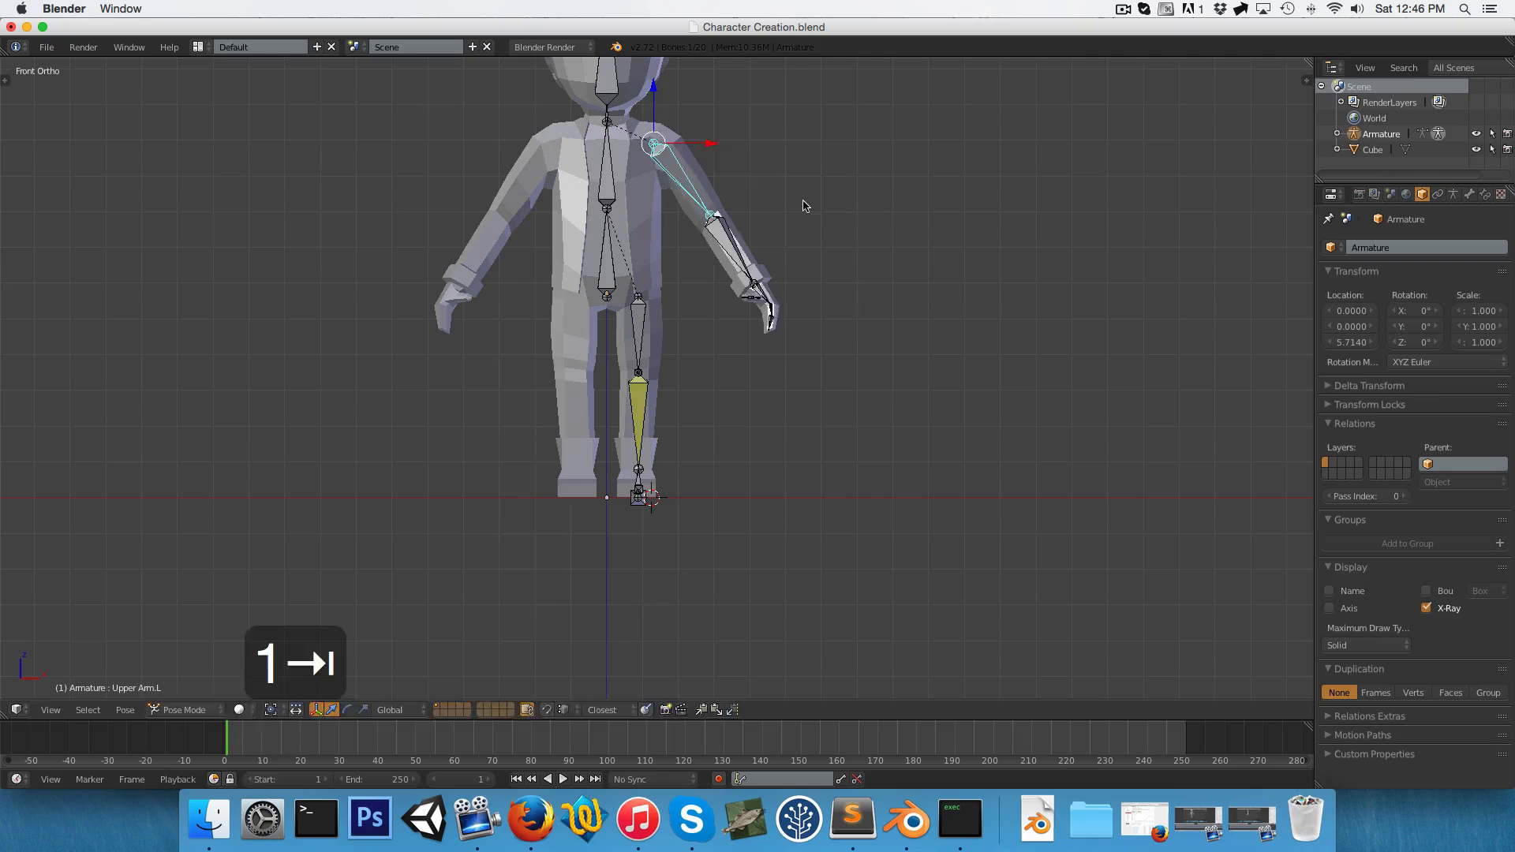
{"action": "key", "text": "Tab"}
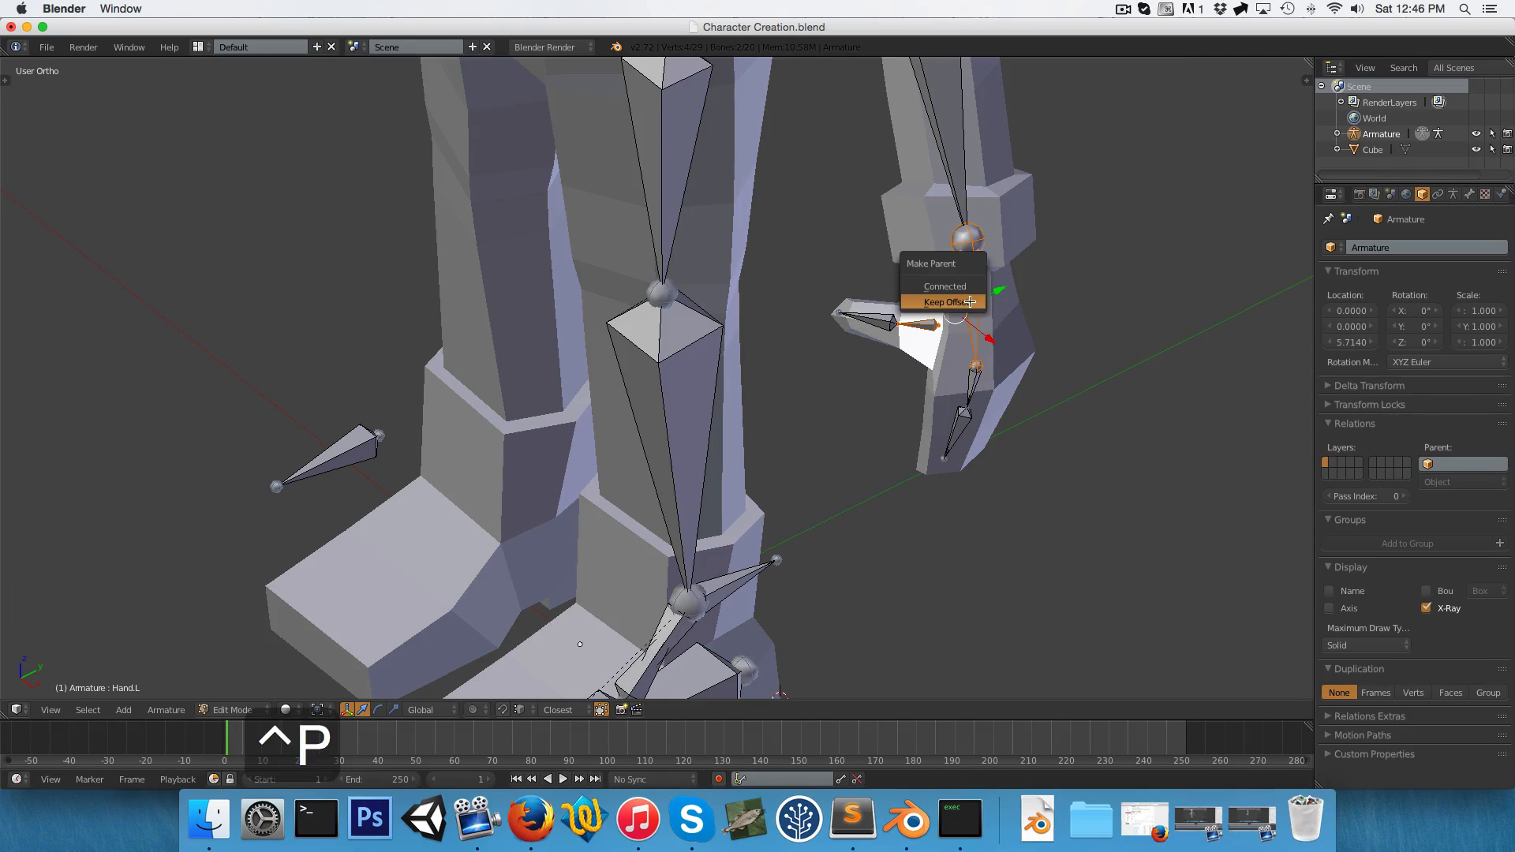
Parent the bone to Hand.L with Keep Offset and return to front view.
{"action": "left_click", "coordinate": [943, 302]}
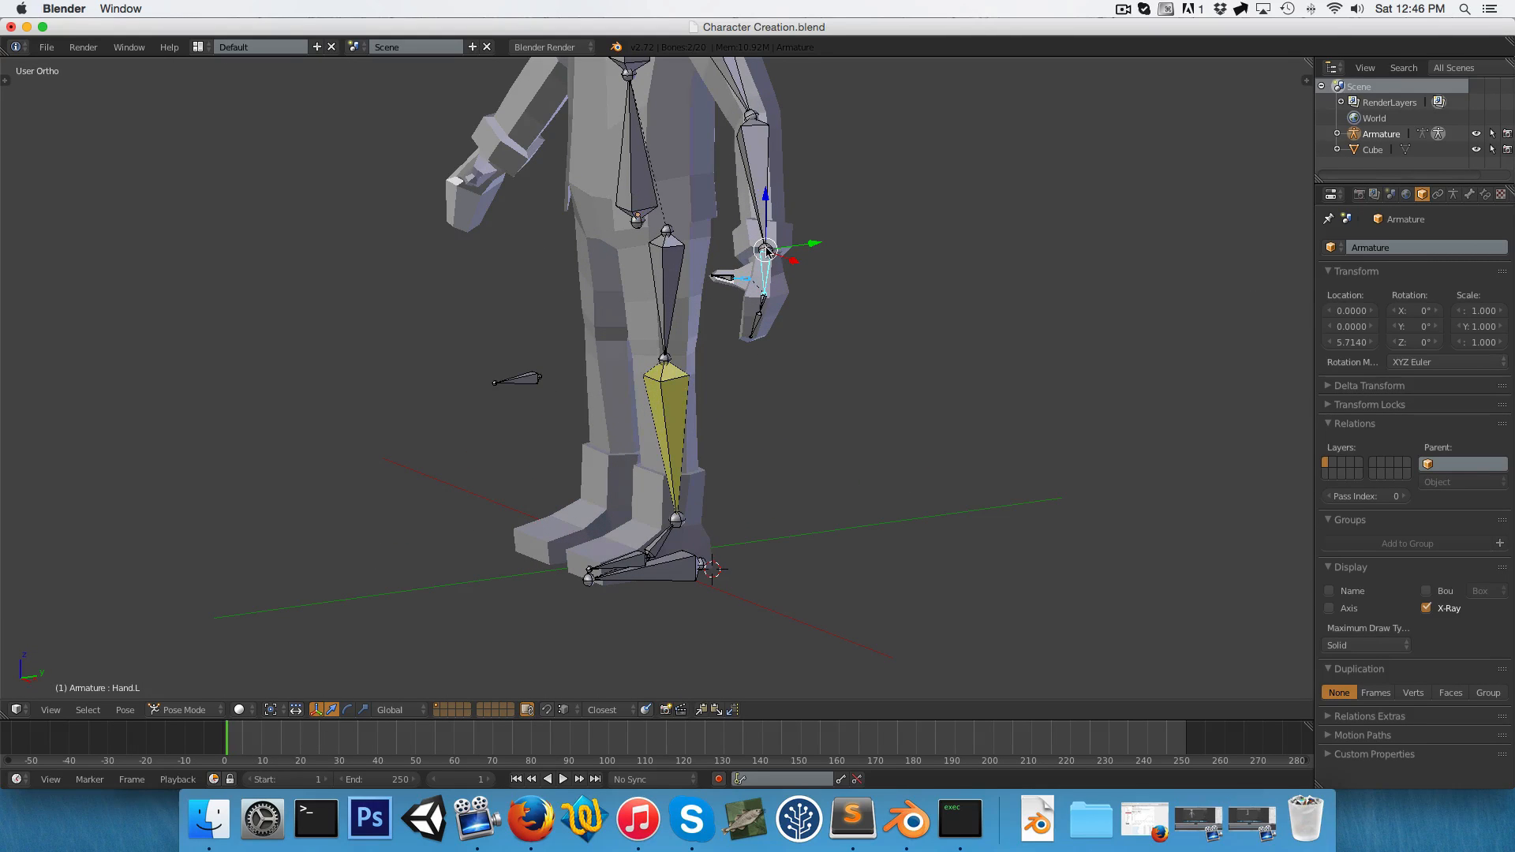
{"action": "scroll", "scroll_direction": "down", "scroll_amount": 3}
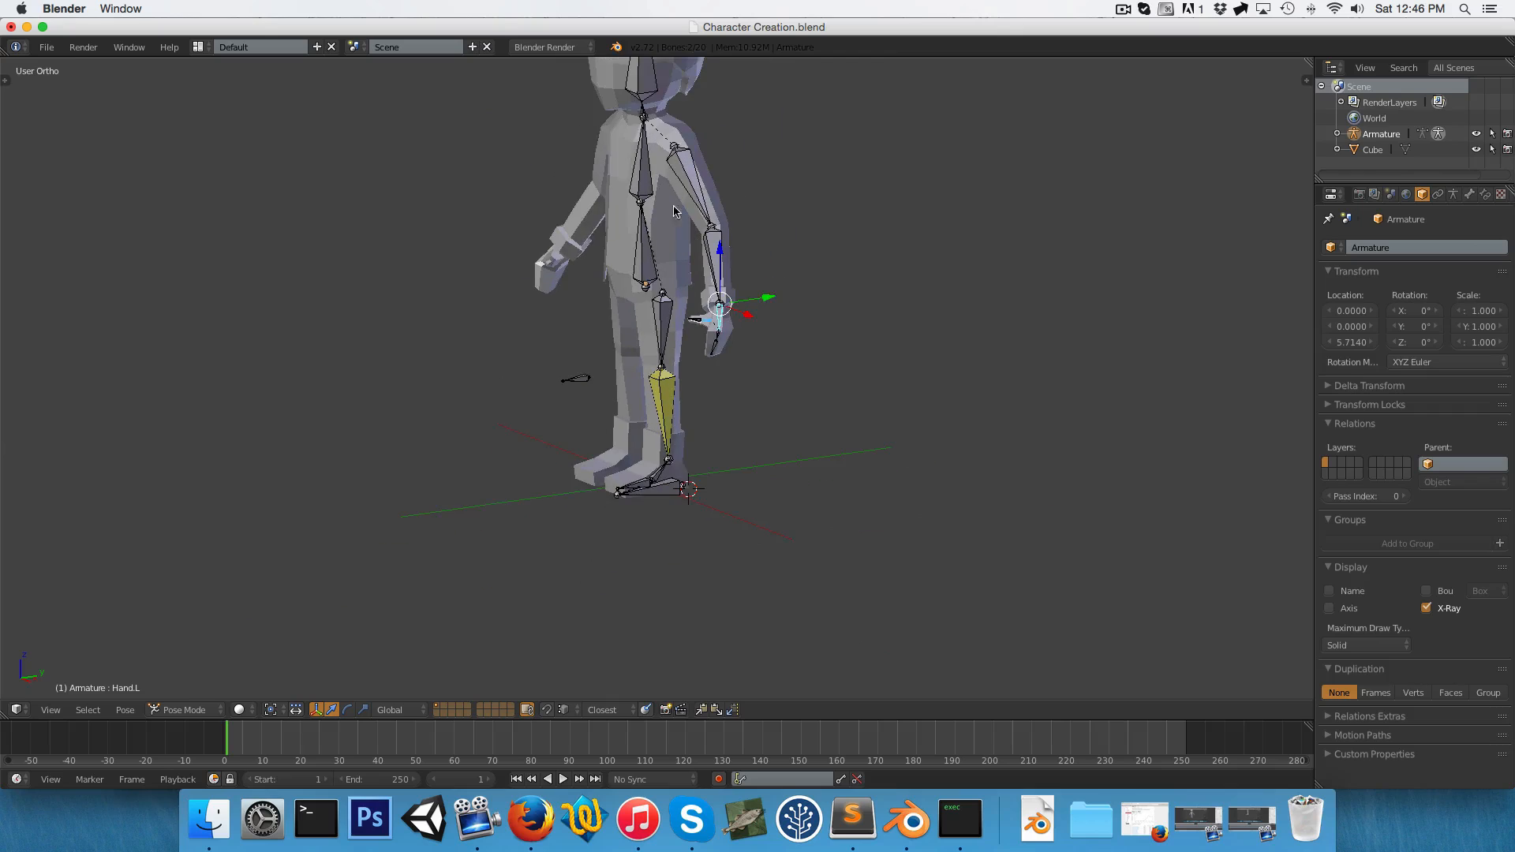
{"action": "key", "text": "r"}
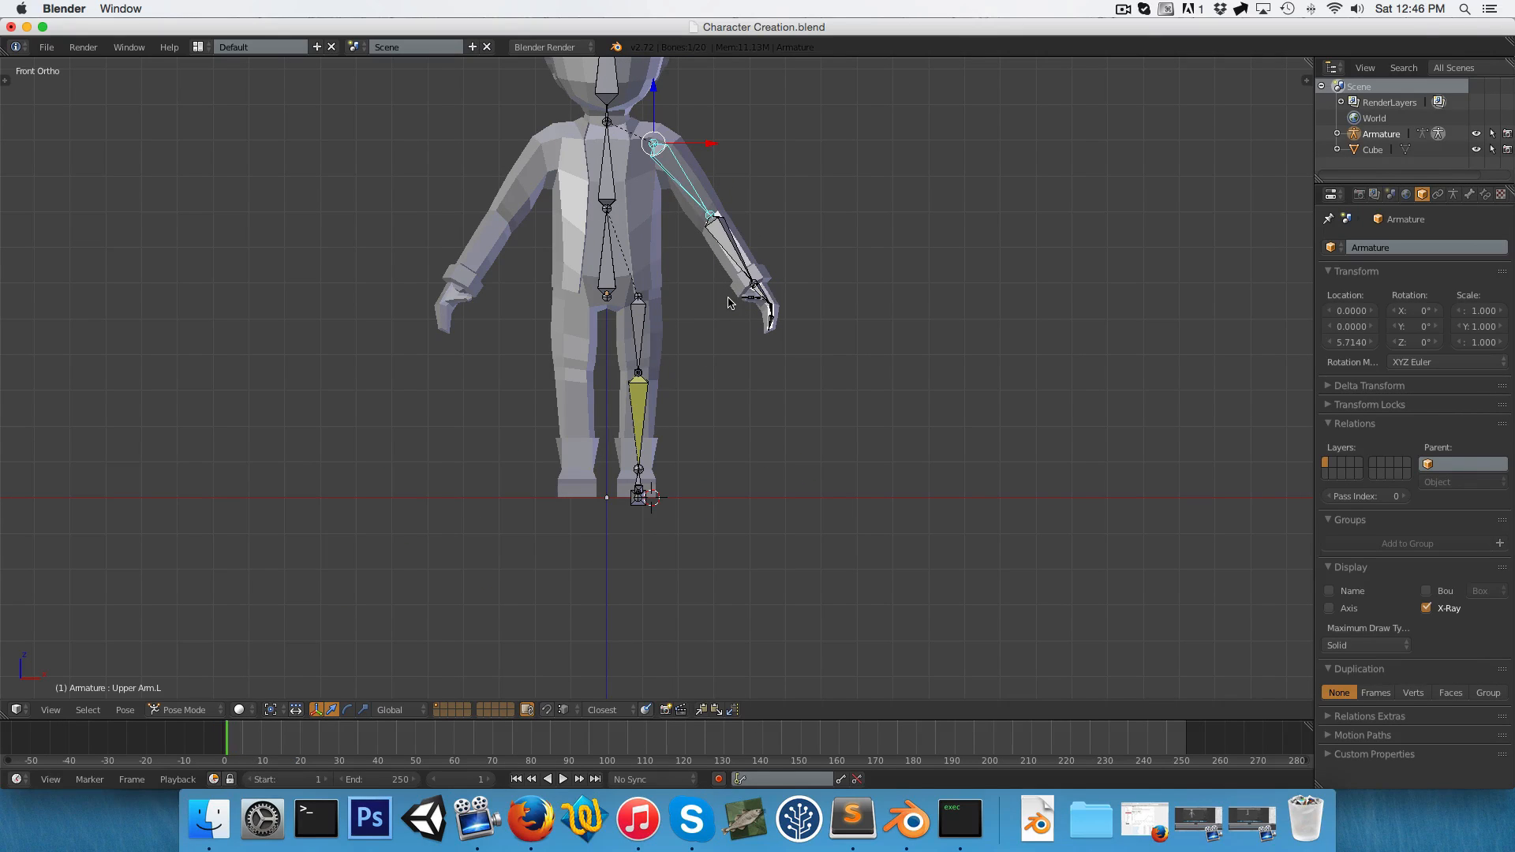
{"action": "mouse_move", "coordinate": [720, 318]}
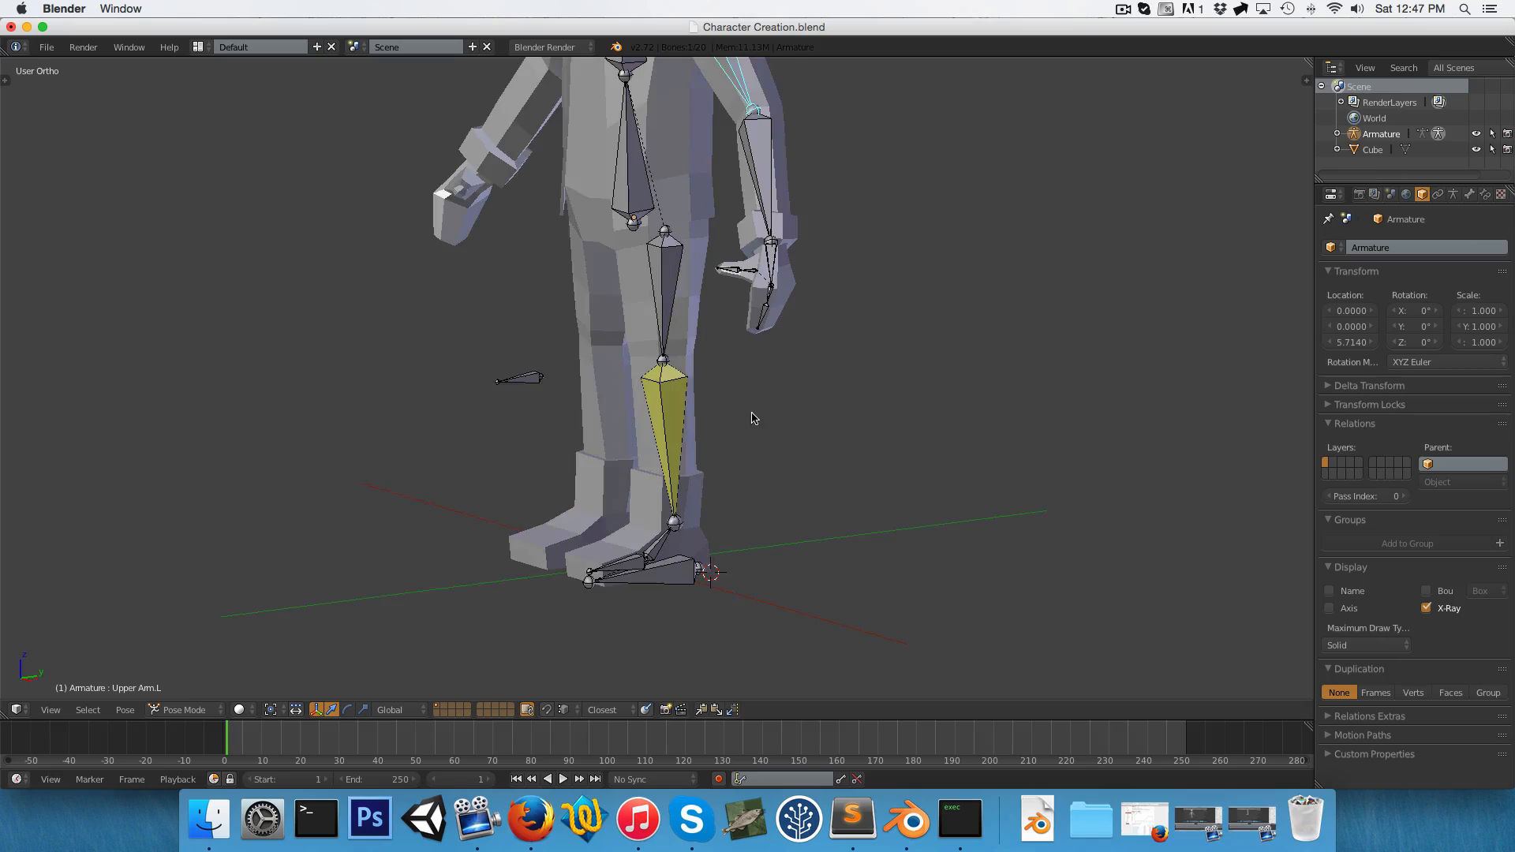
{"action": "mouse_move", "coordinate": [636, 493]}
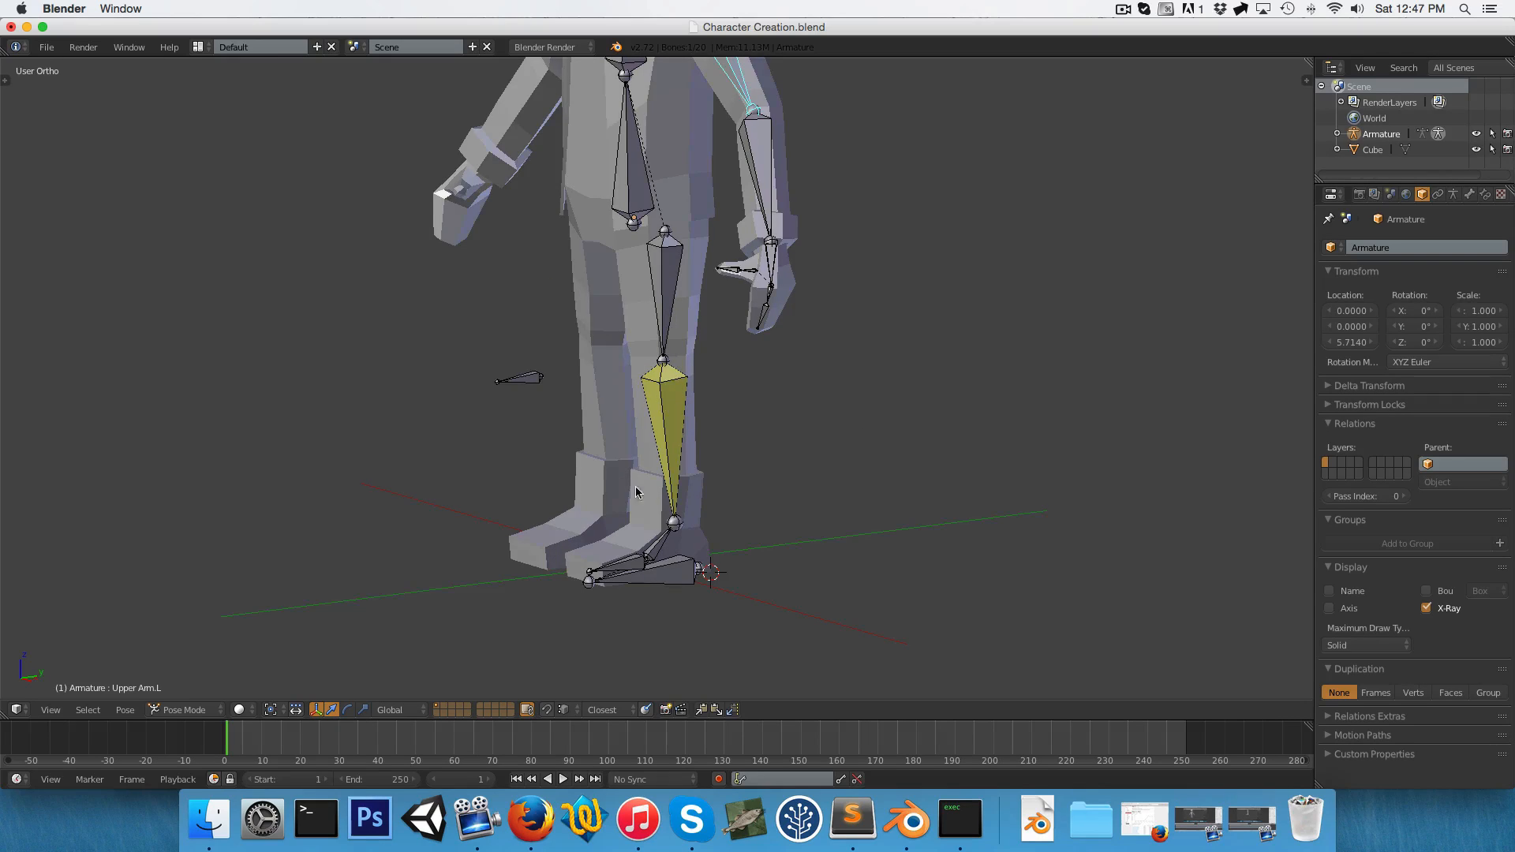
{"action": "mouse_move", "coordinate": [808, 245]}
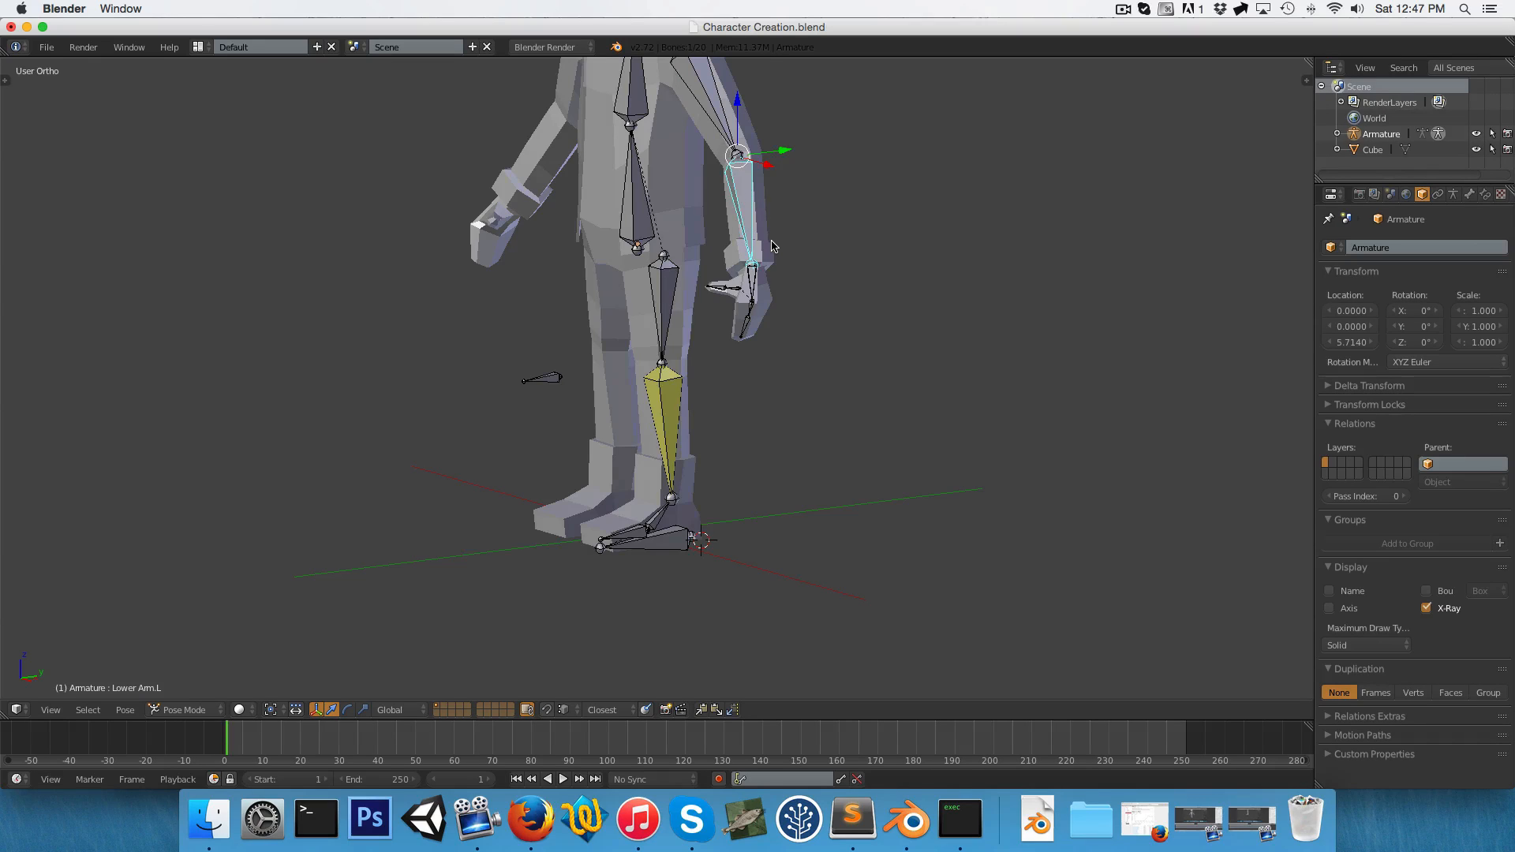
{"action": "mouse_move", "coordinate": [683, 389]}
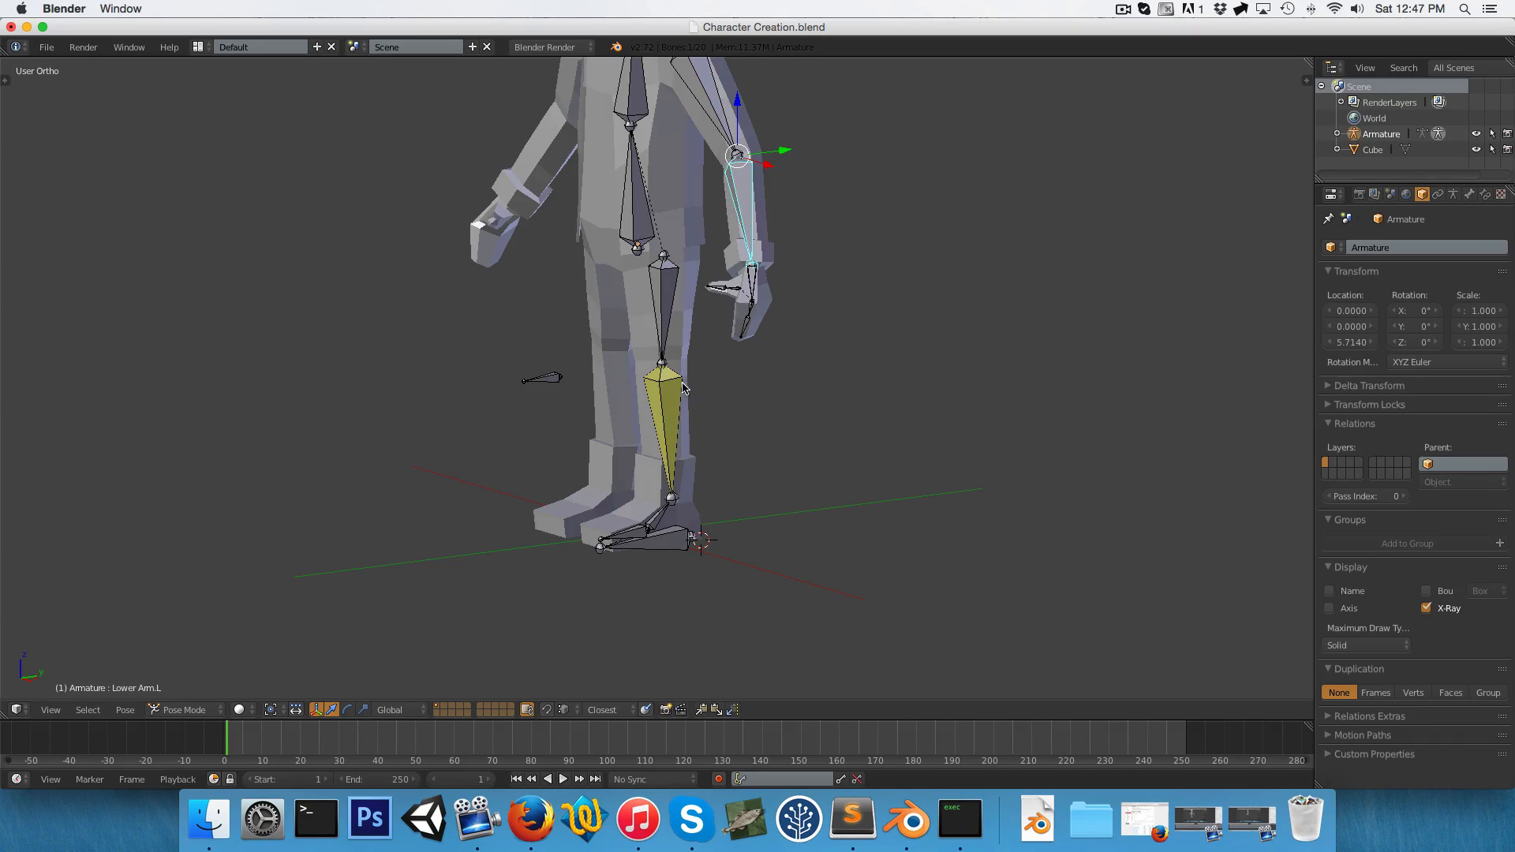
{"action": "key", "text": "1"}
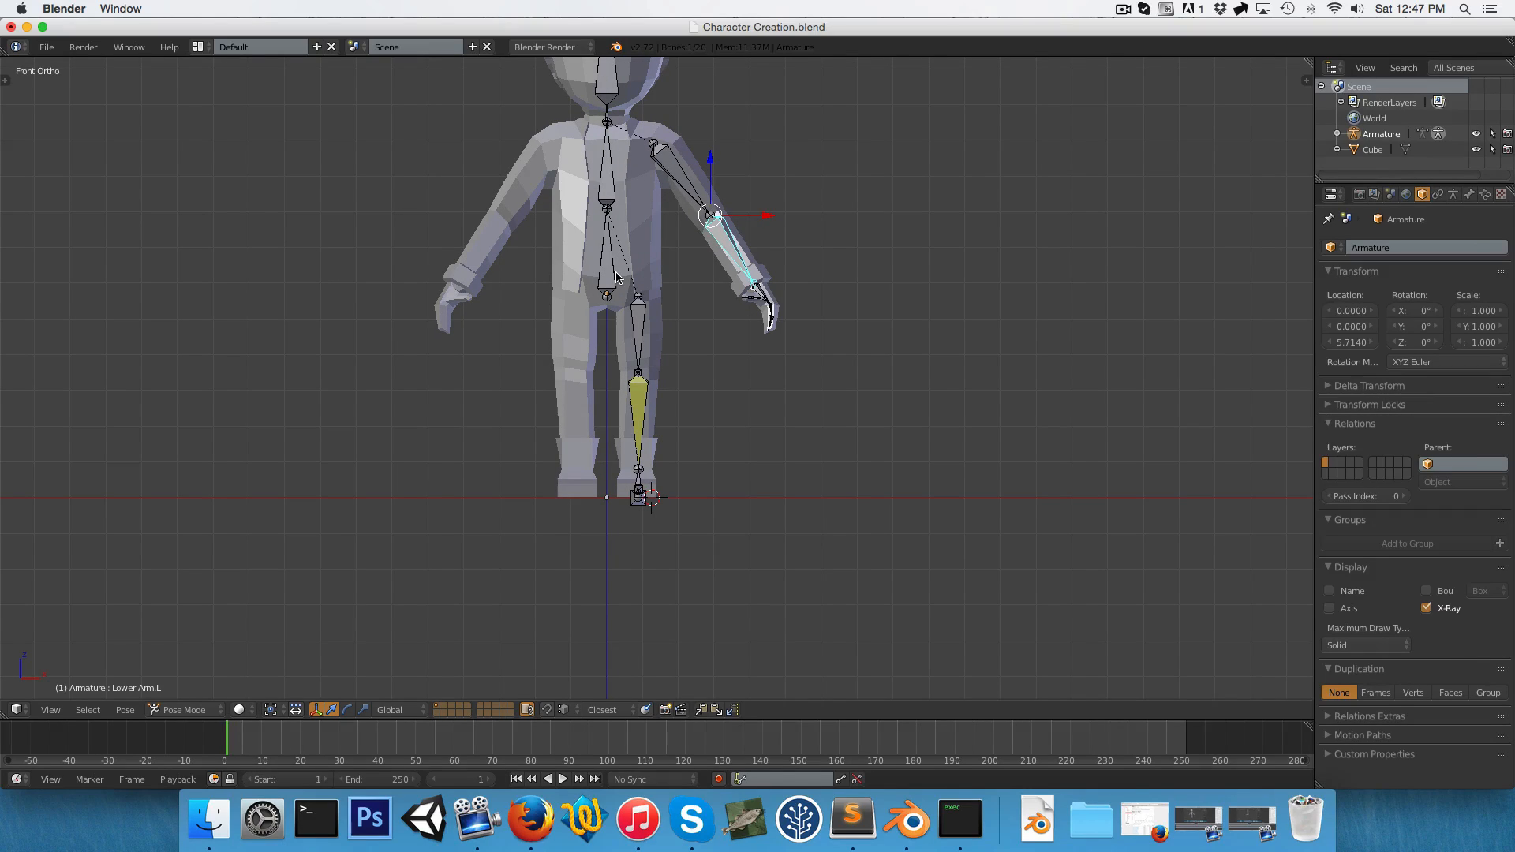
{"action": "key", "text": "Tab"}
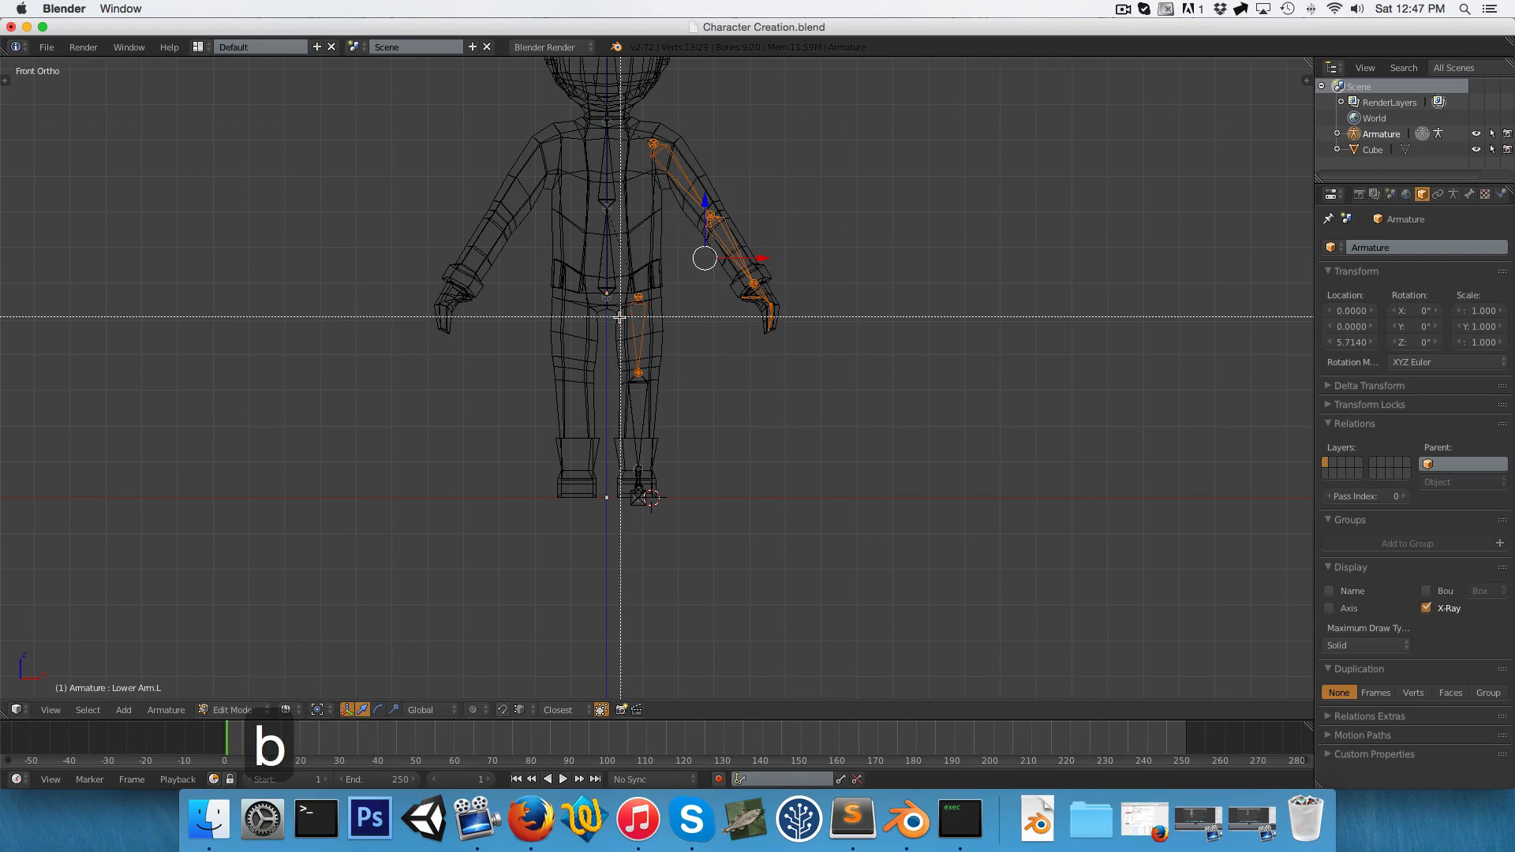
Box-select the left arm and leg bone chains and test-rotate them.
{"action": "key", "text": "z"}
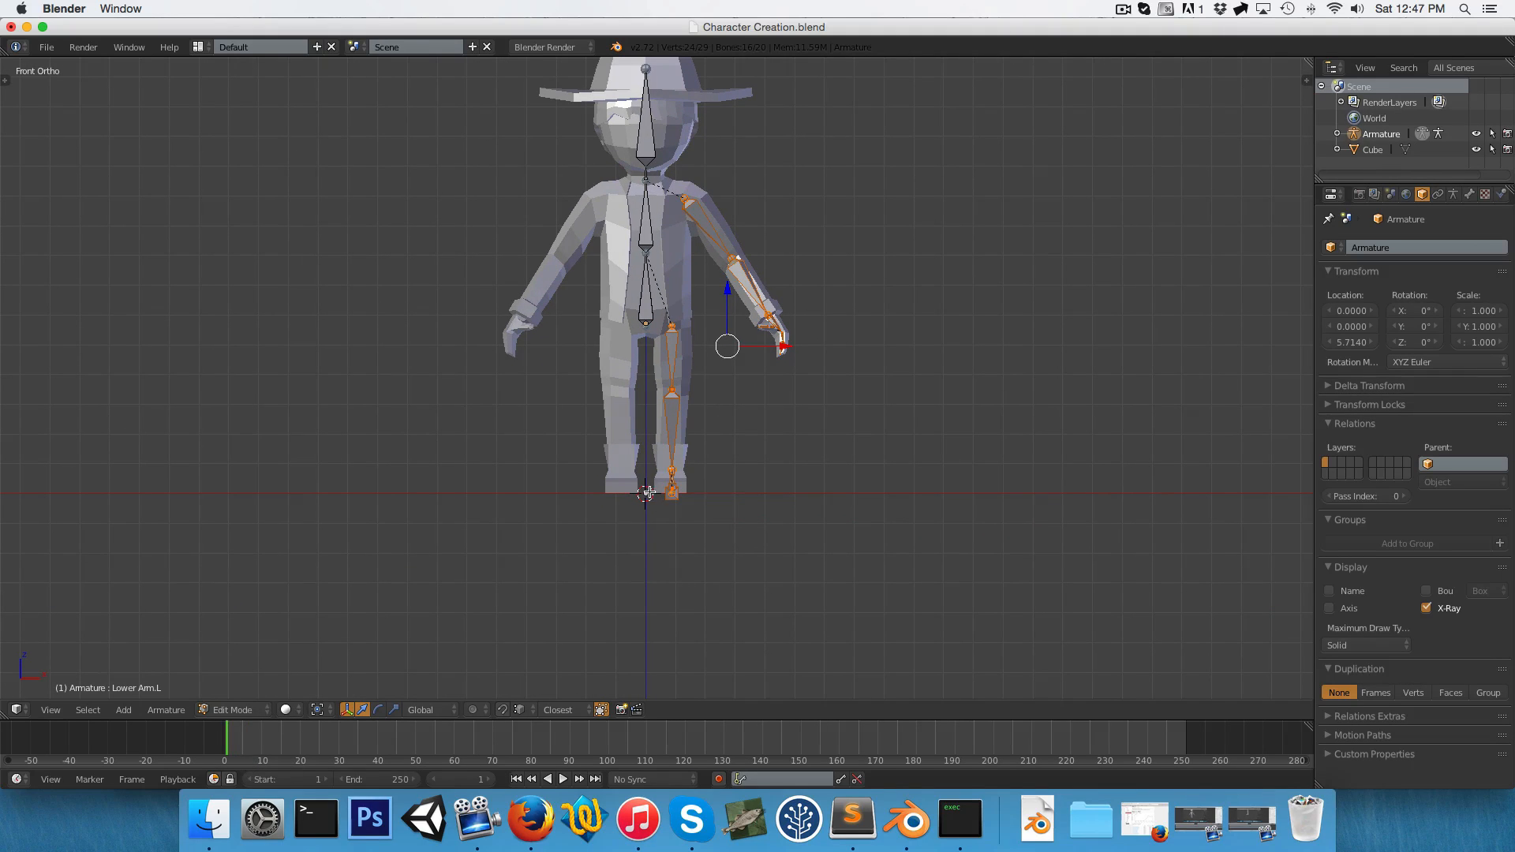
{"action": "mouse_move", "coordinate": [748, 458]}
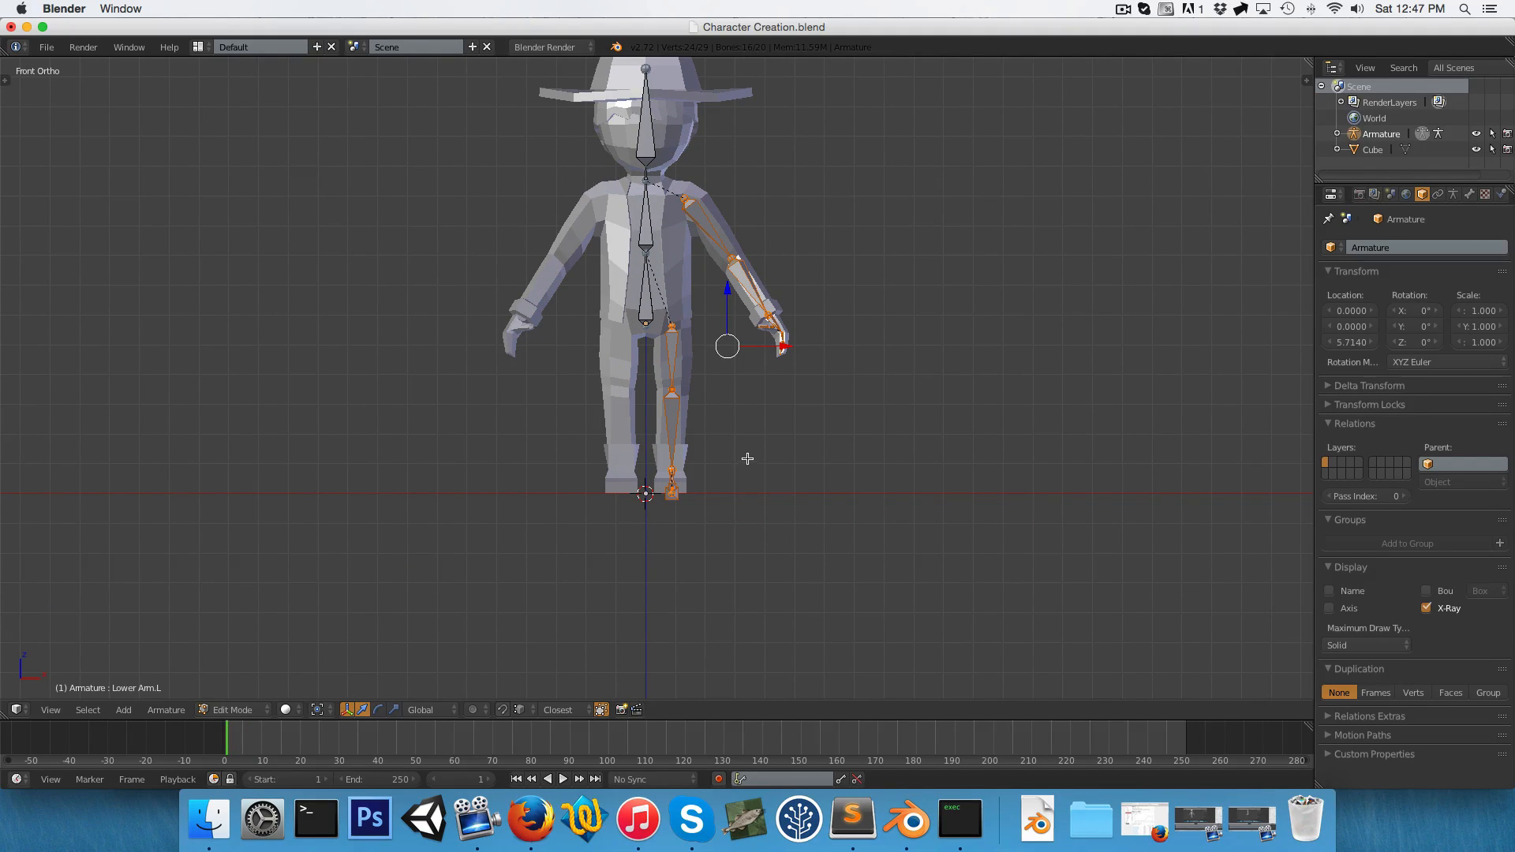
{"action": "key", "text": "r"}
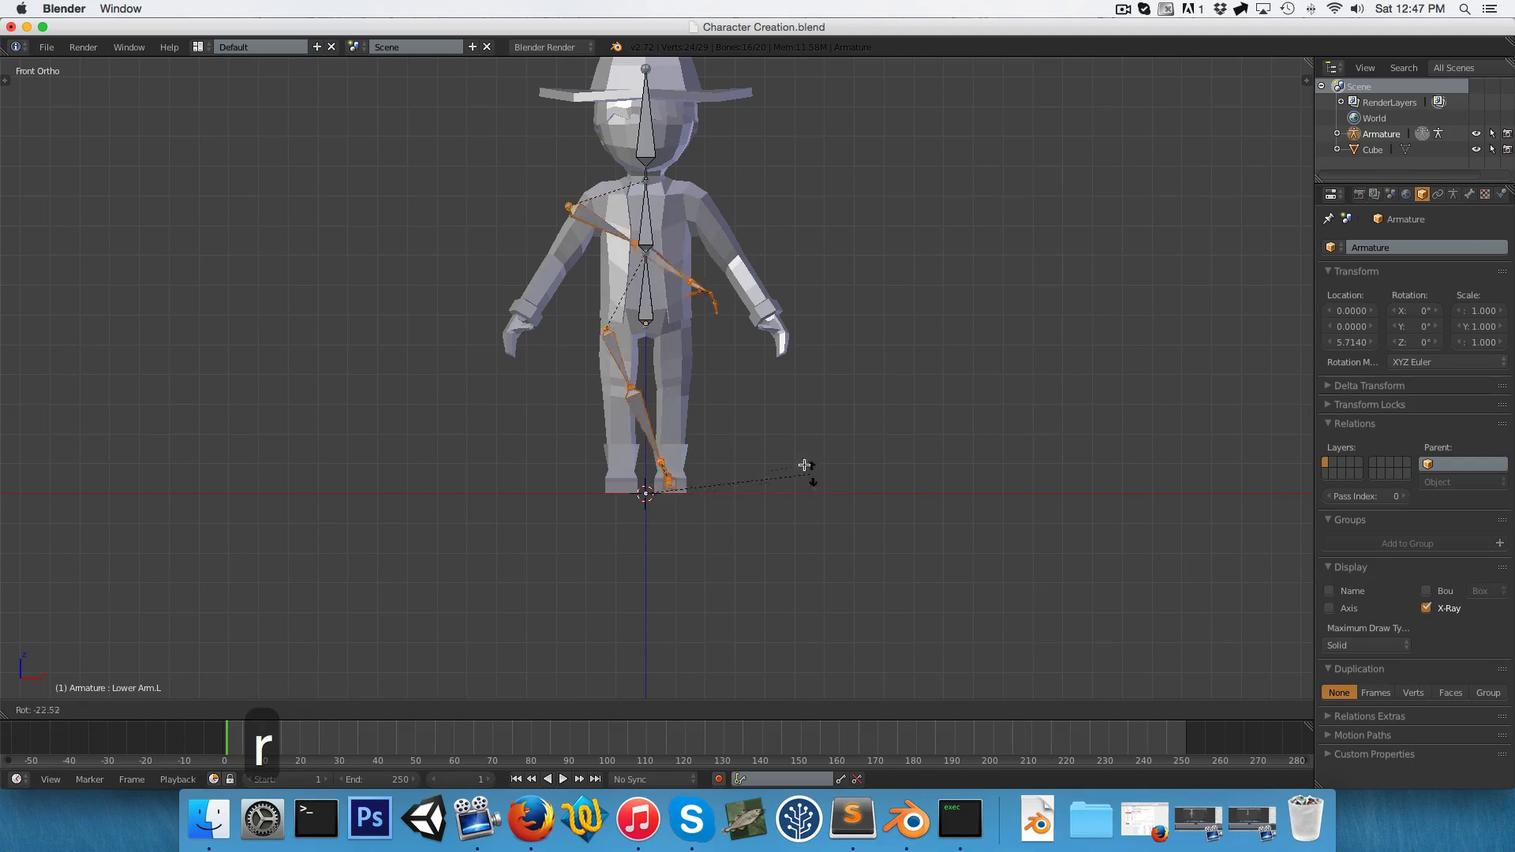
{"action": "mouse_move", "coordinate": [749, 496]}
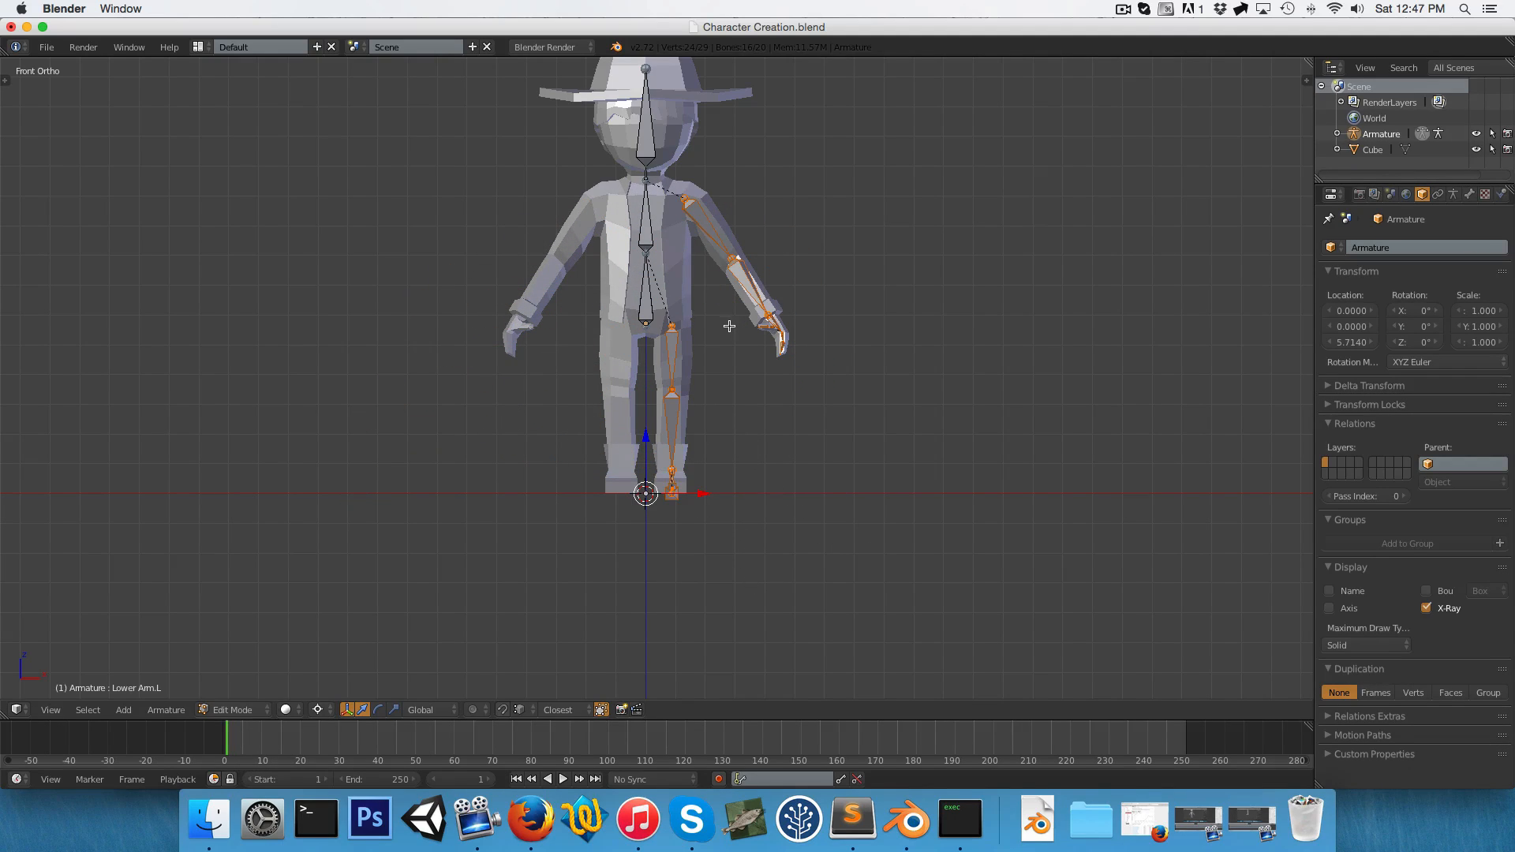
Duplicate the left arm and leg bones and scale them by -1 to mirror them.
{"action": "key", "text": "d"}
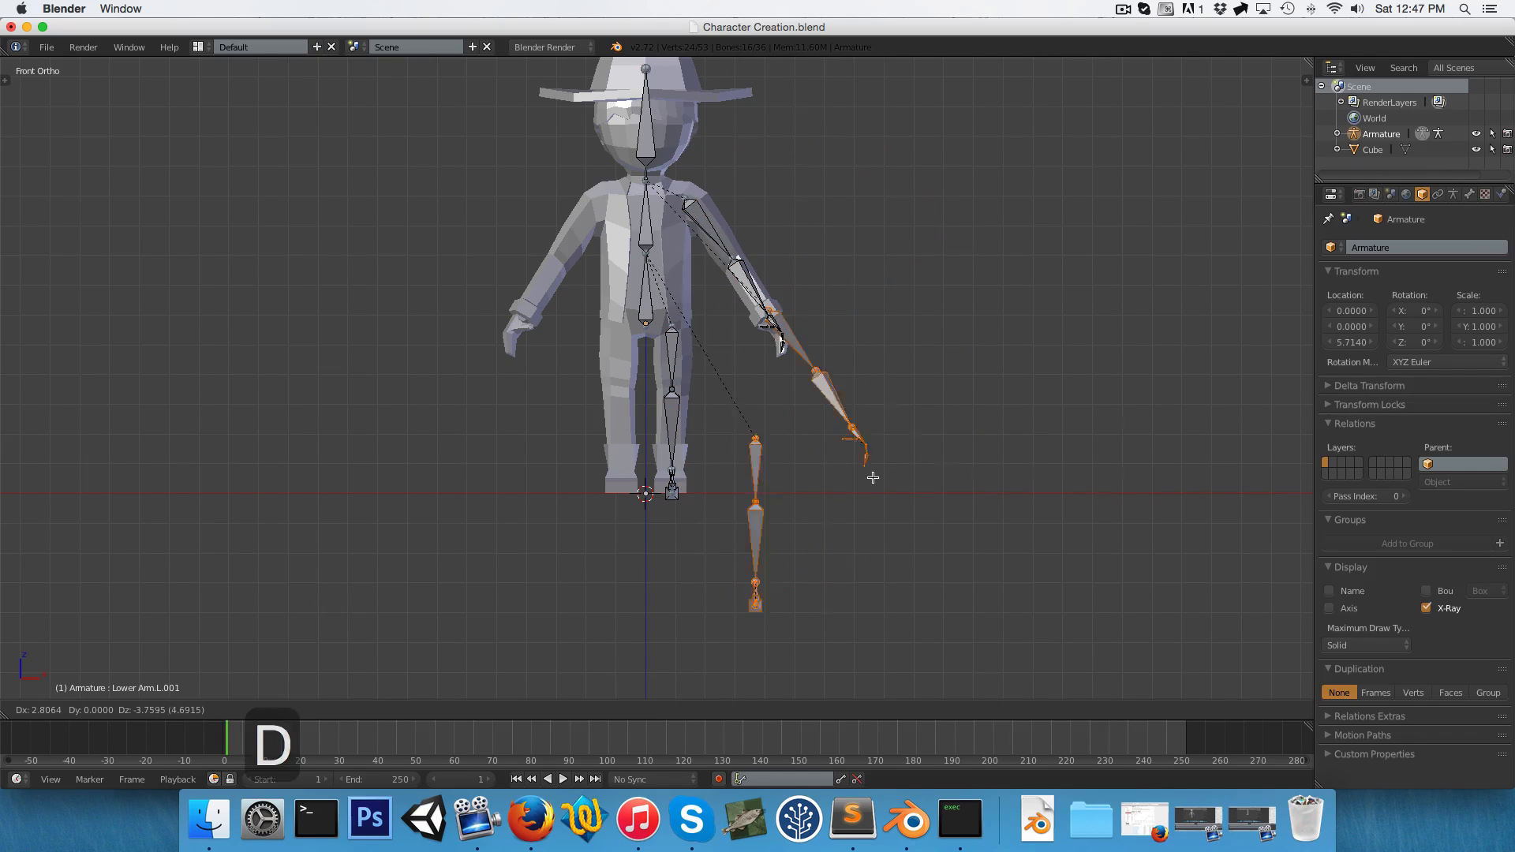
{"action": "mouse_move", "coordinate": [897, 405]}
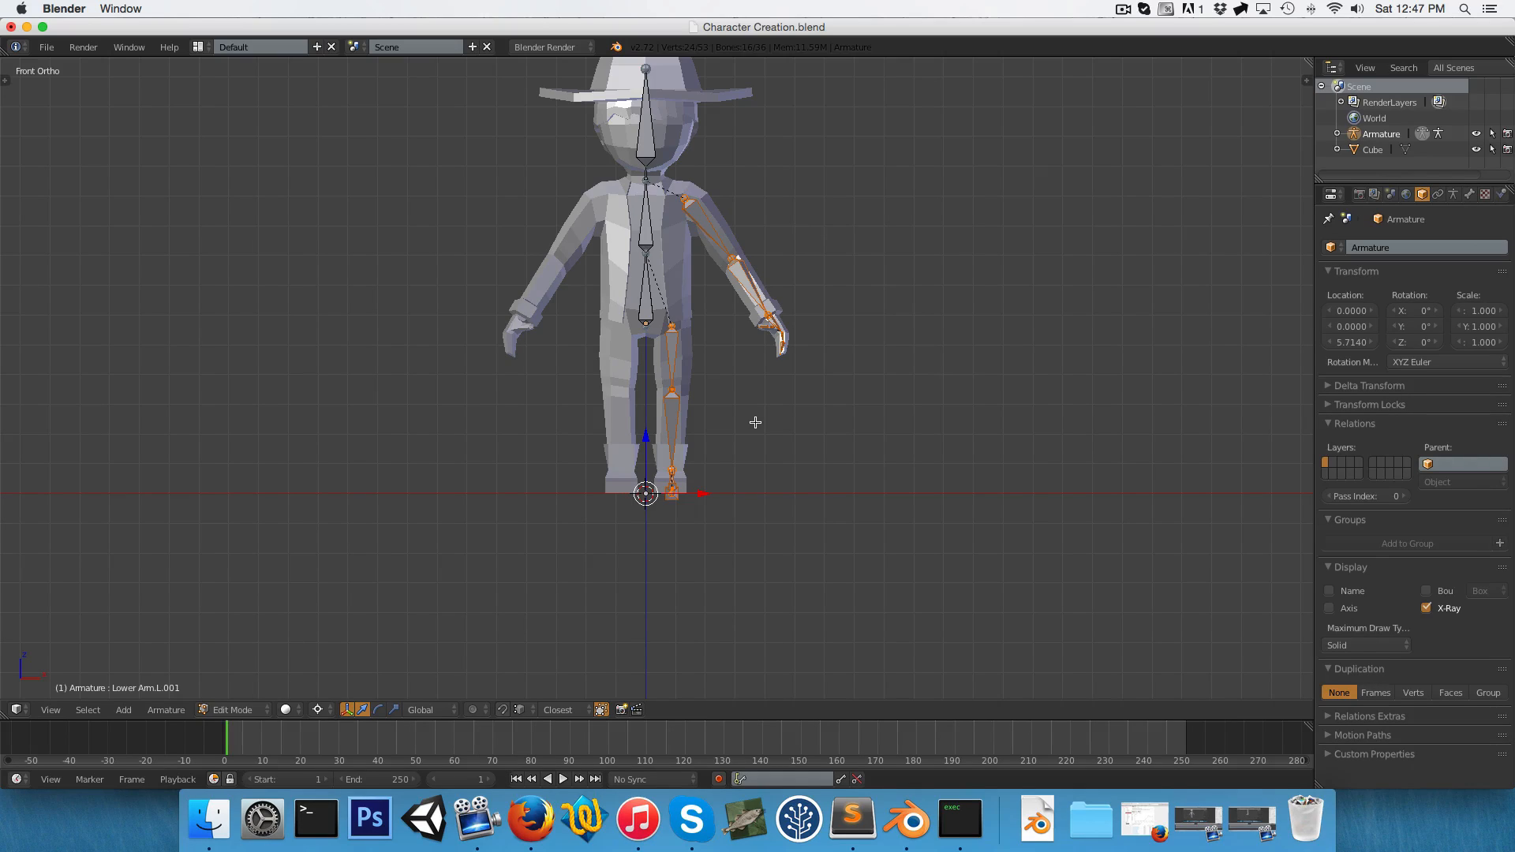
{"action": "key", "text": "s"}
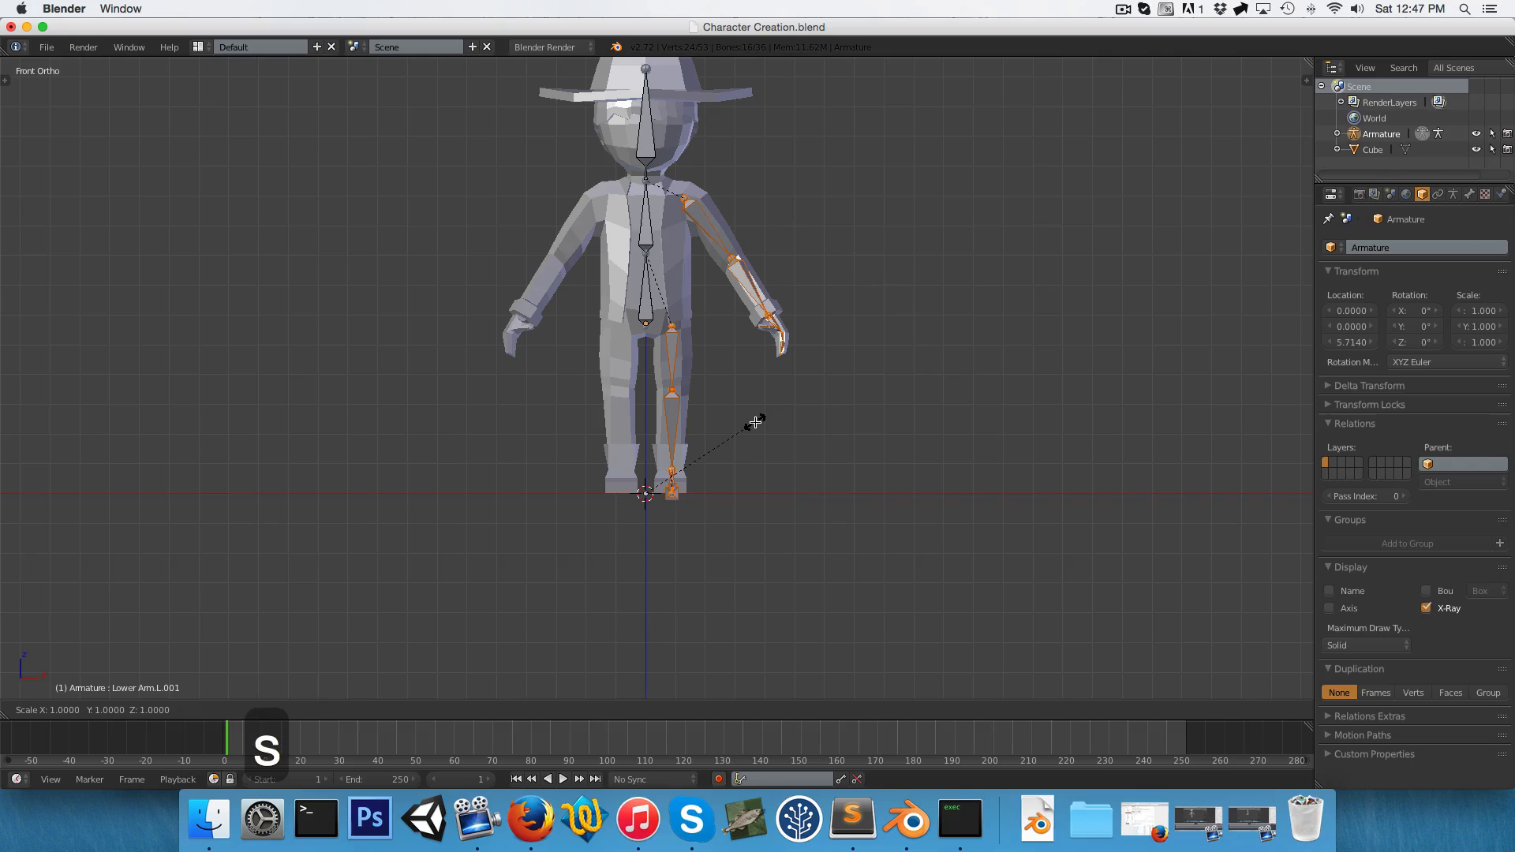
{"action": "type", "text": "-1"}
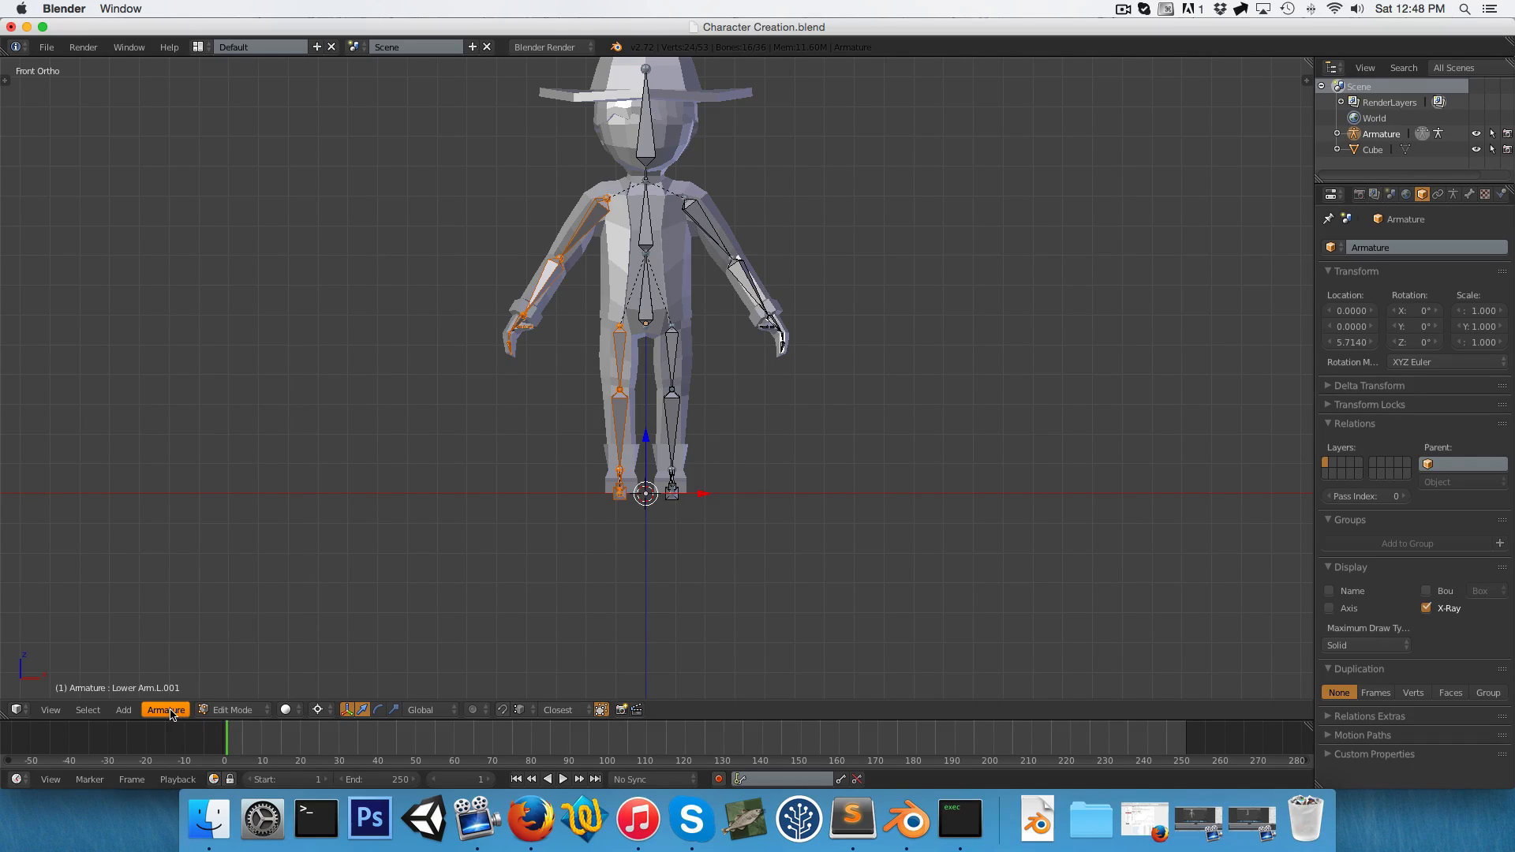
Flip the mirrored bones' names to .R and confirm the Upper/Lower Arm .L and .R names.
{"action": "left_click", "coordinate": [165, 709]}
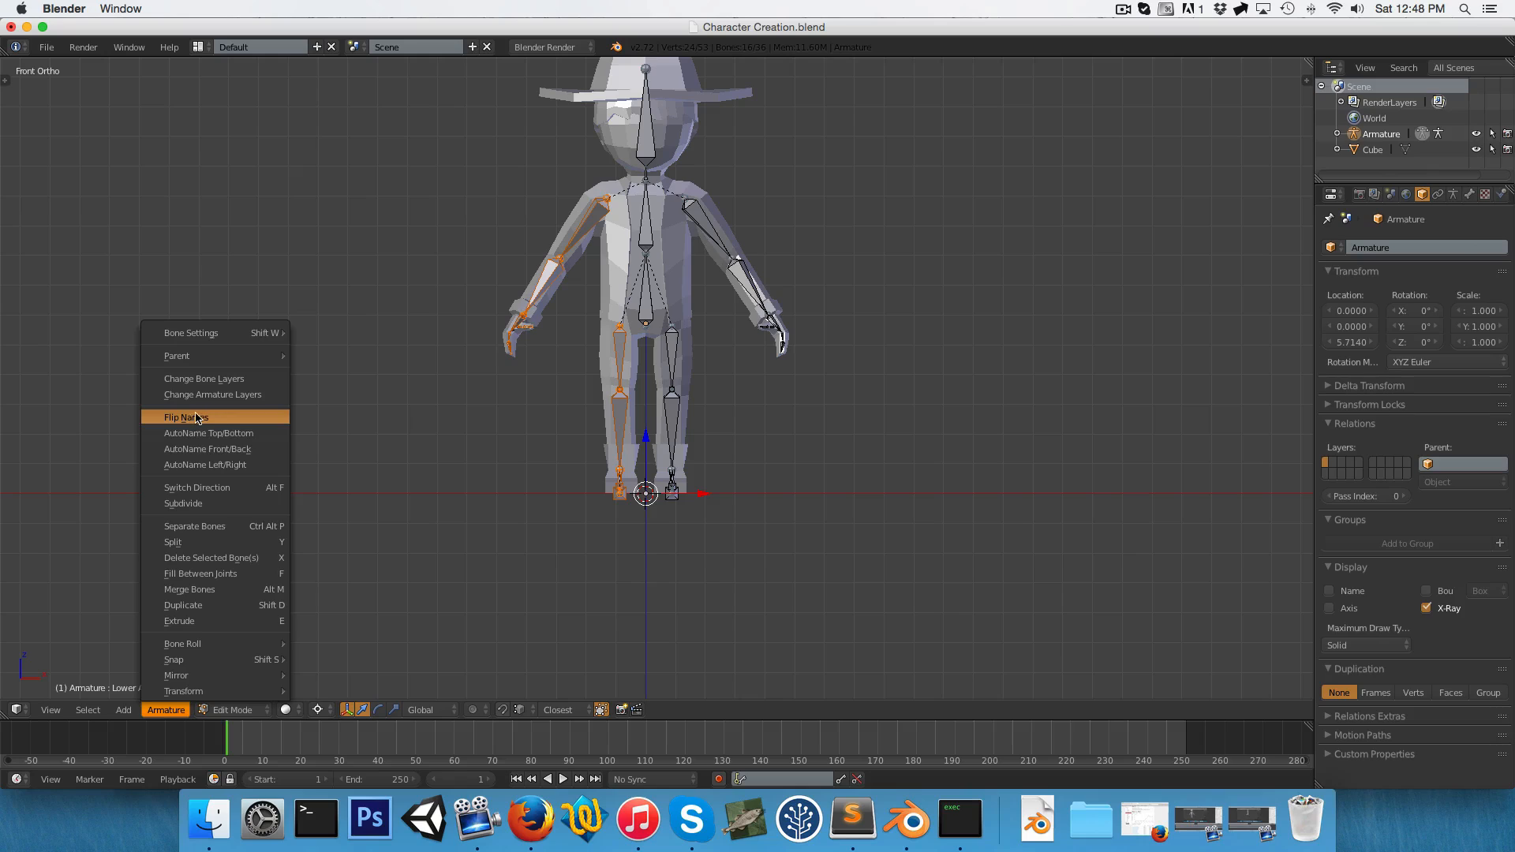
{"action": "left_click", "coordinate": [184, 416]}
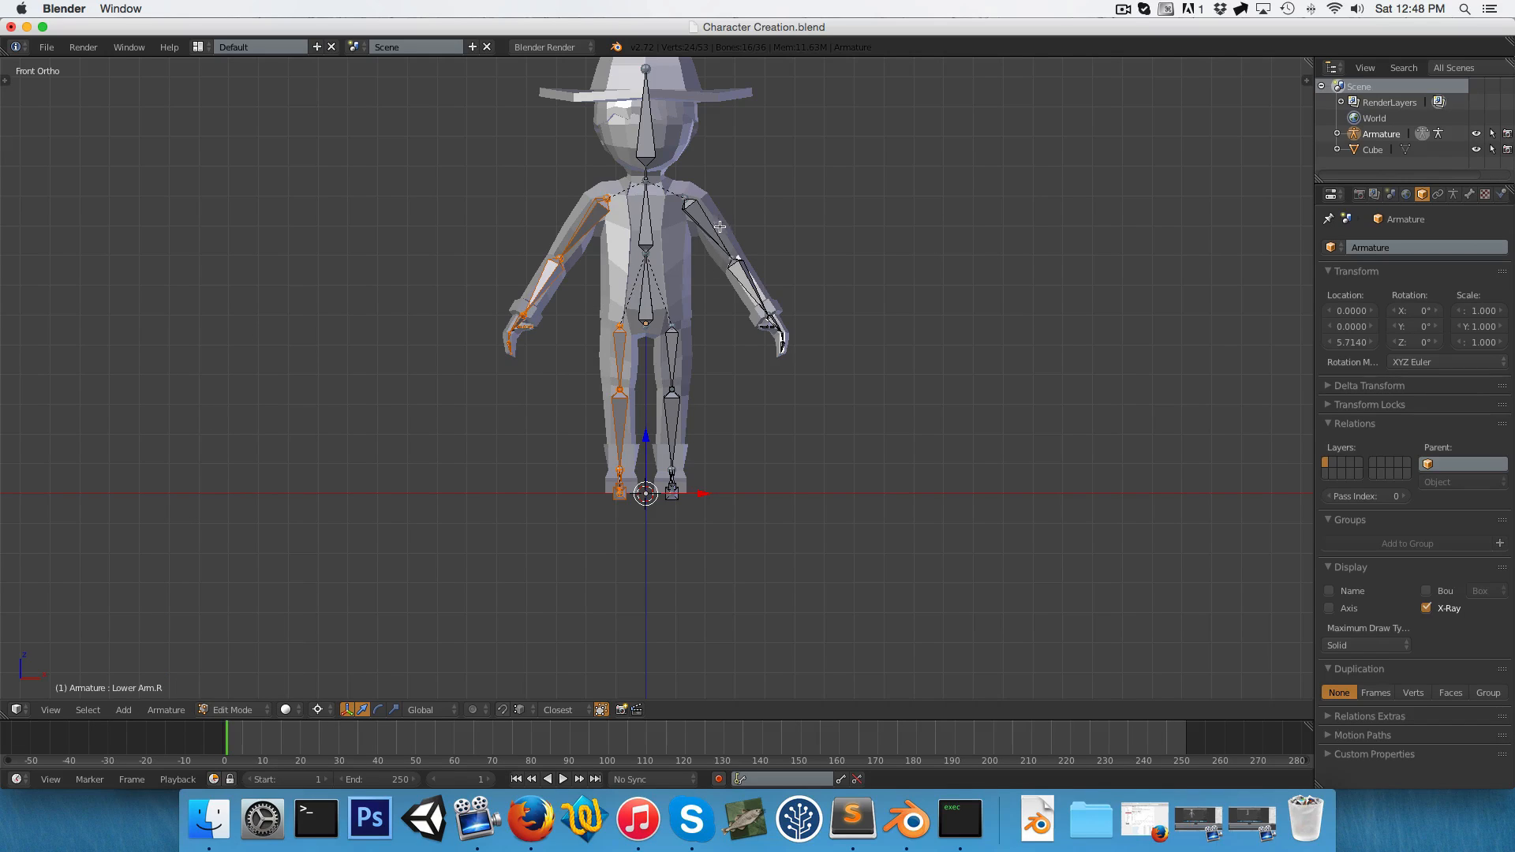
{"action": "left_click", "coordinate": [686, 202]}
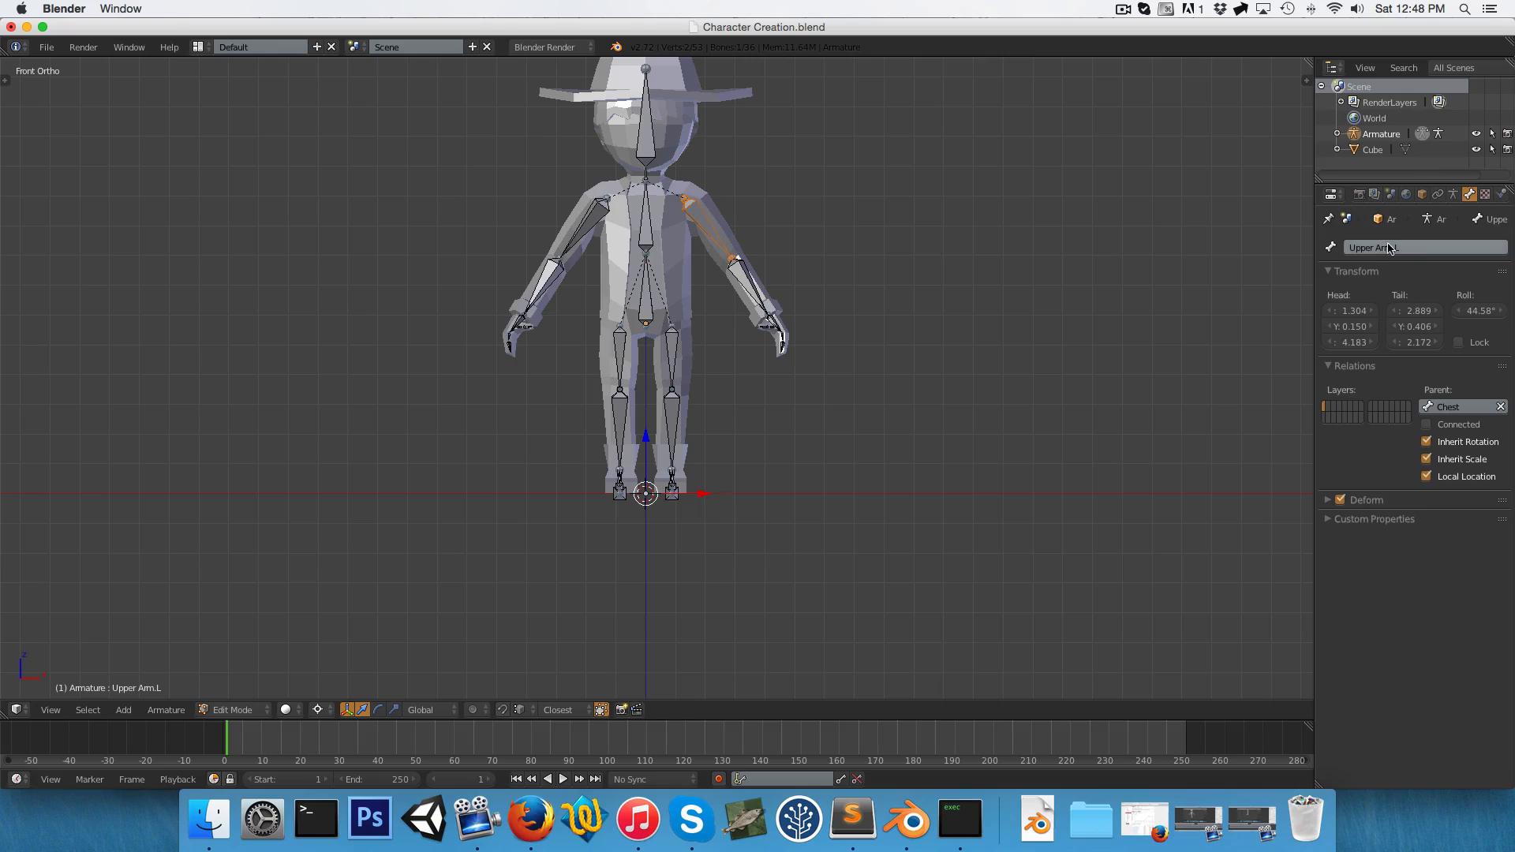
{"action": "left_click", "coordinate": [754, 285]}
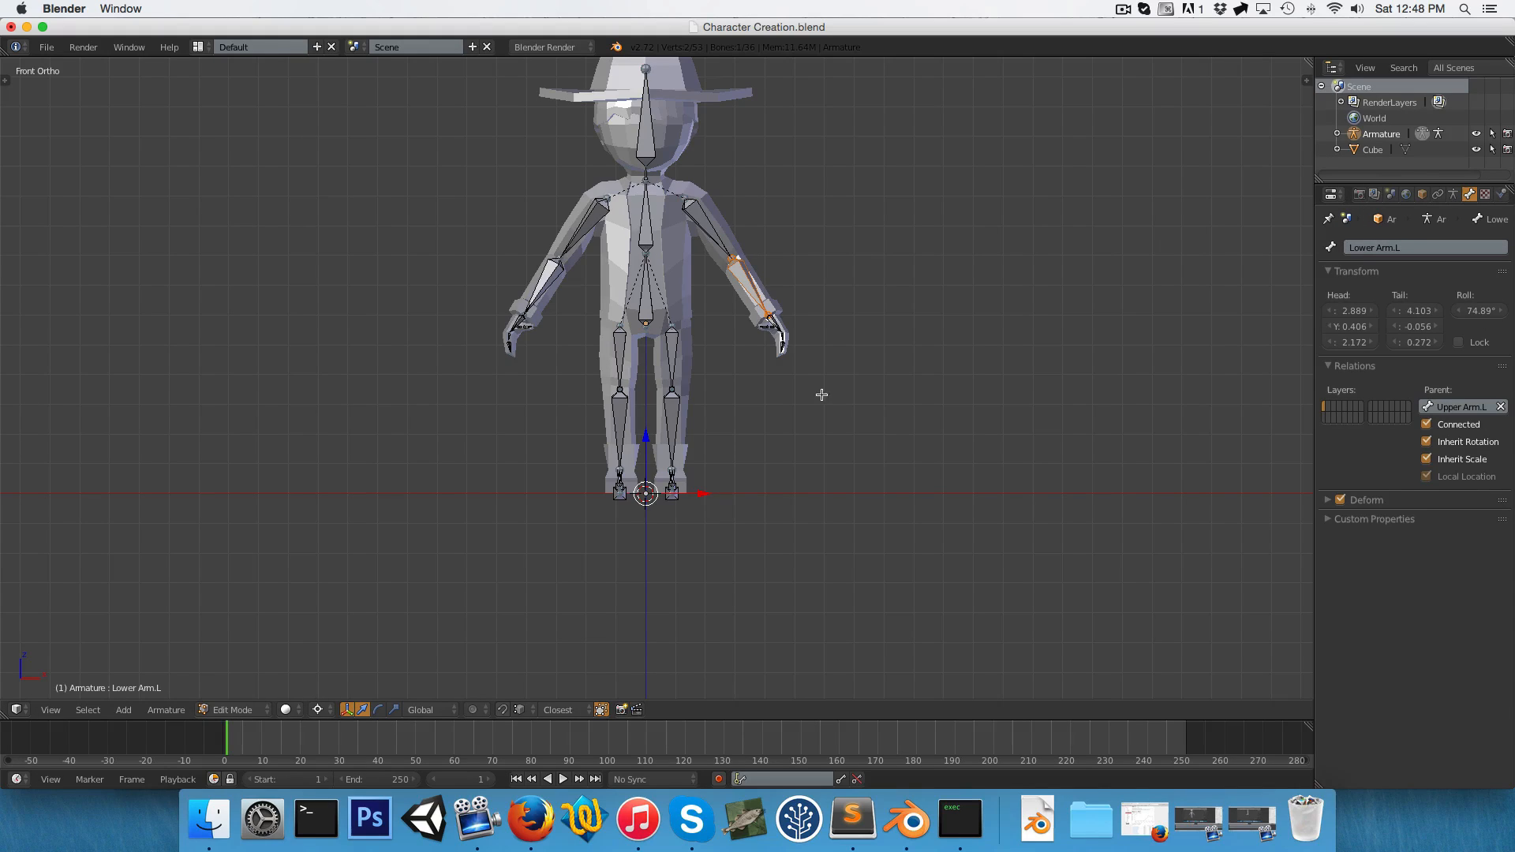
{"action": "left_click", "coordinate": [594, 207]}
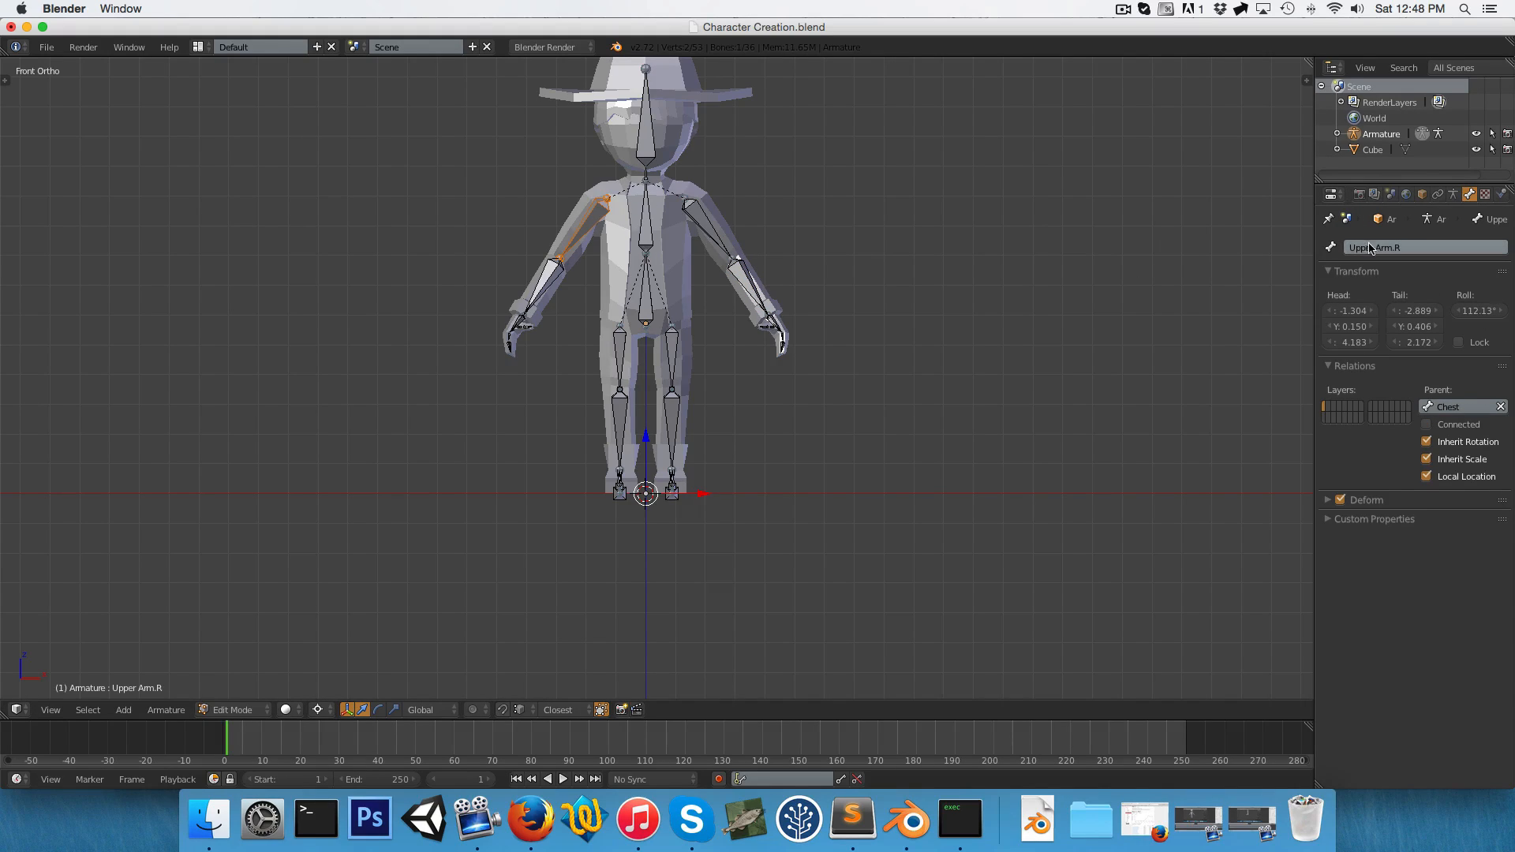
{"action": "mouse_move", "coordinate": [1389, 247]}
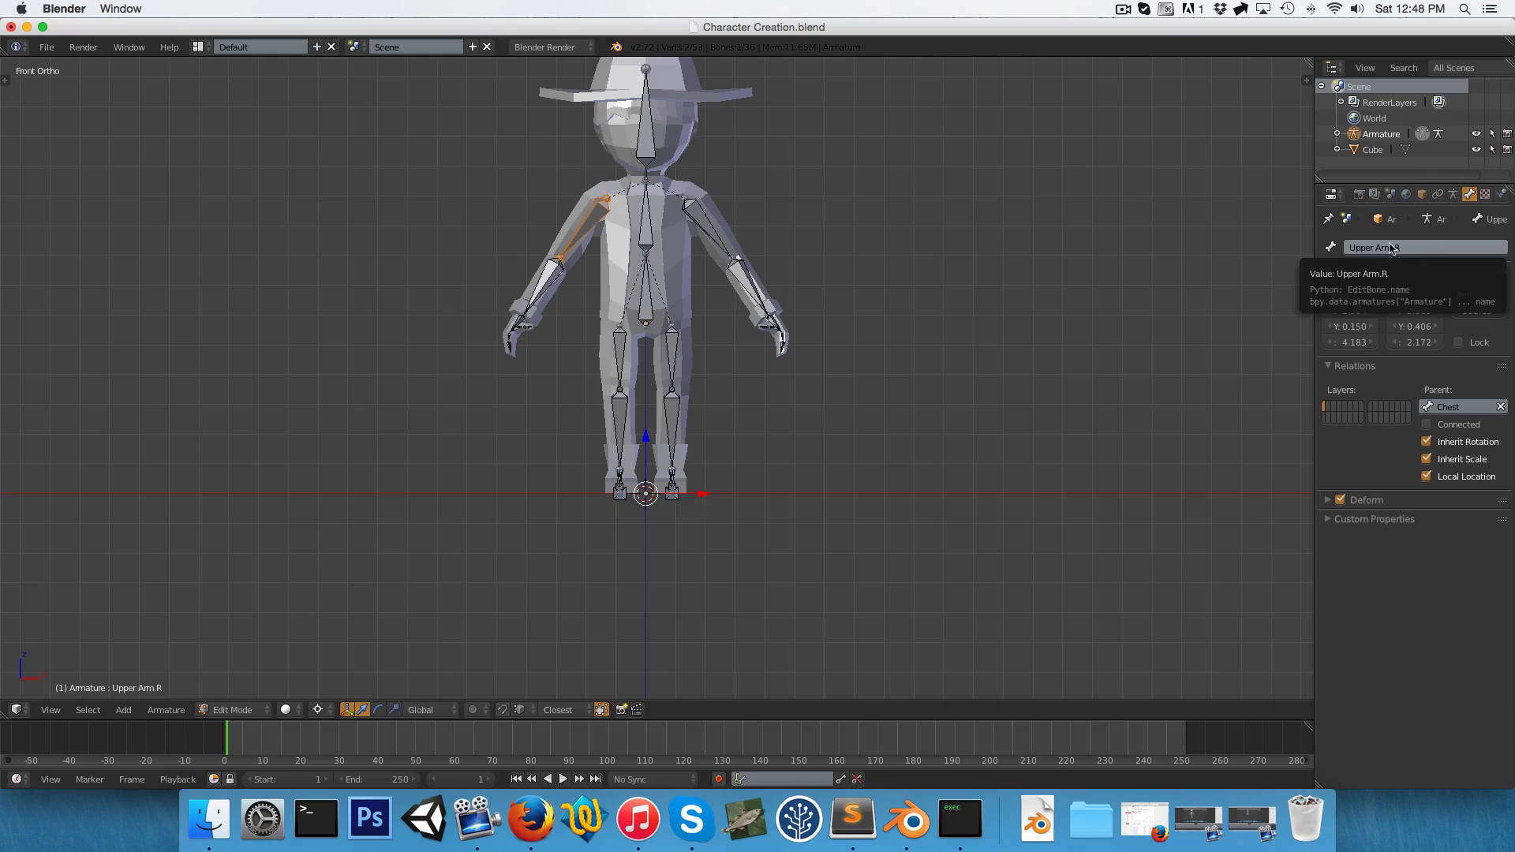
{"action": "mouse_move", "coordinate": [1384, 255]}
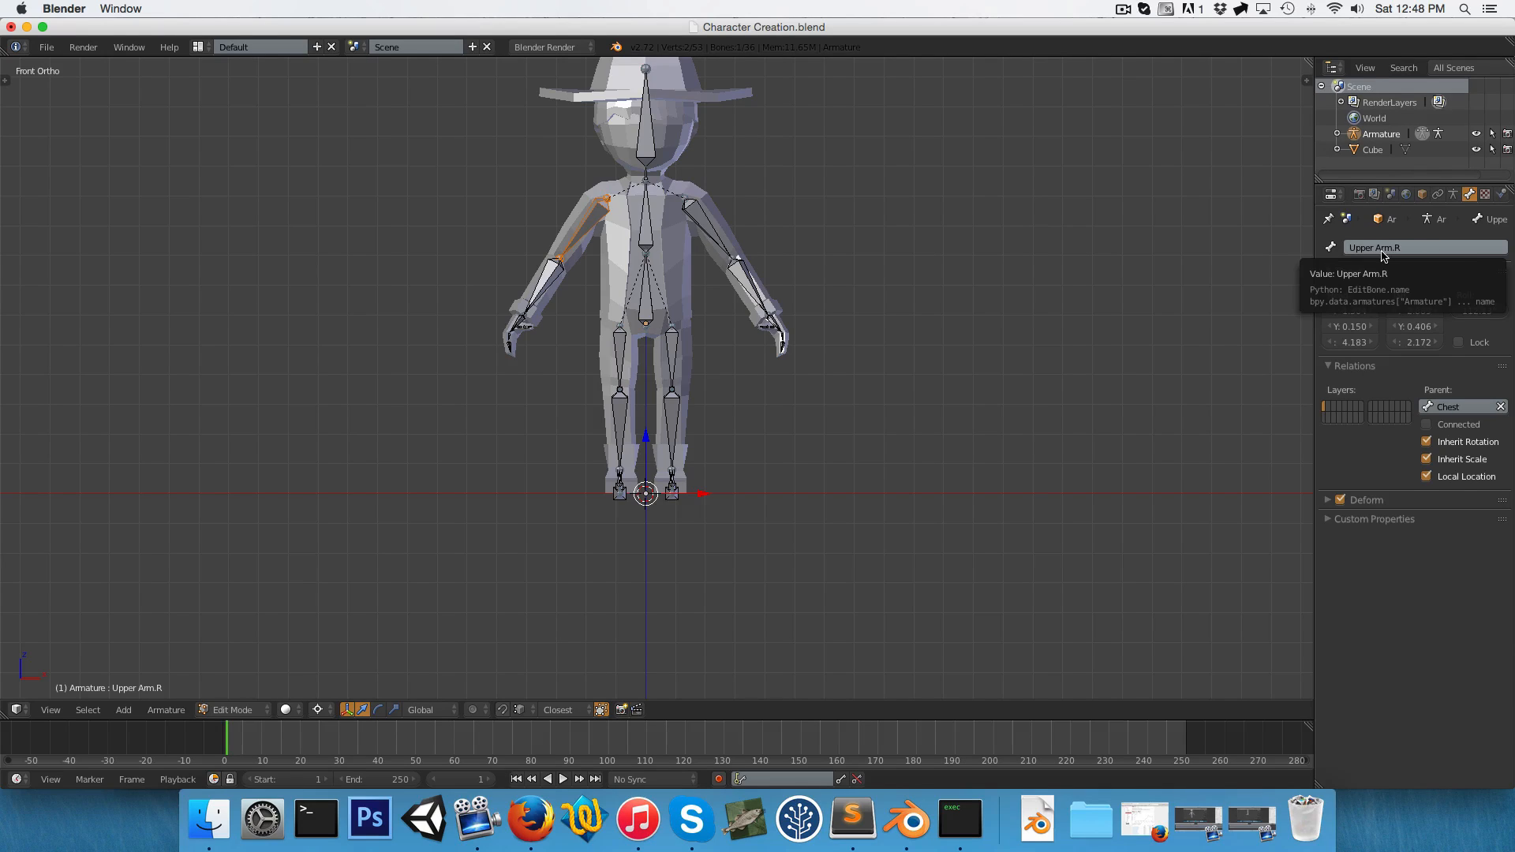
{"action": "left_click", "coordinate": [541, 289]}
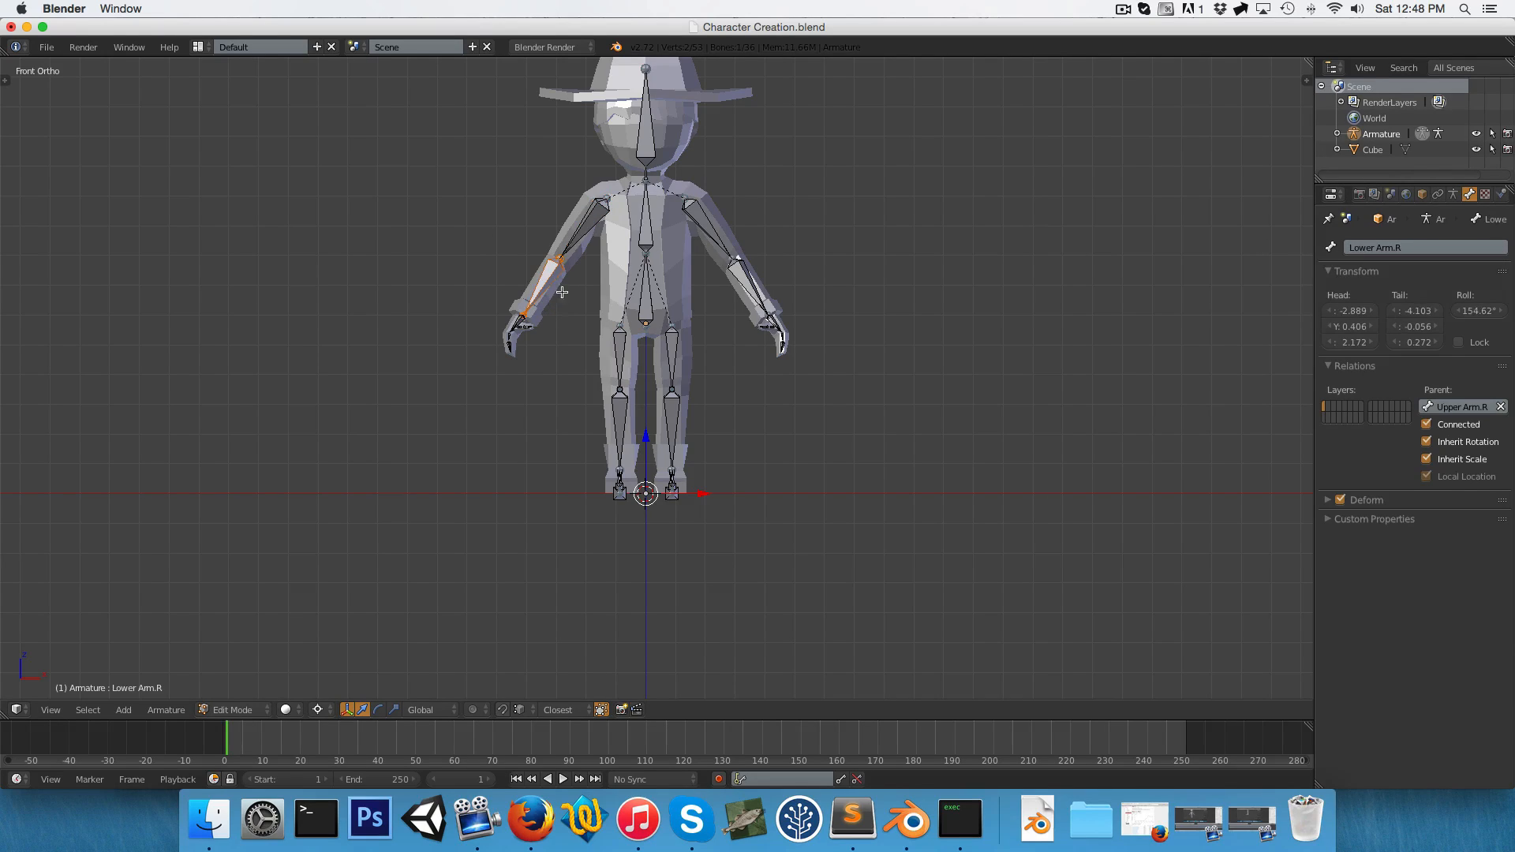
{"action": "mouse_move", "coordinate": [843, 461]}
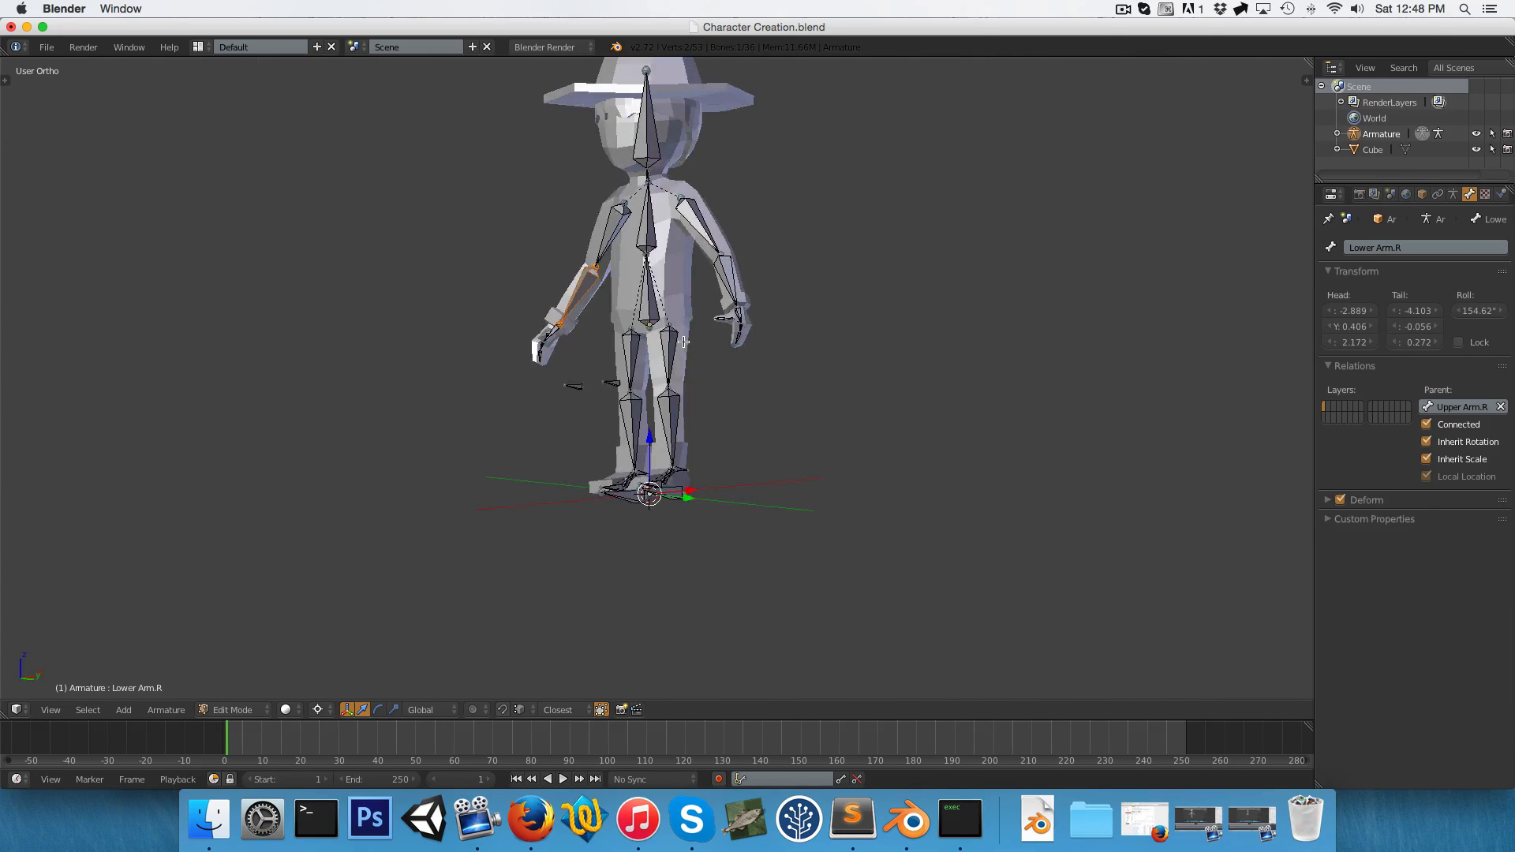
Put the armature in Pose Mode and return to the front view.
{"action": "left_click", "coordinate": [232, 709]}
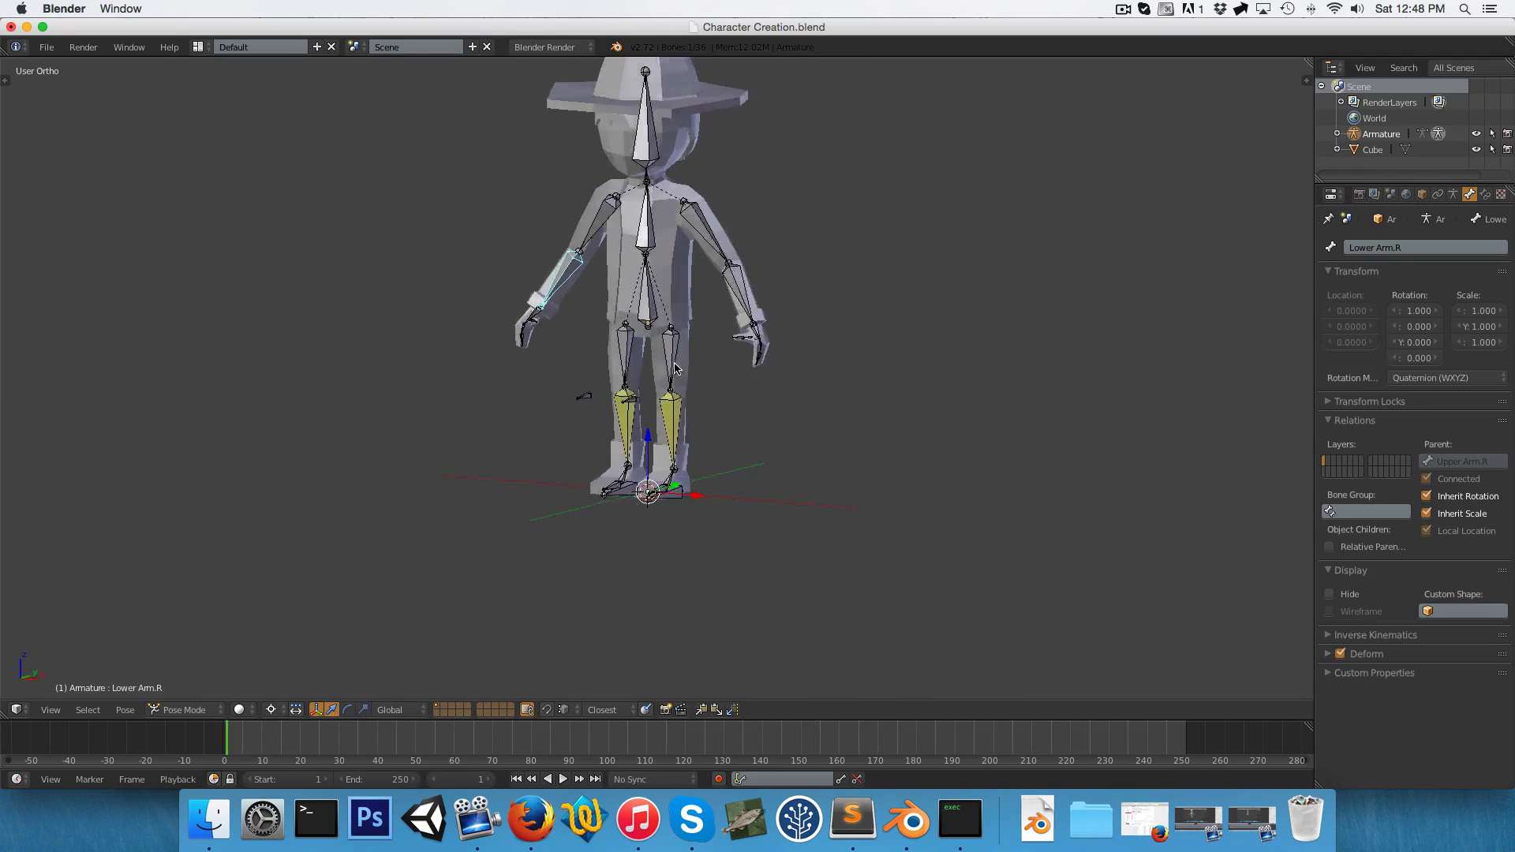
{"action": "key", "text": "1"}
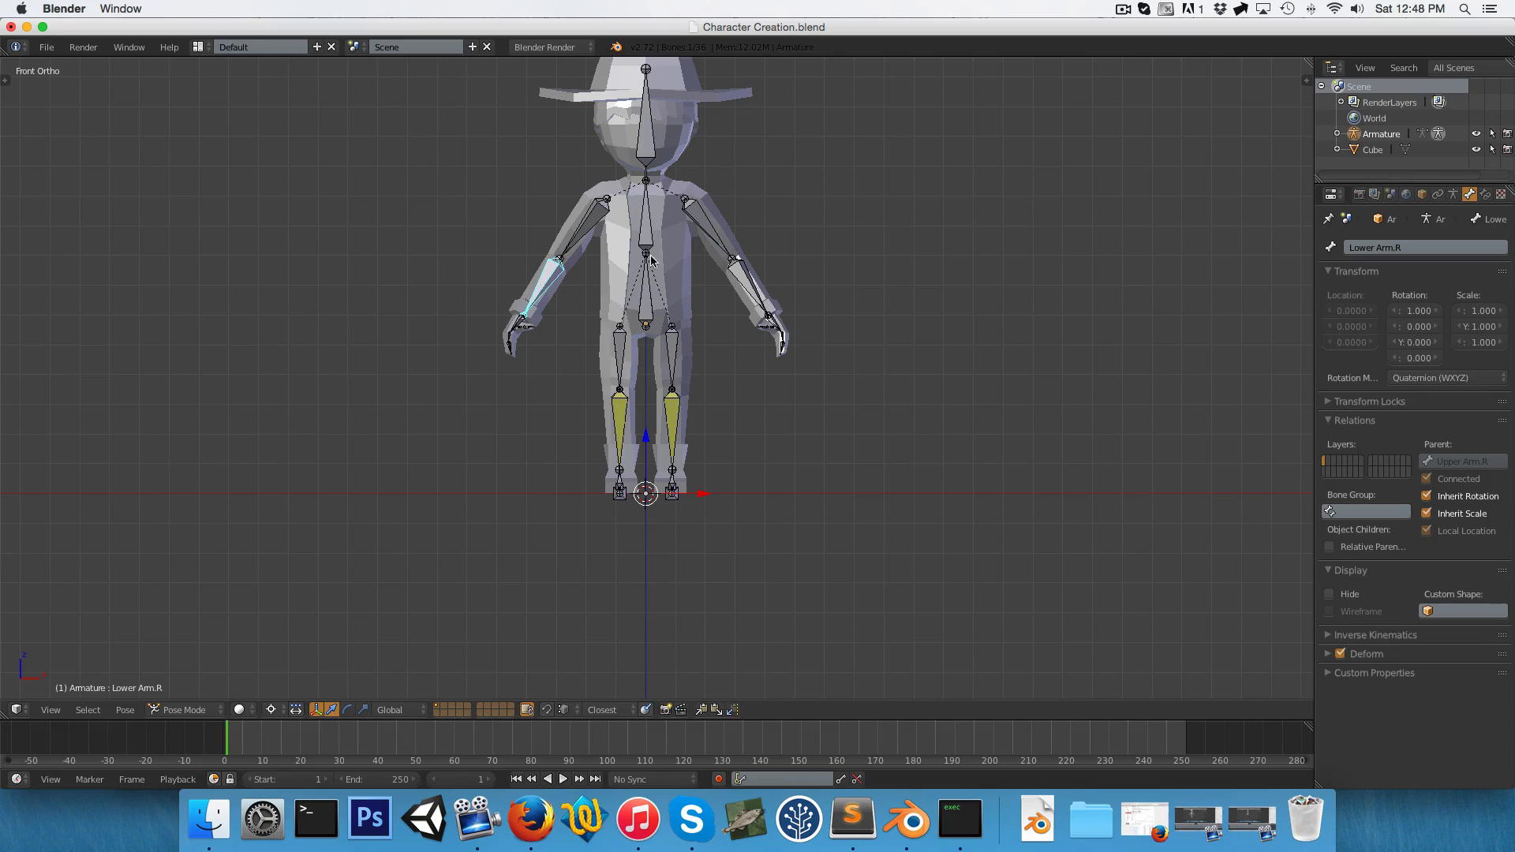
{"action": "mouse_move", "coordinate": [679, 300]}
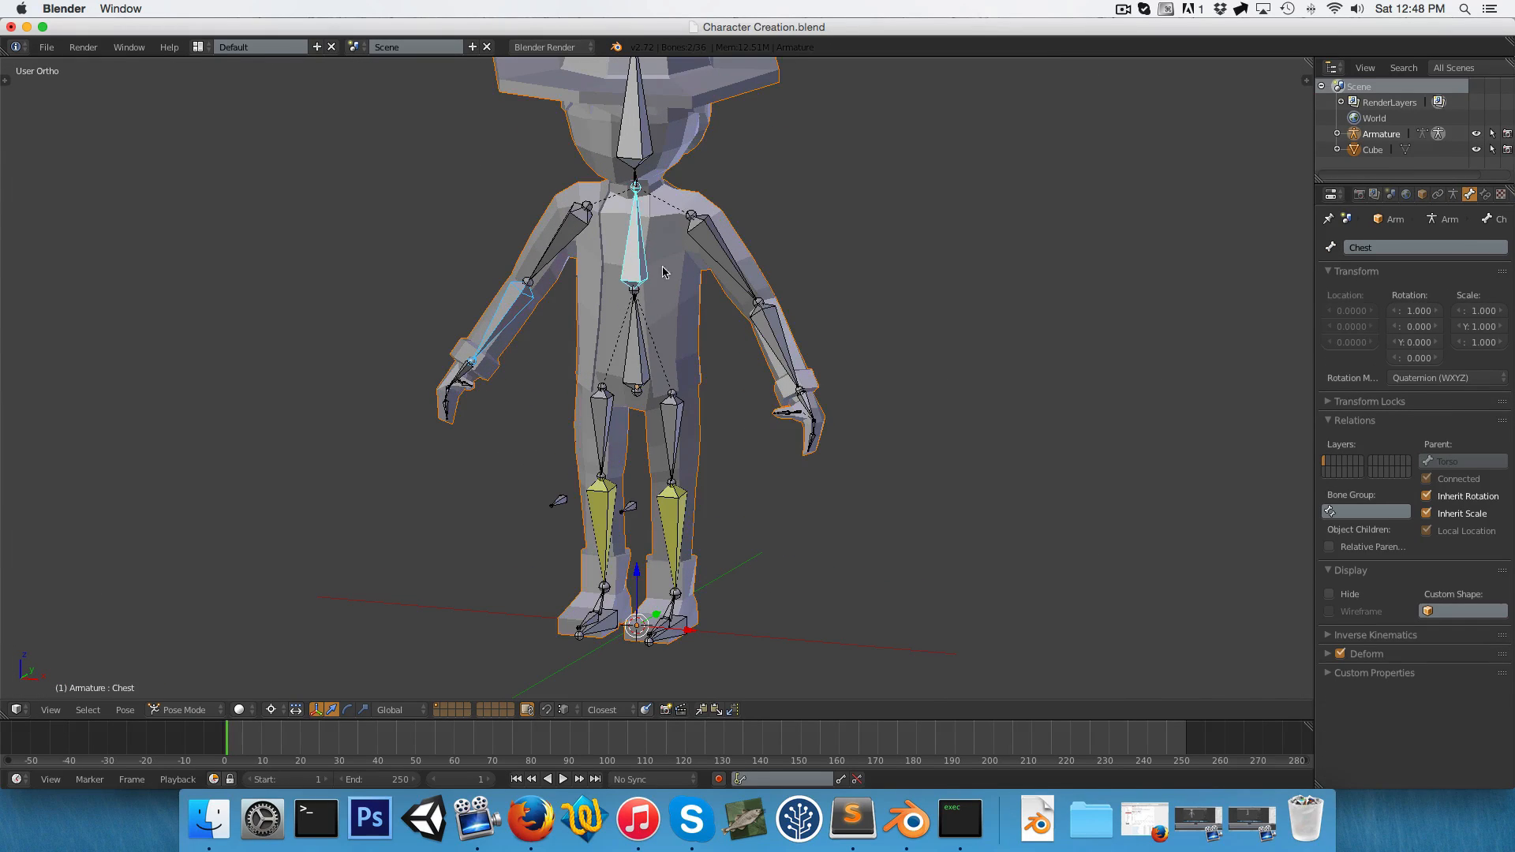
Parent the mesh to the armature with Armature Deform, automatic weights.
{"action": "key", "text": "ctrl+p"}
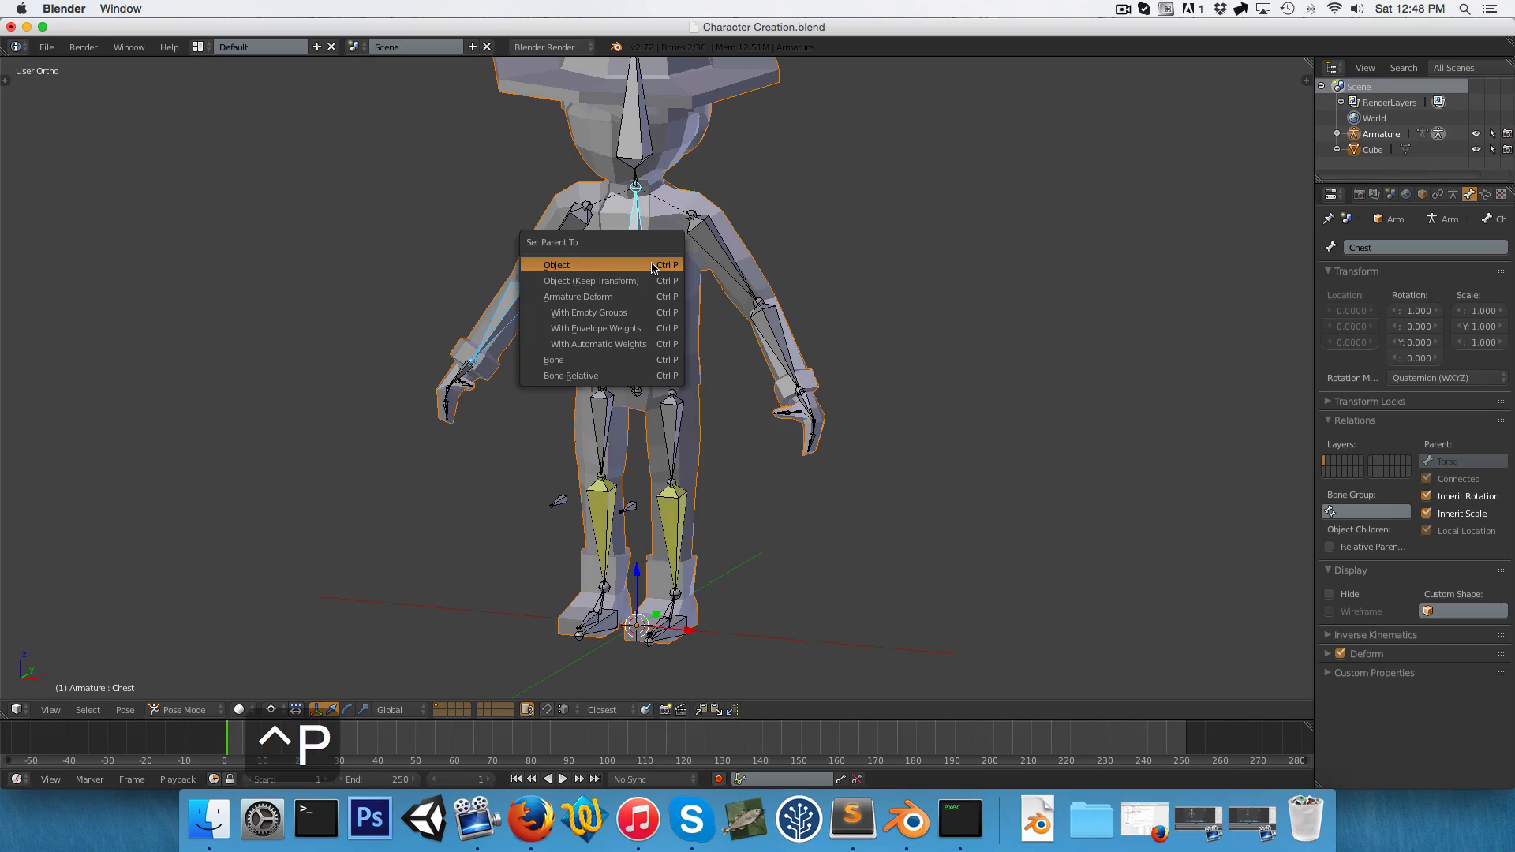
{"action": "mouse_move", "coordinate": [599, 344]}
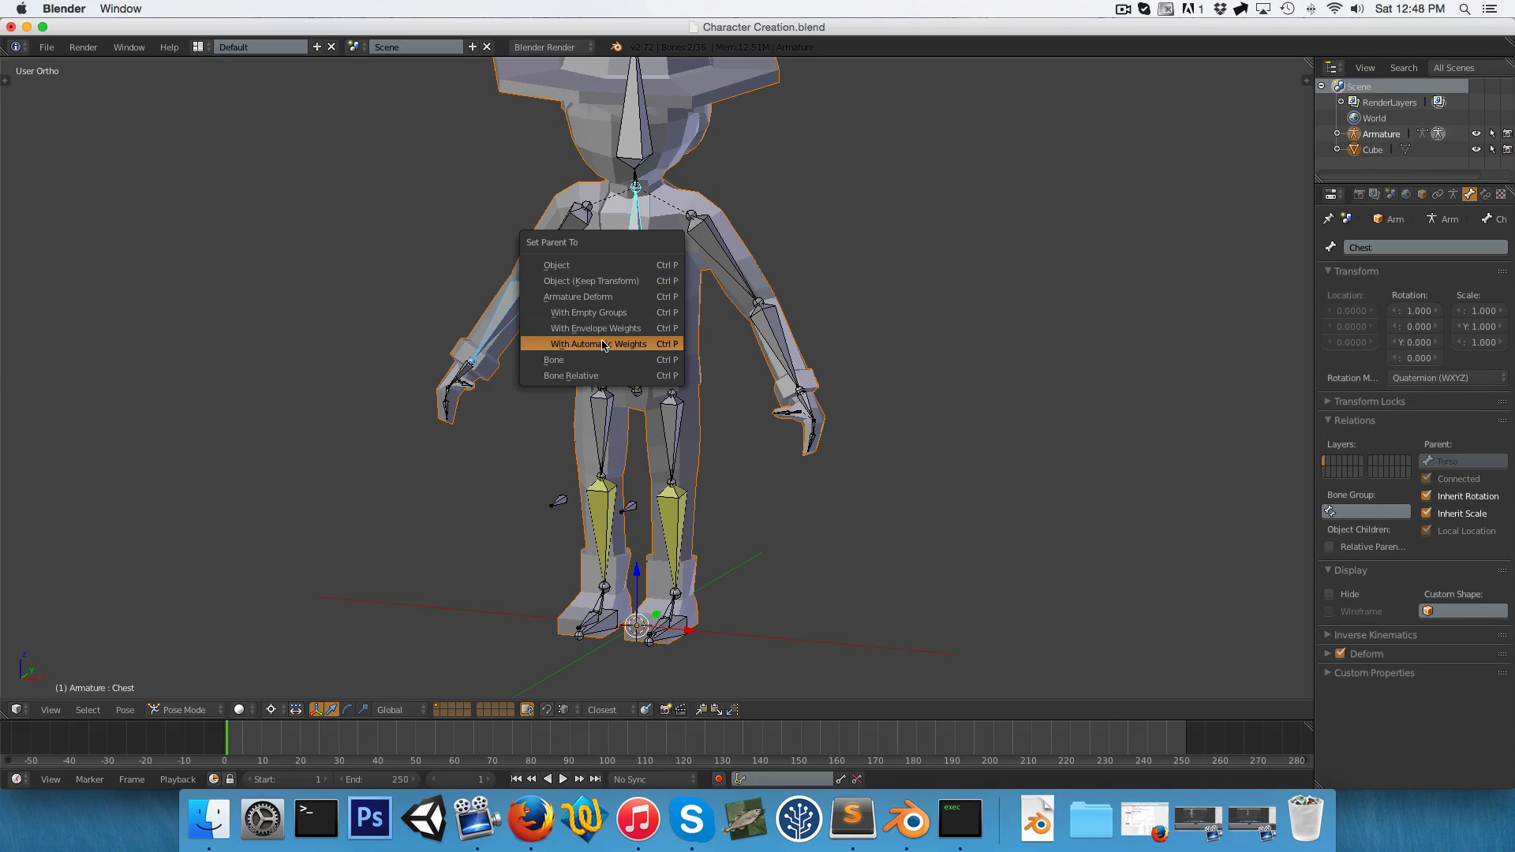
{"action": "mouse_move", "coordinate": [597, 344]}
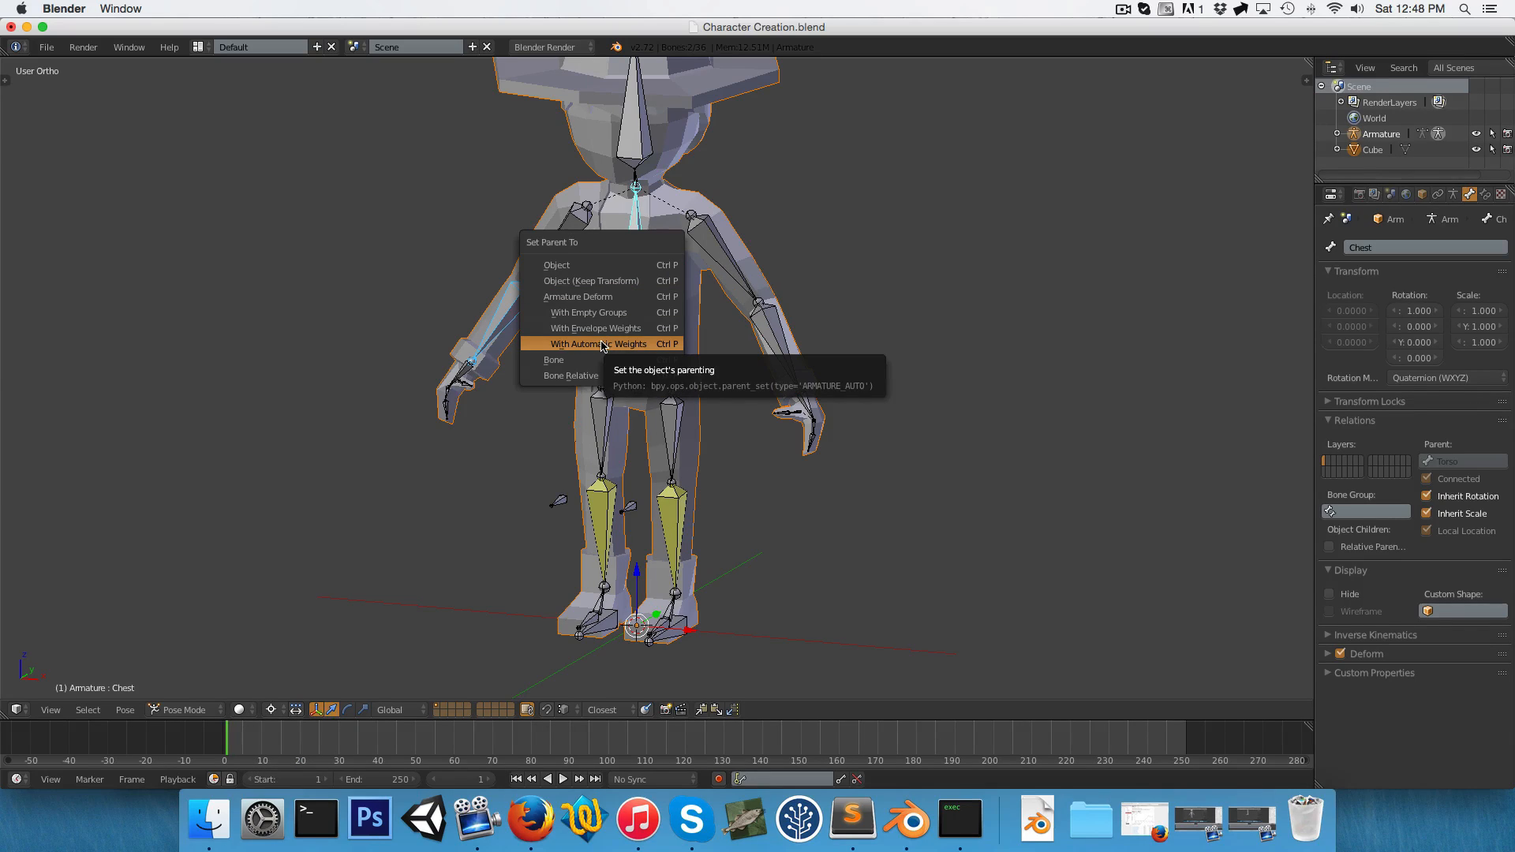
{"action": "left_click", "coordinate": [597, 344]}
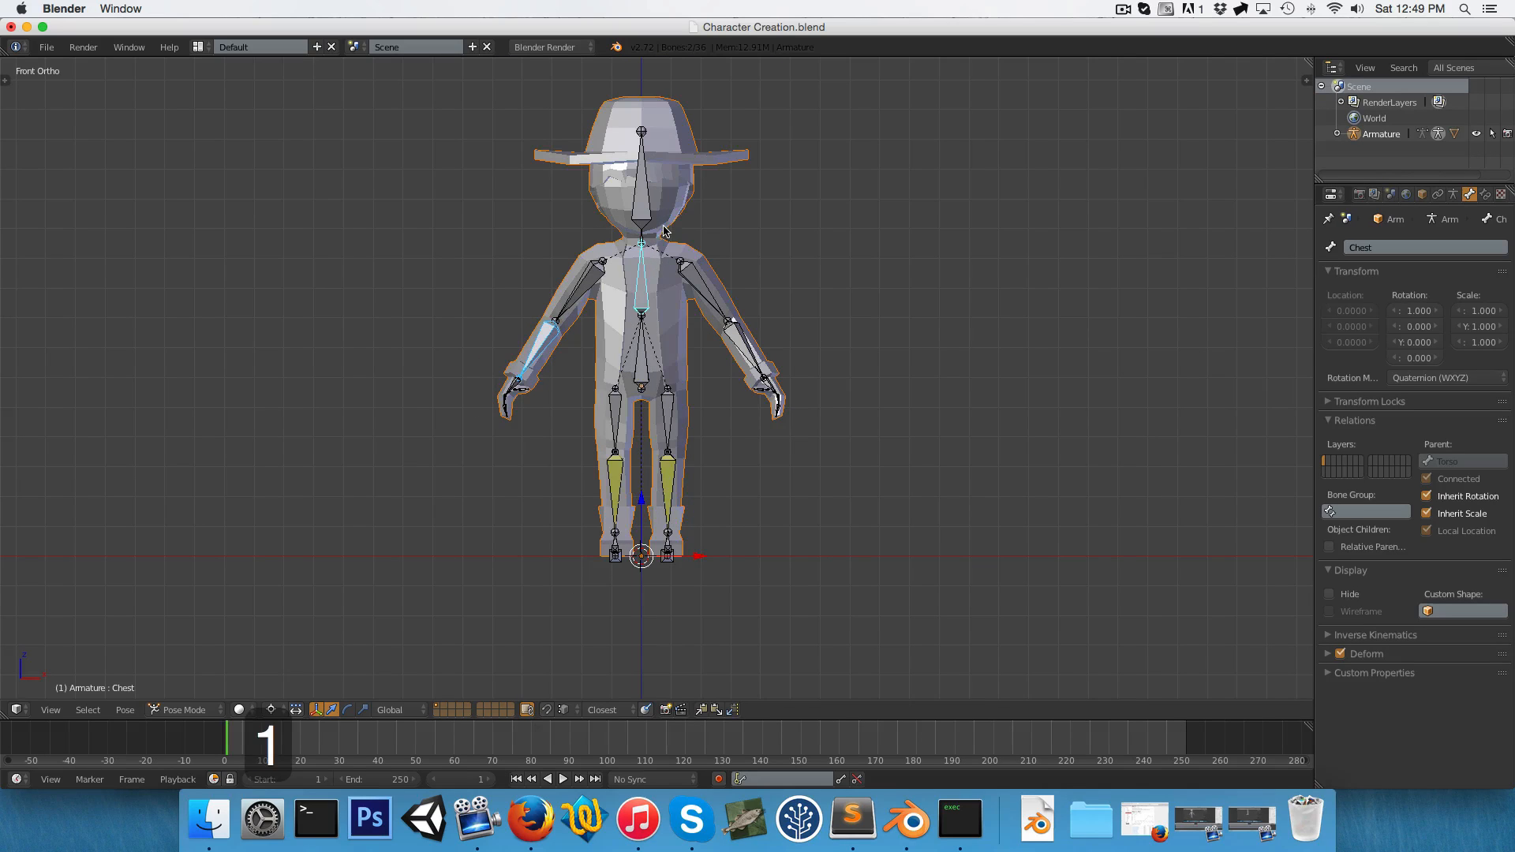
{"action": "left_click", "coordinate": [696, 280]}
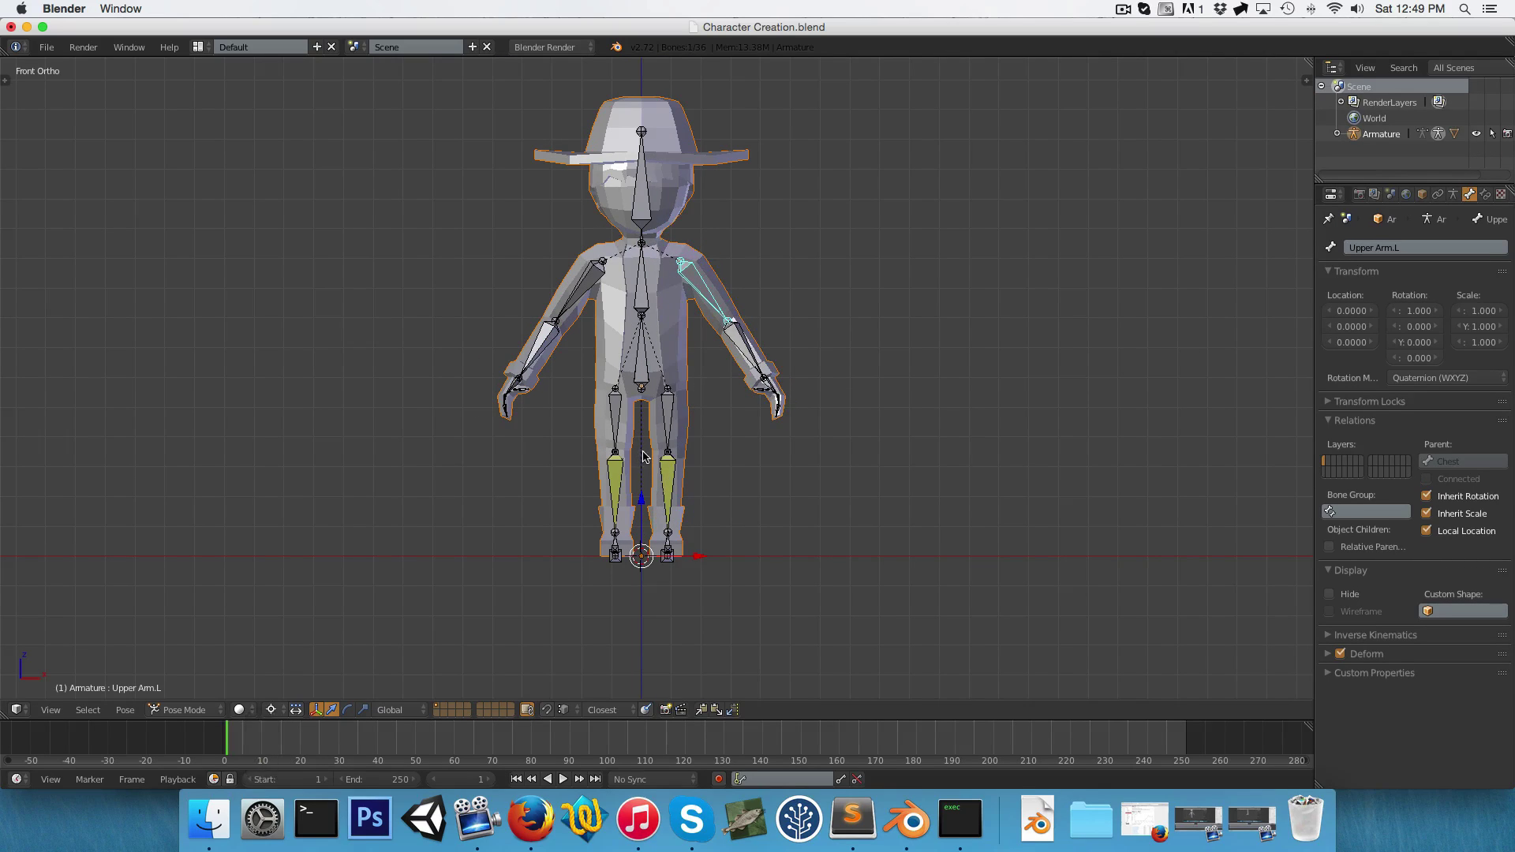
Rotate the left upper arm and the head to check deformation, then view from the side.
{"action": "left_click", "coordinate": [680, 261]}
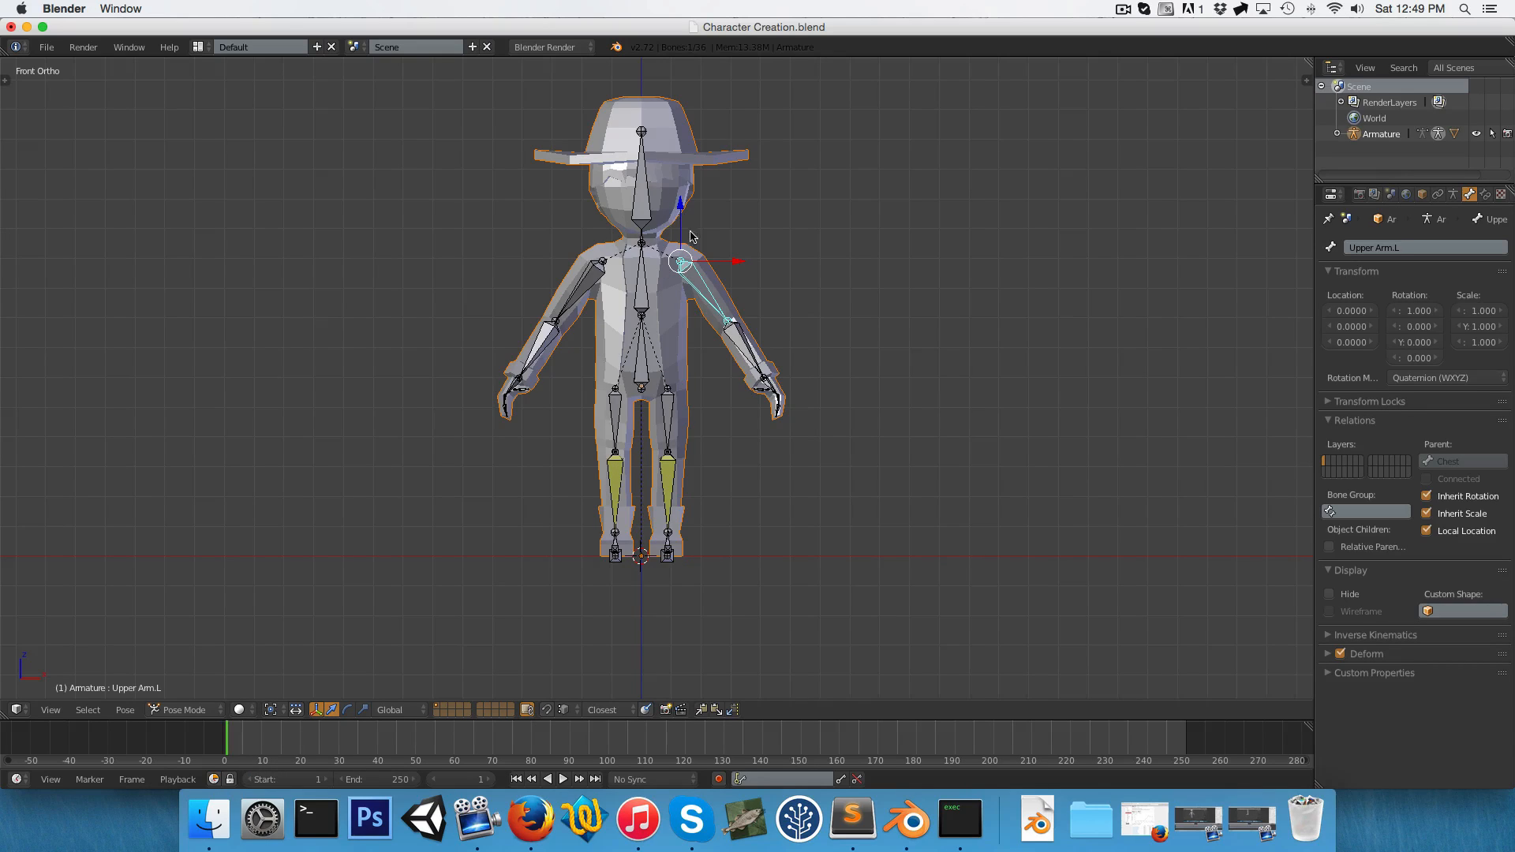
{"action": "key", "text": "r"}
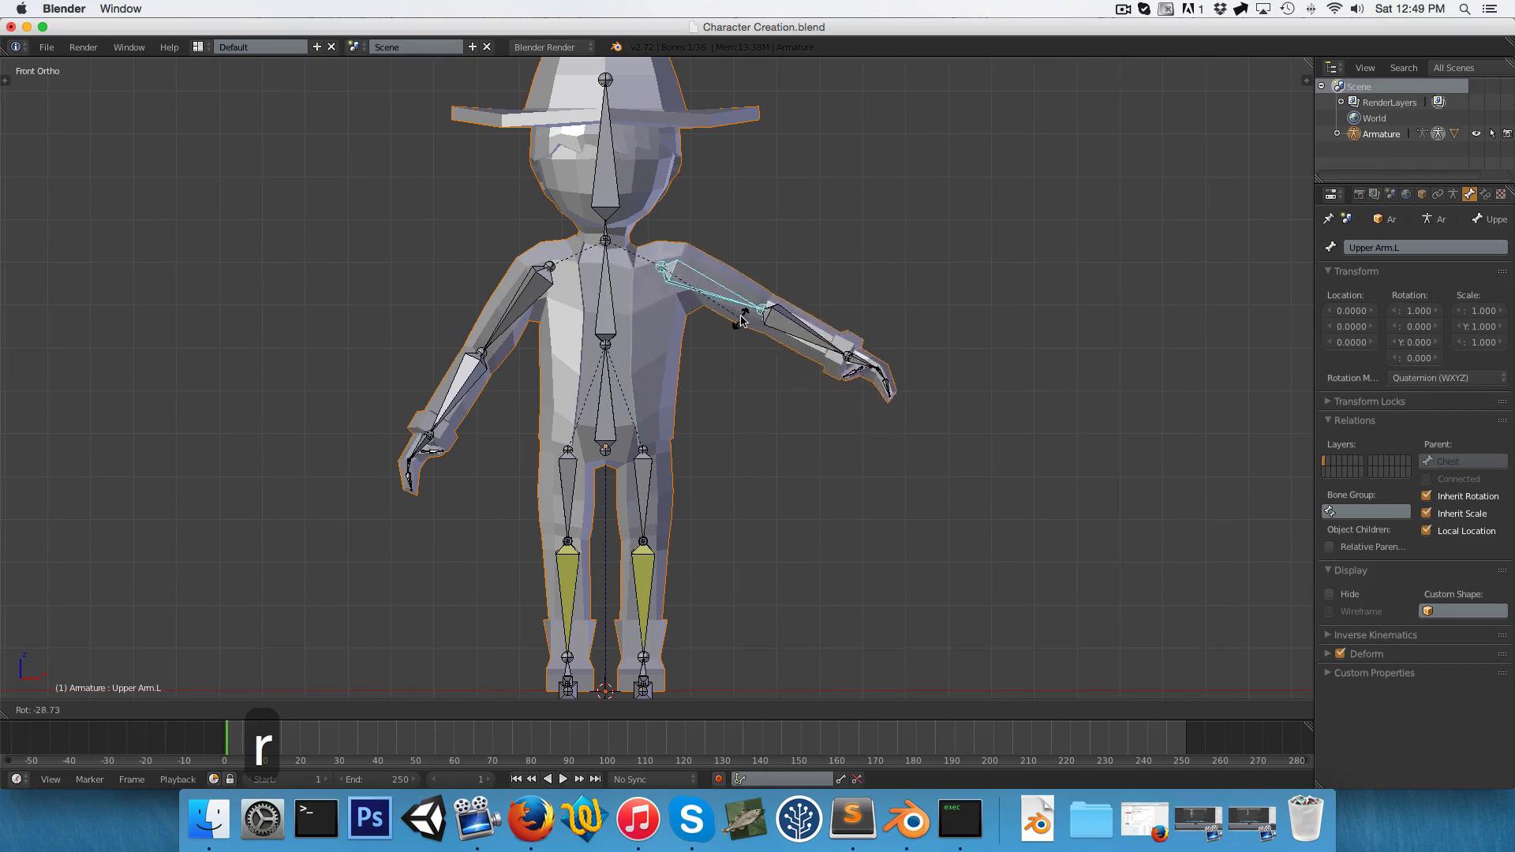
{"action": "mouse_move", "coordinate": [710, 324]}
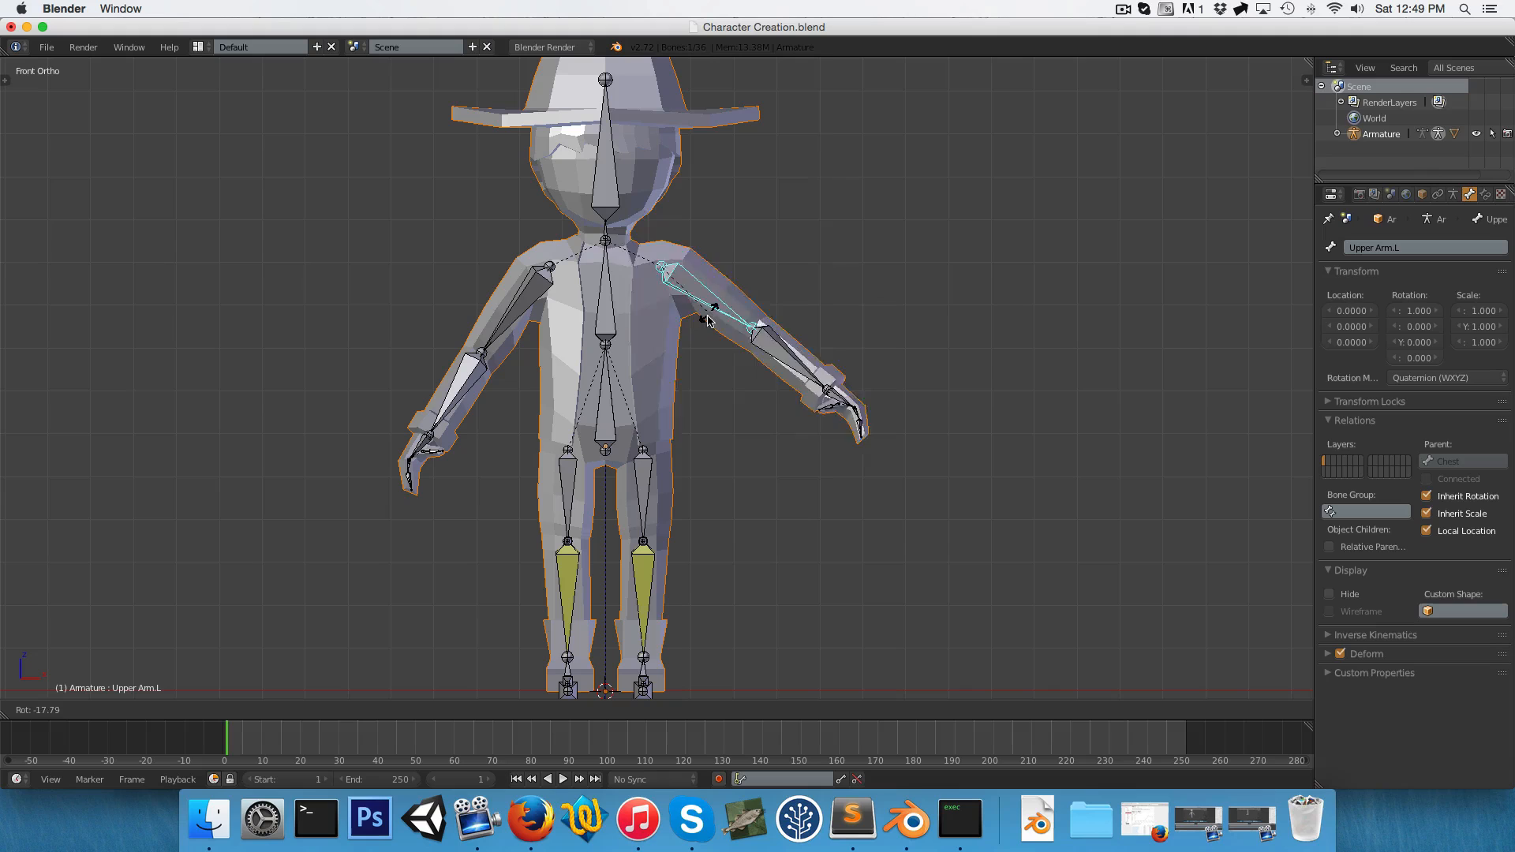
{"action": "mouse_move", "coordinate": [686, 348]}
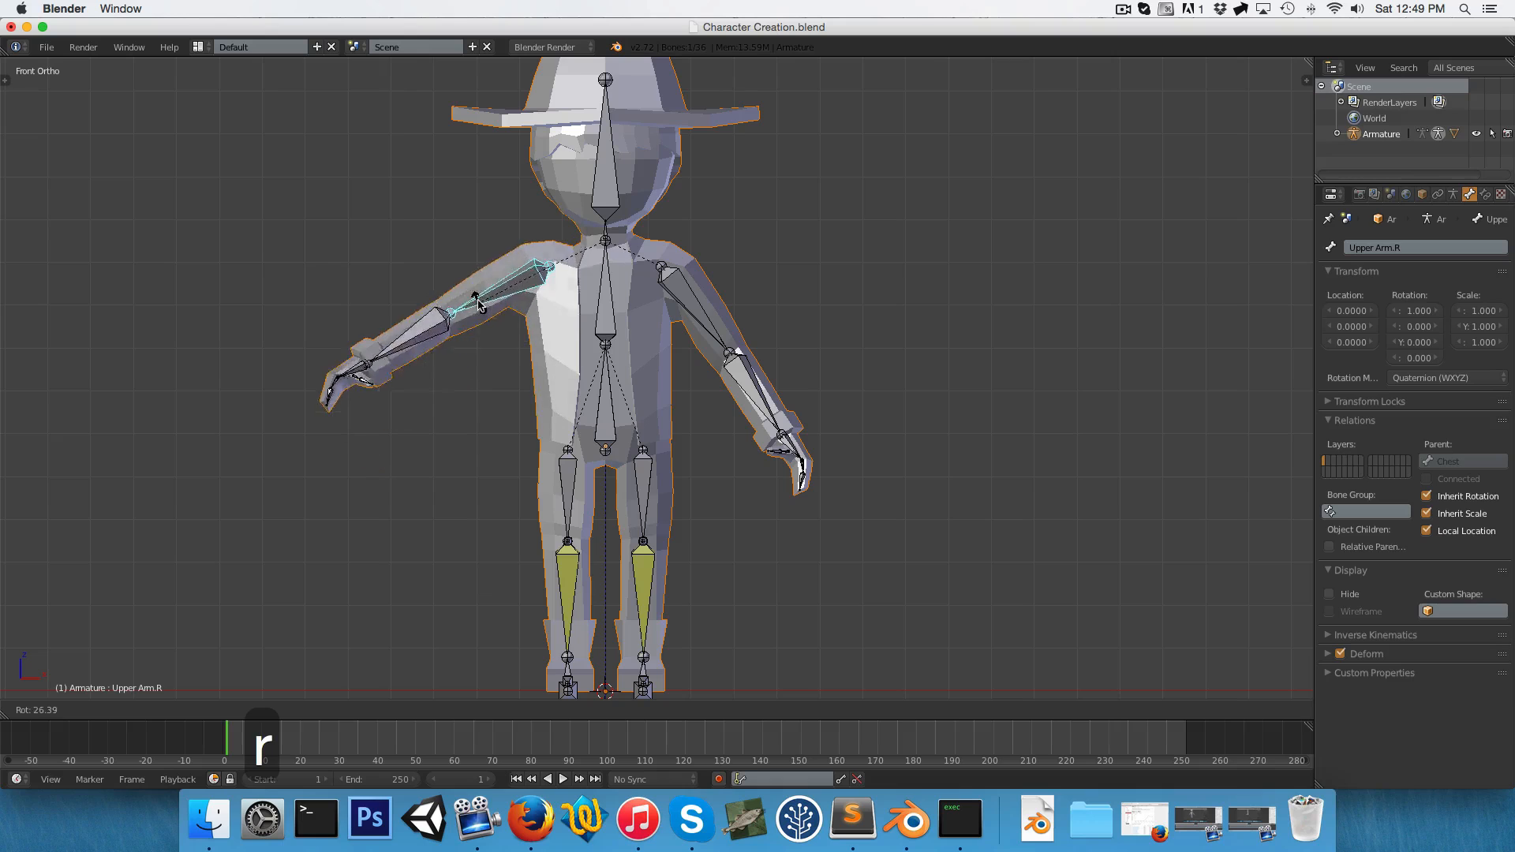
{"action": "mouse_move", "coordinate": [541, 318]}
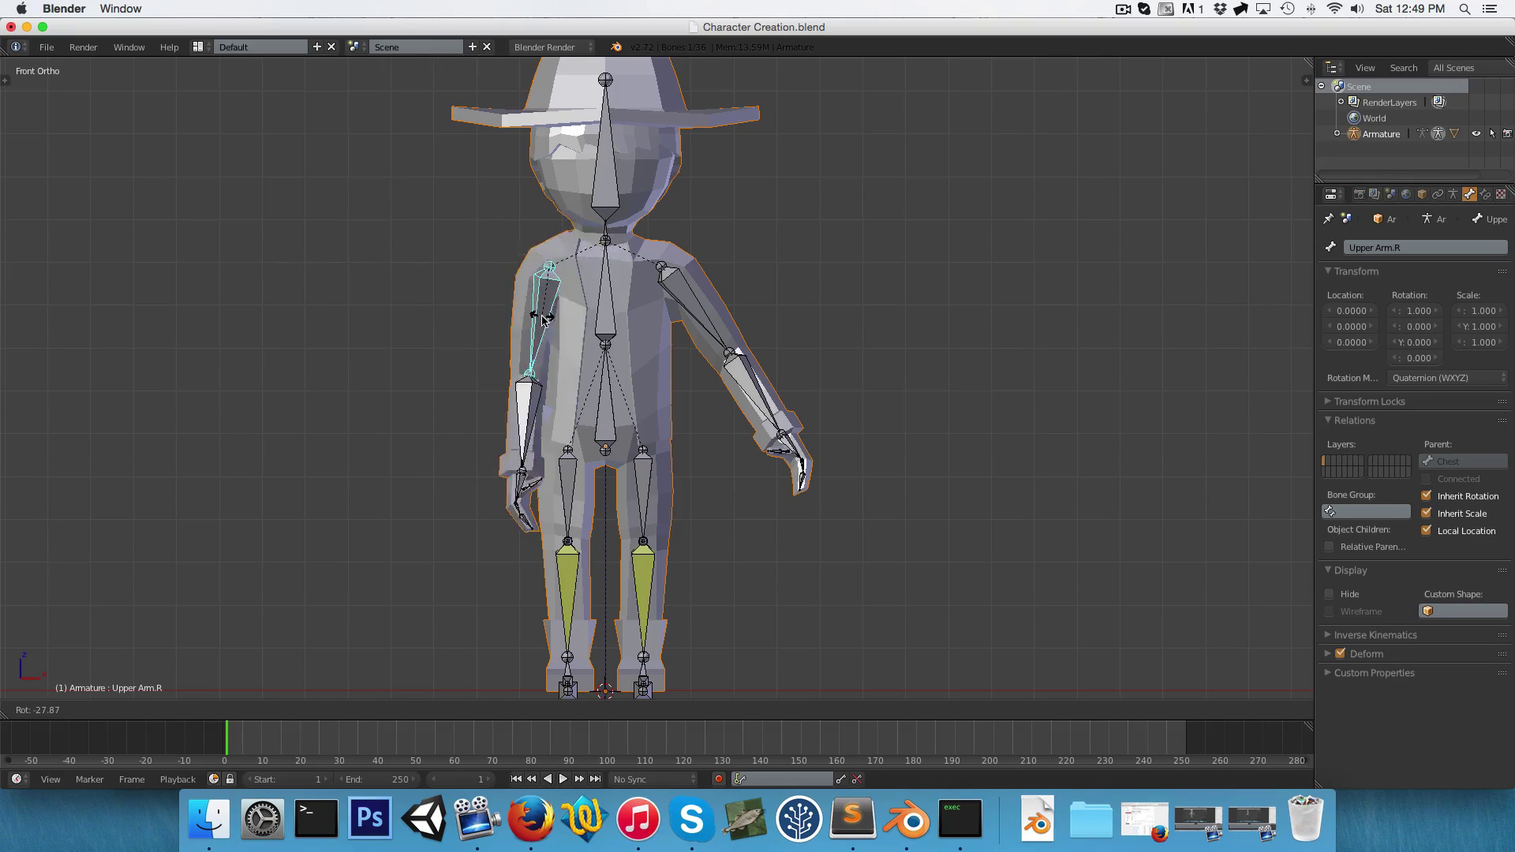
{"action": "key", "text": "3"}
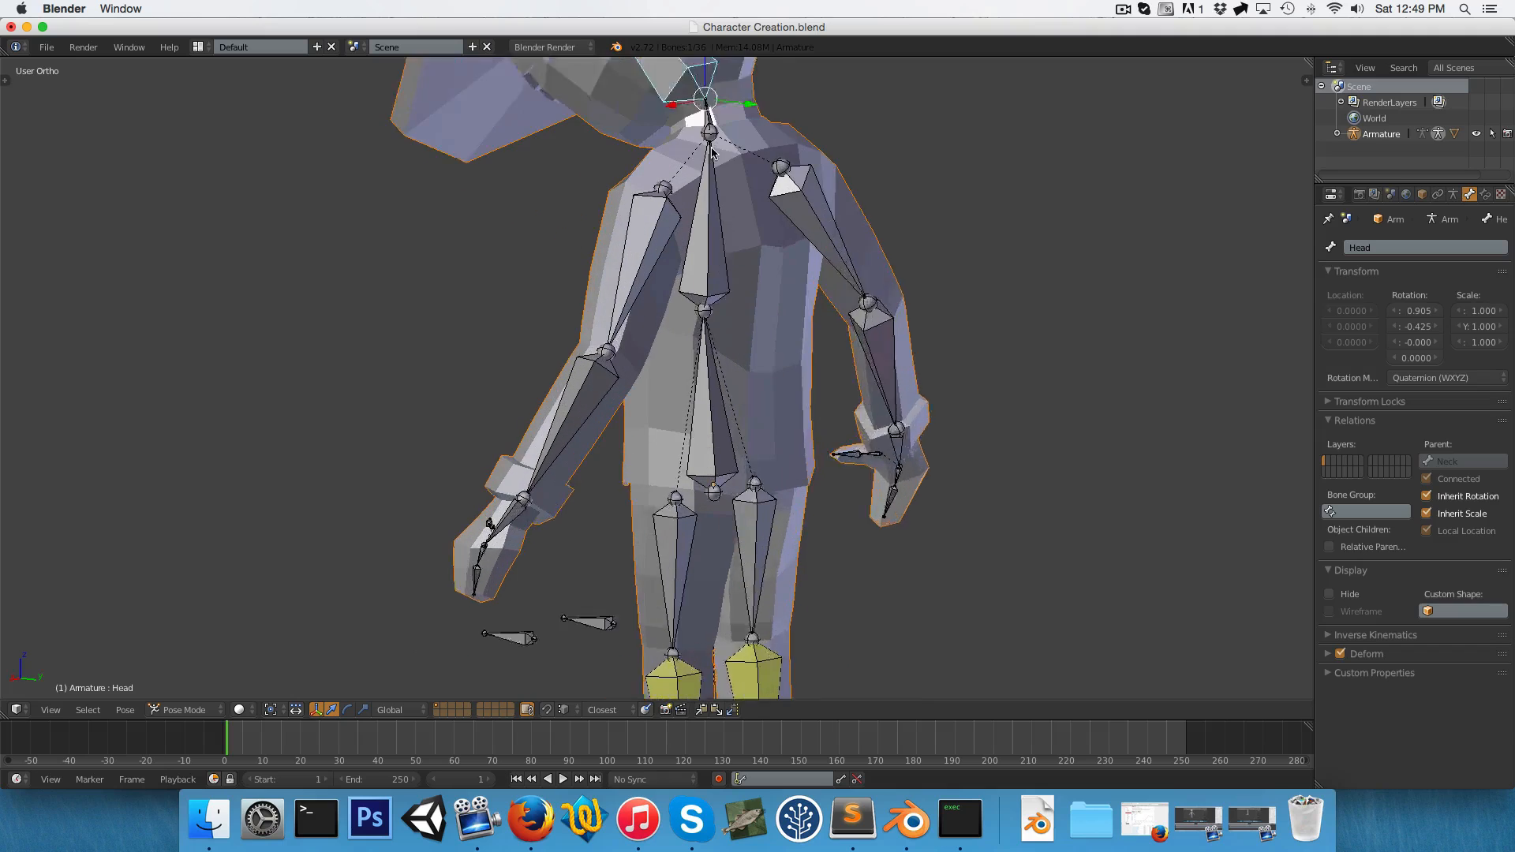
{"action": "key", "text": "3"}
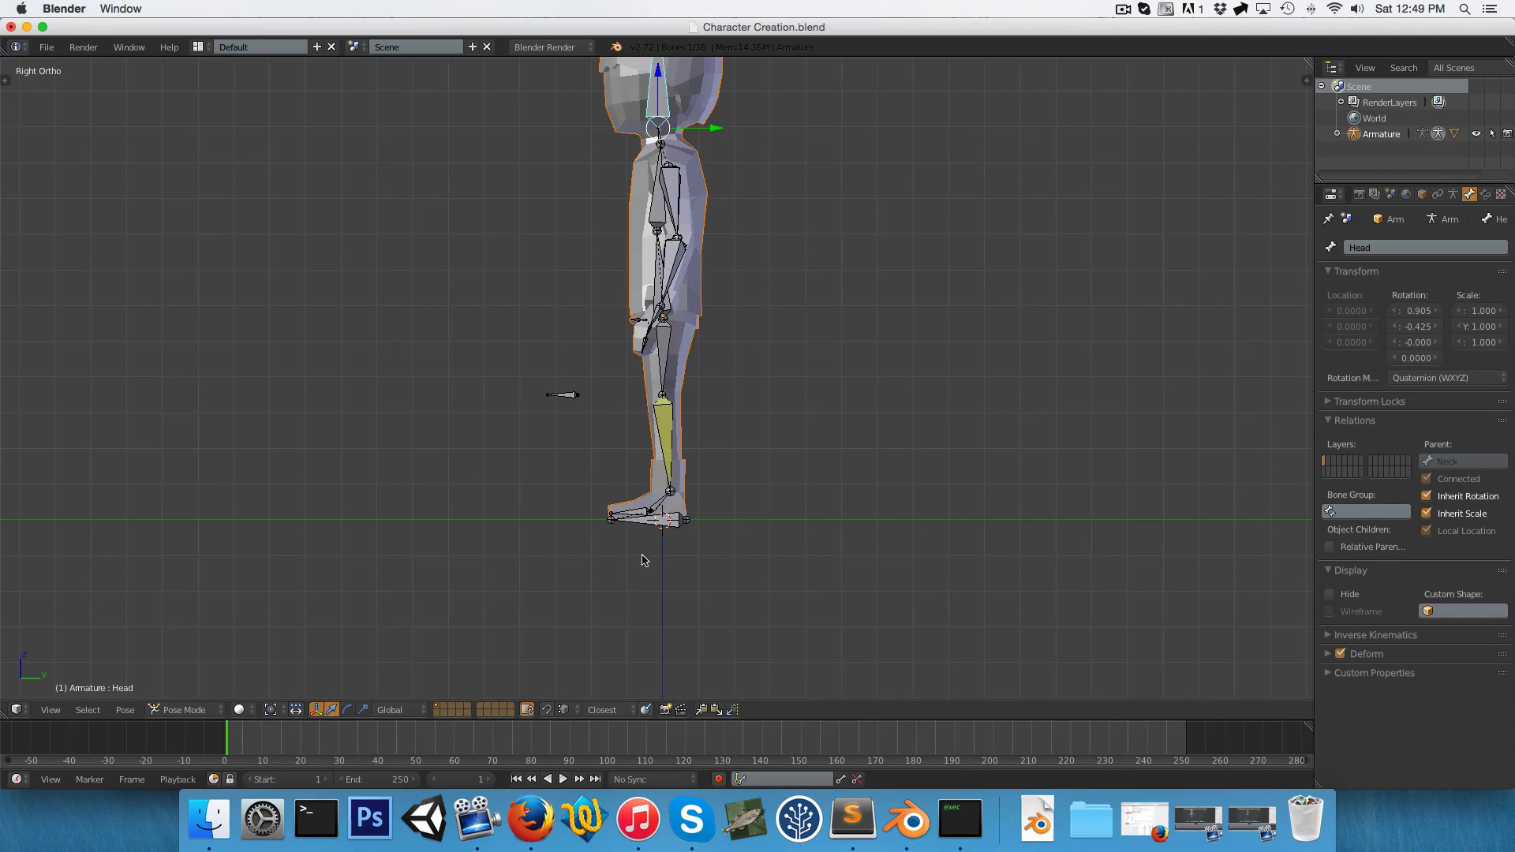
Move Leg Control.L and Foot Roll.L to confirm the left leg mesh bends.
{"action": "key", "text": "g"}
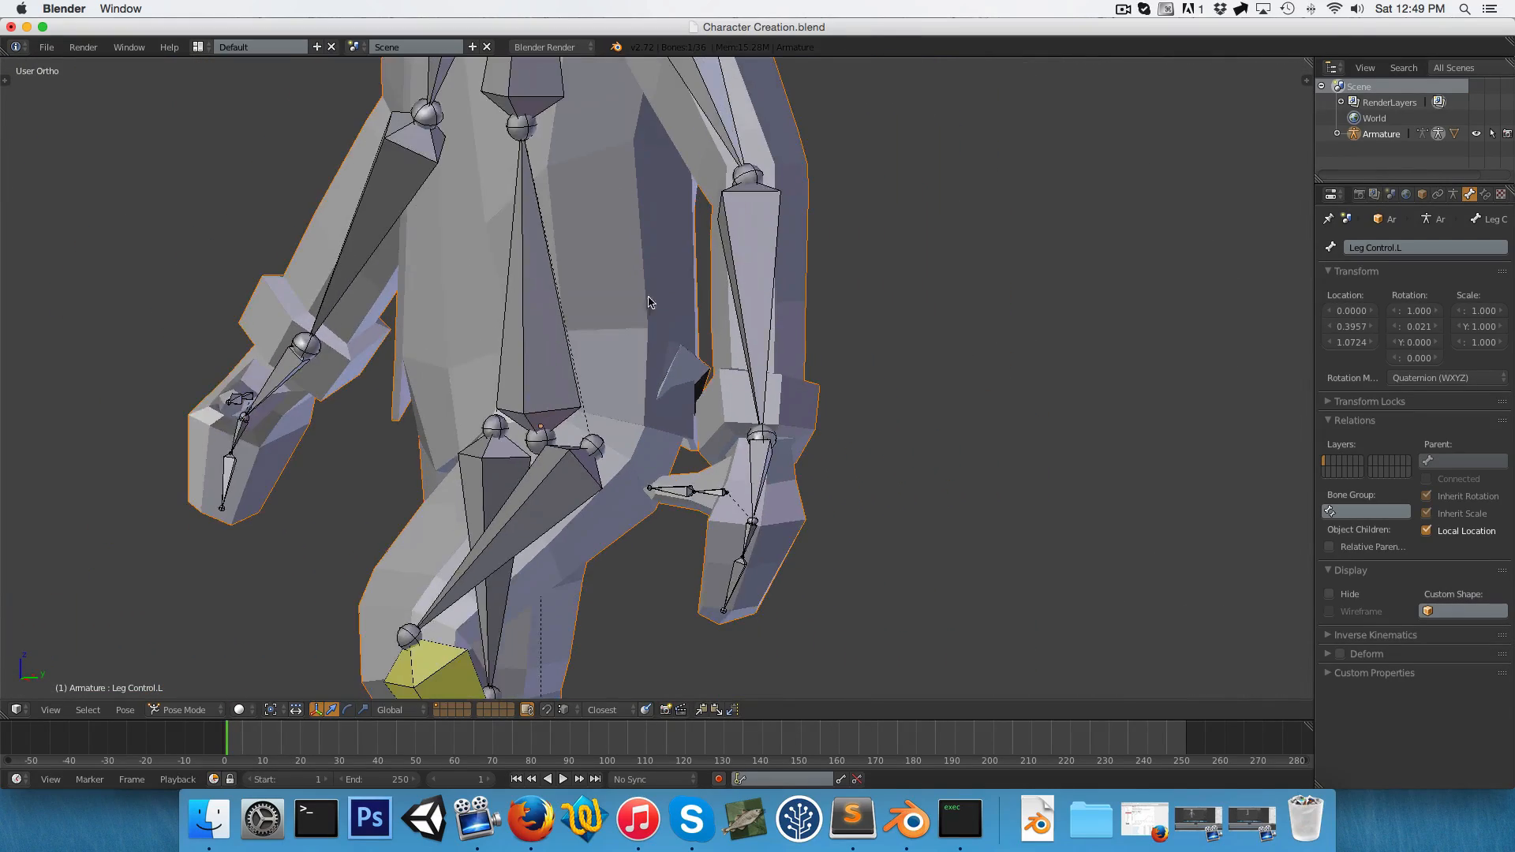
{"action": "key", "text": "g"}
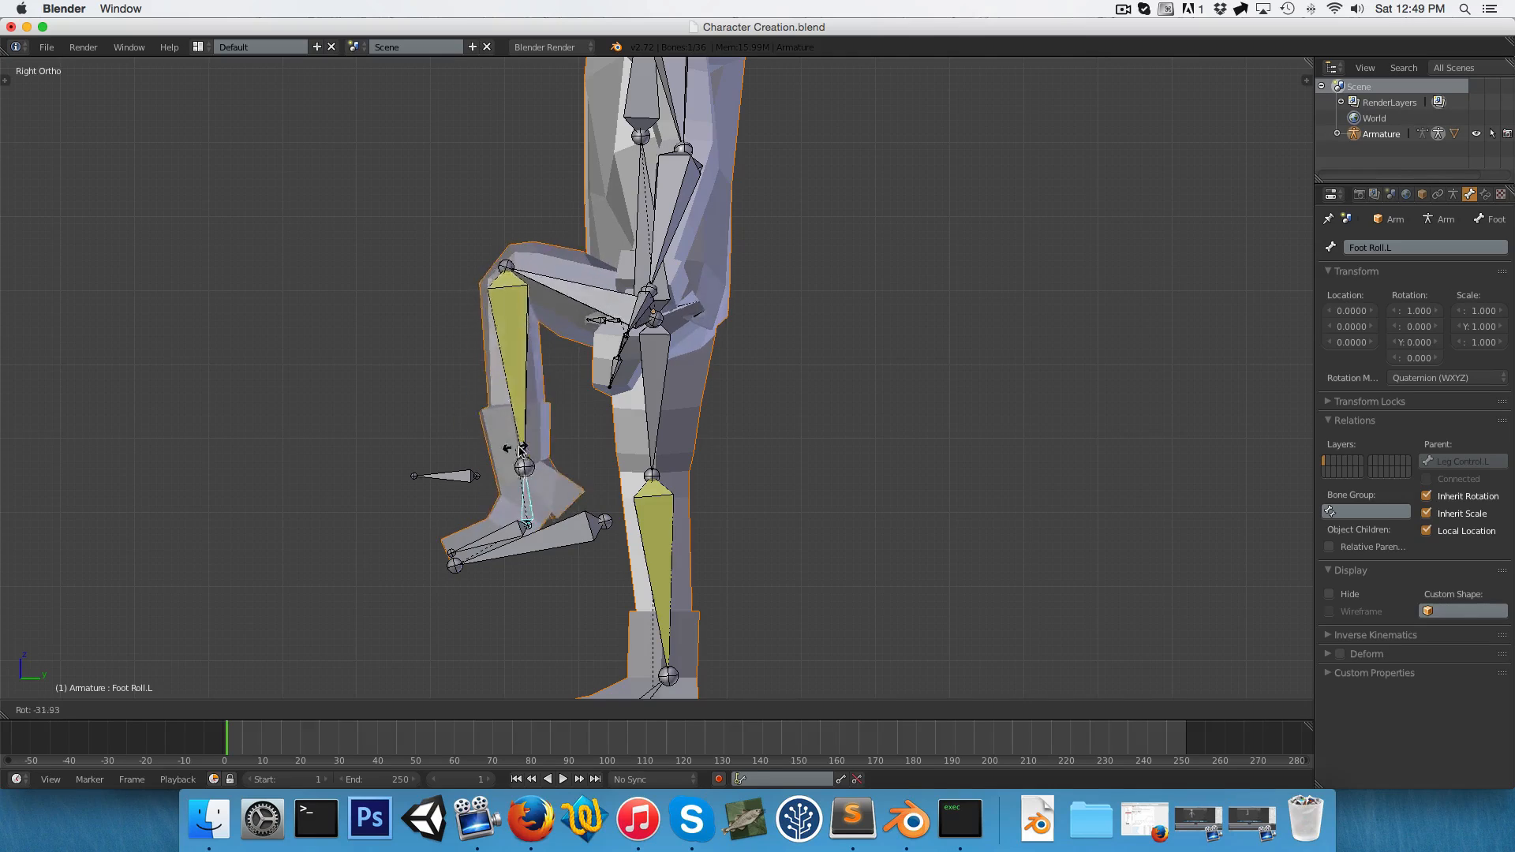
{"action": "mouse_move", "coordinate": [517, 449]}
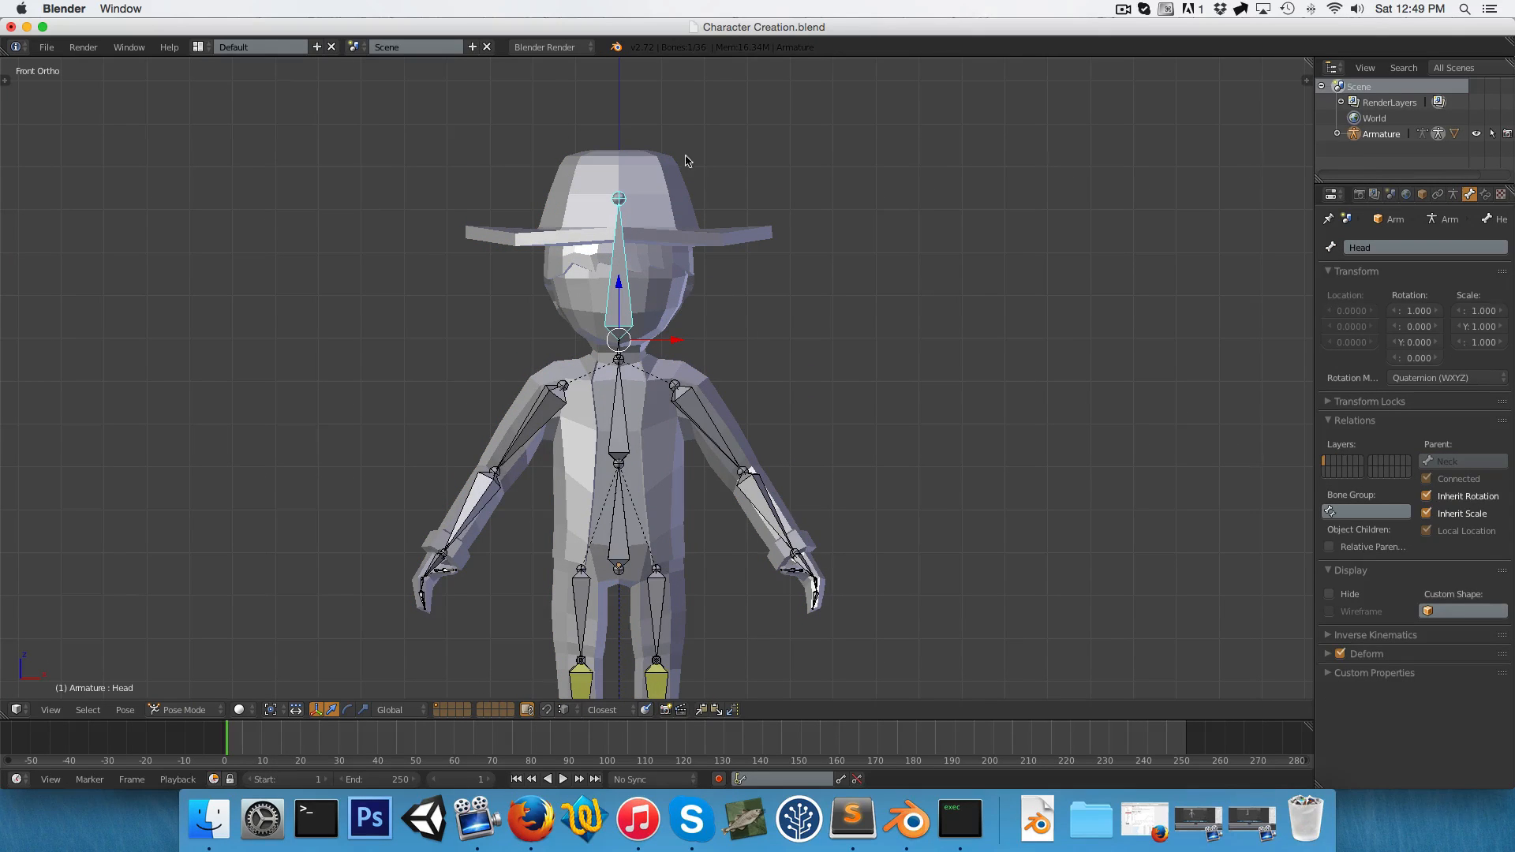
{"action": "scroll", "scroll_direction": "down", "scroll_amount": 3}
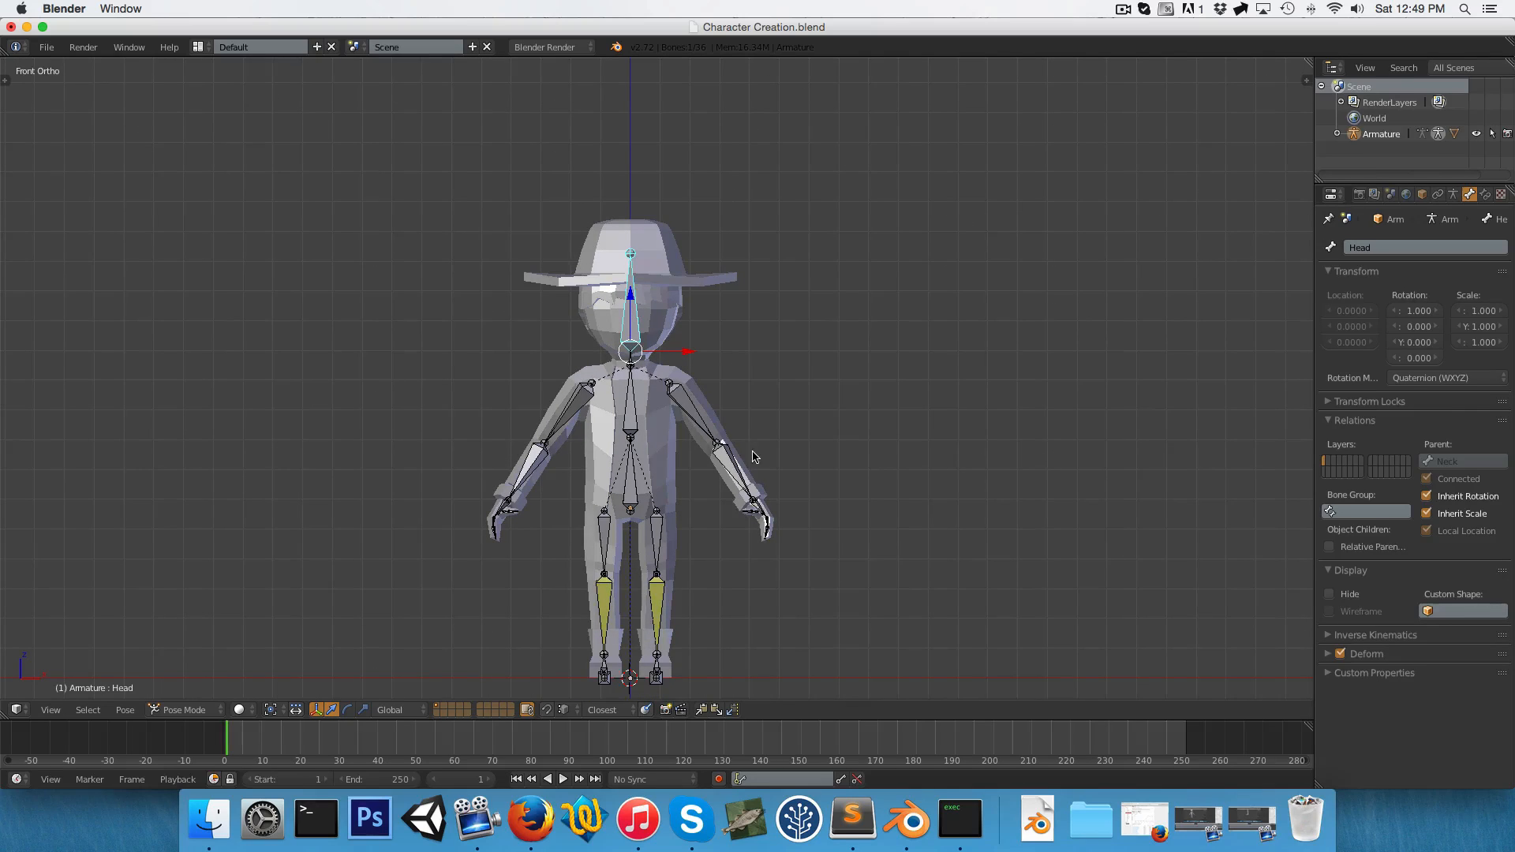